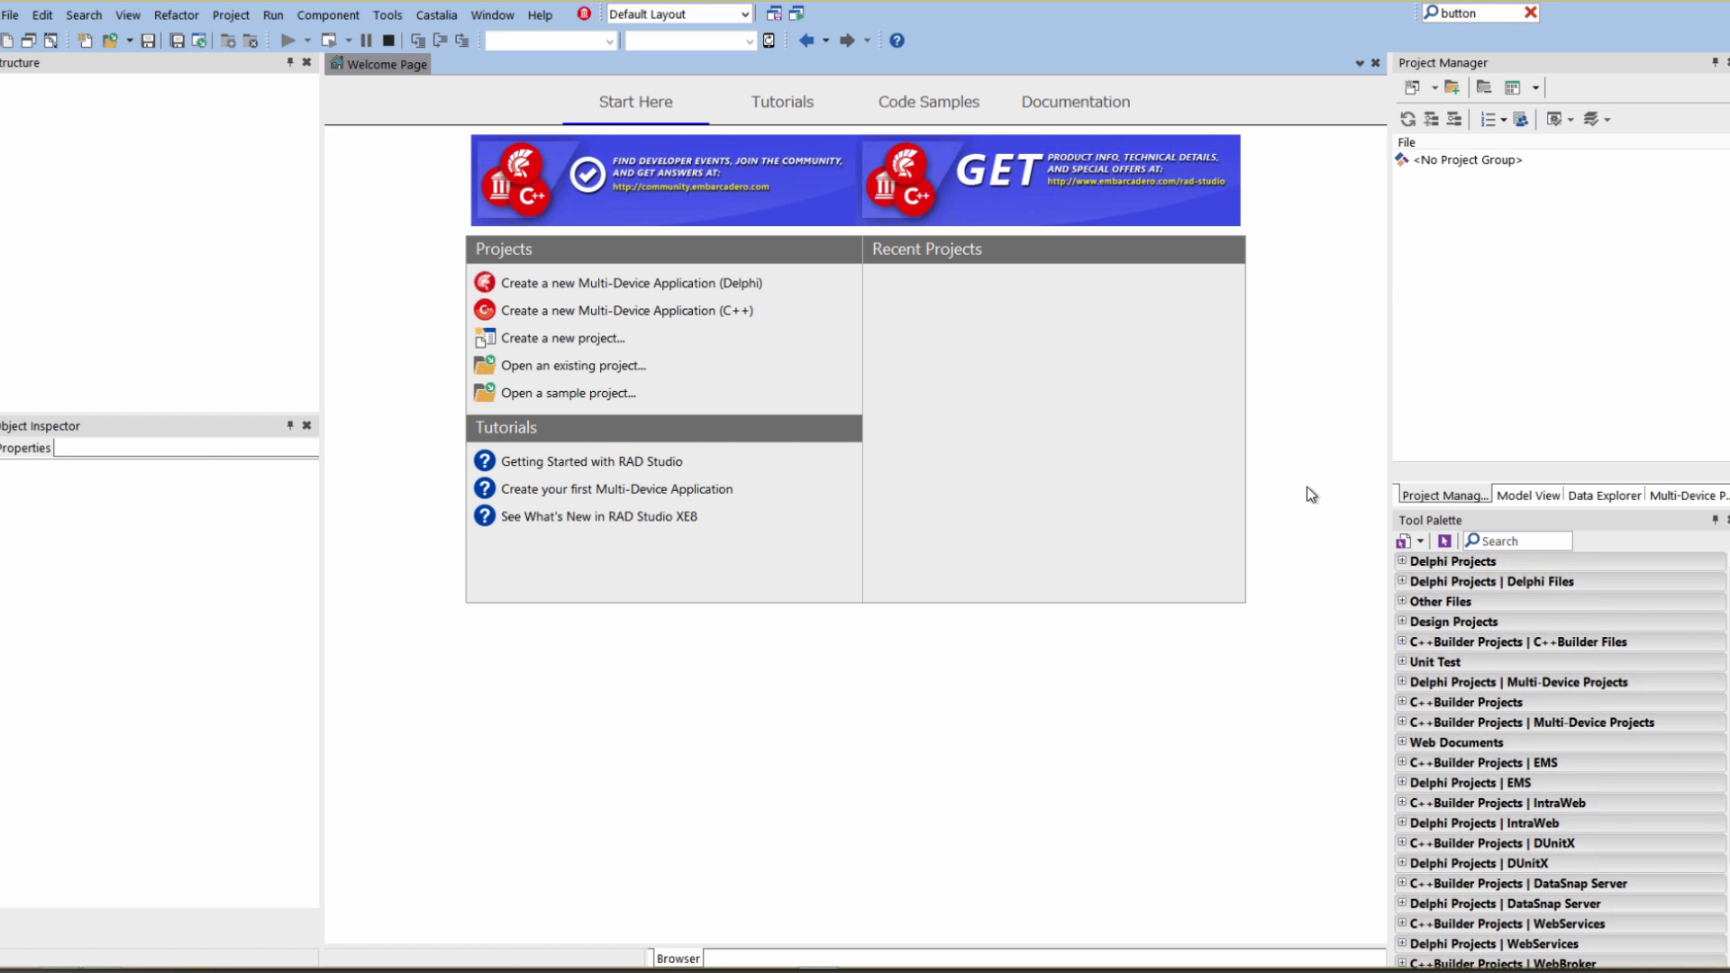
{"action": "mouse_move", "coordinate": [1168, 494]}
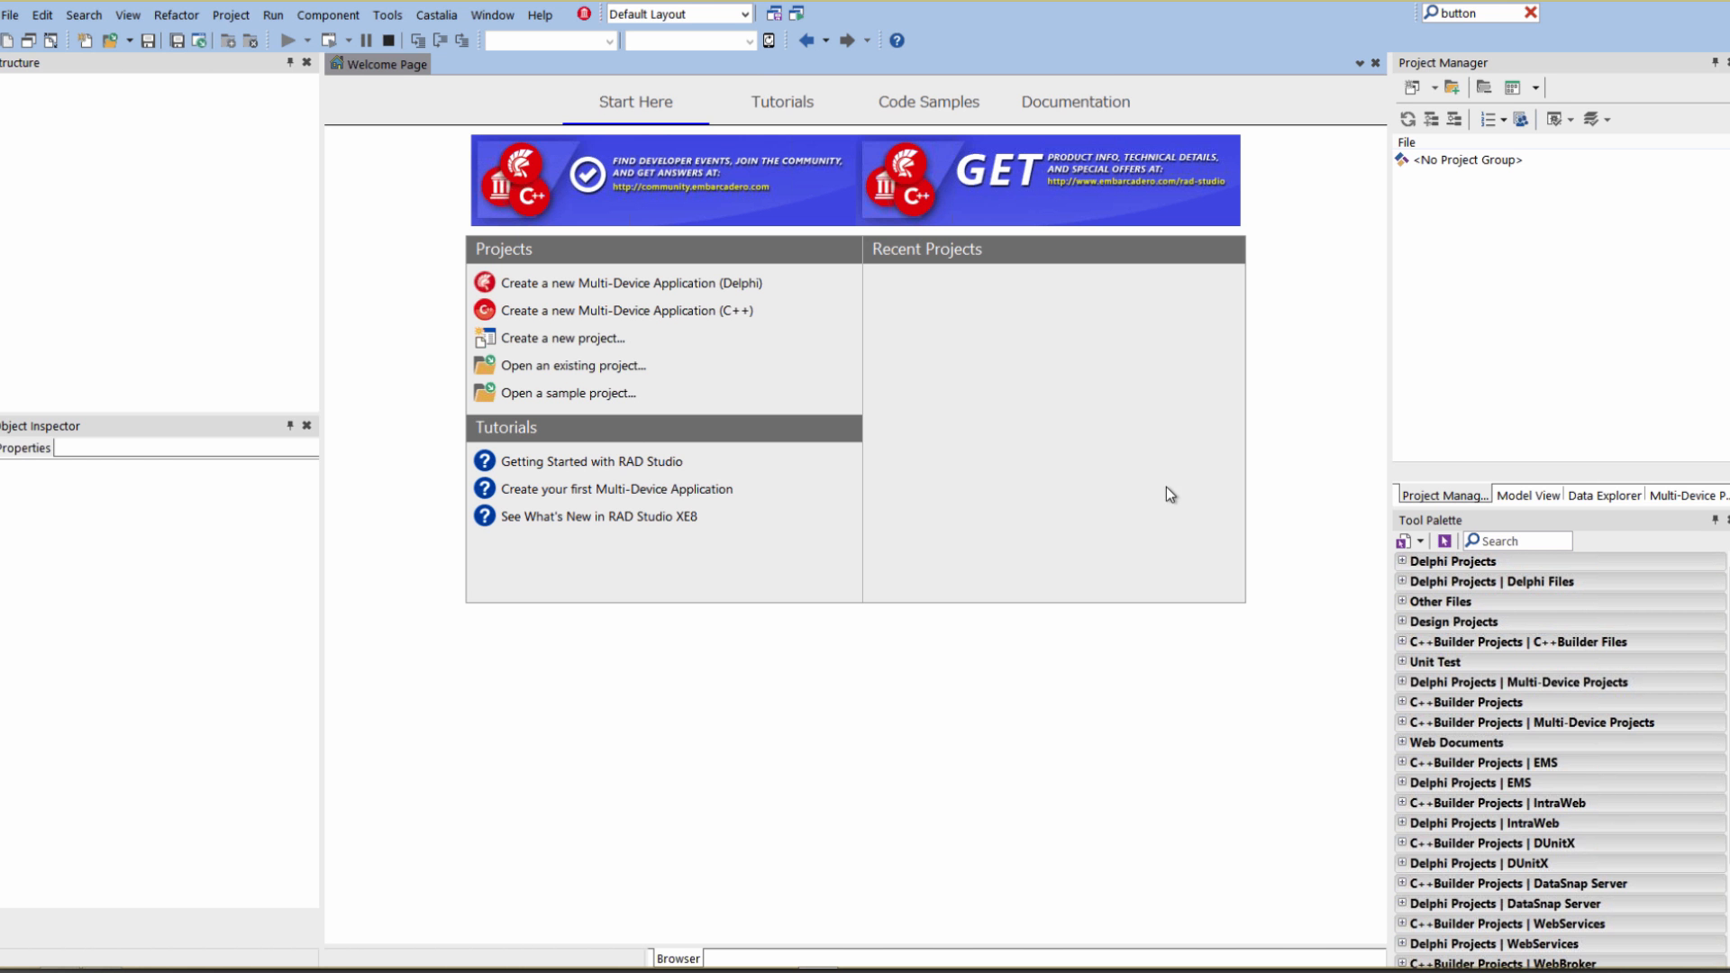
{"action": "mouse_move", "coordinate": [1311, 494]}
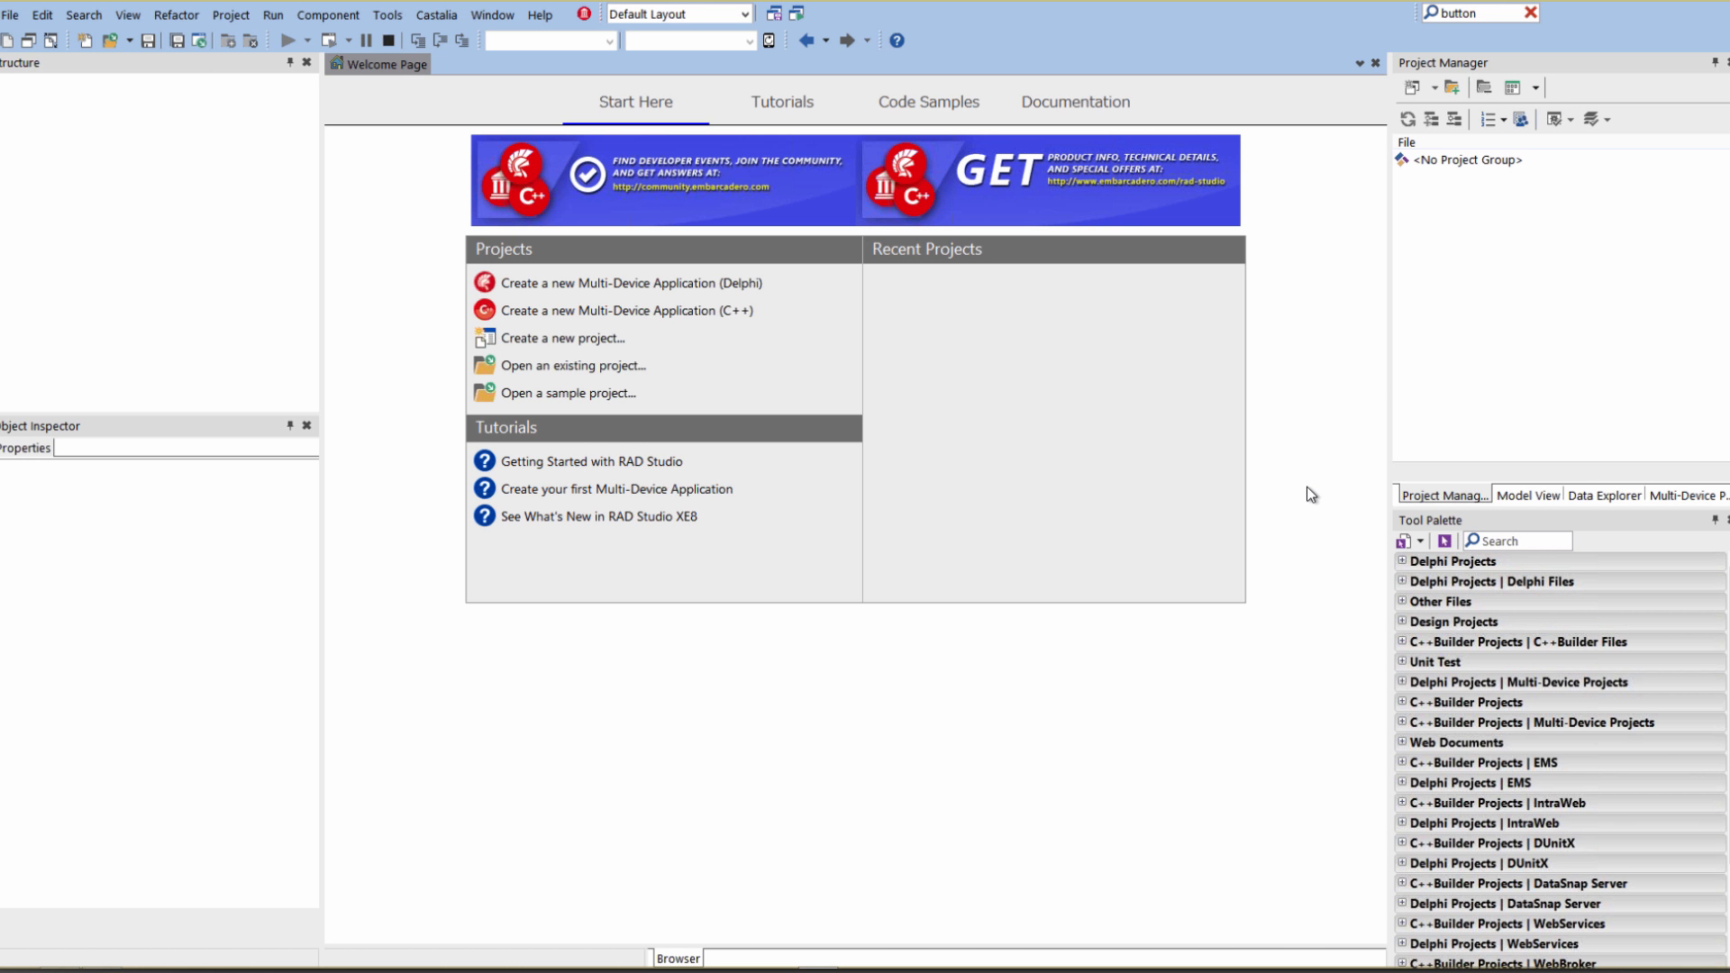
{"action": "mouse_move", "coordinate": [1107, 496]}
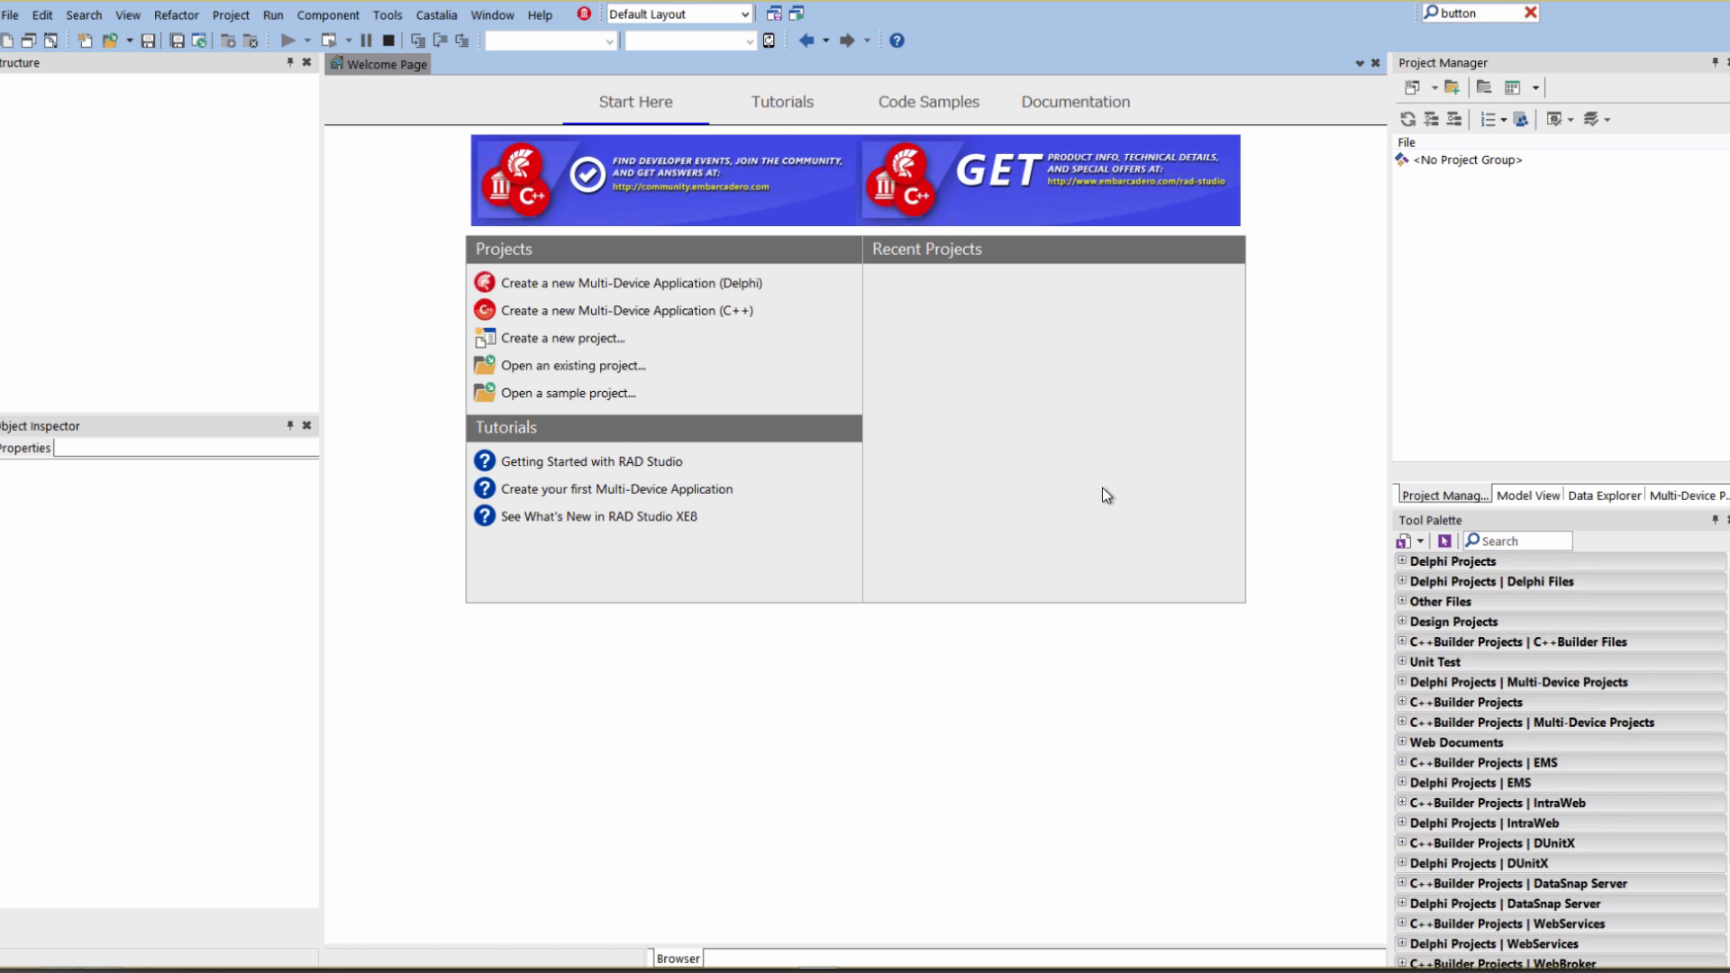
{"action": "mouse_move", "coordinate": [1311, 494]}
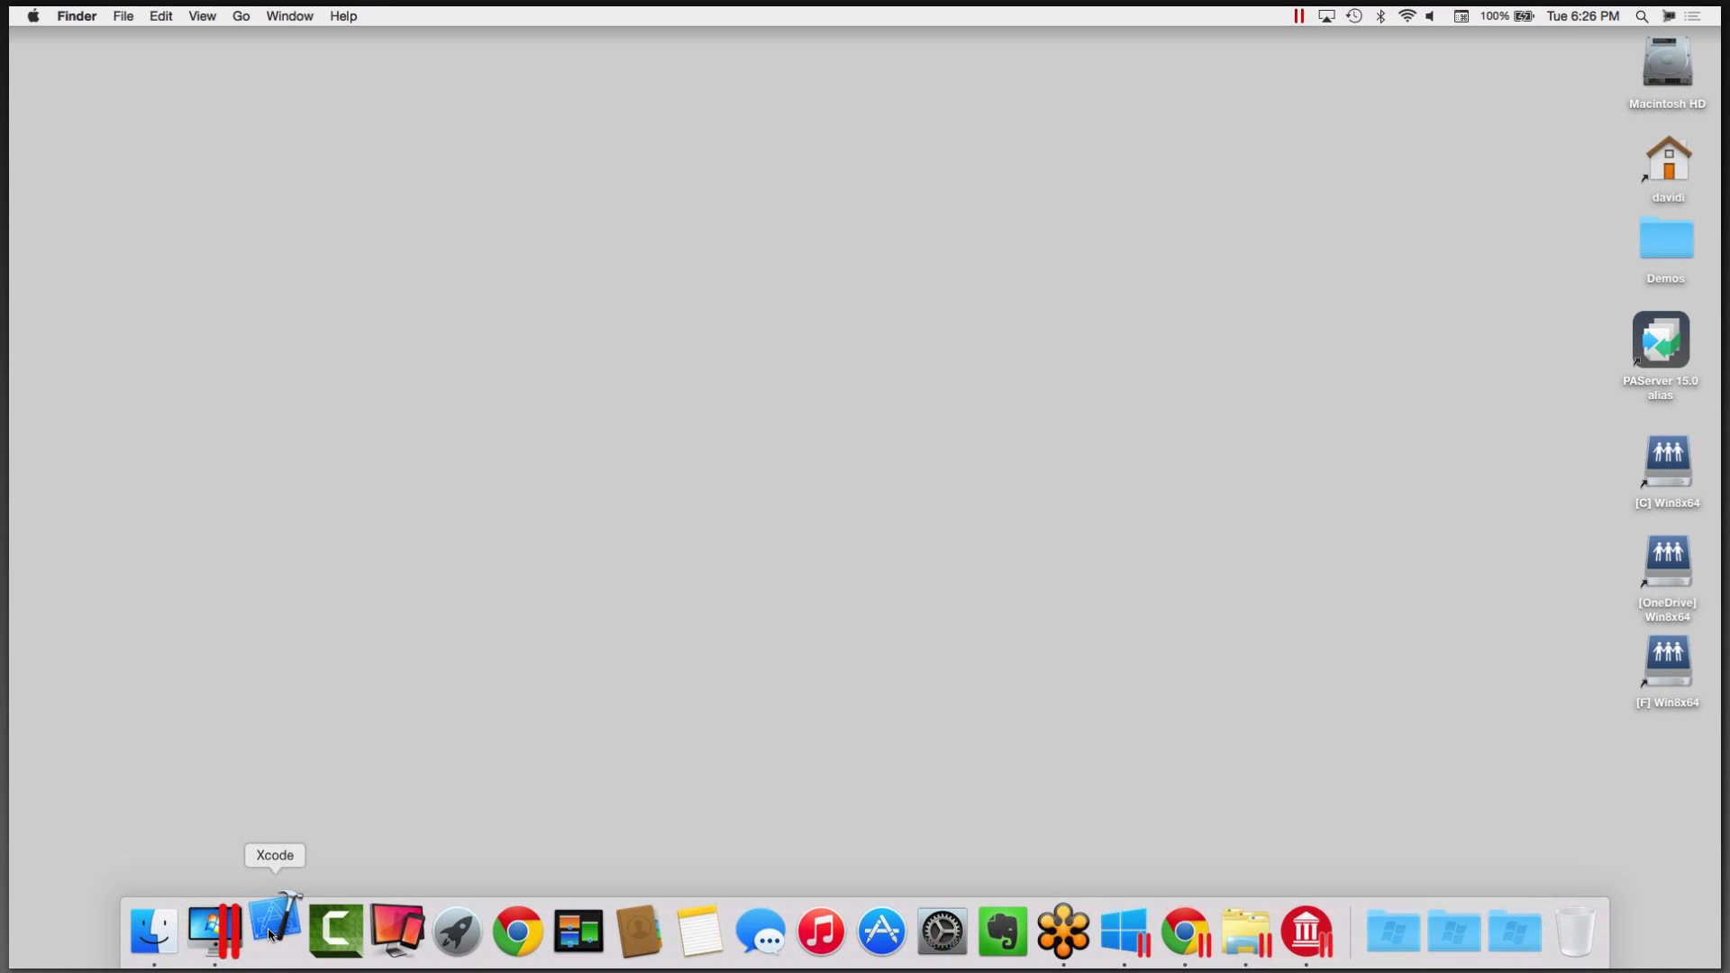
Step: Show the connected iPad Air 2 and iPhone 6 in Xcode Devices, listing the iPhone's provisioning profiles
{"action": "left_click", "coordinate": [638, 14]}
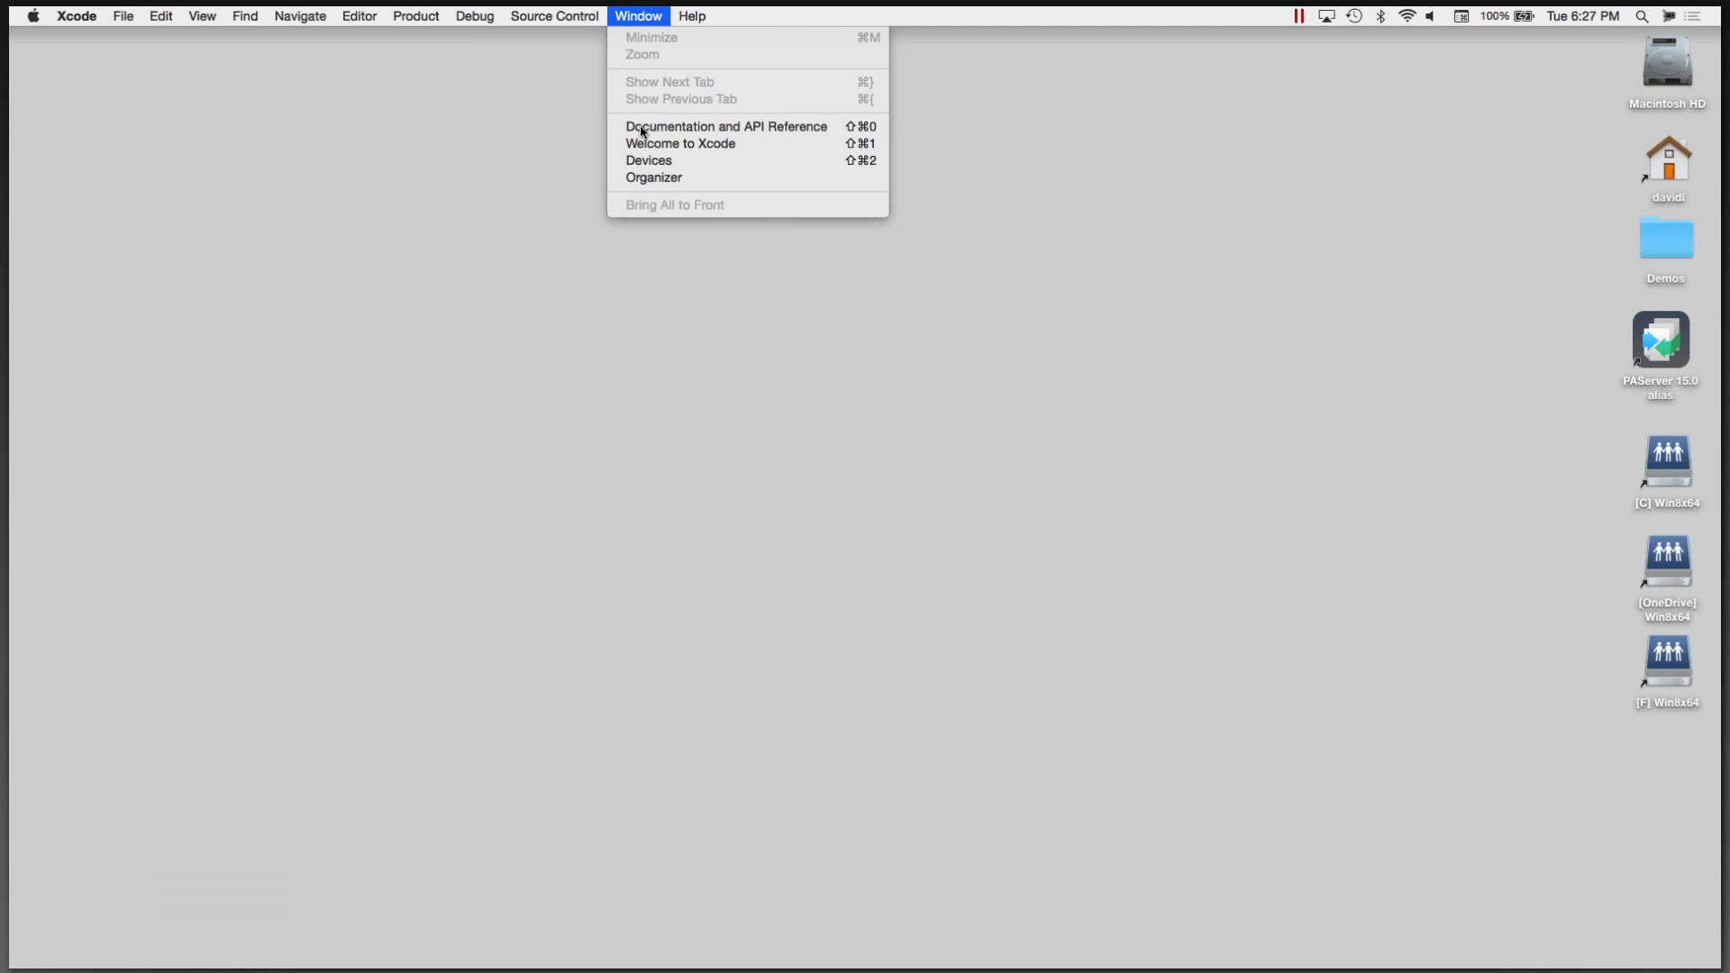
{"action": "left_click", "coordinate": [648, 160]}
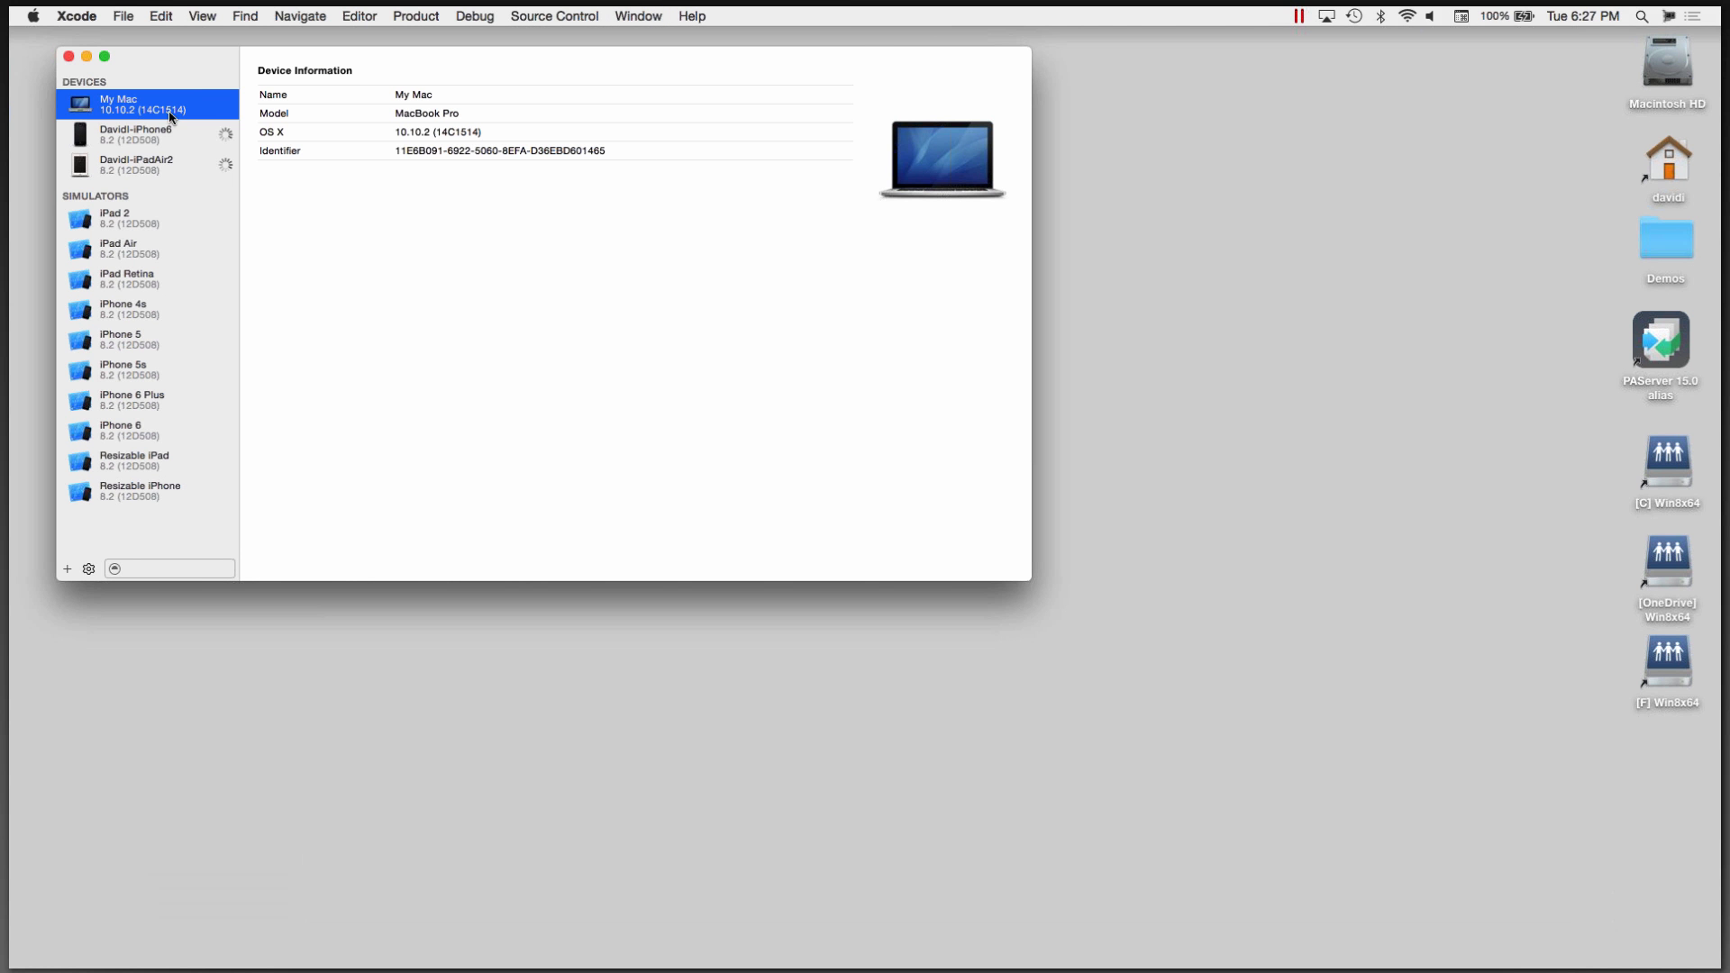
{"action": "mouse_move", "coordinate": [152, 141]}
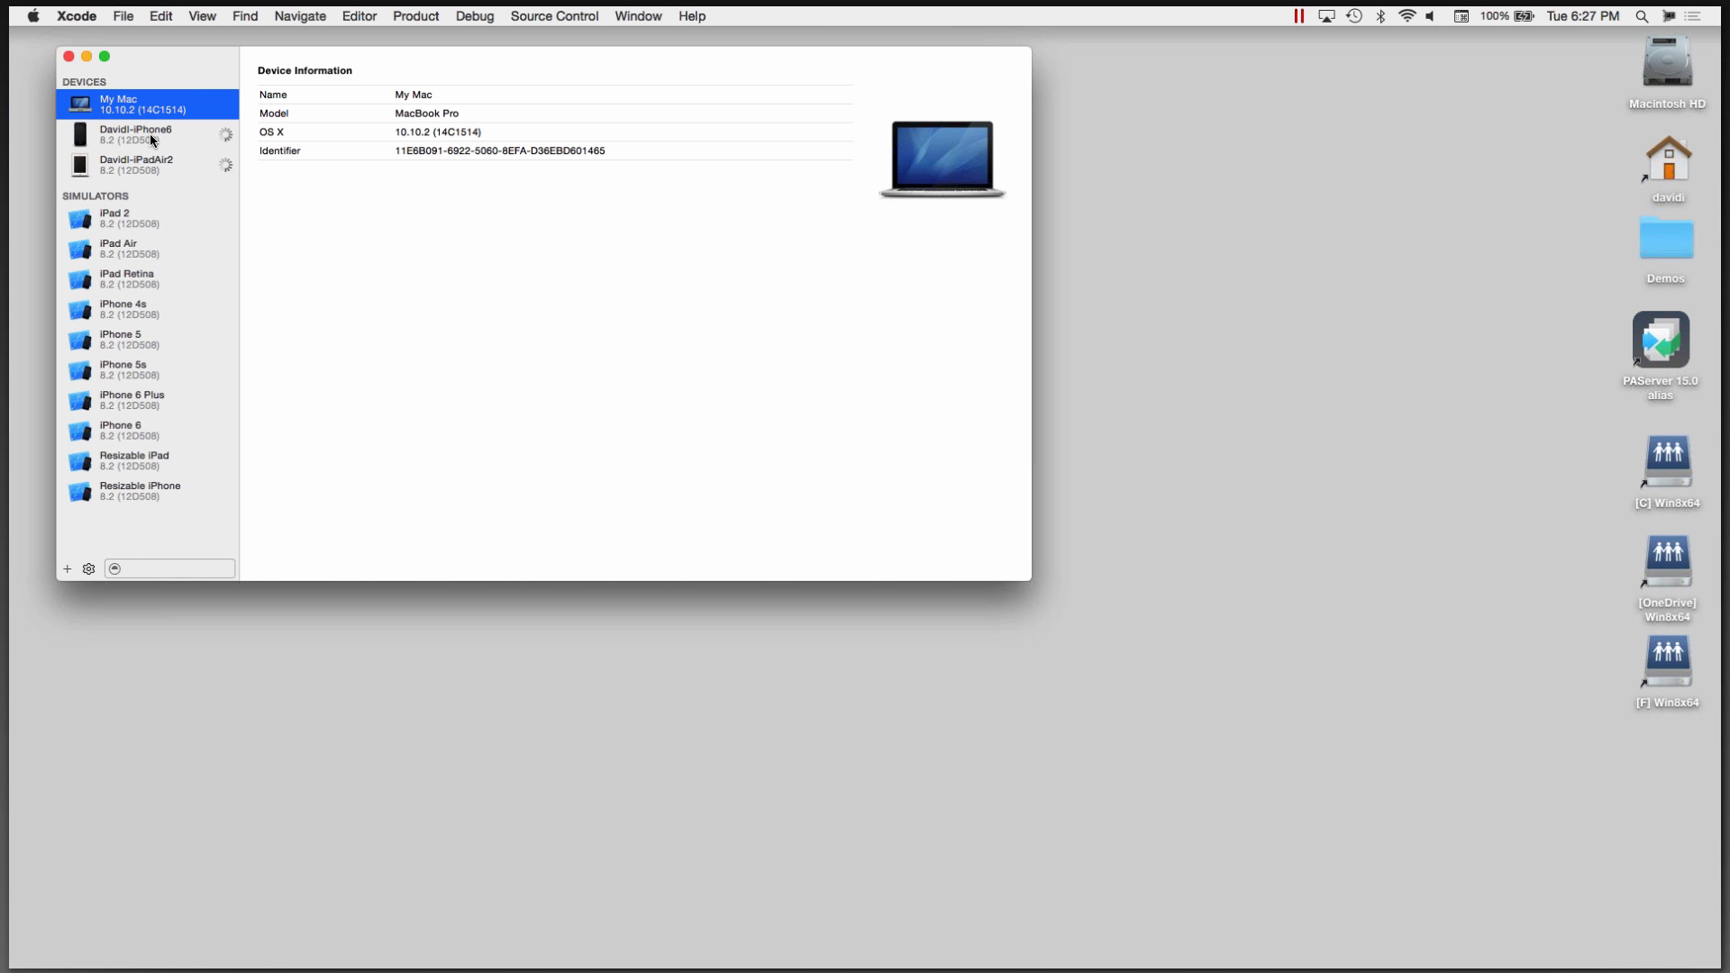
{"action": "left_click", "coordinate": [136, 164]}
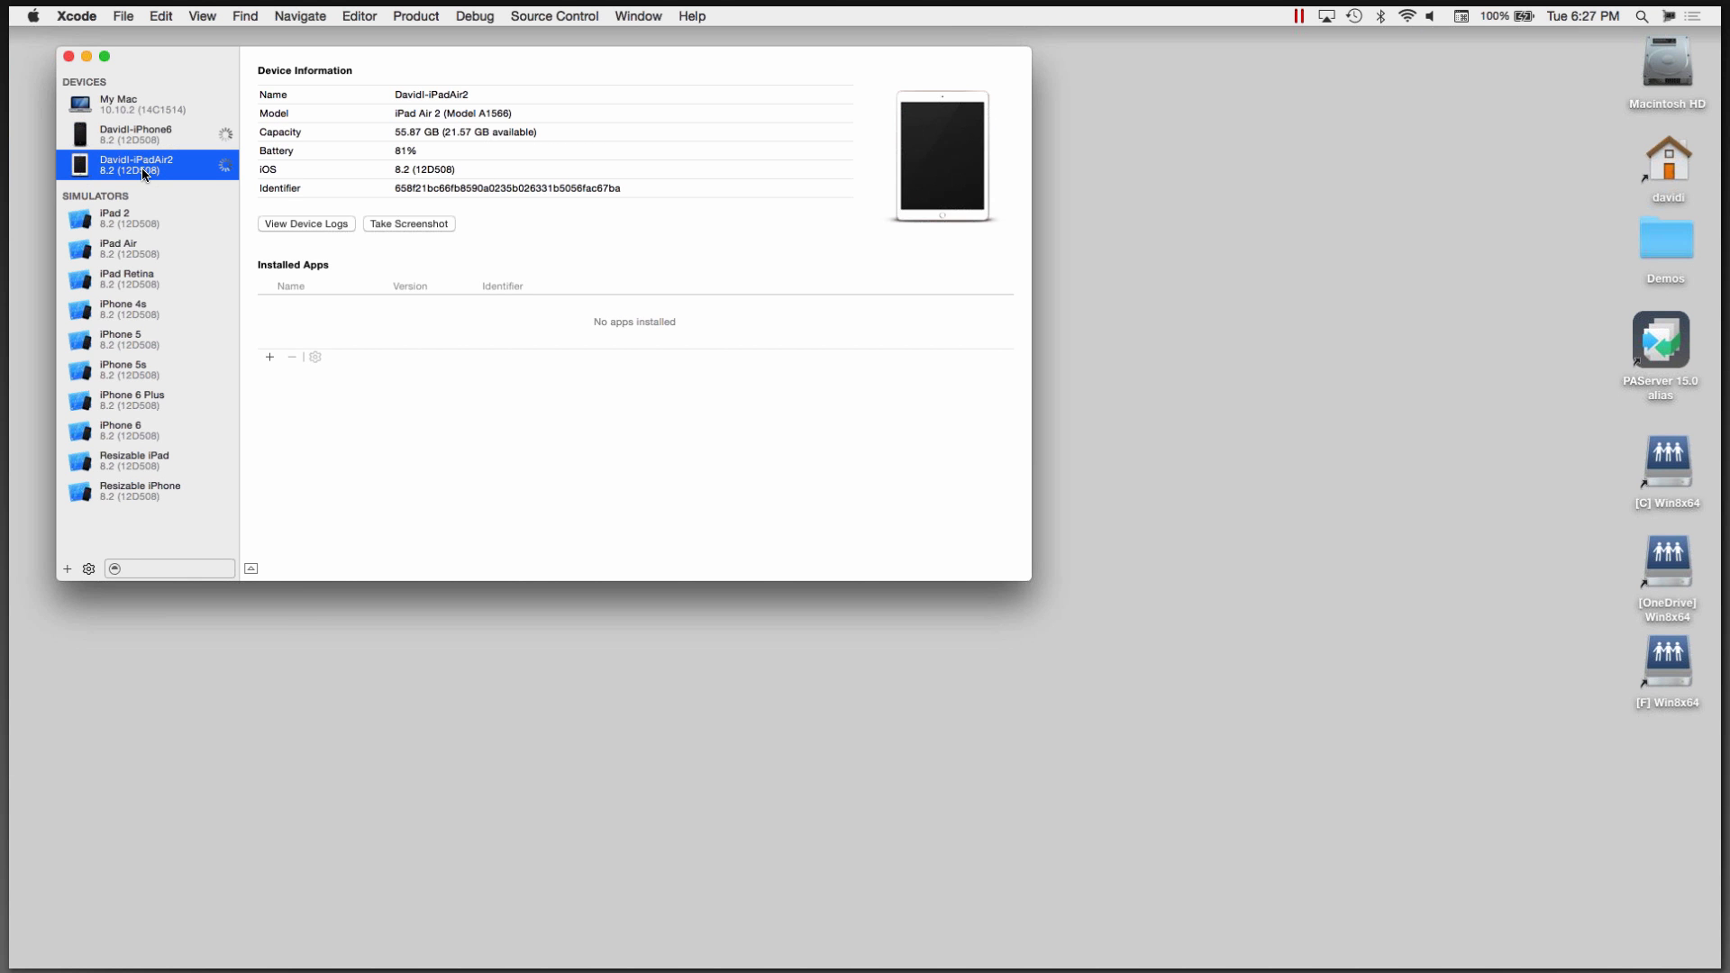
{"action": "left_click", "coordinate": [87, 567]}
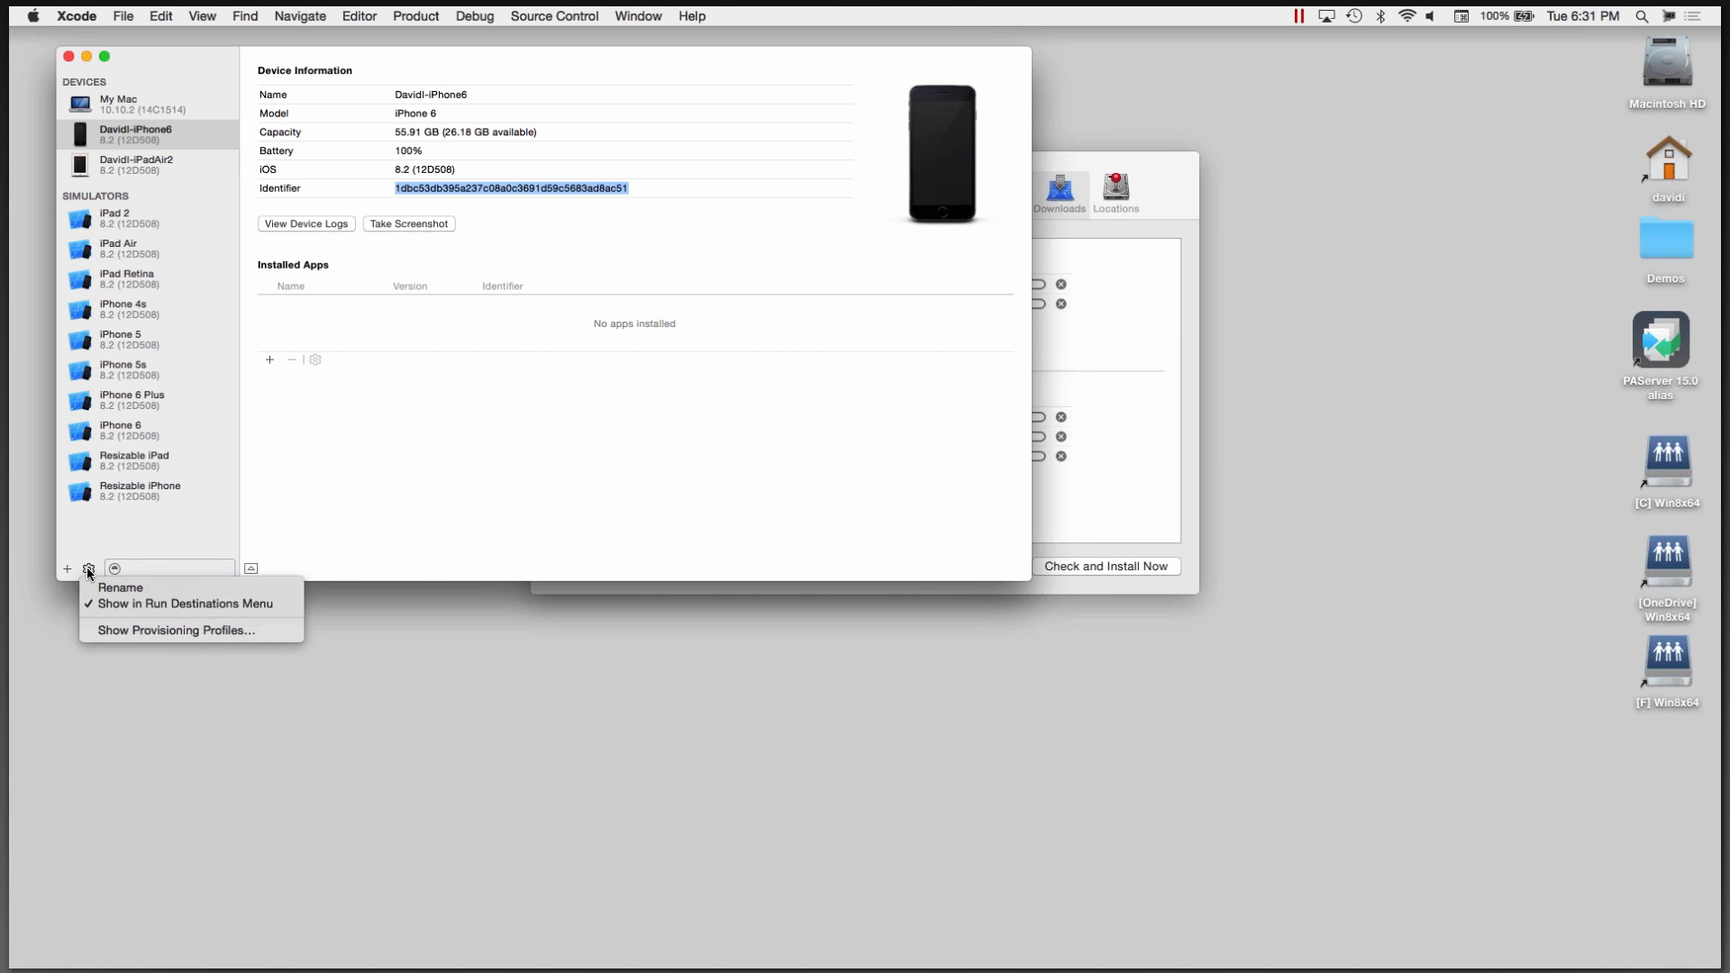
{"action": "left_click", "coordinate": [173, 631]}
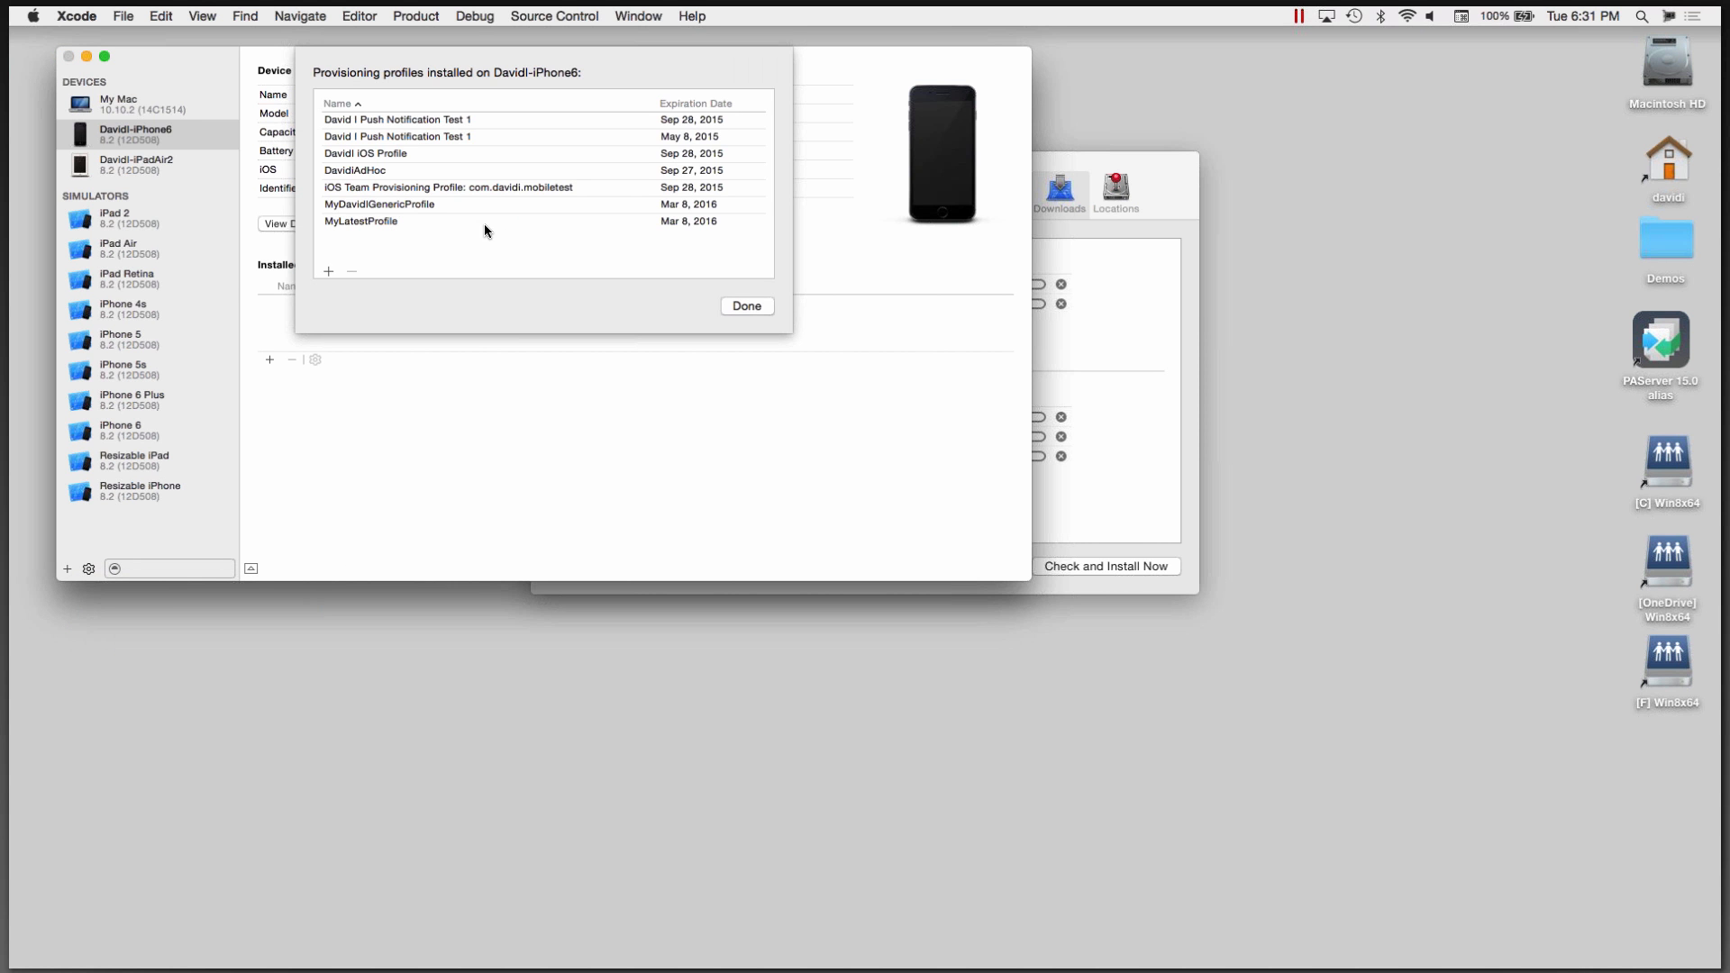
{"action": "mouse_move", "coordinate": [393, 178]}
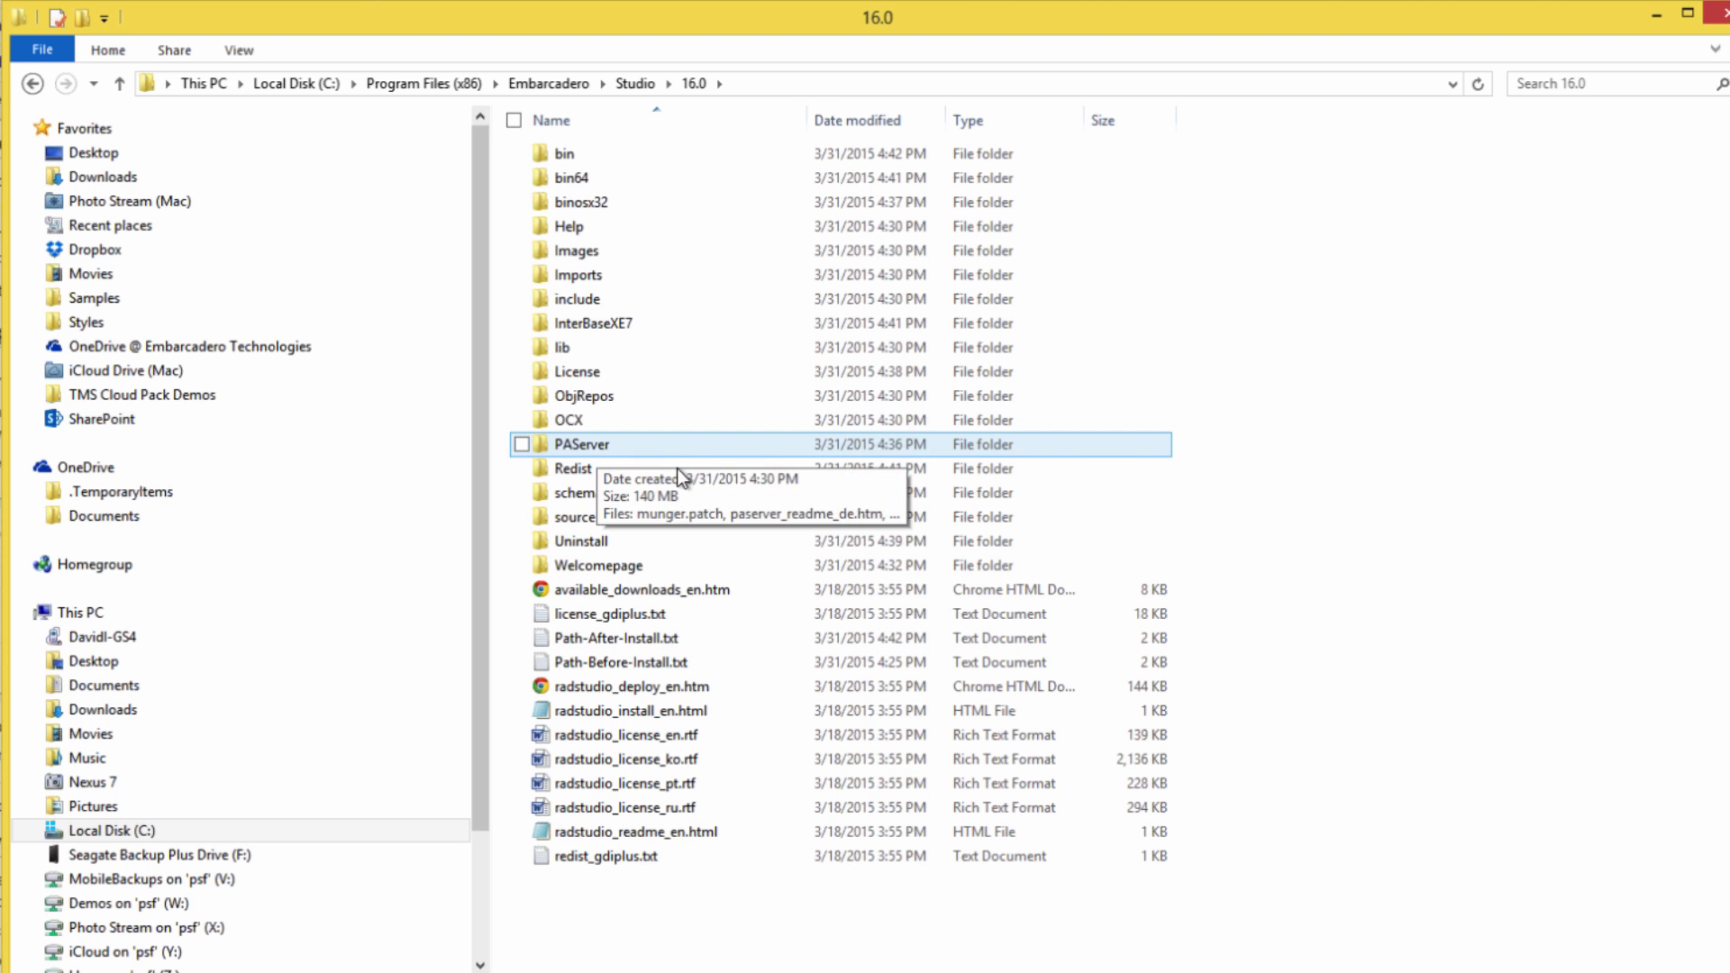
Step: Open the PAServer folder under Embarcadero\Studio\16.0 to show PAServer16.0.pkg and setup_paserver.exe
{"action": "double_click", "coordinate": [584, 444]}
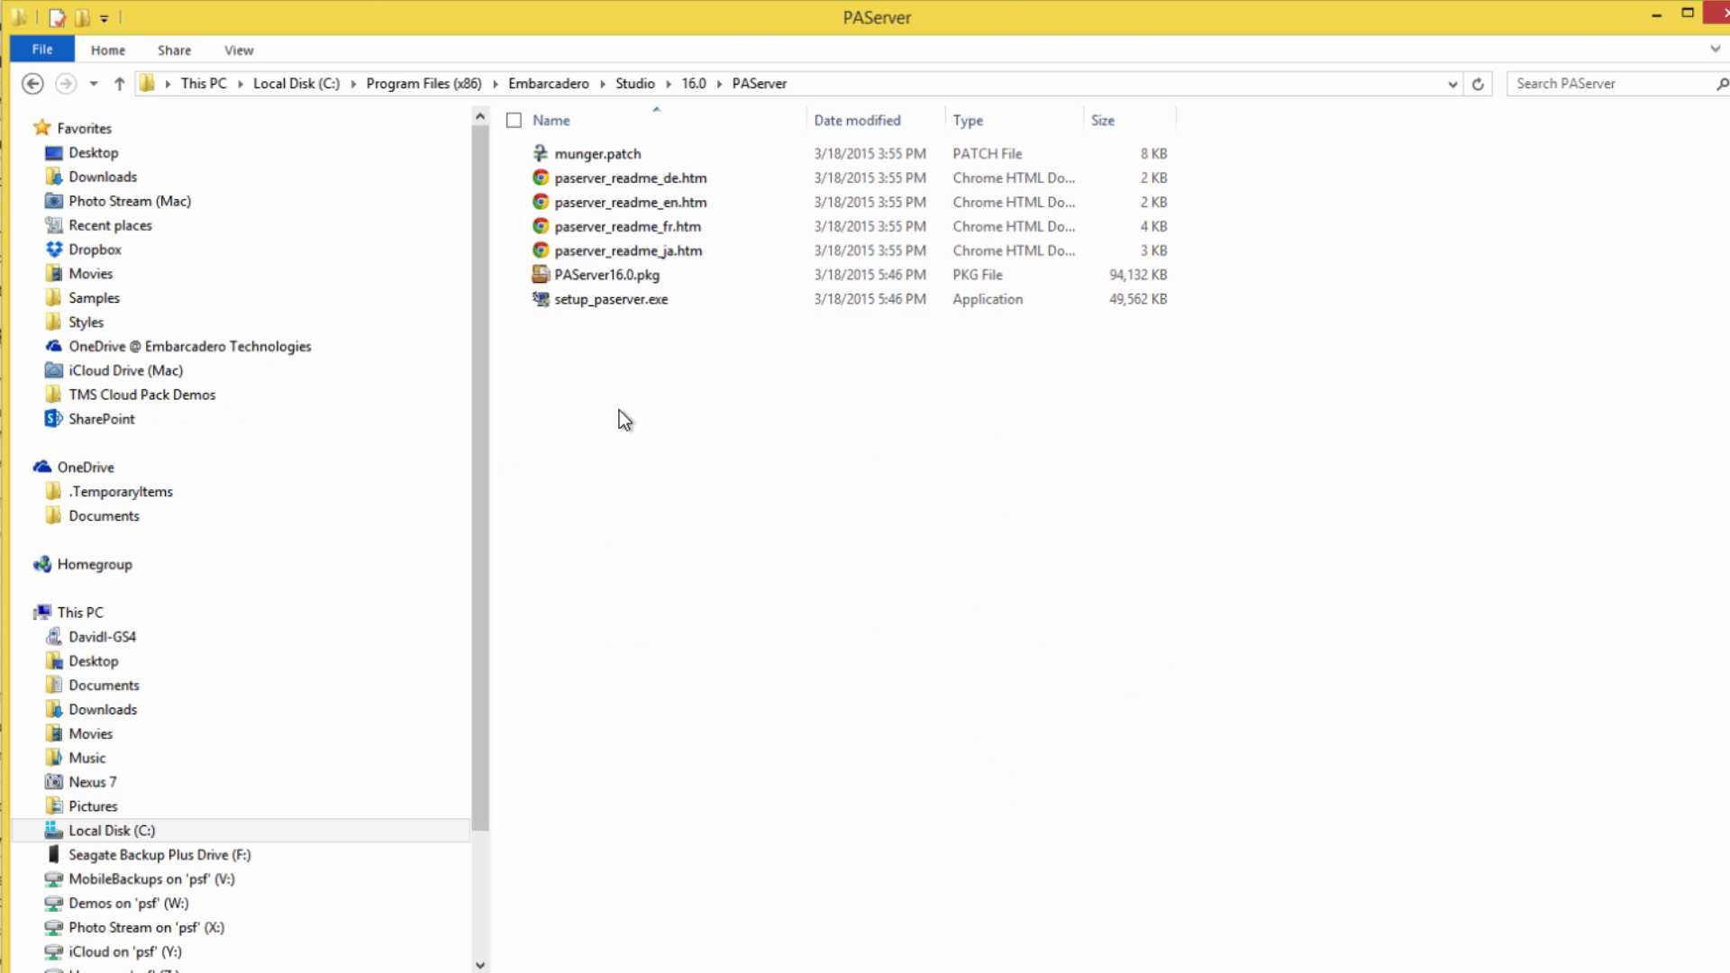
{"action": "mouse_move", "coordinate": [602, 274]}
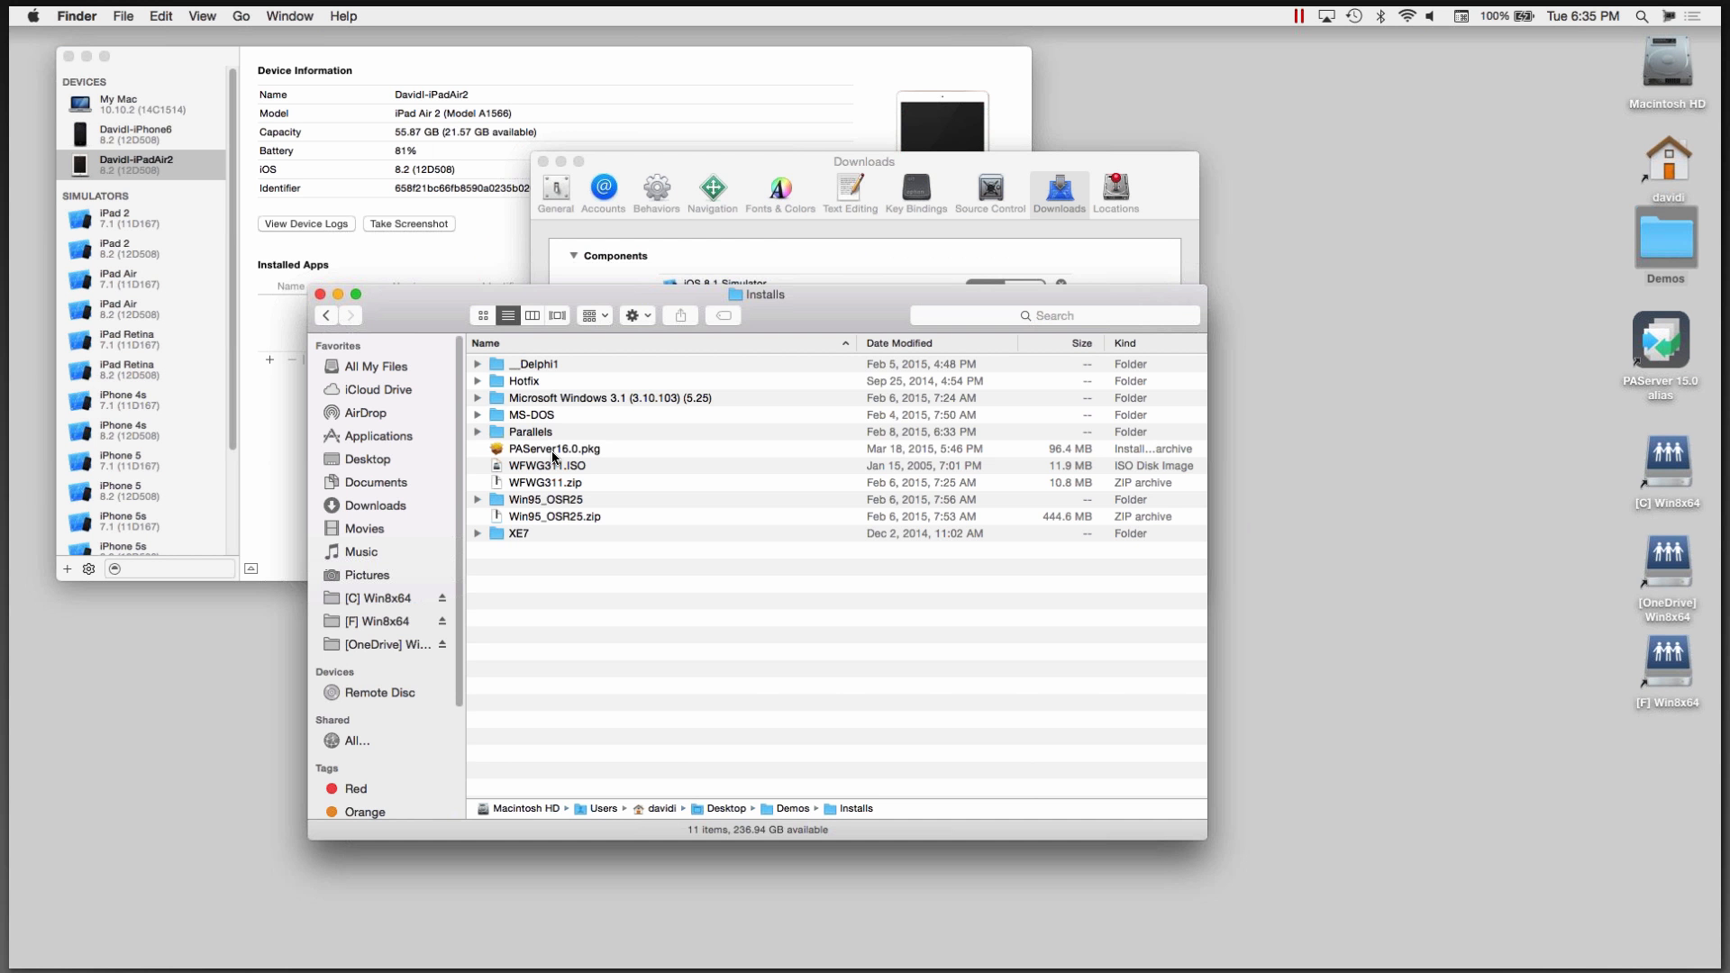
Step: Launch PAServer16.0.pkg and accept the English license agreement
{"action": "left_click", "coordinate": [555, 449]}
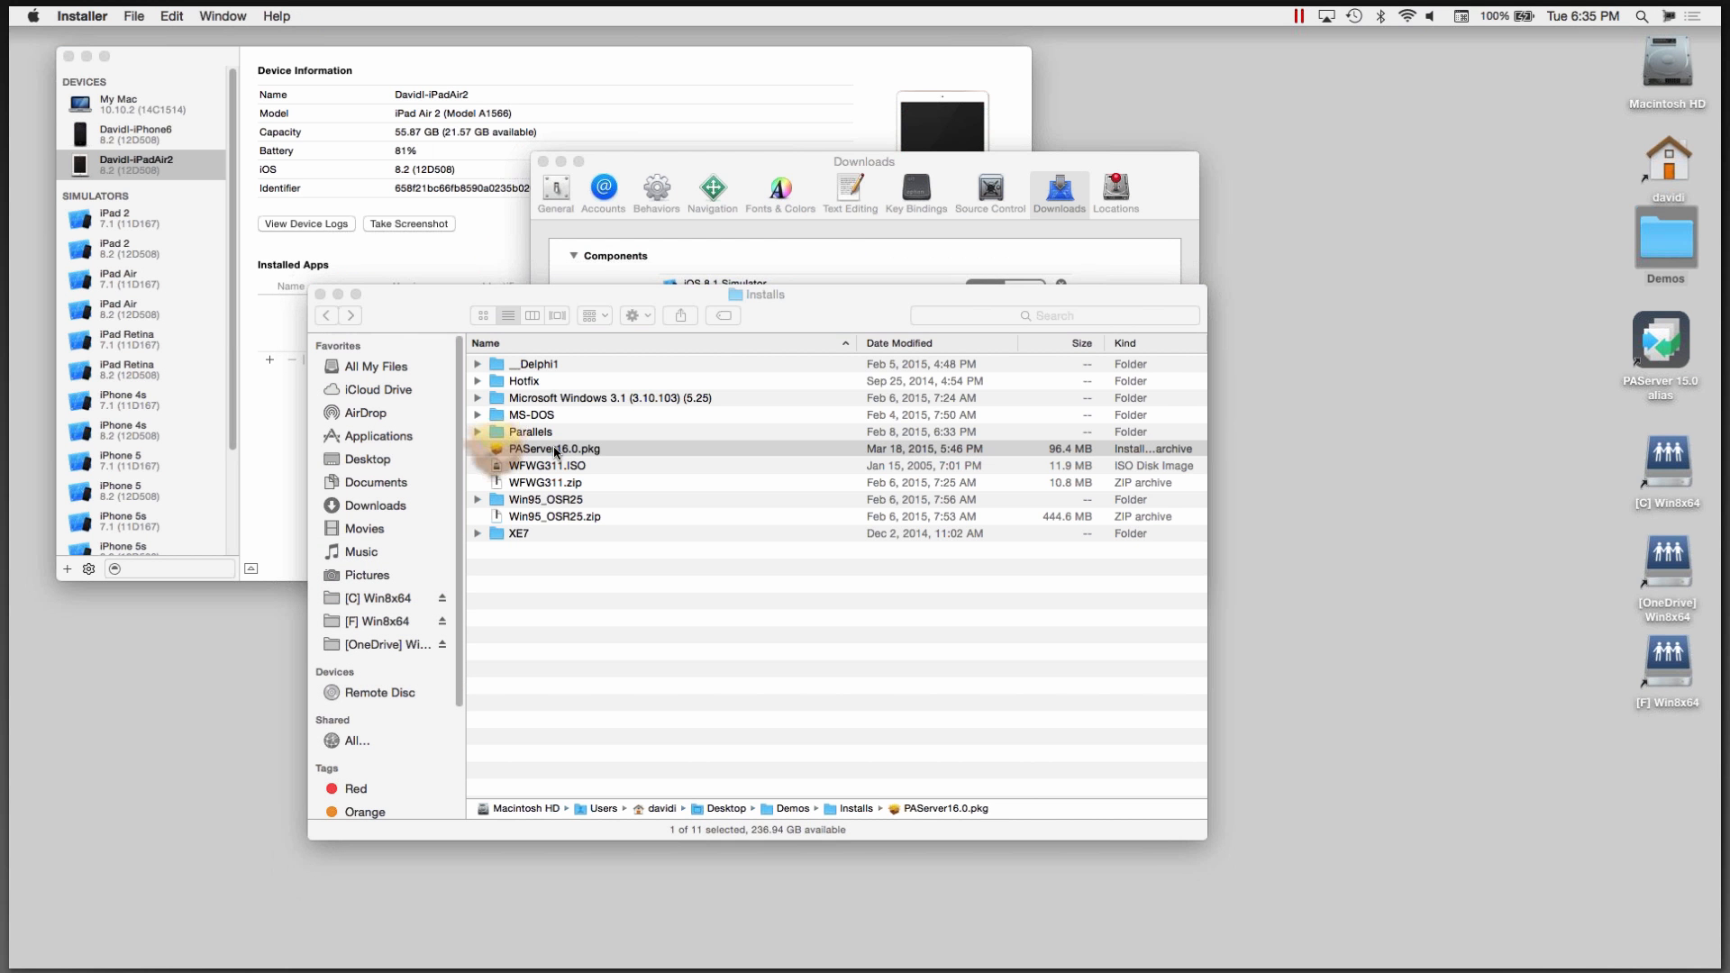
{"action": "double_click", "coordinate": [557, 449]}
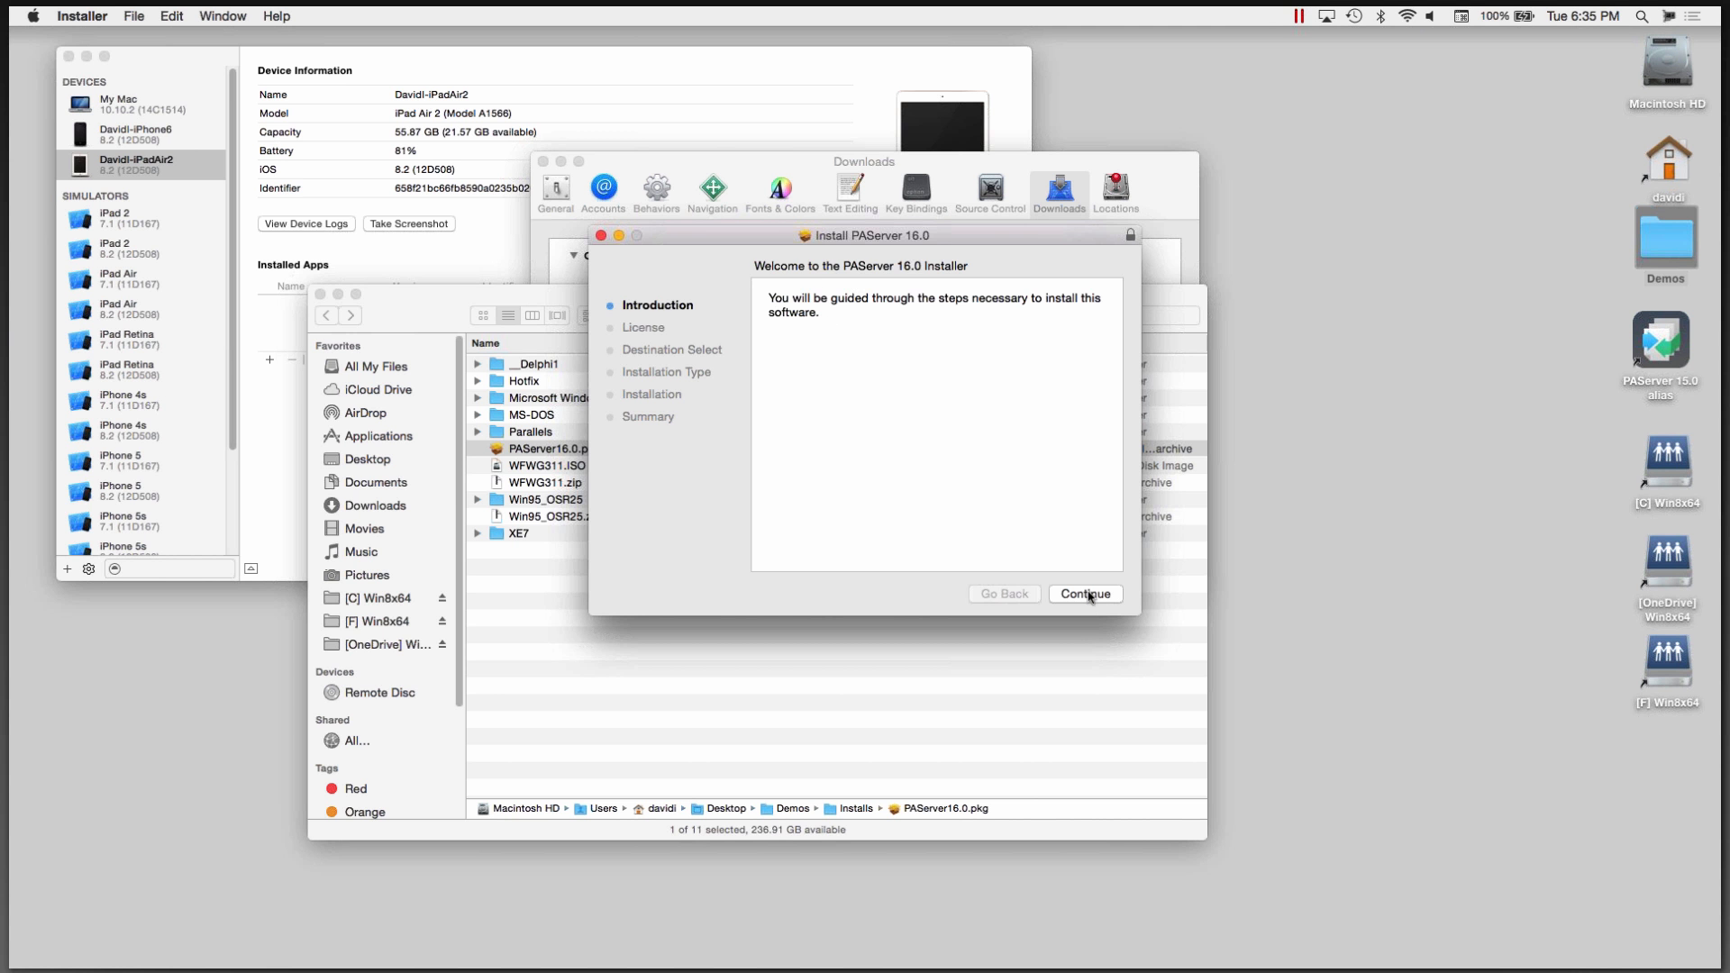
{"action": "left_click", "coordinate": [1083, 593]}
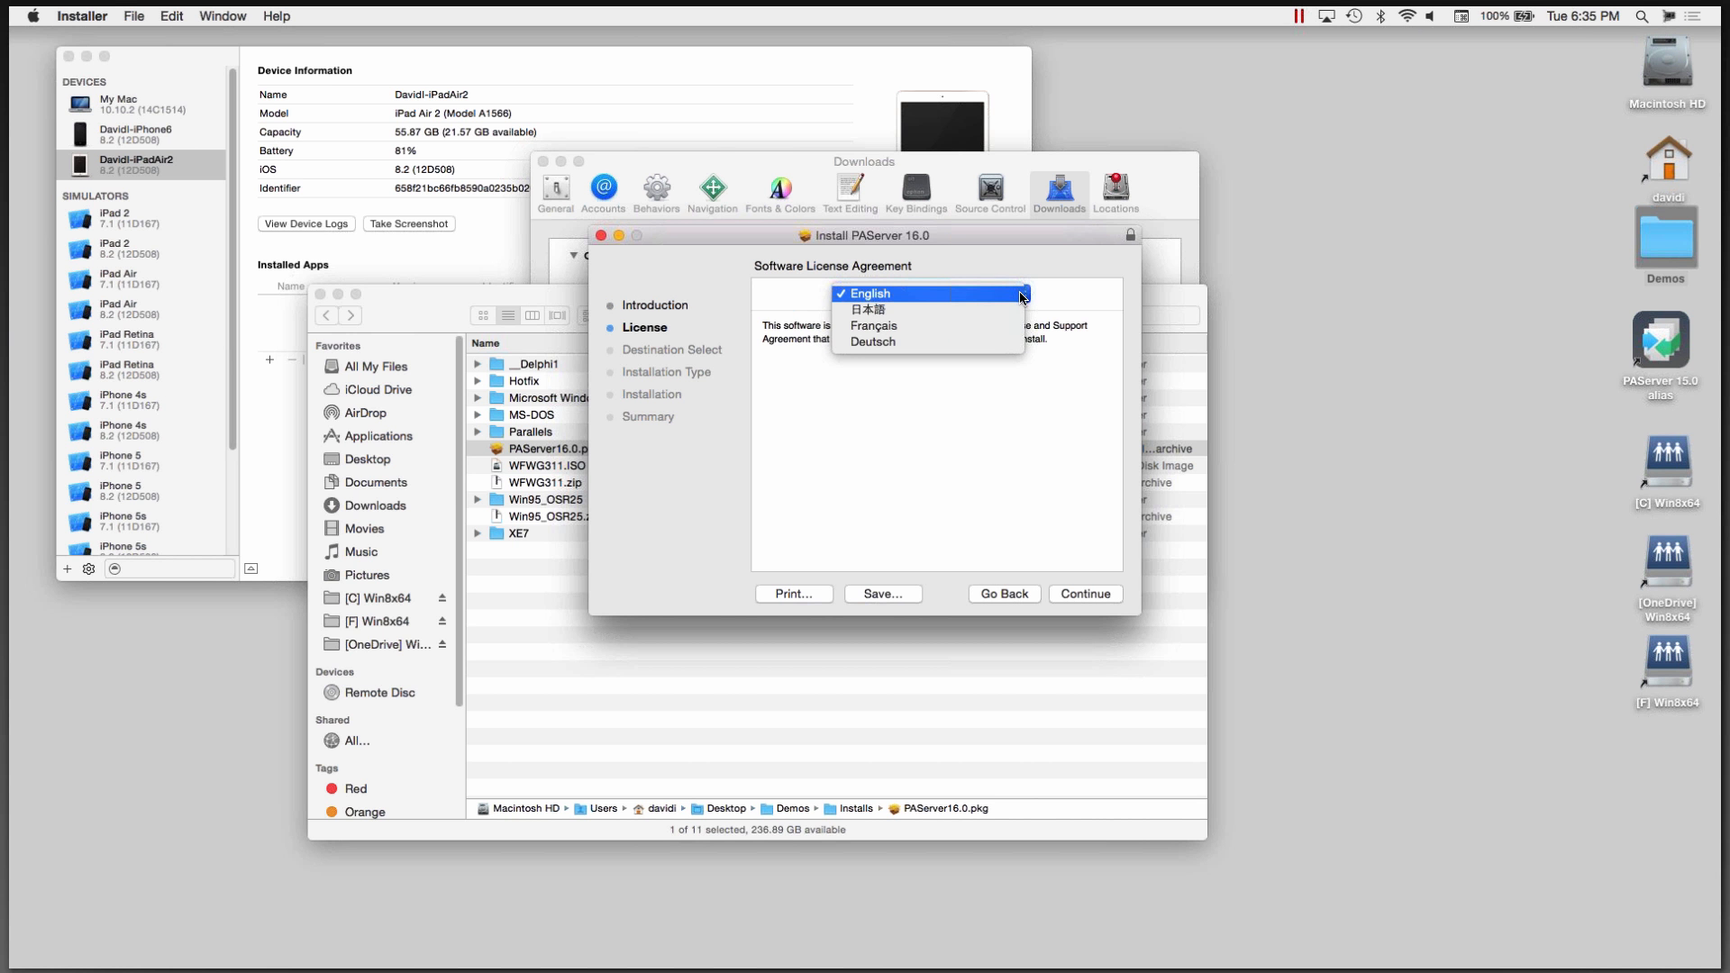
{"action": "left_click", "coordinate": [869, 292]}
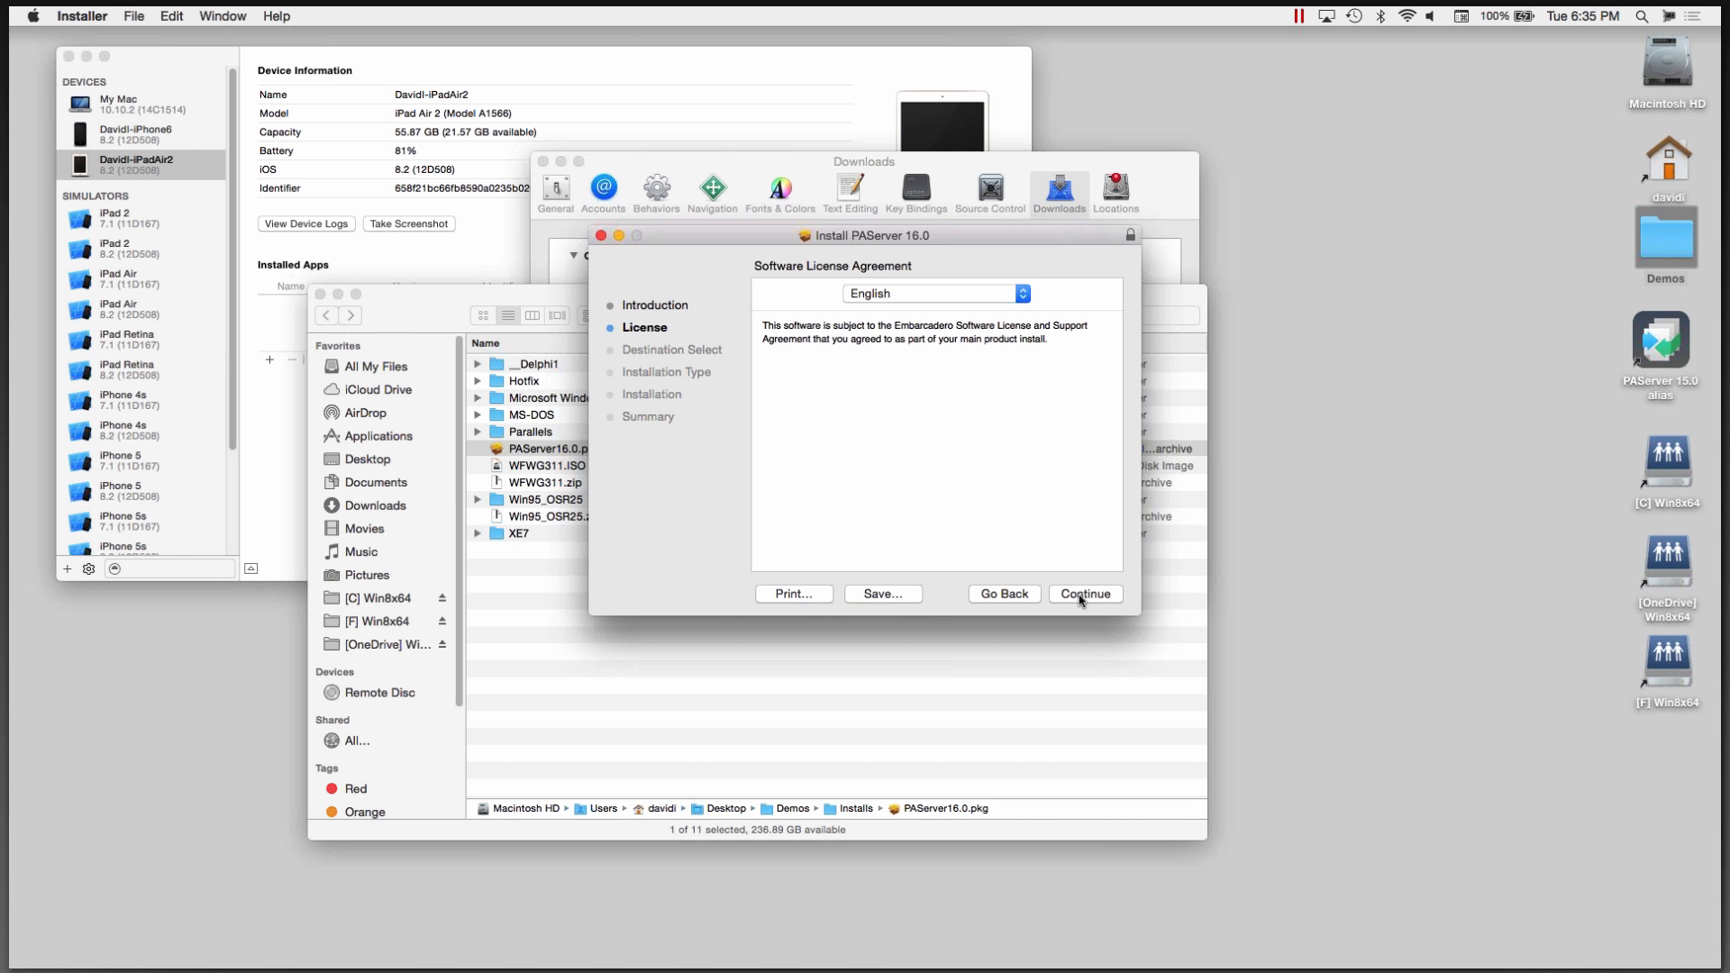
{"action": "left_click", "coordinate": [1083, 593]}
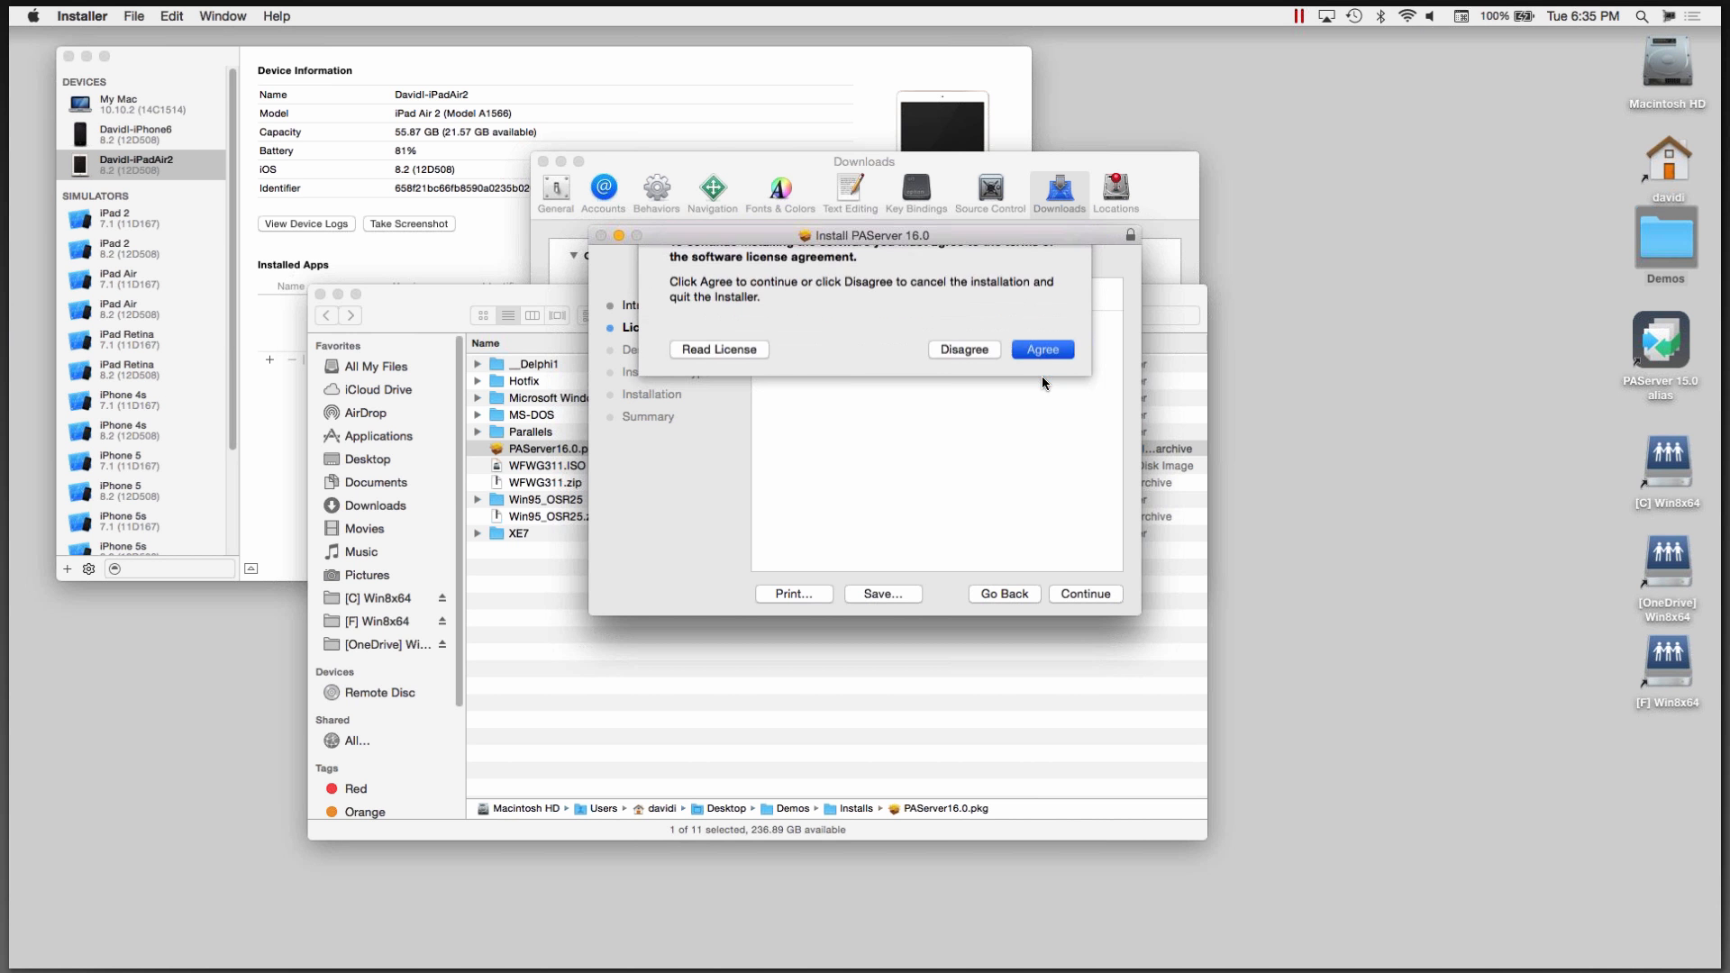
{"action": "left_click", "coordinate": [1041, 348]}
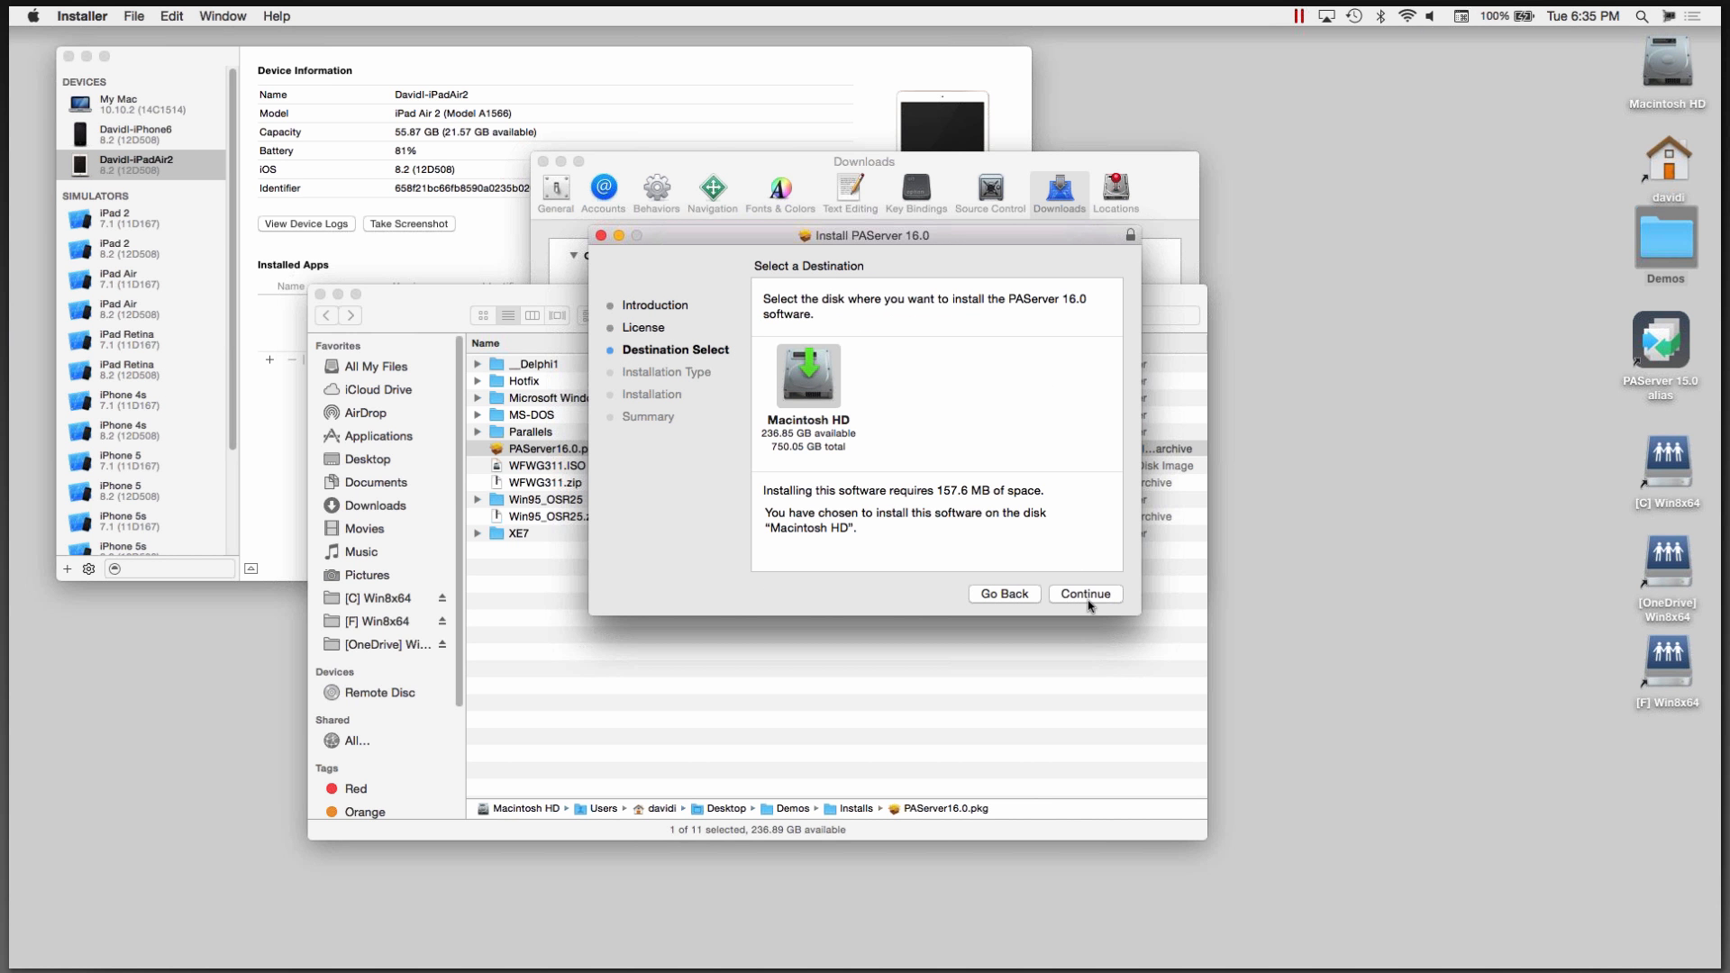
Step: Install PAServer 16.0 to Macintosh HD with the admin password and close the finished installer
{"action": "left_click", "coordinate": [1085, 593]}
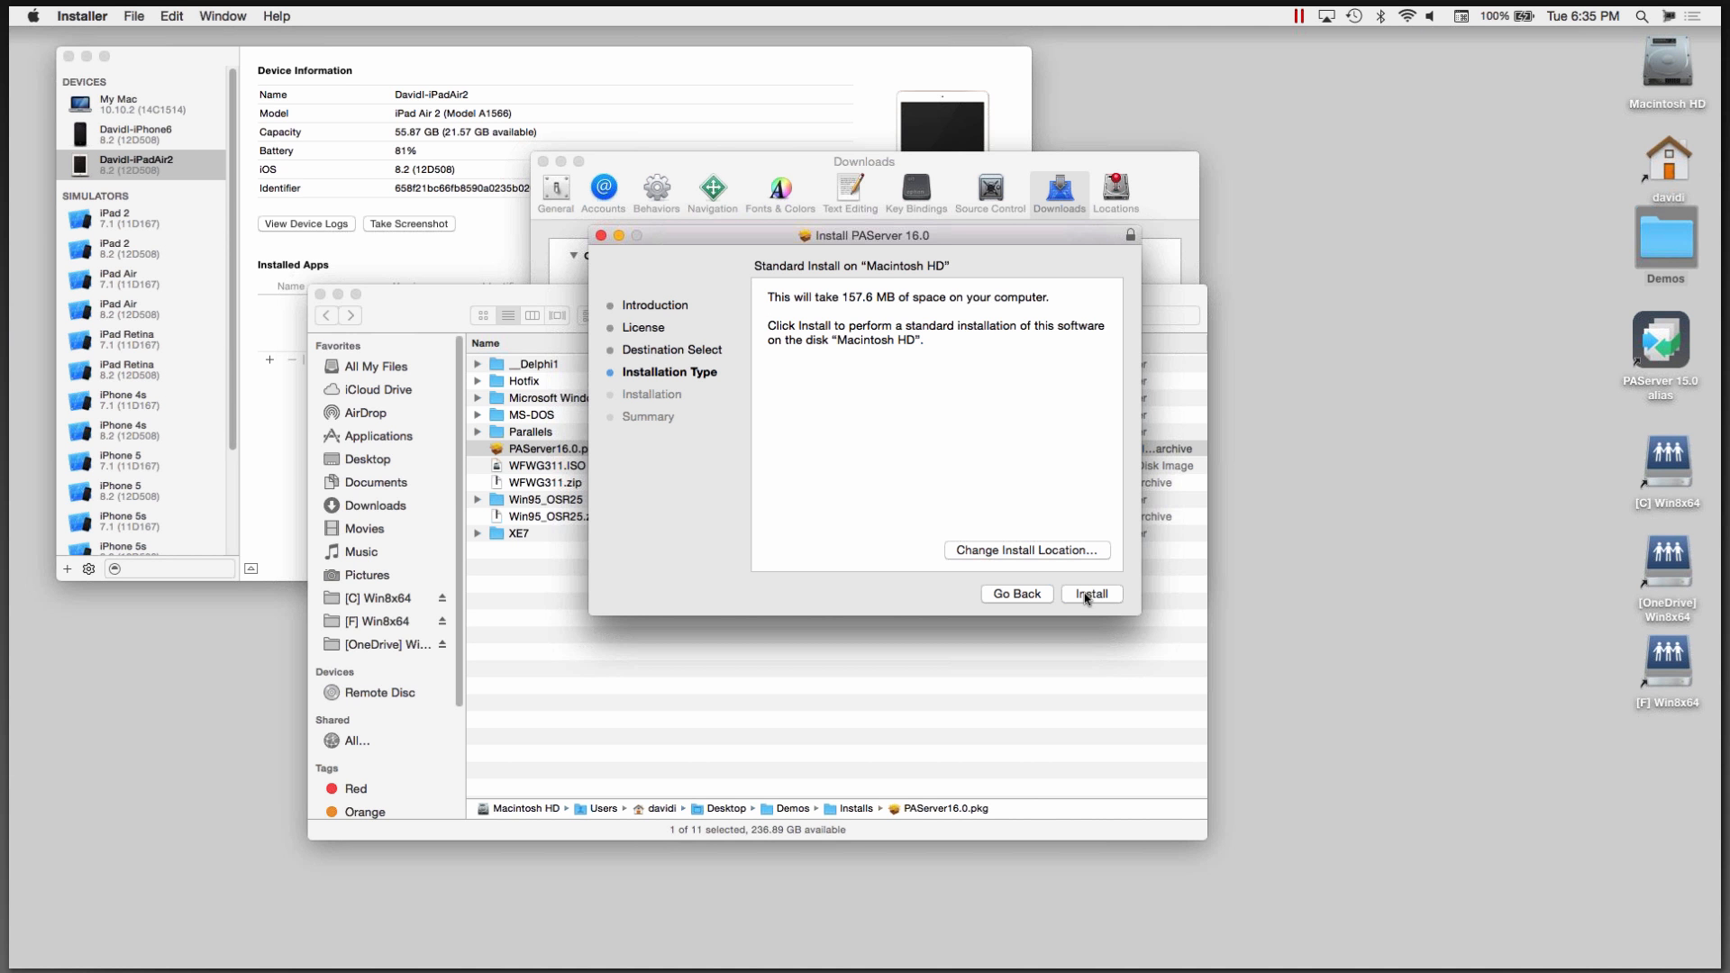
{"action": "mouse_move", "coordinate": [1033, 561]}
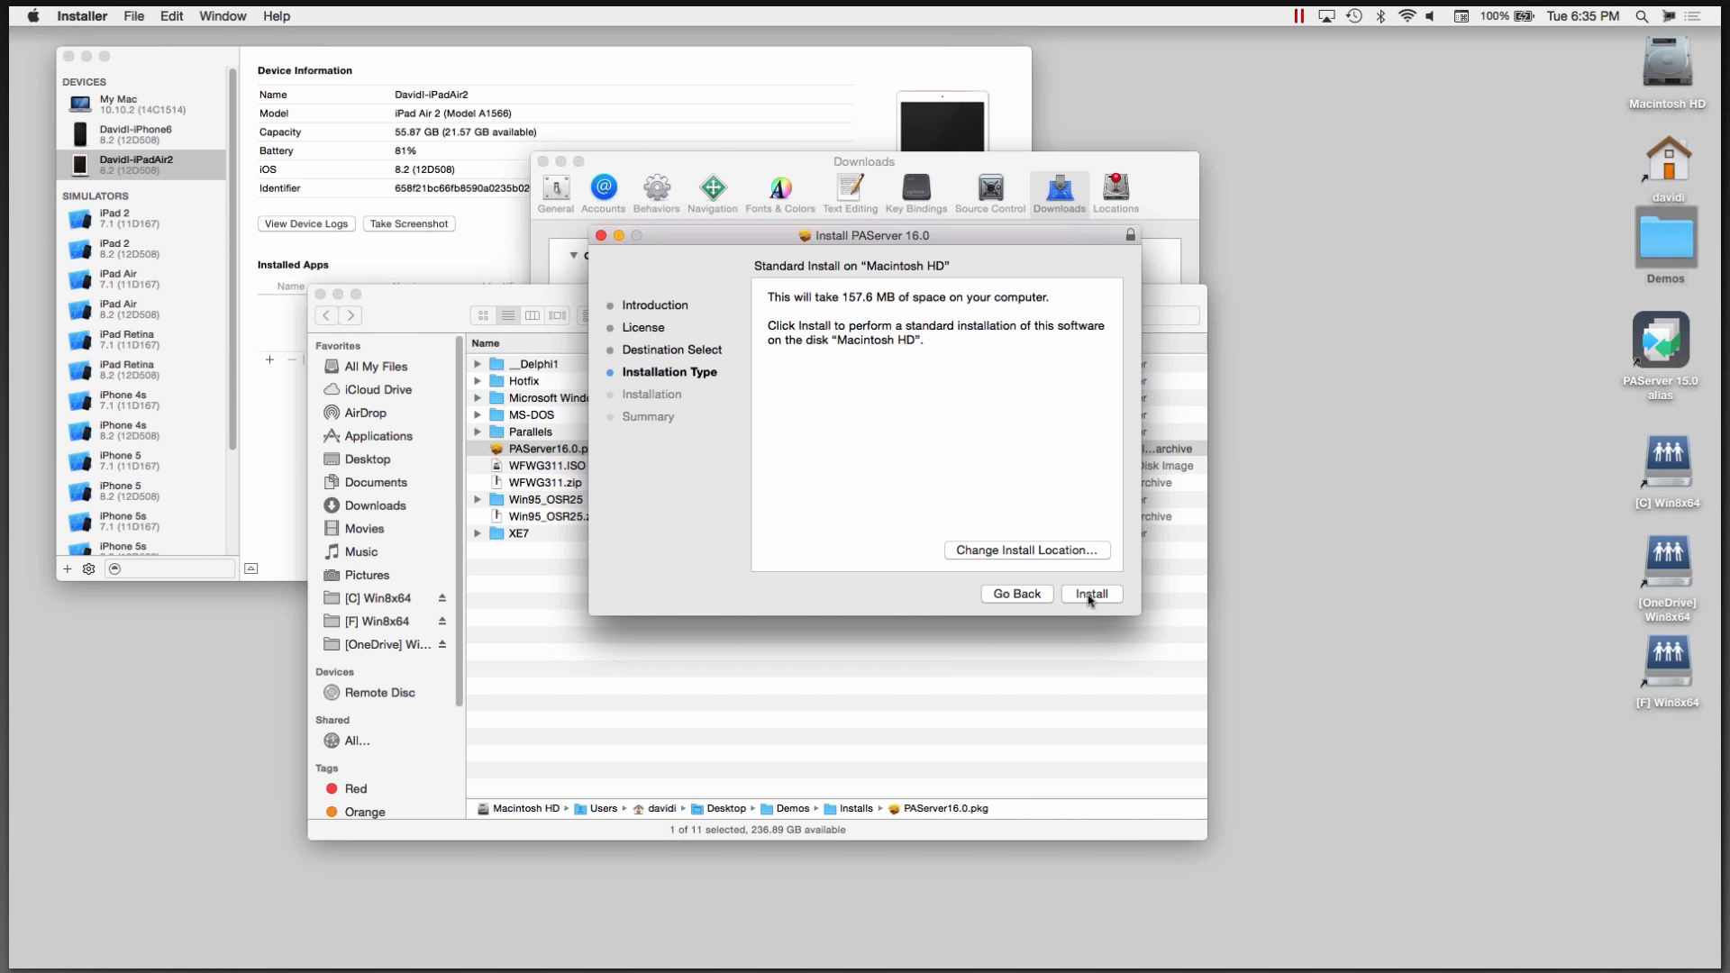
{"action": "left_click", "coordinate": [1088, 593]}
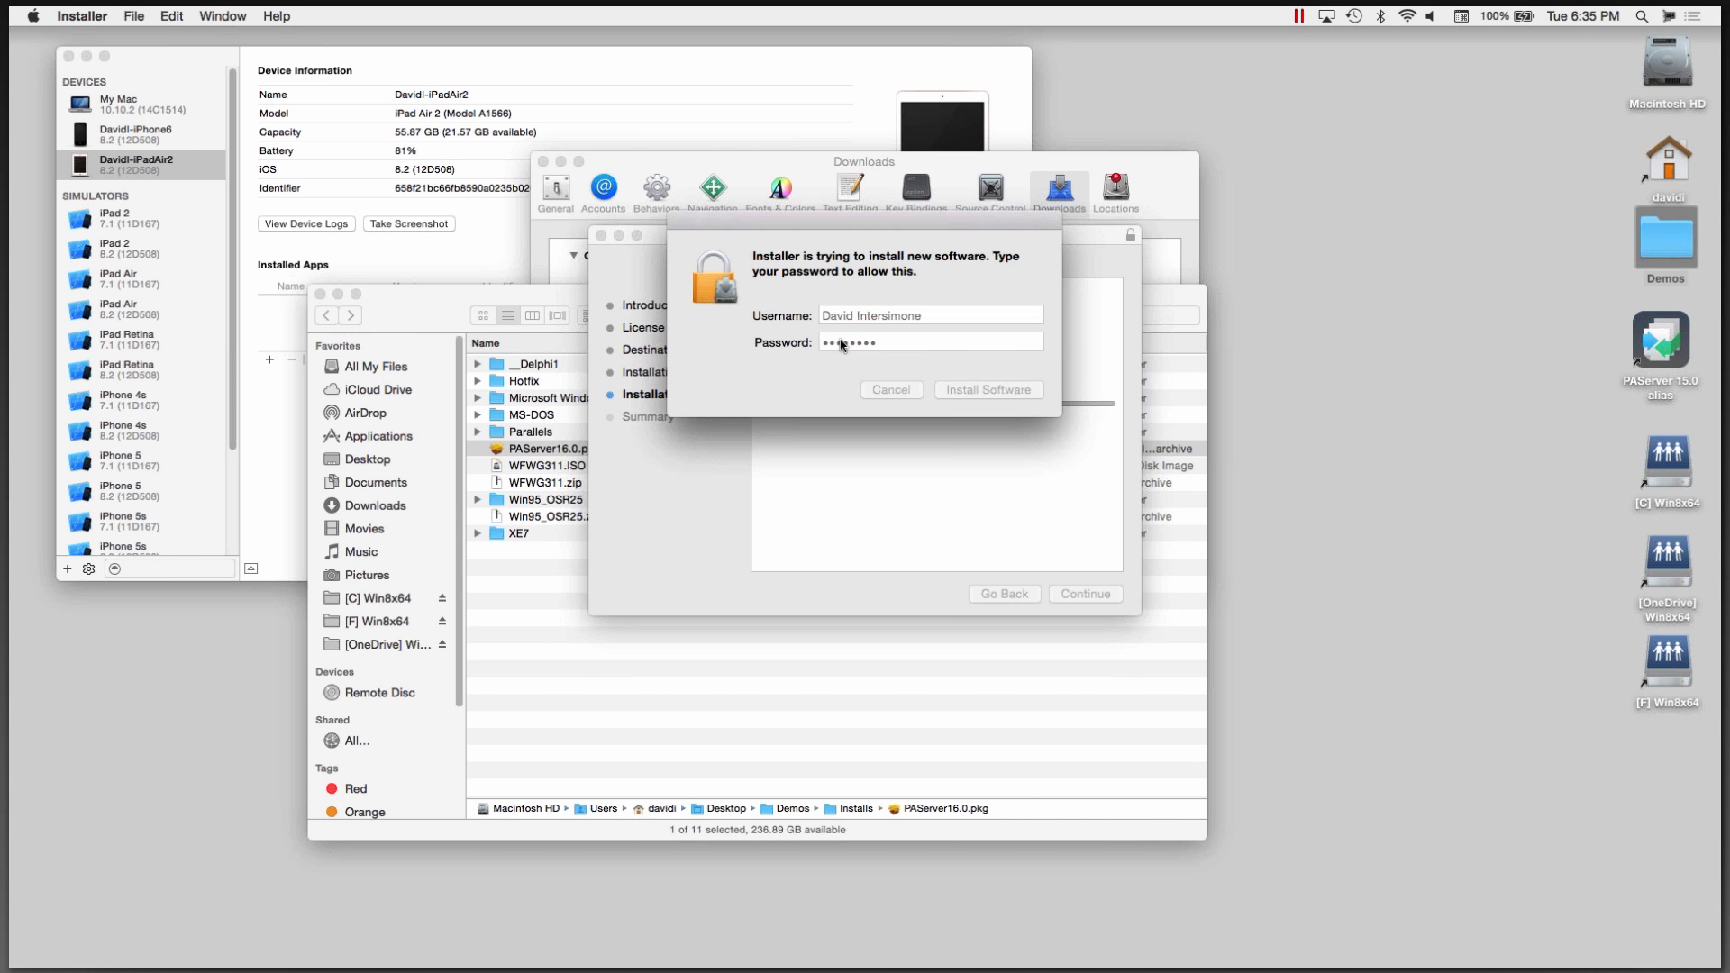
{"action": "left_click", "coordinate": [988, 389]}
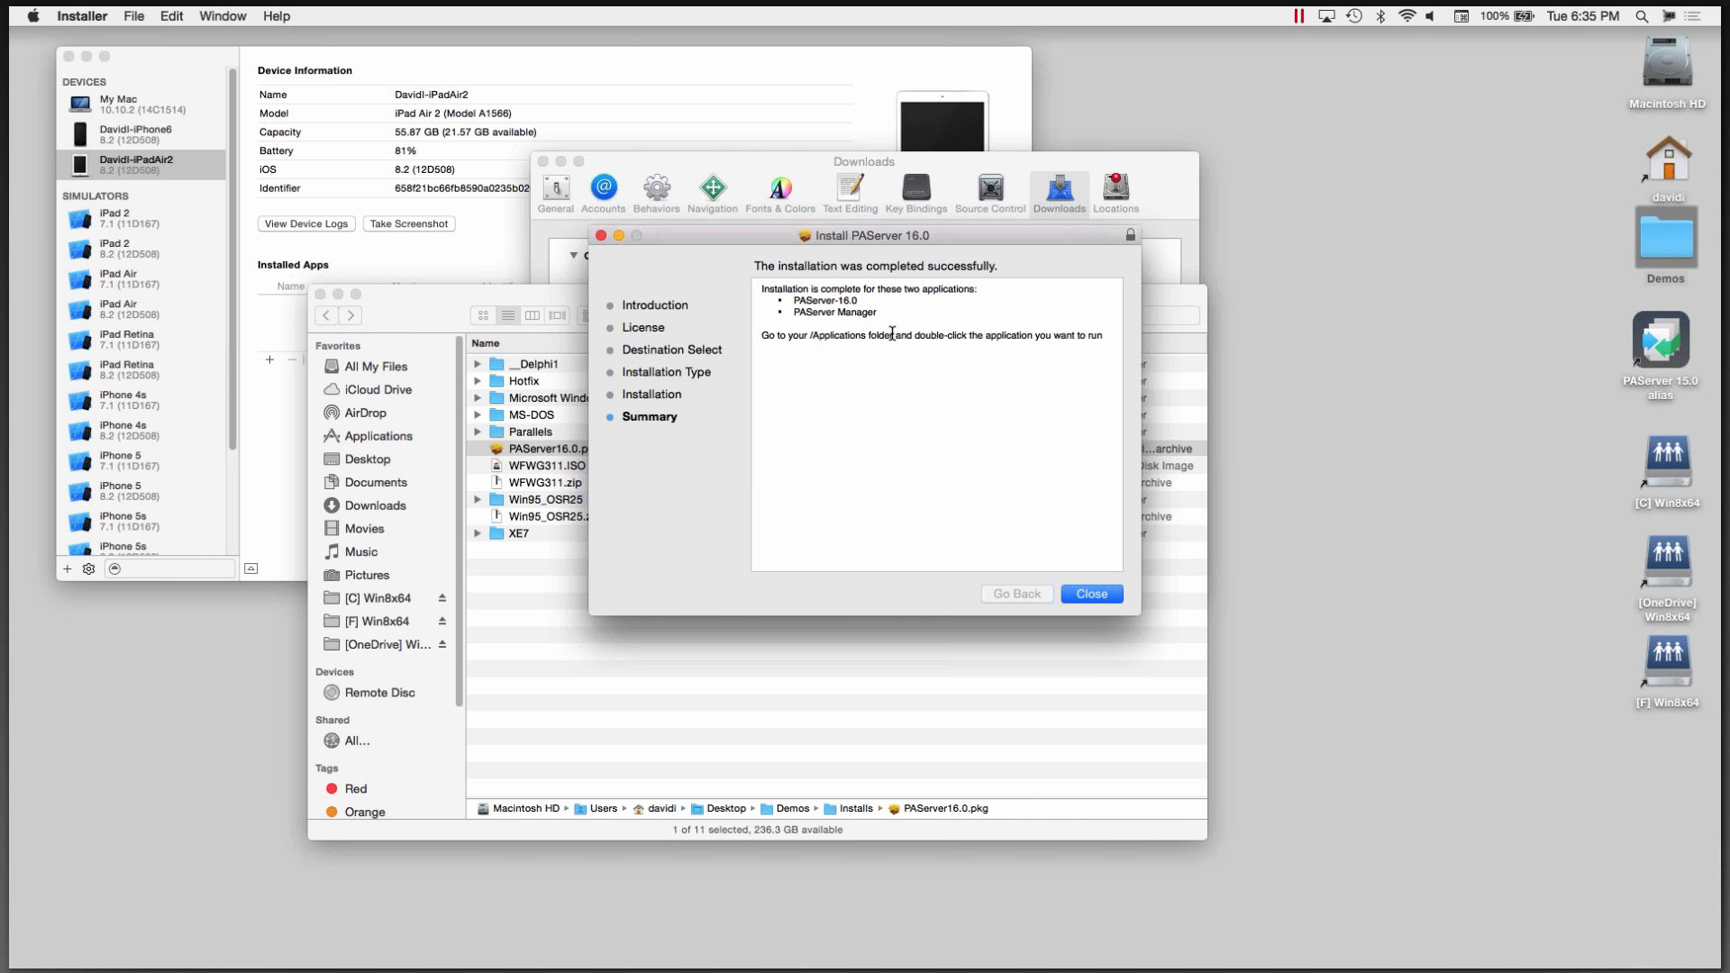
{"action": "left_click", "coordinate": [1091, 593]}
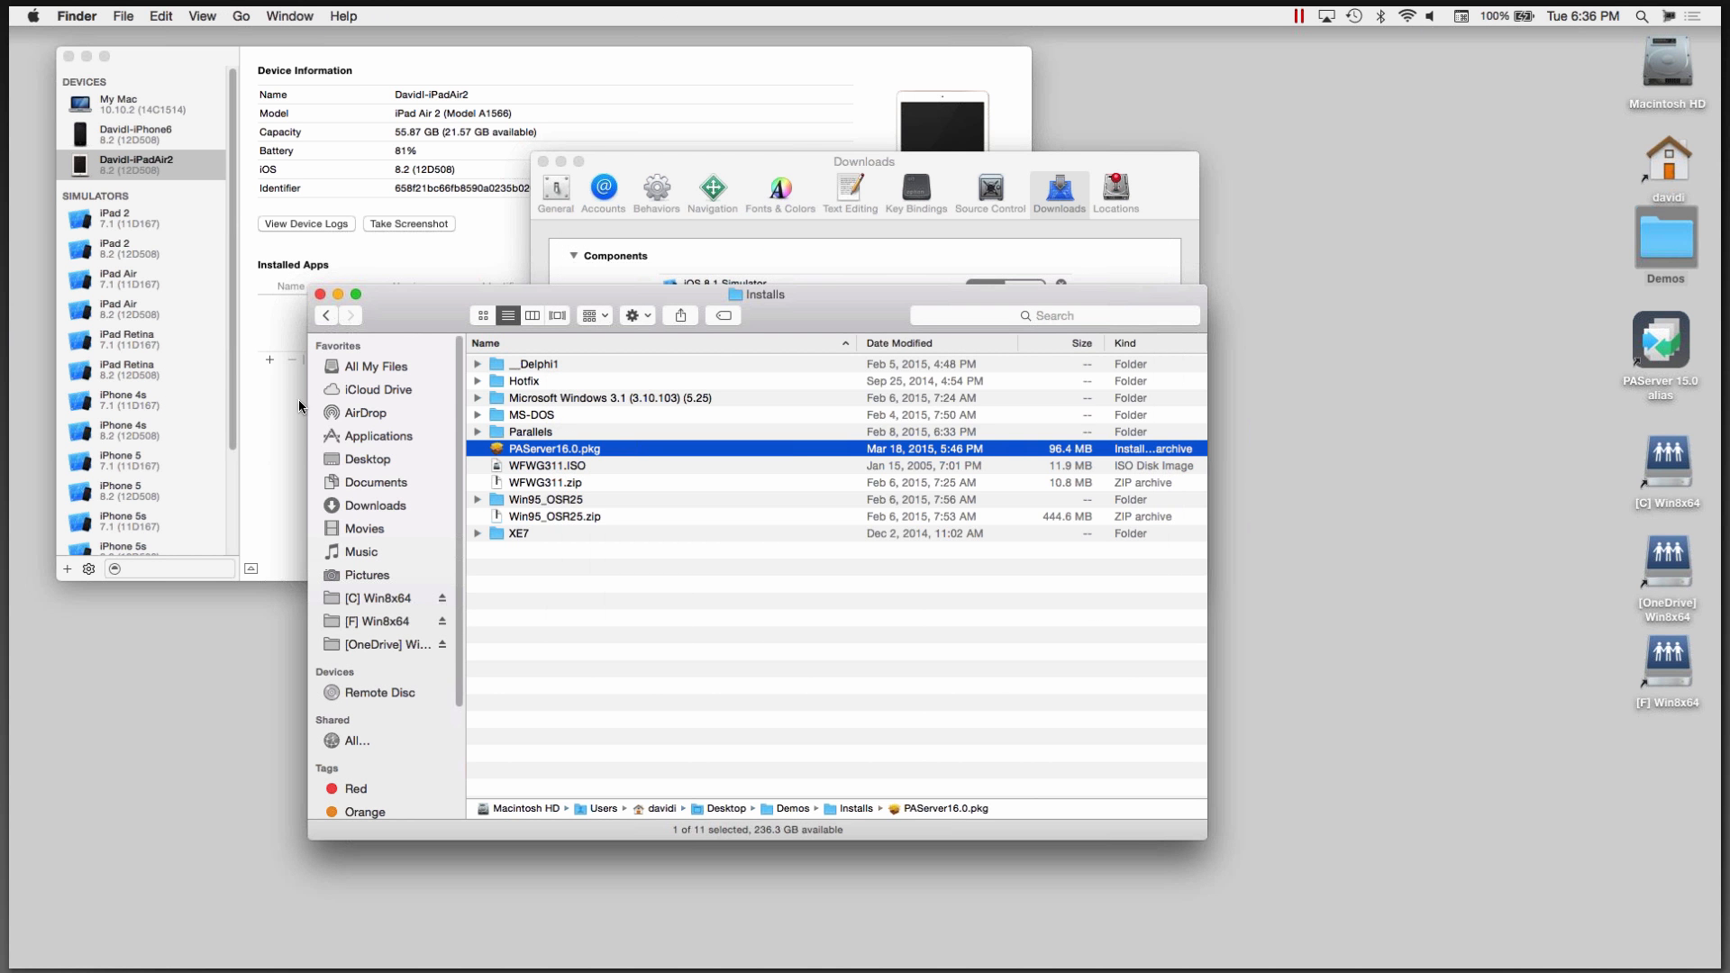
Step: Make a PAServer-16.0 alias from Applications, paste it on the desktop and launch PAServer from it
{"action": "left_click", "coordinate": [377, 435]}
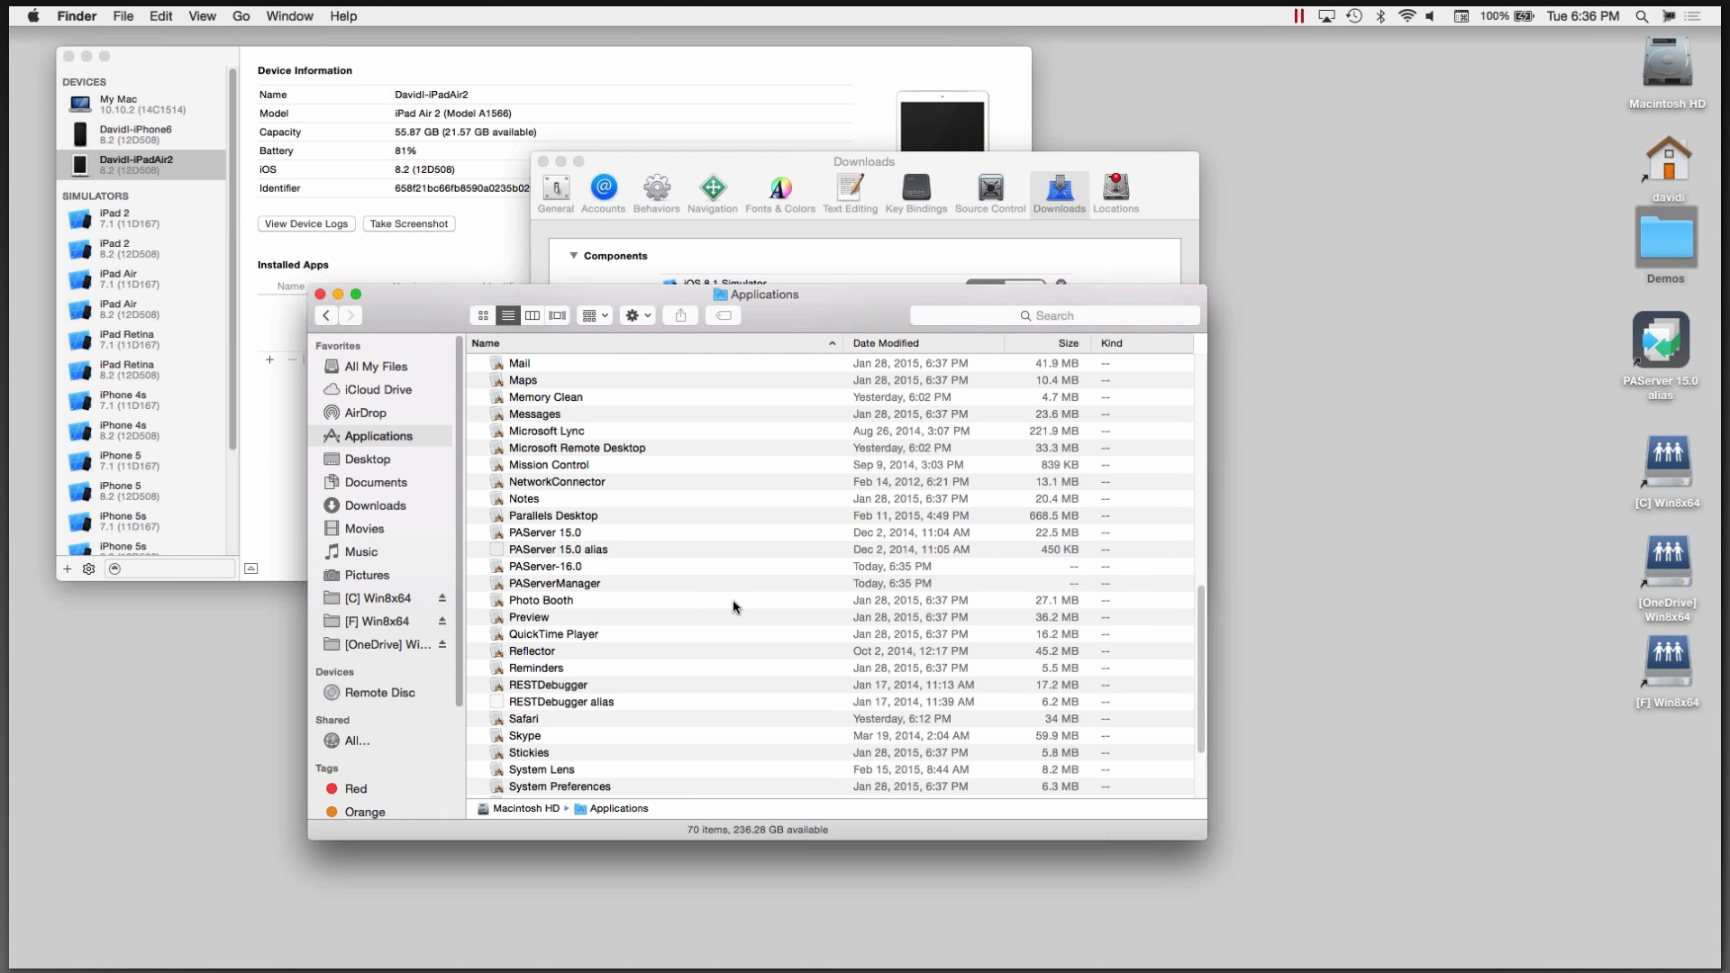
{"action": "right_click", "coordinate": [544, 566]}
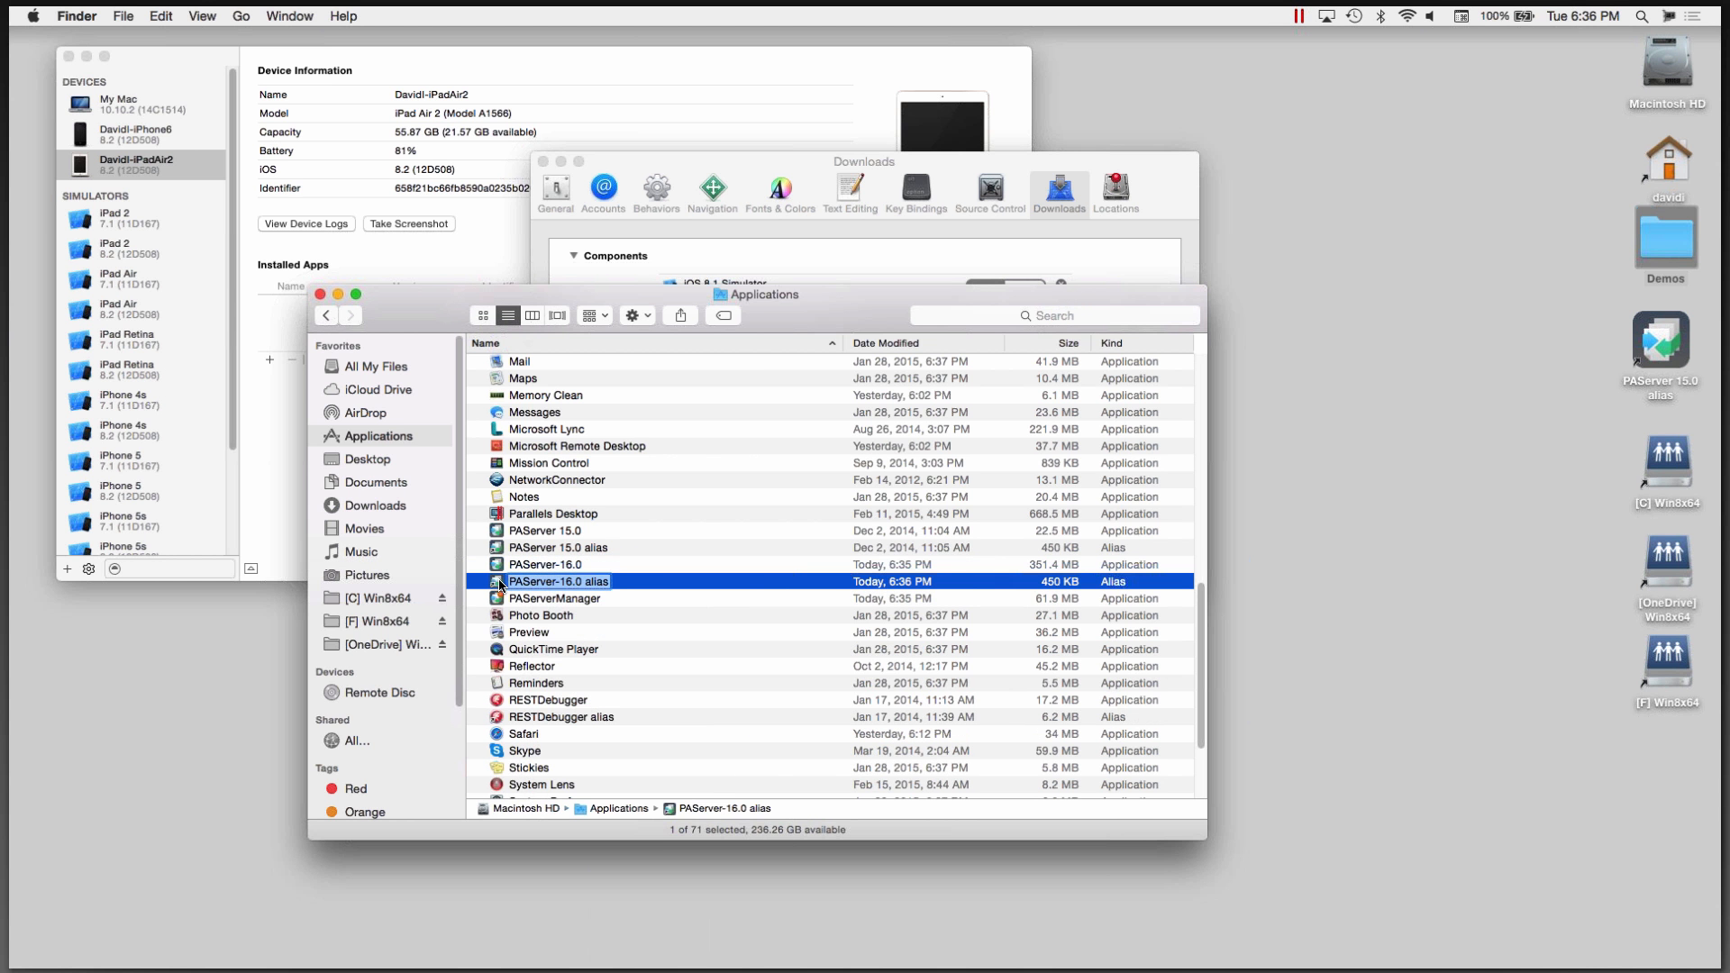
{"action": "right_click", "coordinate": [559, 582]}
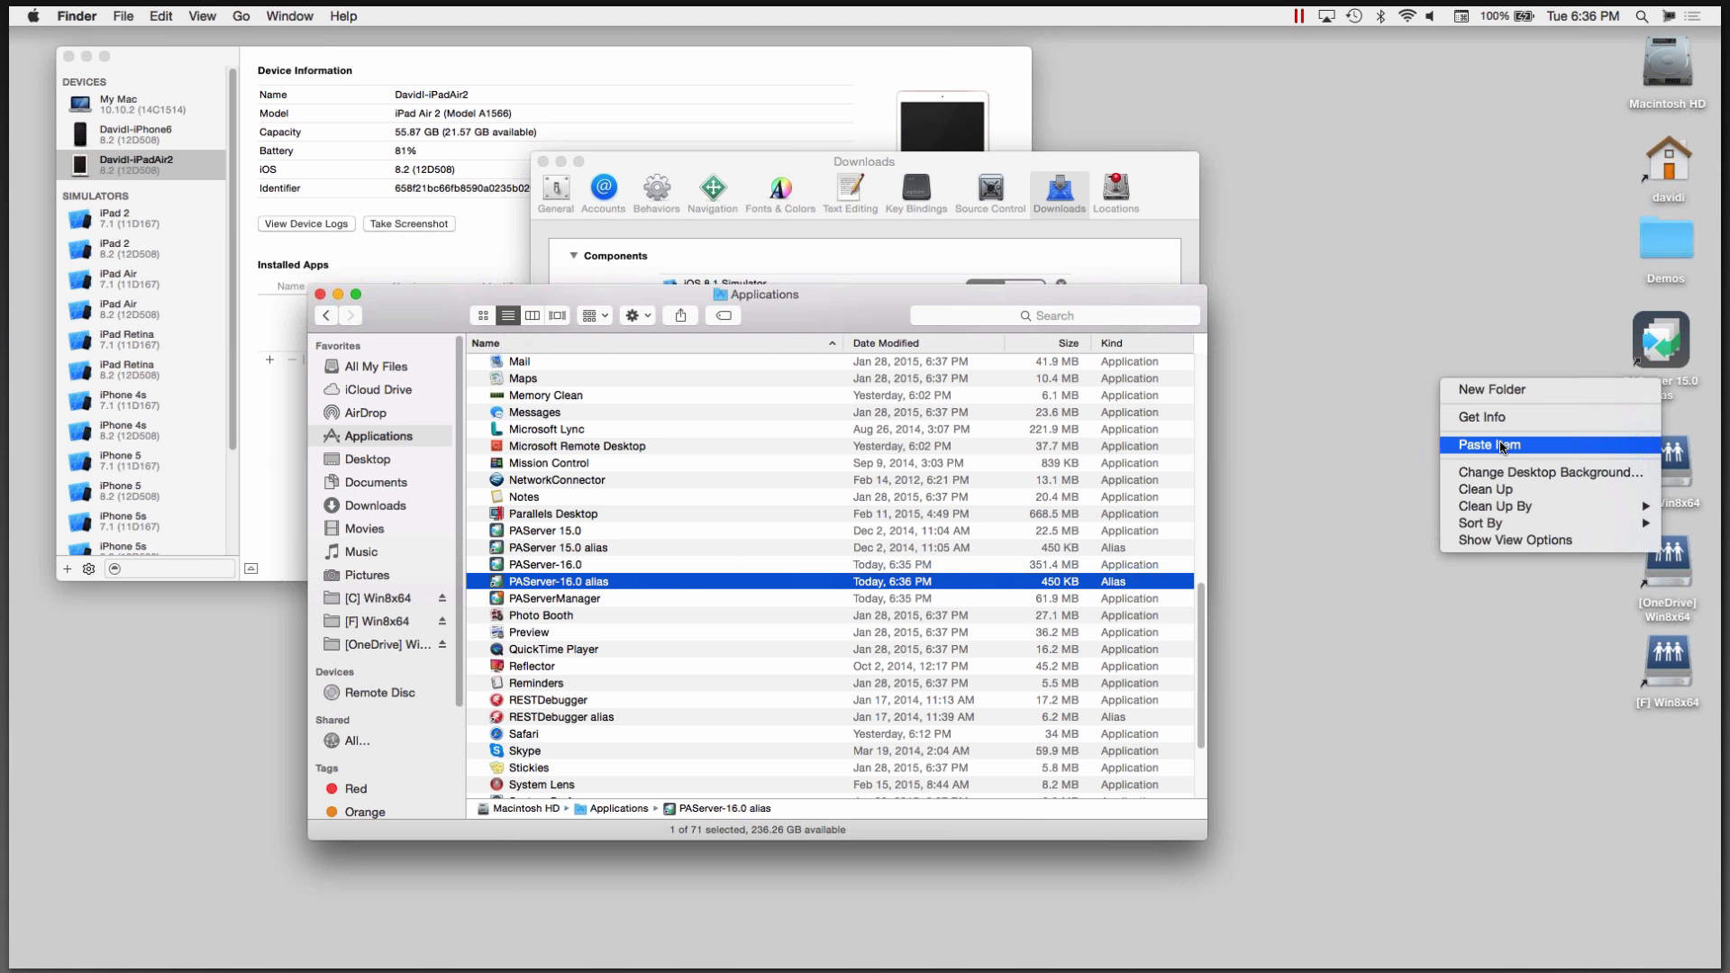
{"action": "left_click", "coordinate": [1491, 445]}
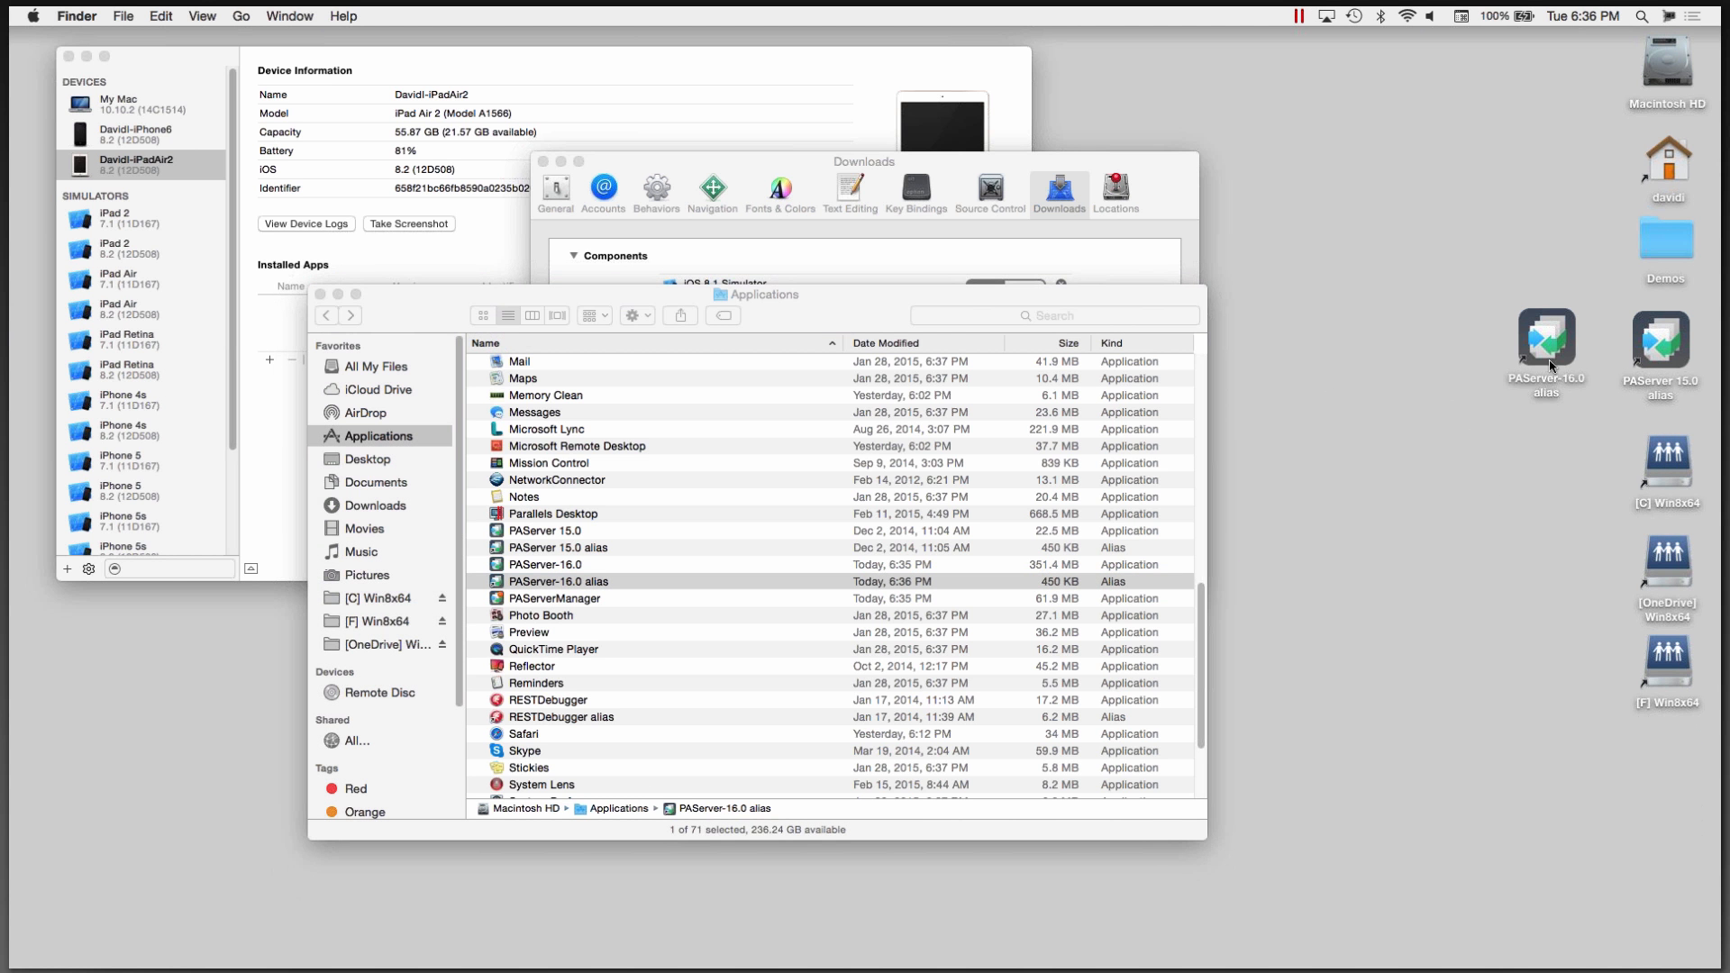
{"action": "double_click", "coordinate": [1544, 347]}
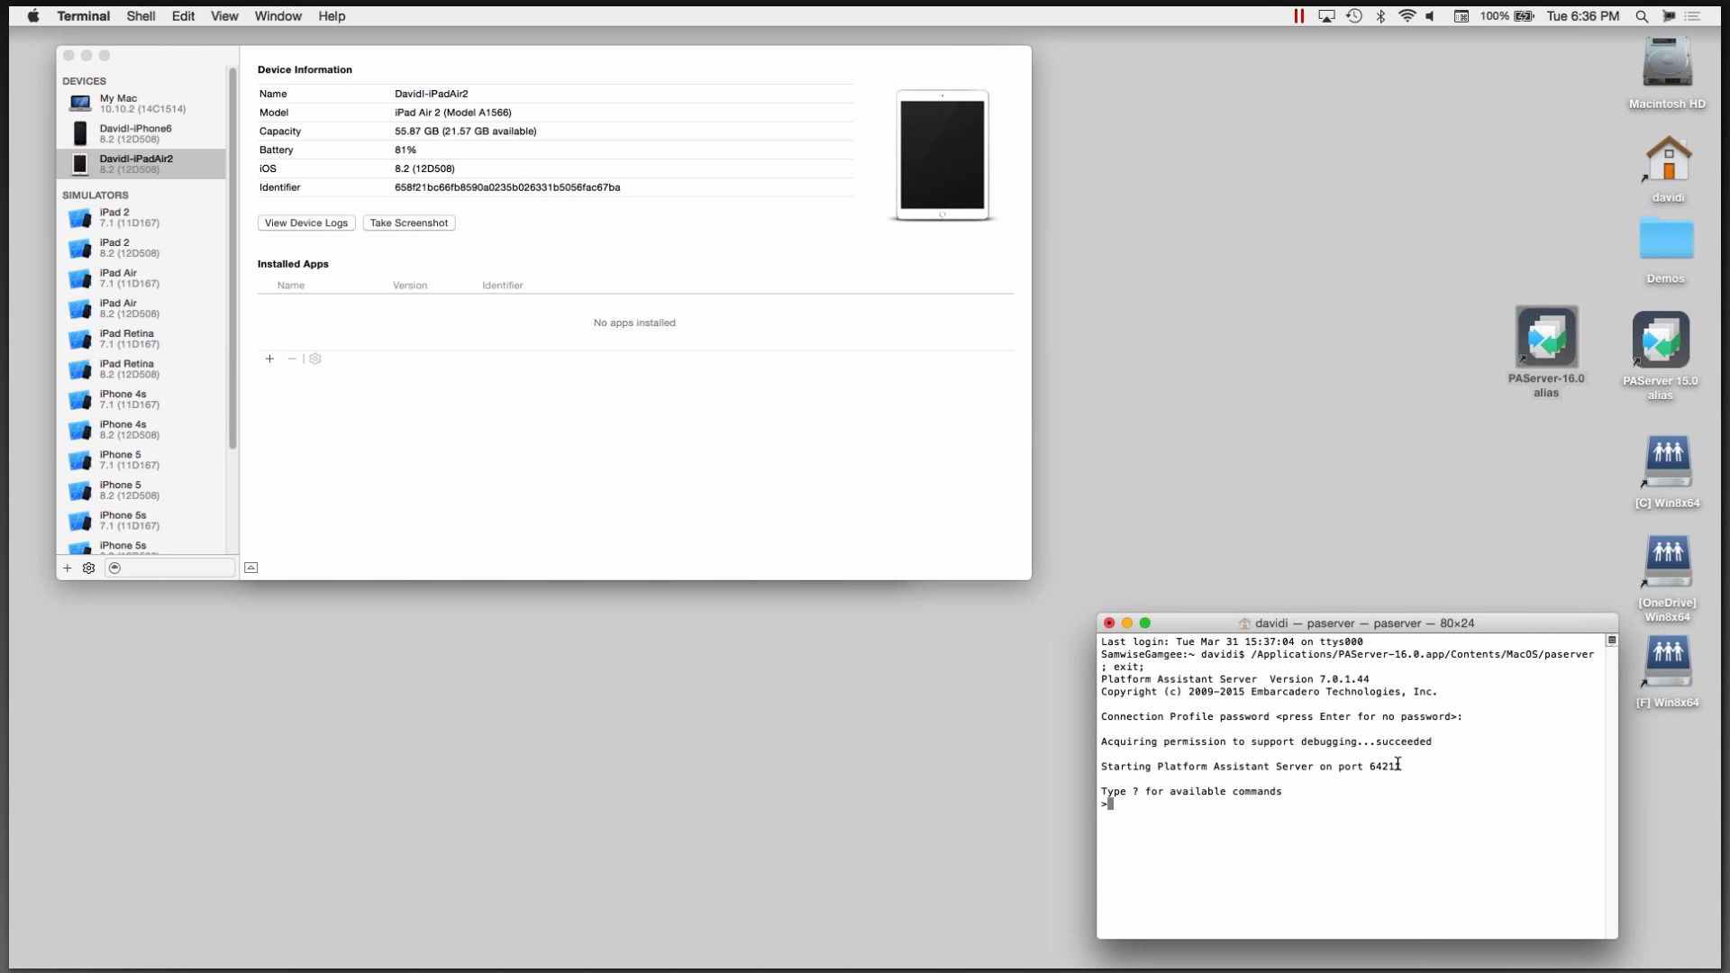
Step: Print PAServer's commands, IP addresses, scratch directory and port 64211, then copy the 10.20.5.14 address
{"action": "type", "text": "?"}
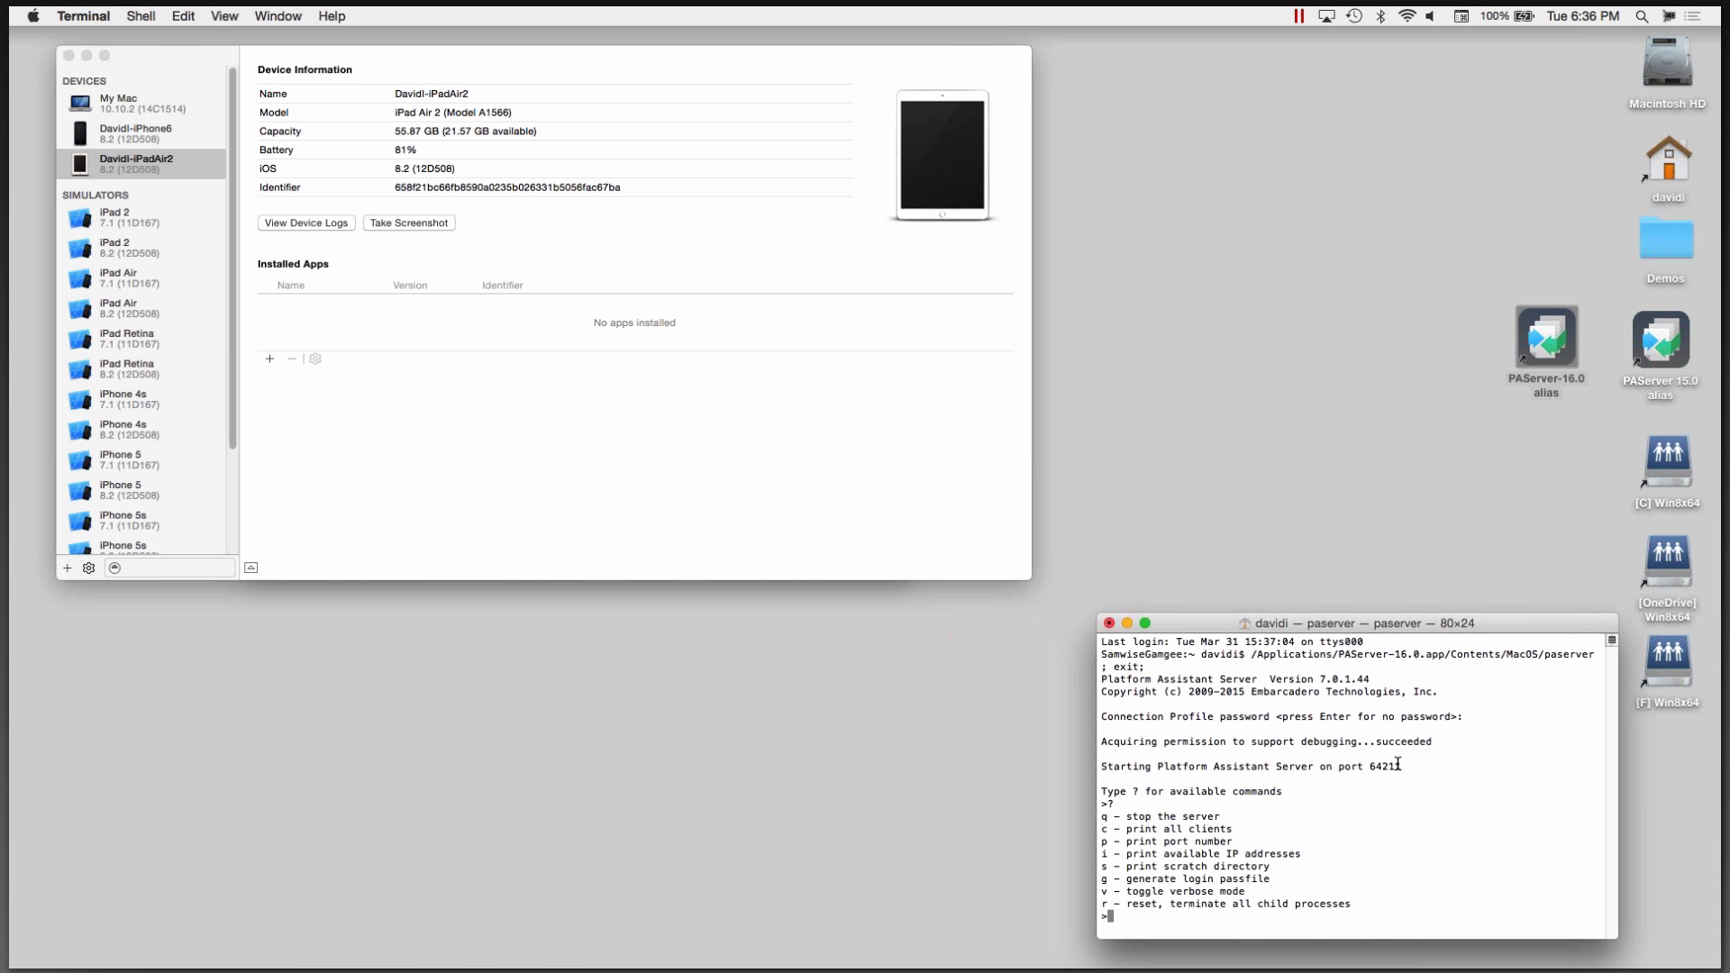
{"action": "type", "text": "i"}
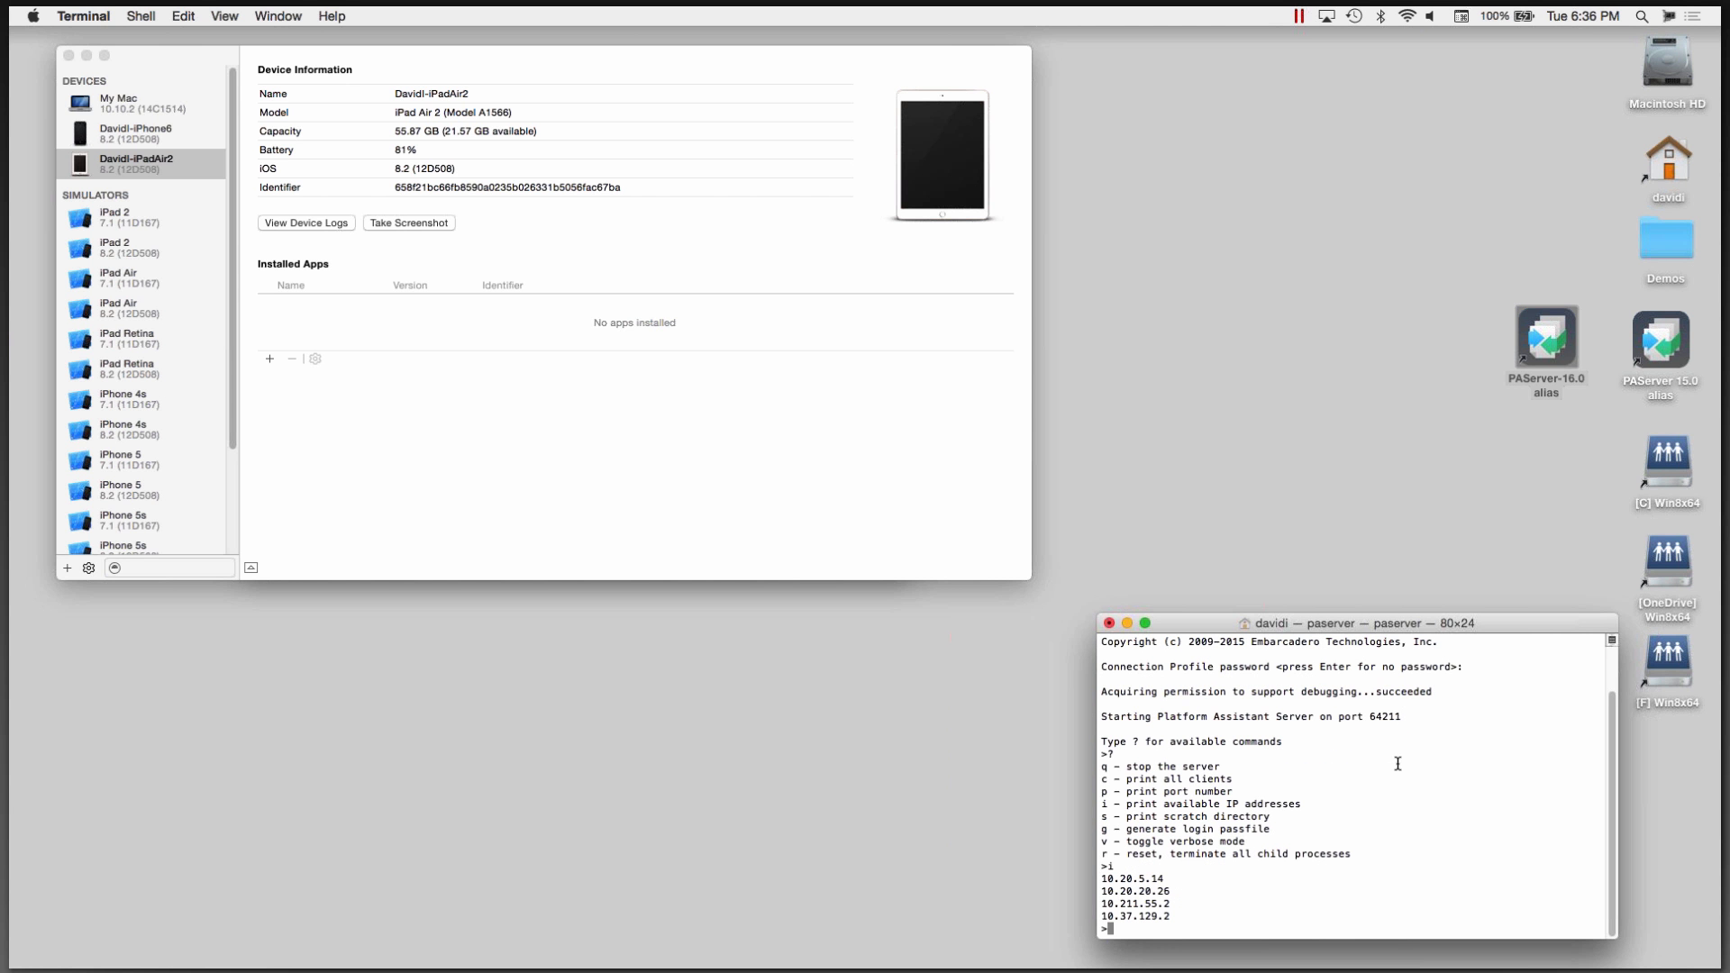
{"action": "type", "text": "s"}
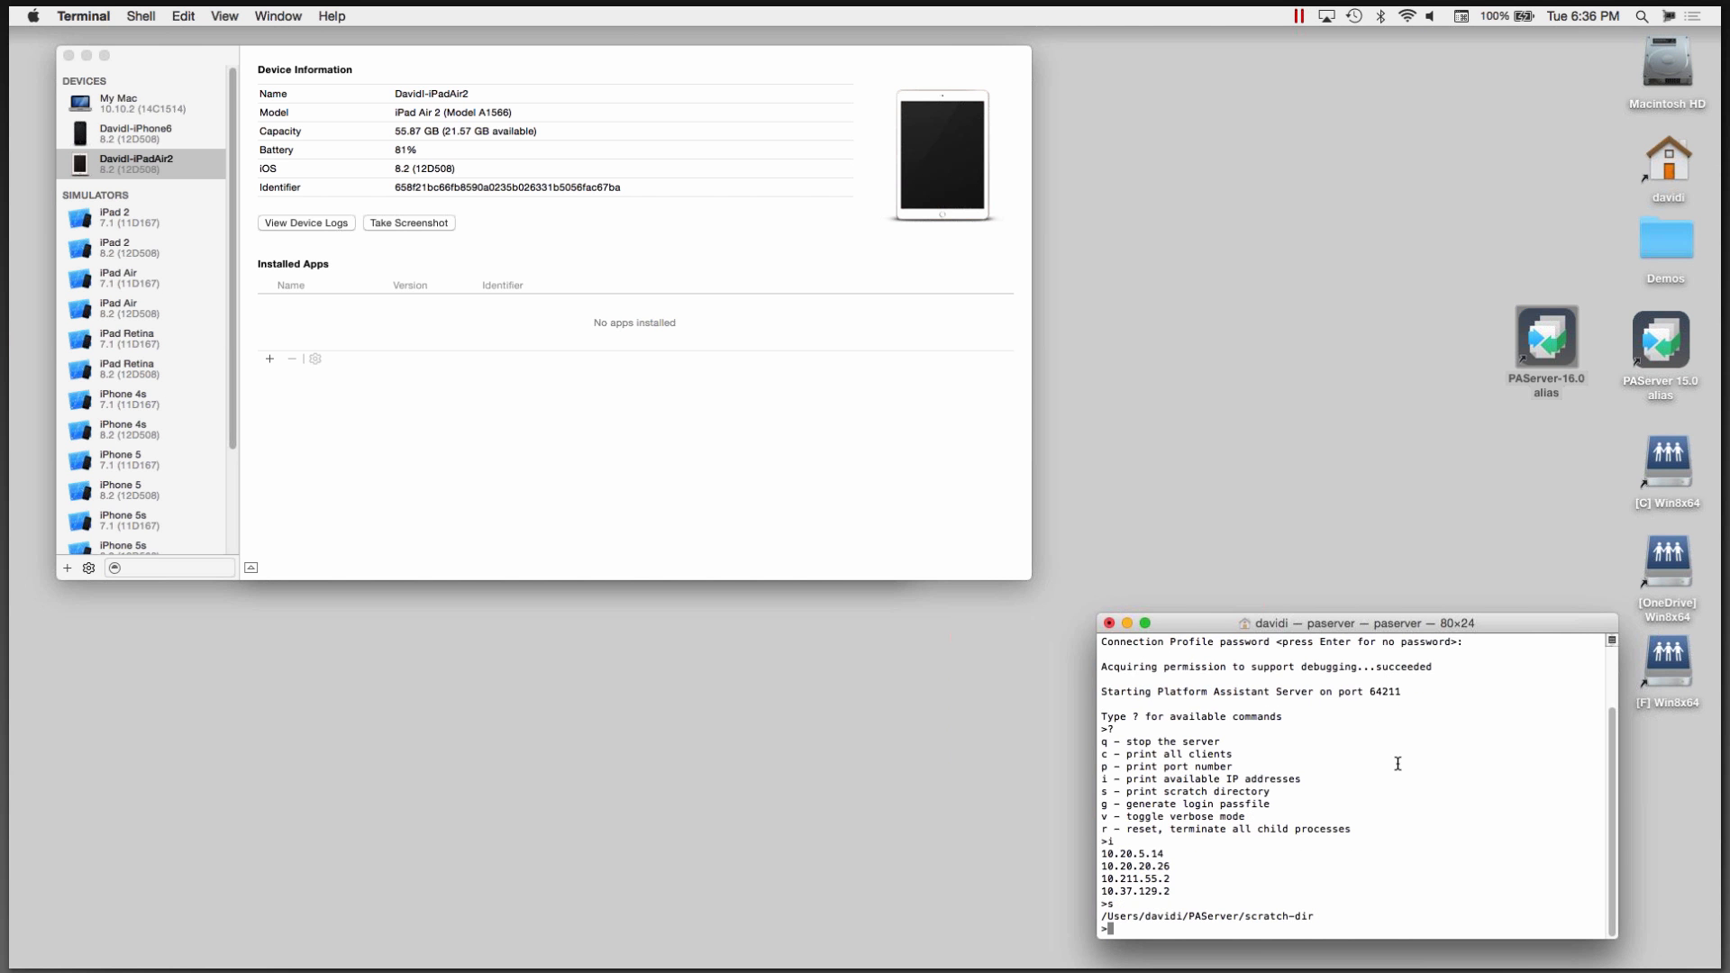
{"action": "type", "text": "p"}
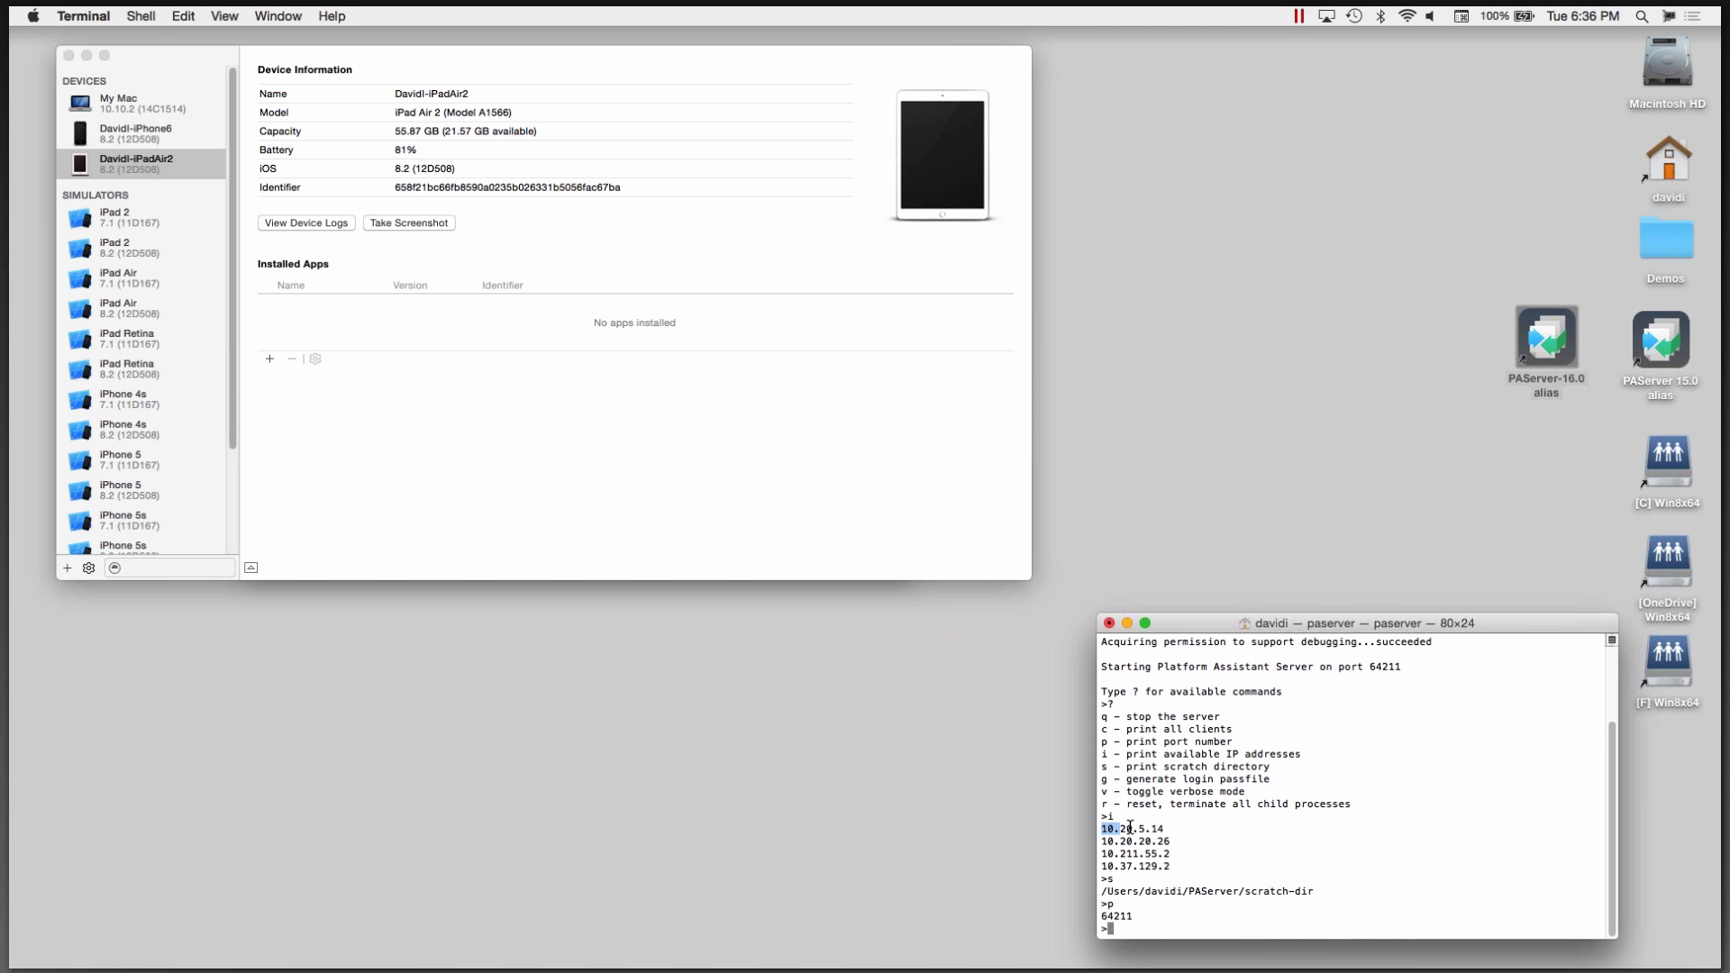
{"action": "right_click", "coordinate": [1128, 829]}
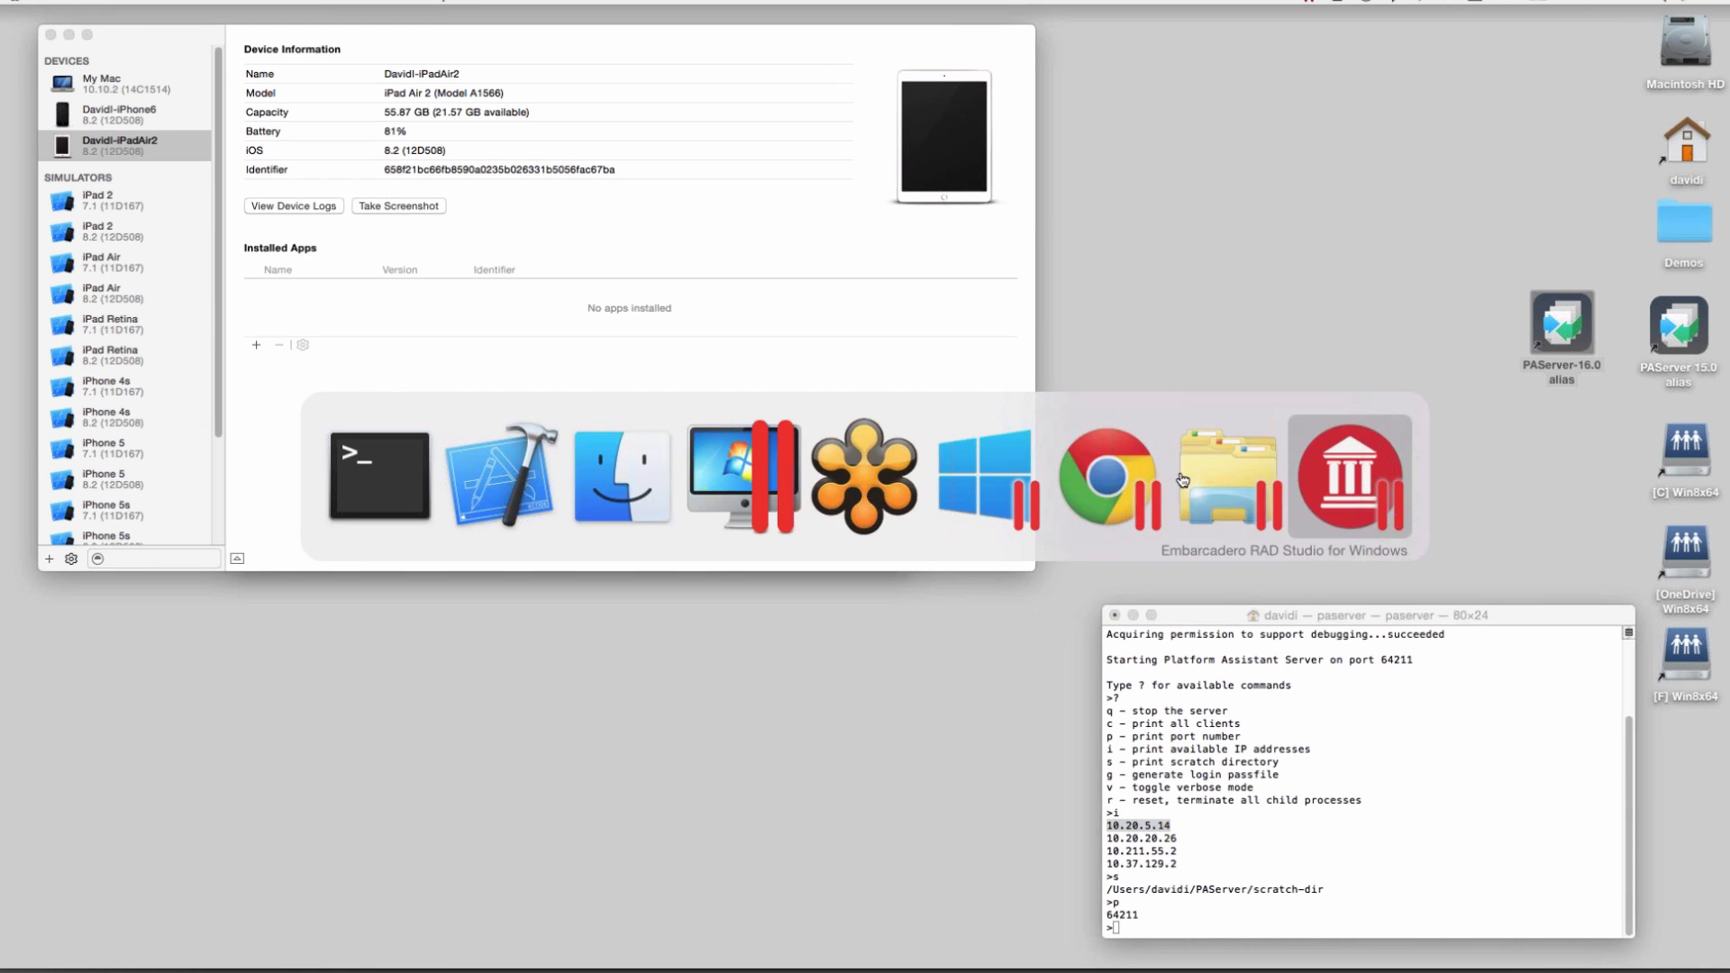
Step: Start a new OS X connection profile in RAD Studio named 'Sam'
{"action": "left_click", "coordinate": [1349, 474]}
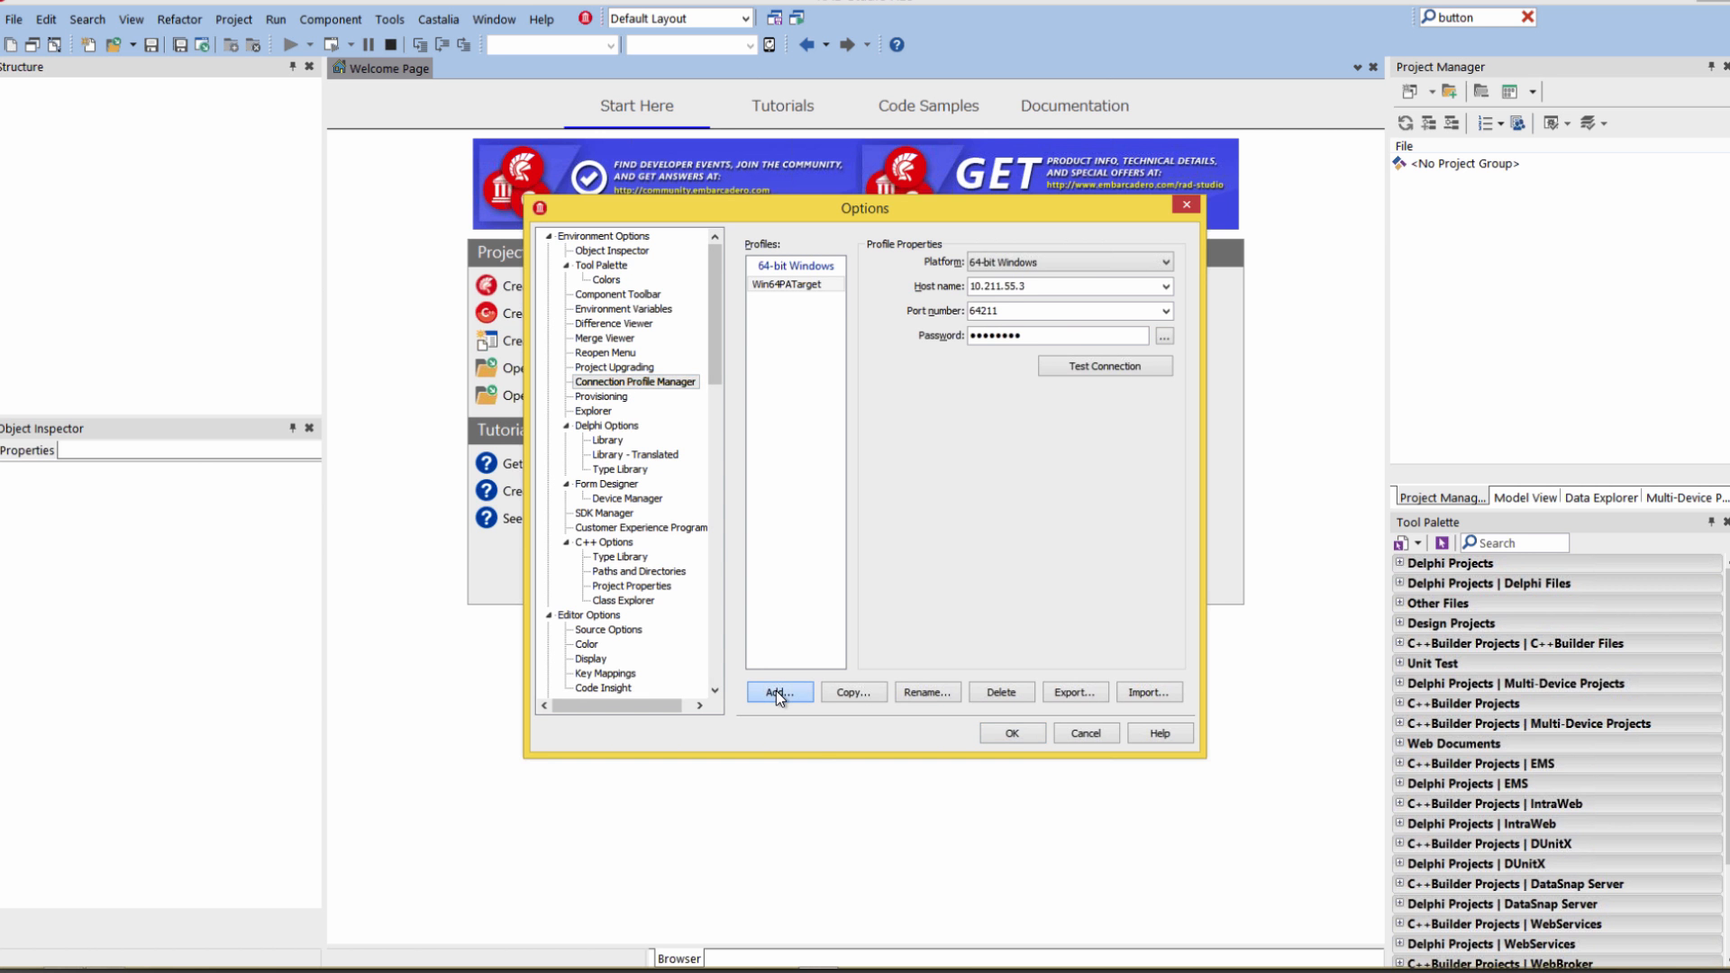
{"action": "left_click", "coordinate": [779, 692]}
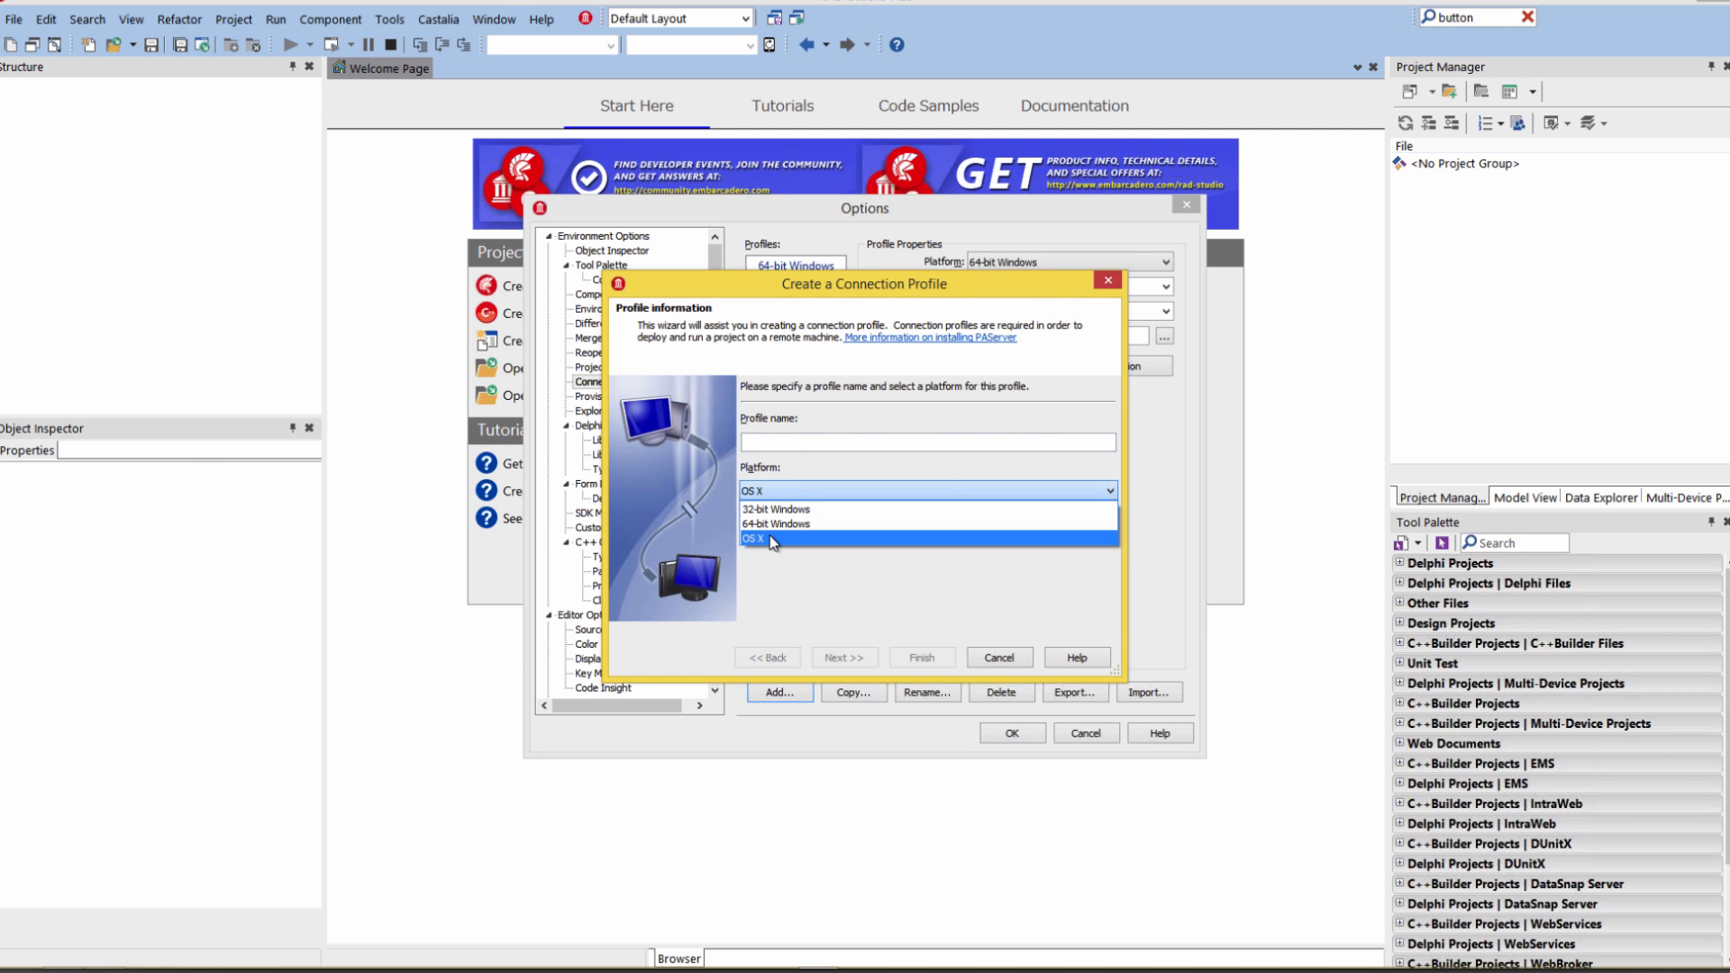
{"action": "left_click", "coordinate": [753, 539]}
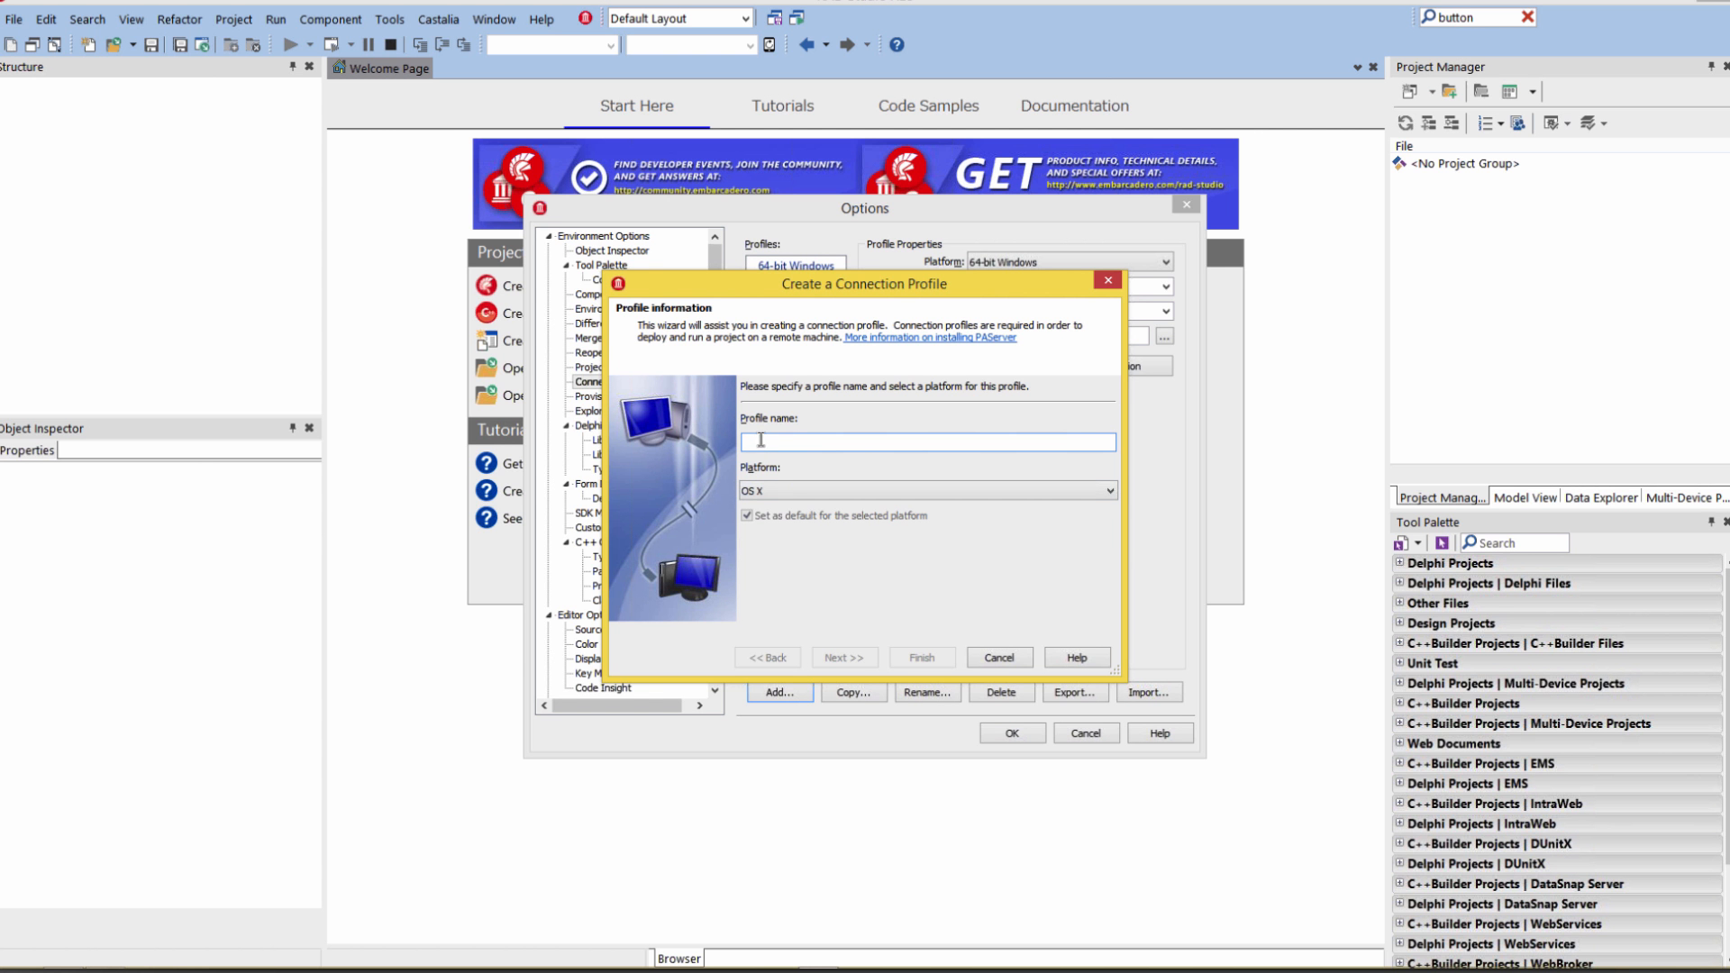
{"action": "type", "text": "Samwise Ga"}
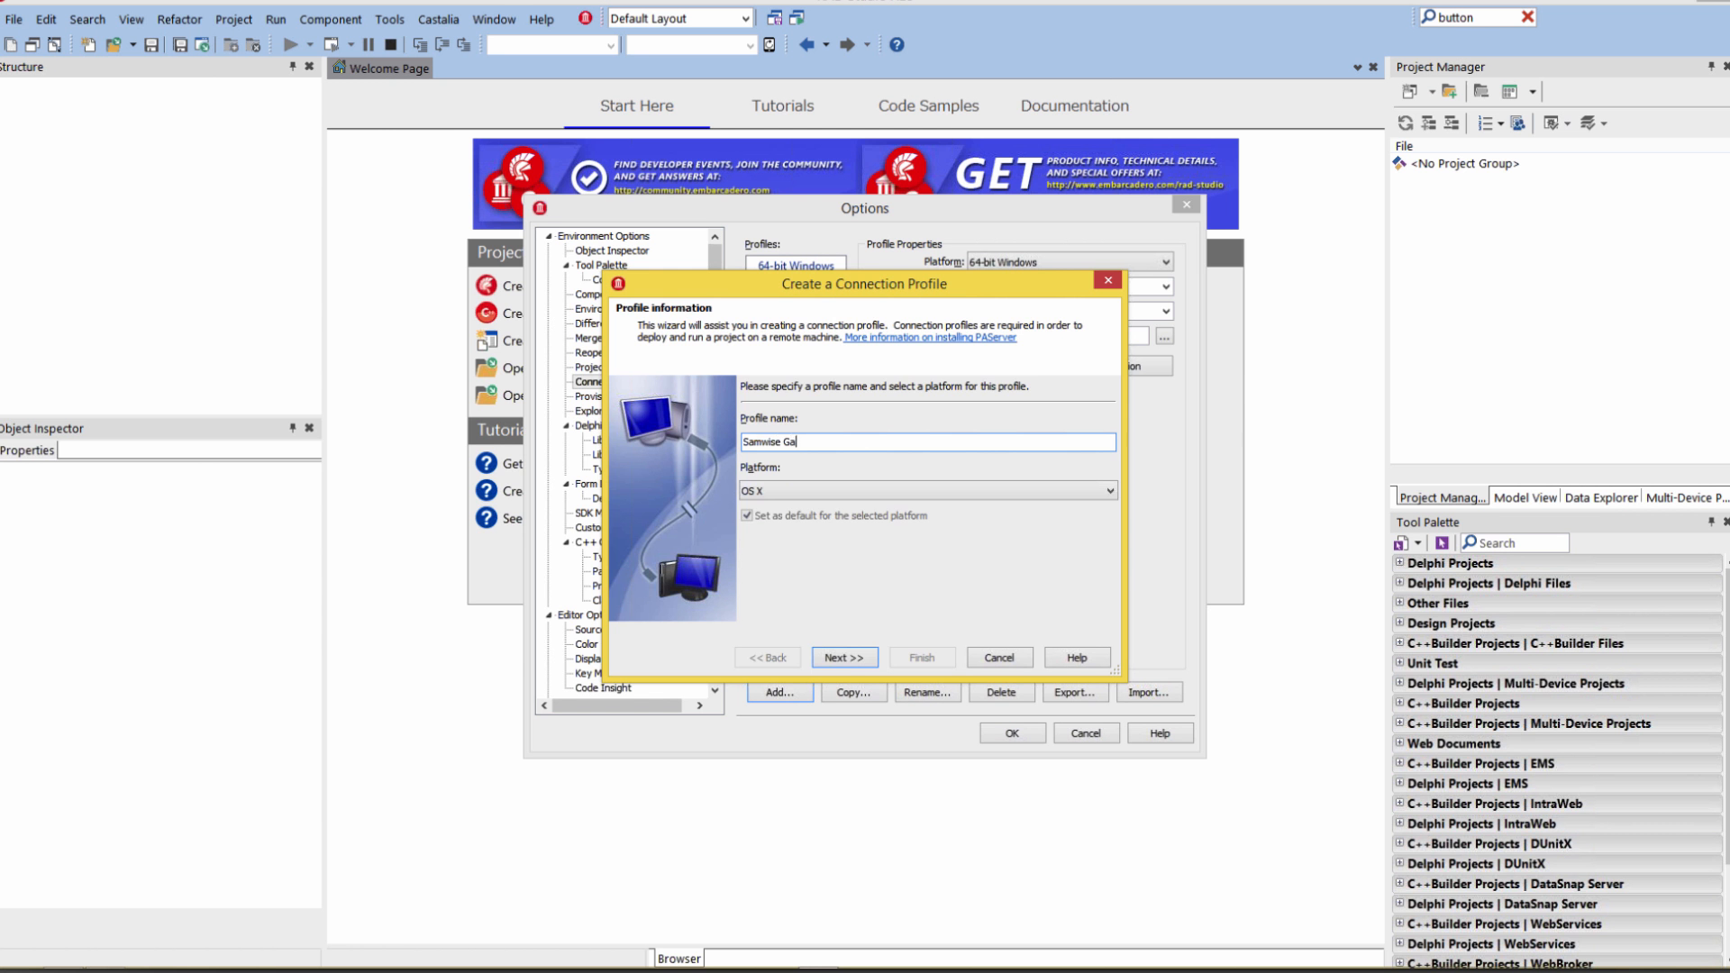
Step: Enter host 10.20.5.14 on port 64211 and confirm a successful connection test
{"action": "left_click", "coordinate": [844, 658]}
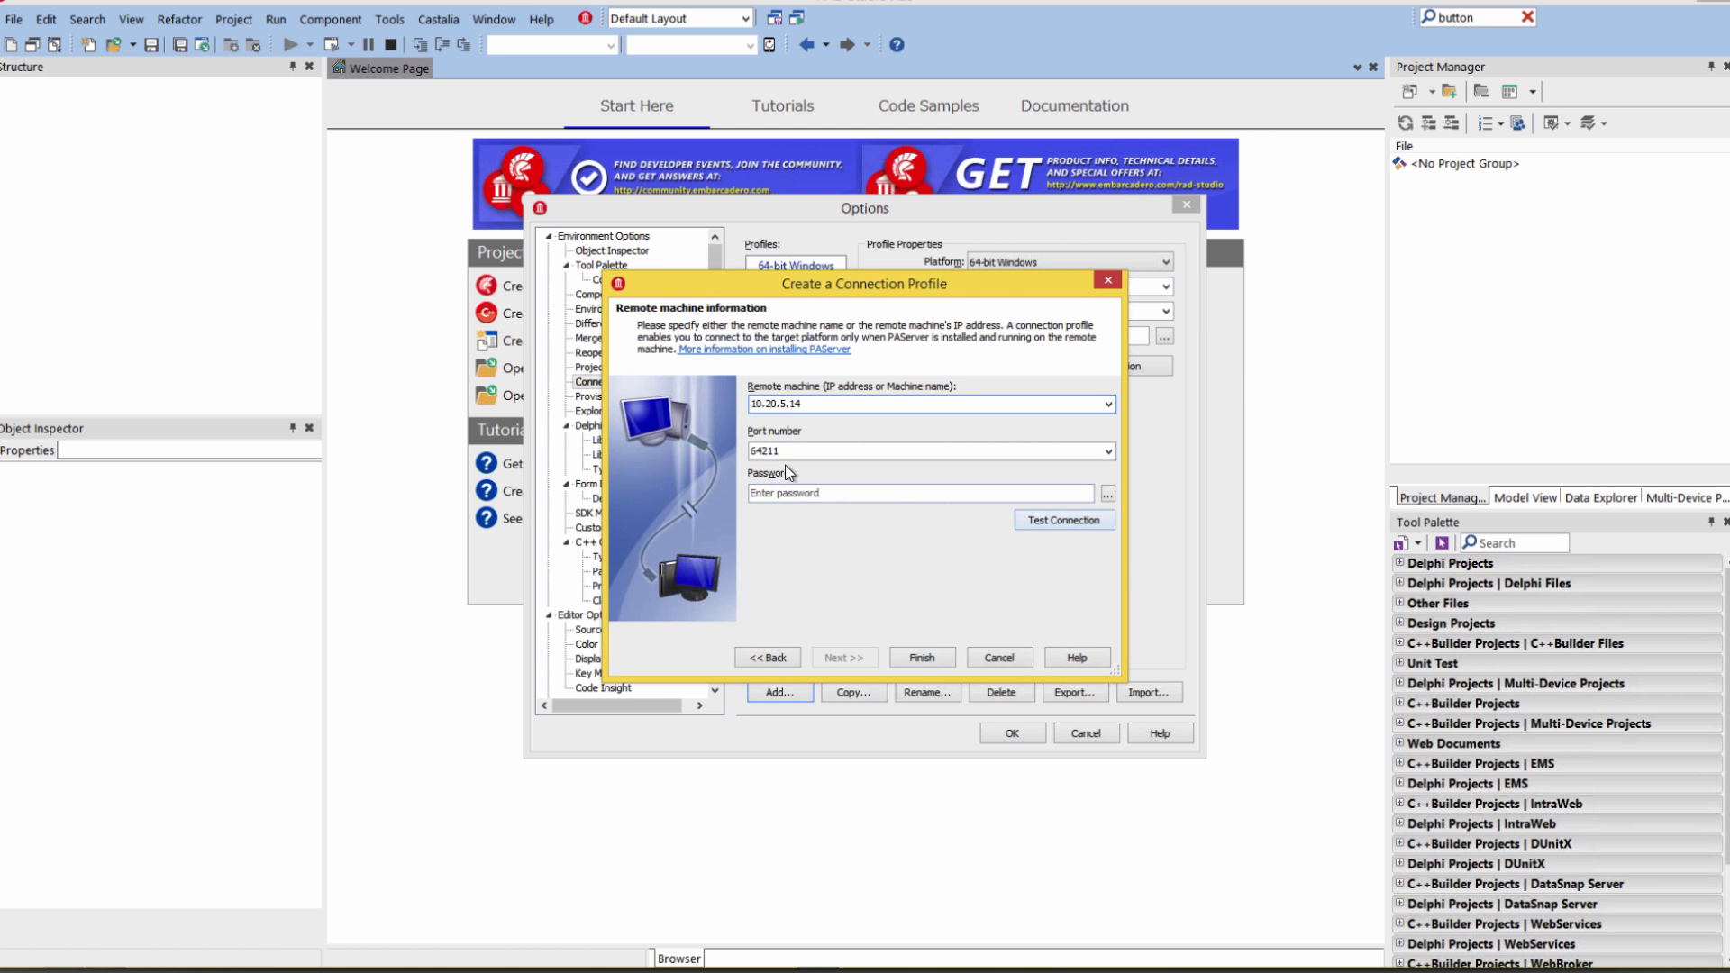
{"action": "left_click", "coordinate": [1062, 519]}
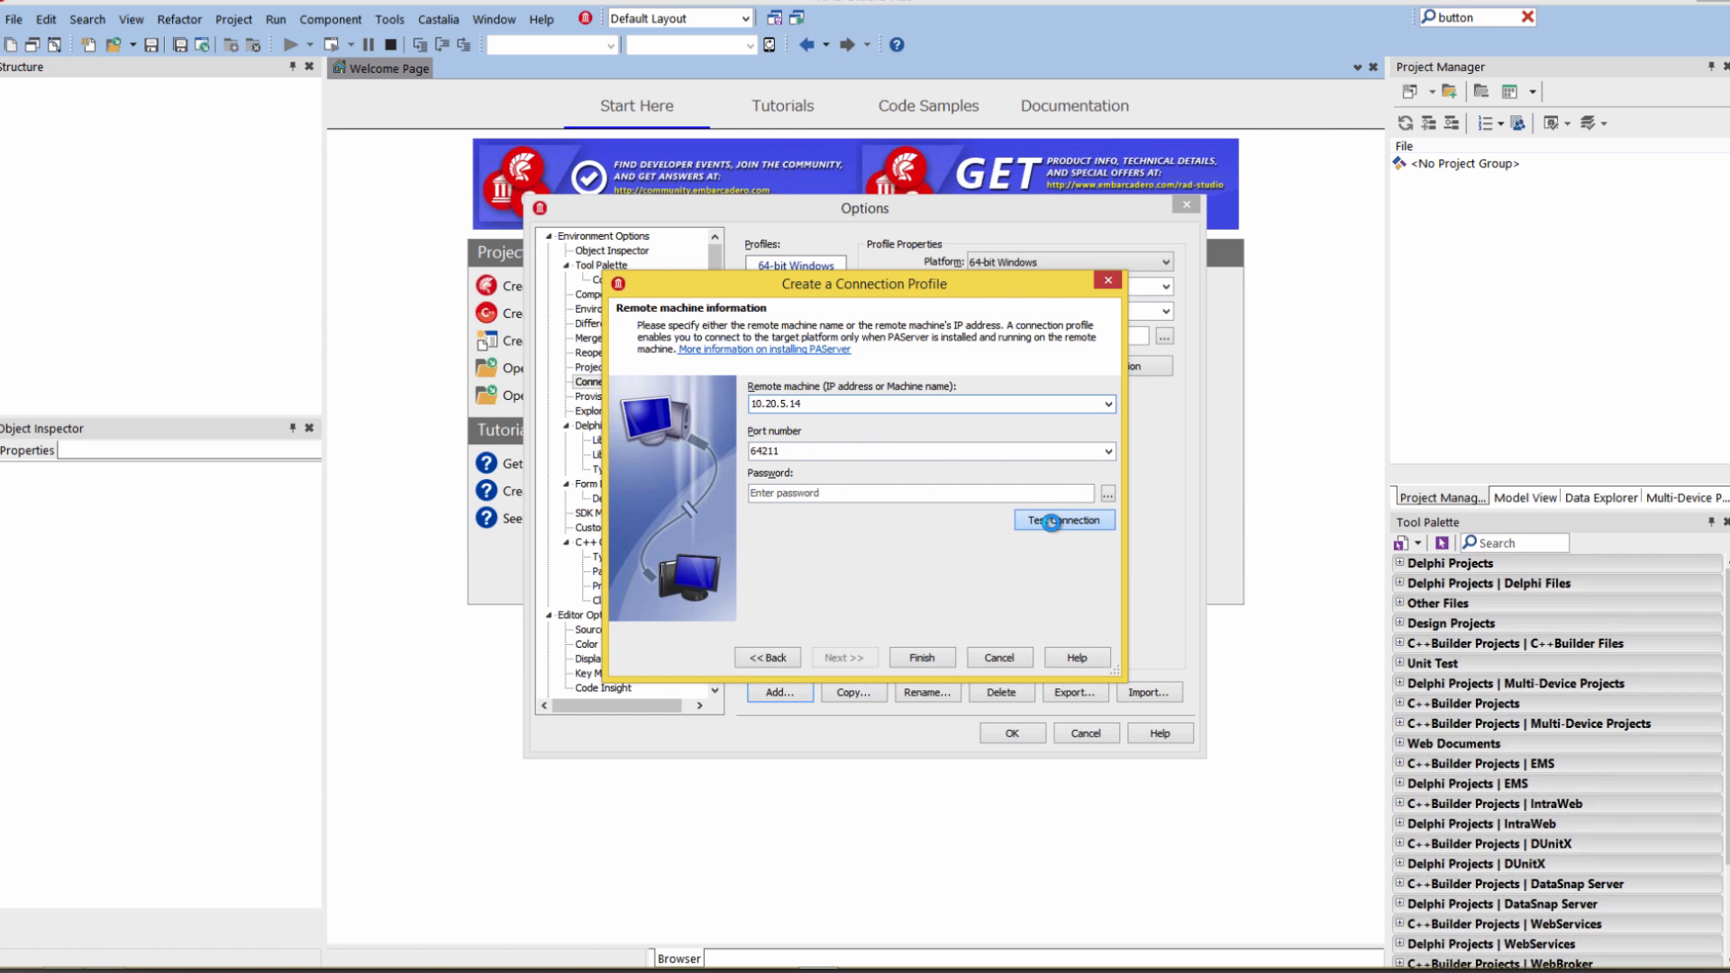
{"action": "left_click", "coordinate": [1064, 519]}
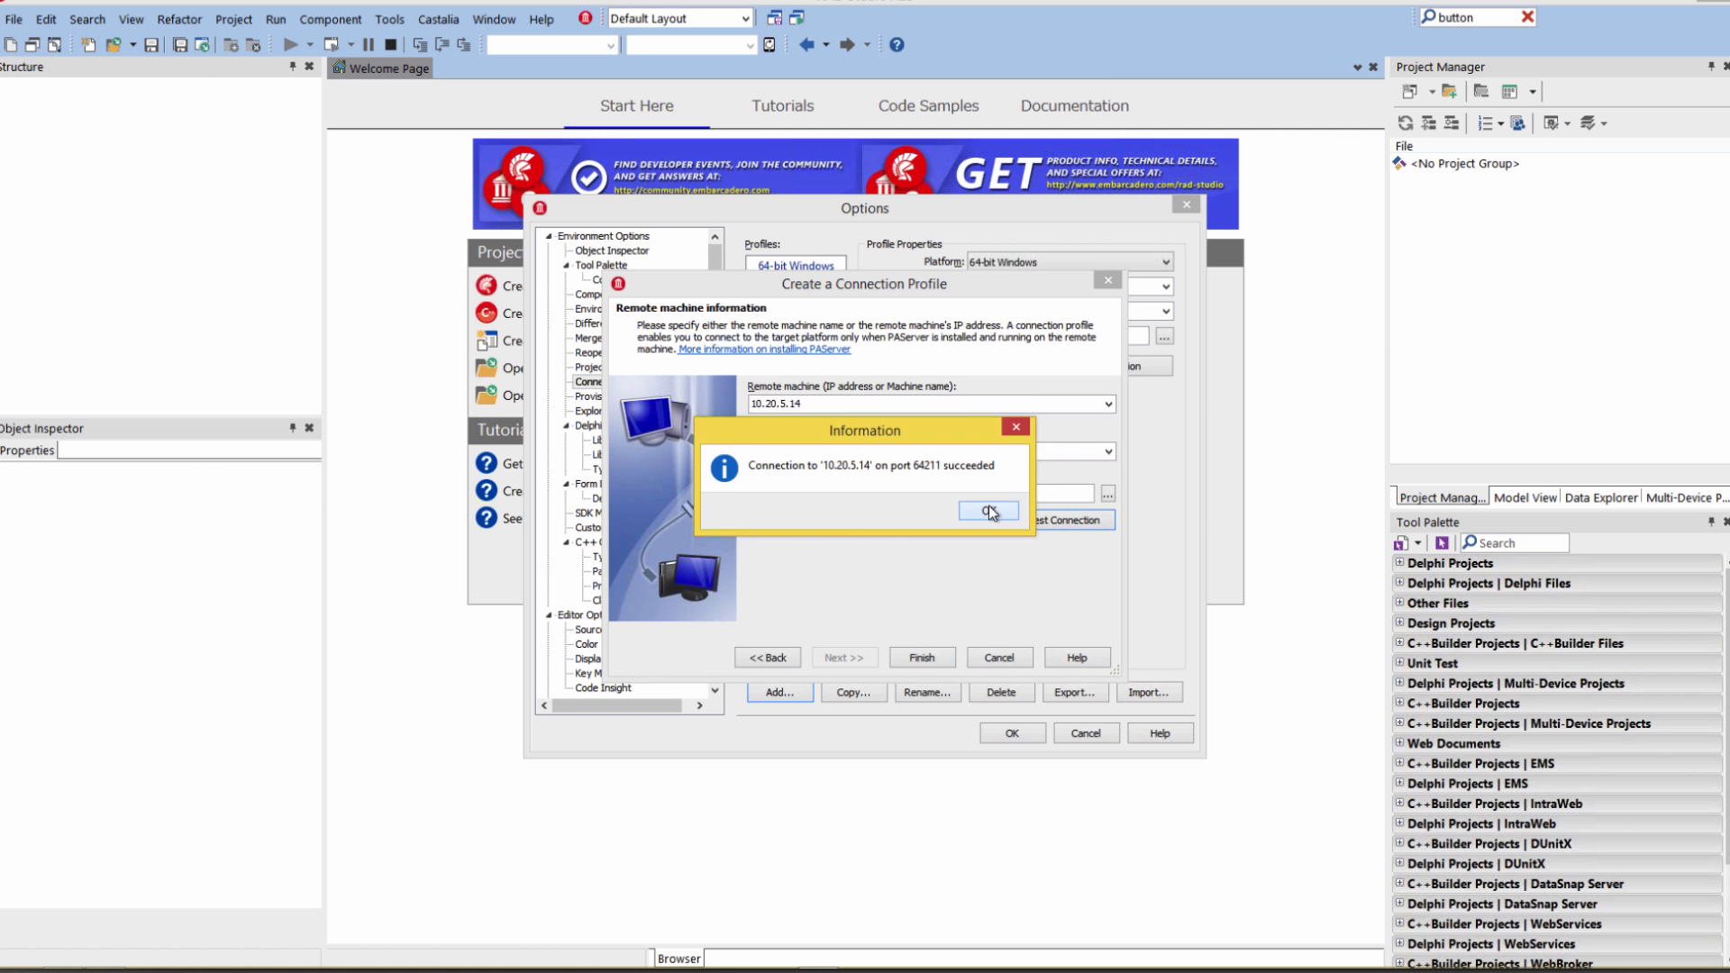
{"action": "left_click", "coordinate": [986, 511]}
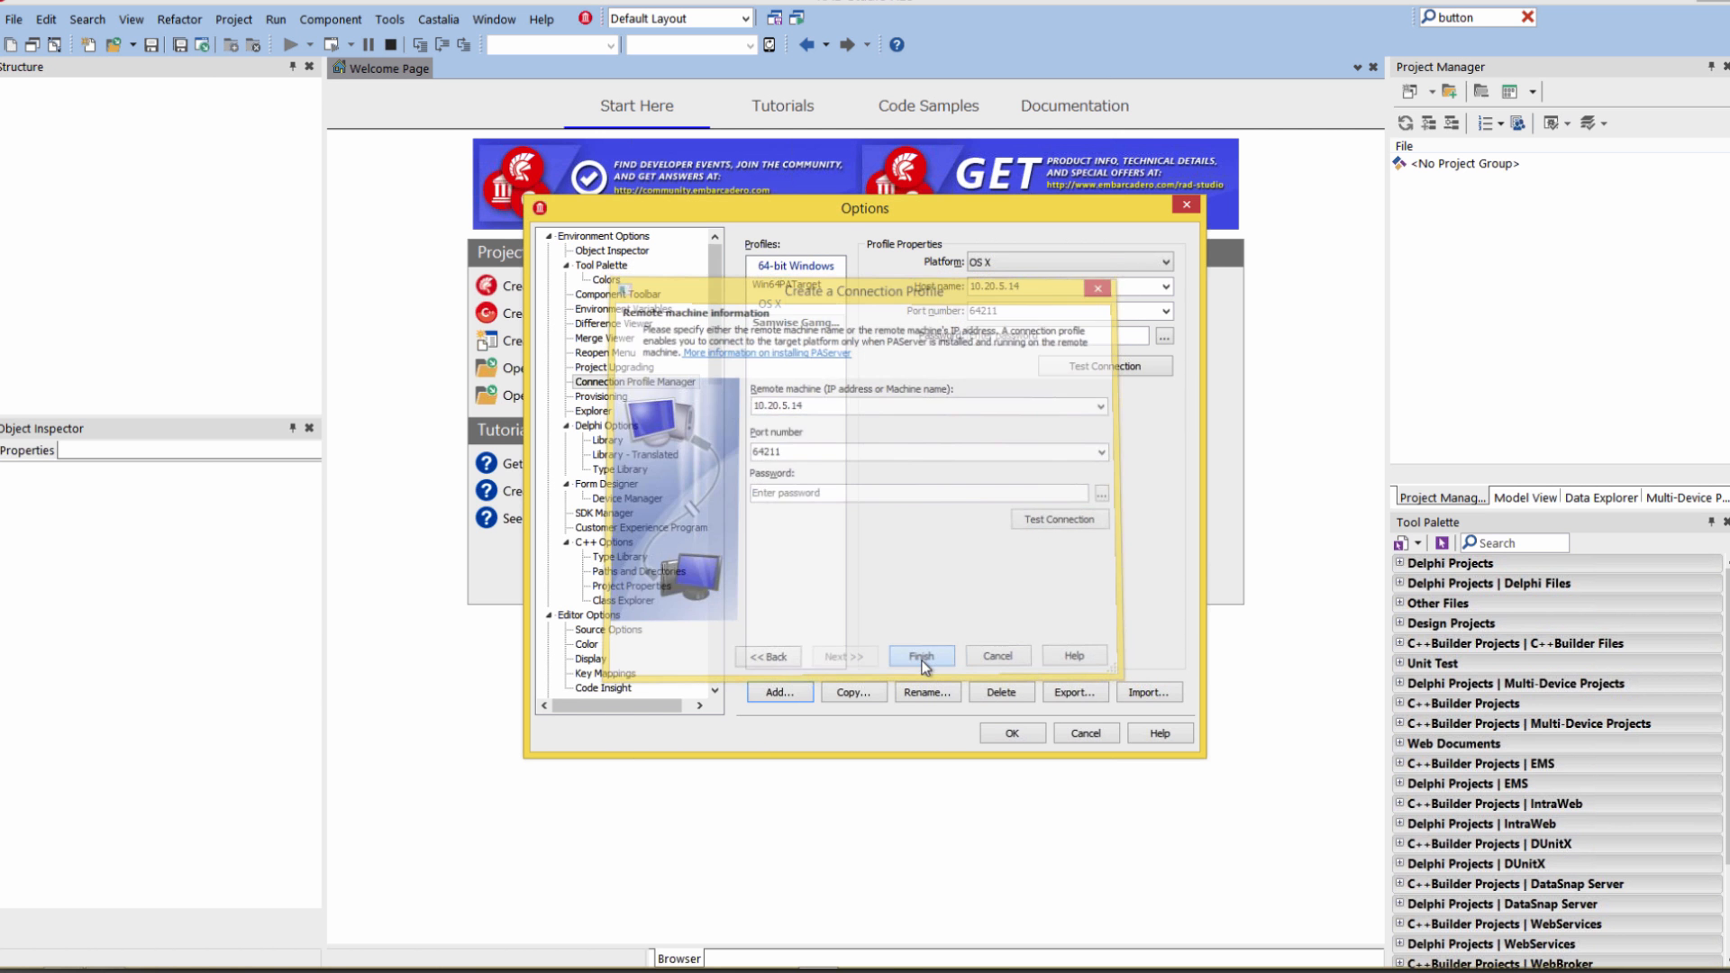
Step: Finish the connection profile and show the SDK Manager page listing the Android SDKs
{"action": "left_click", "coordinate": [922, 656]}
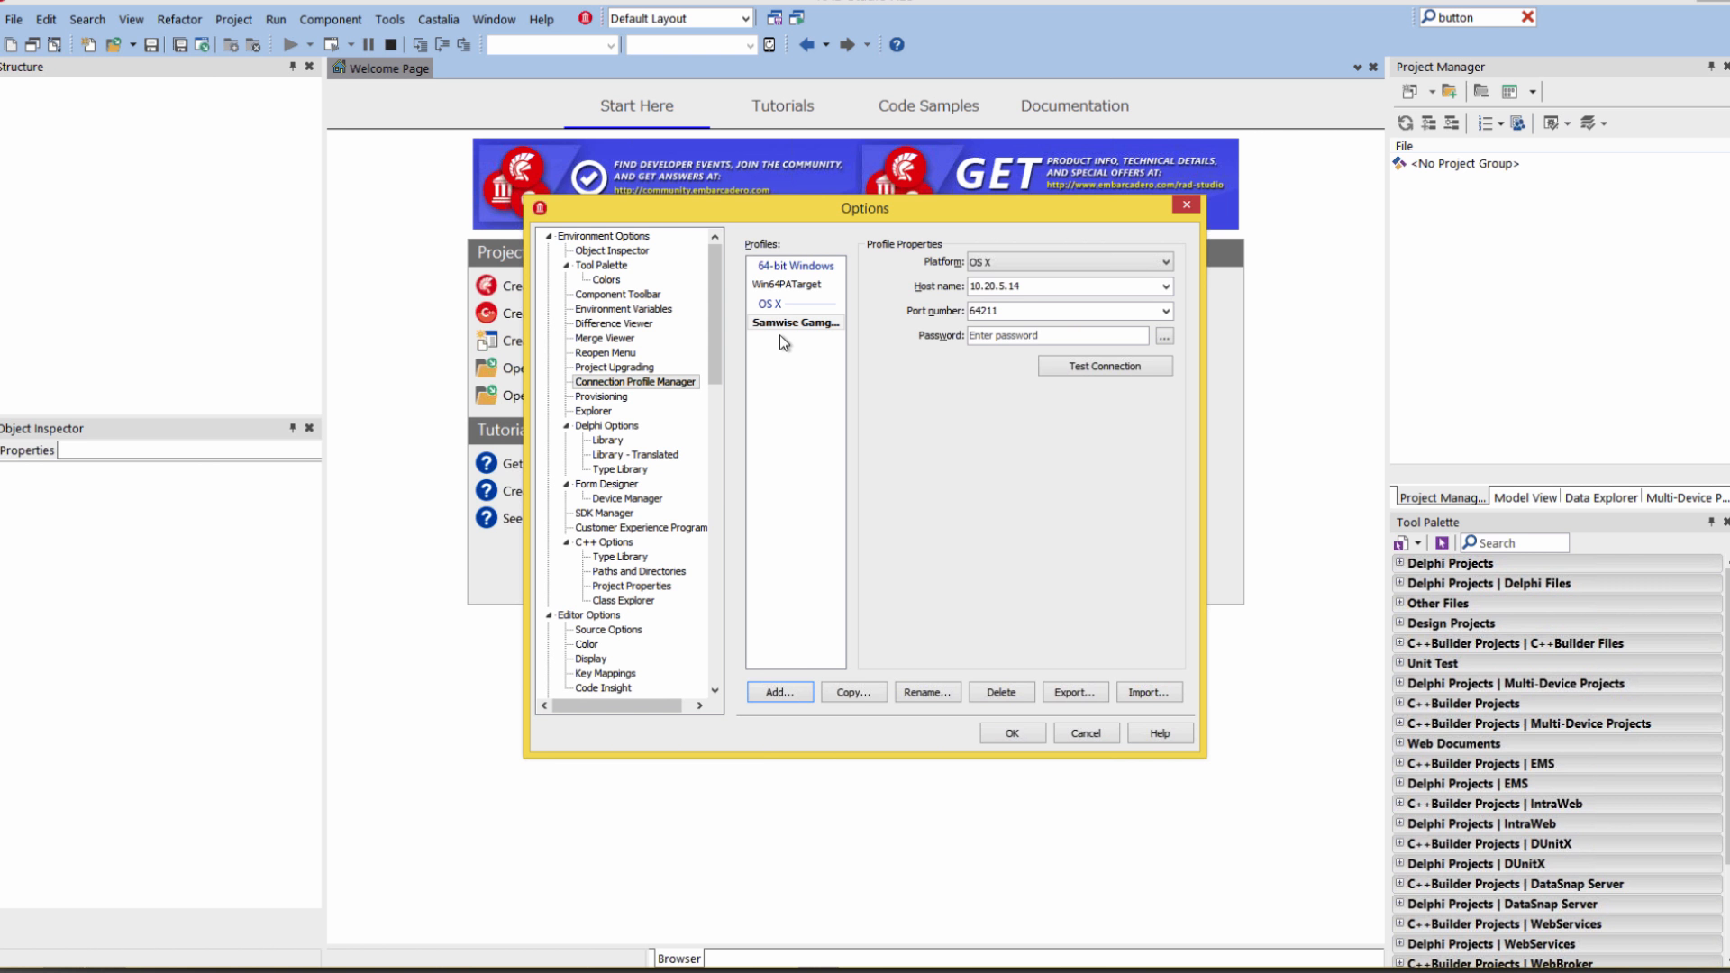
{"action": "mouse_move", "coordinate": [613, 519]}
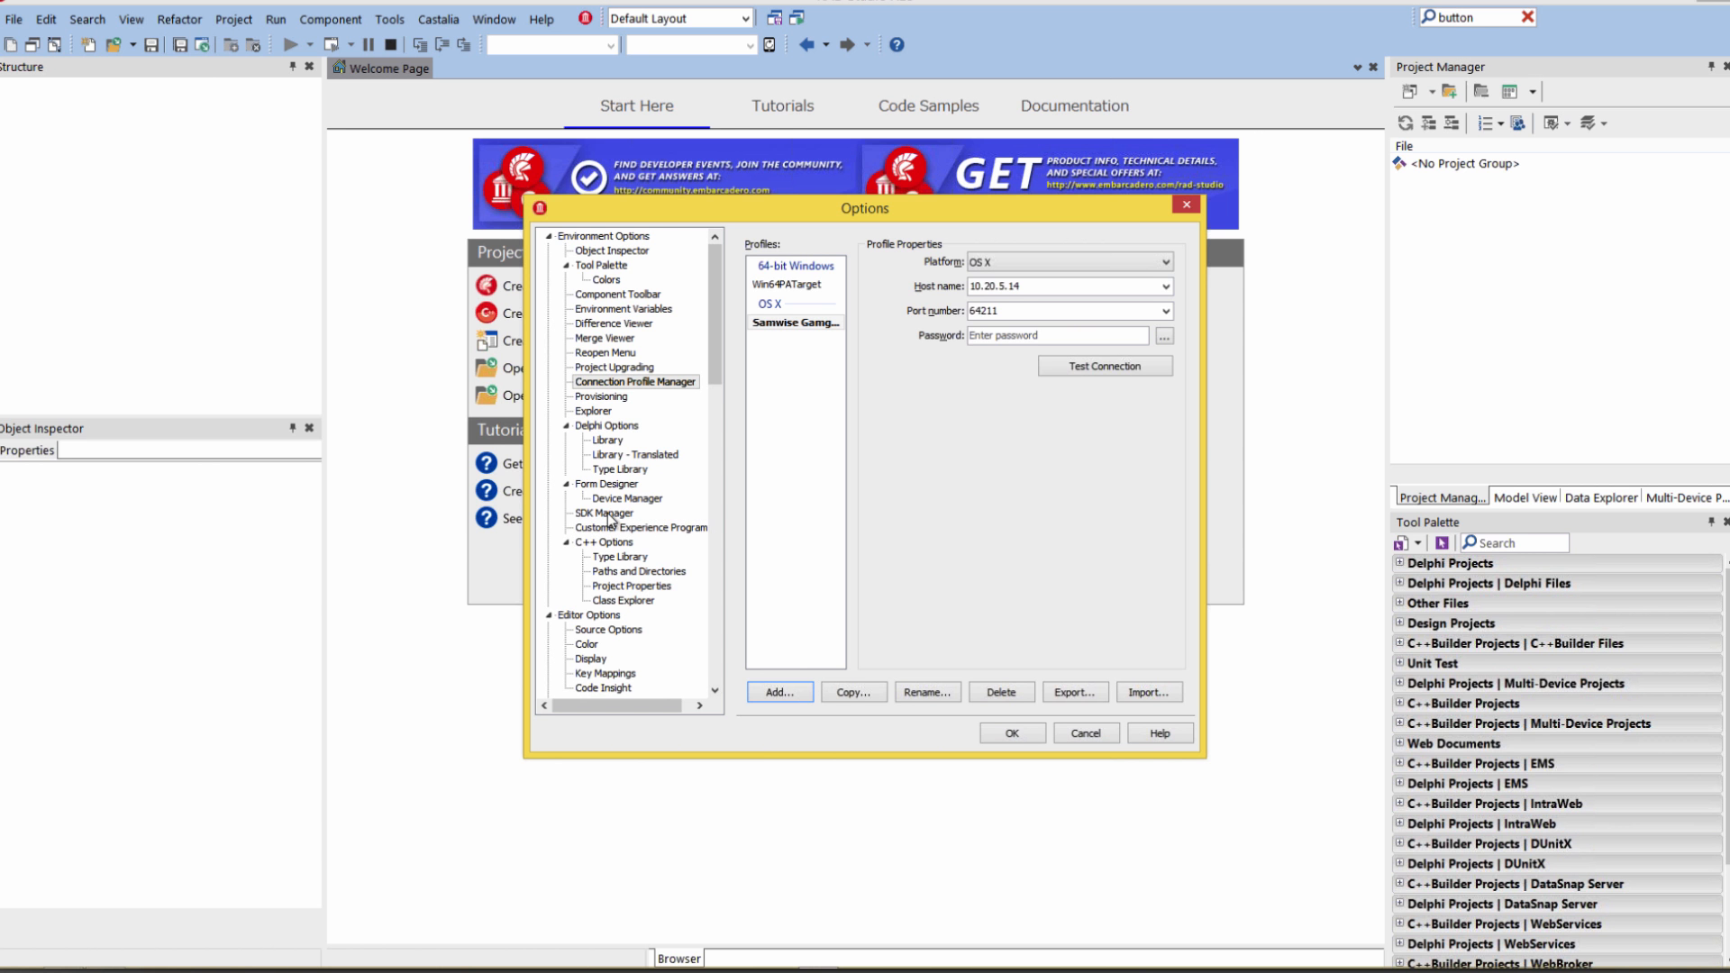
{"action": "left_click", "coordinate": [606, 512]}
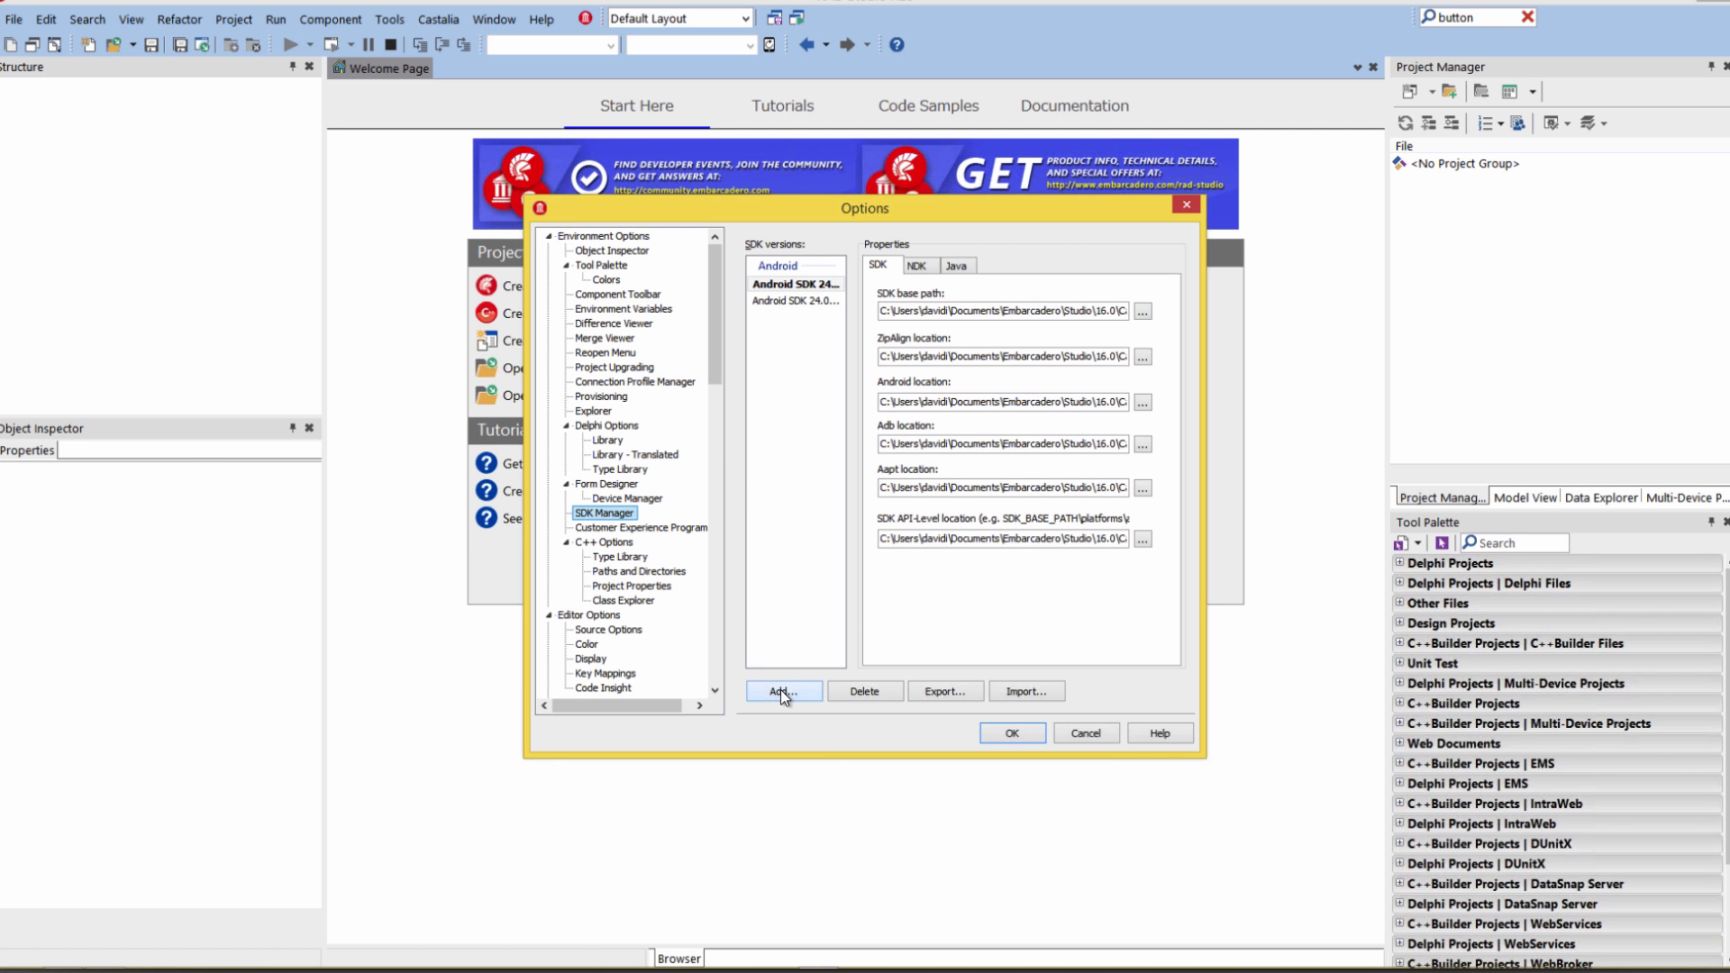
Step: Add a MacOSX 10.10 SDK for OS X via the Mac connection profile, replacing all cached files
{"action": "left_click", "coordinate": [782, 690]}
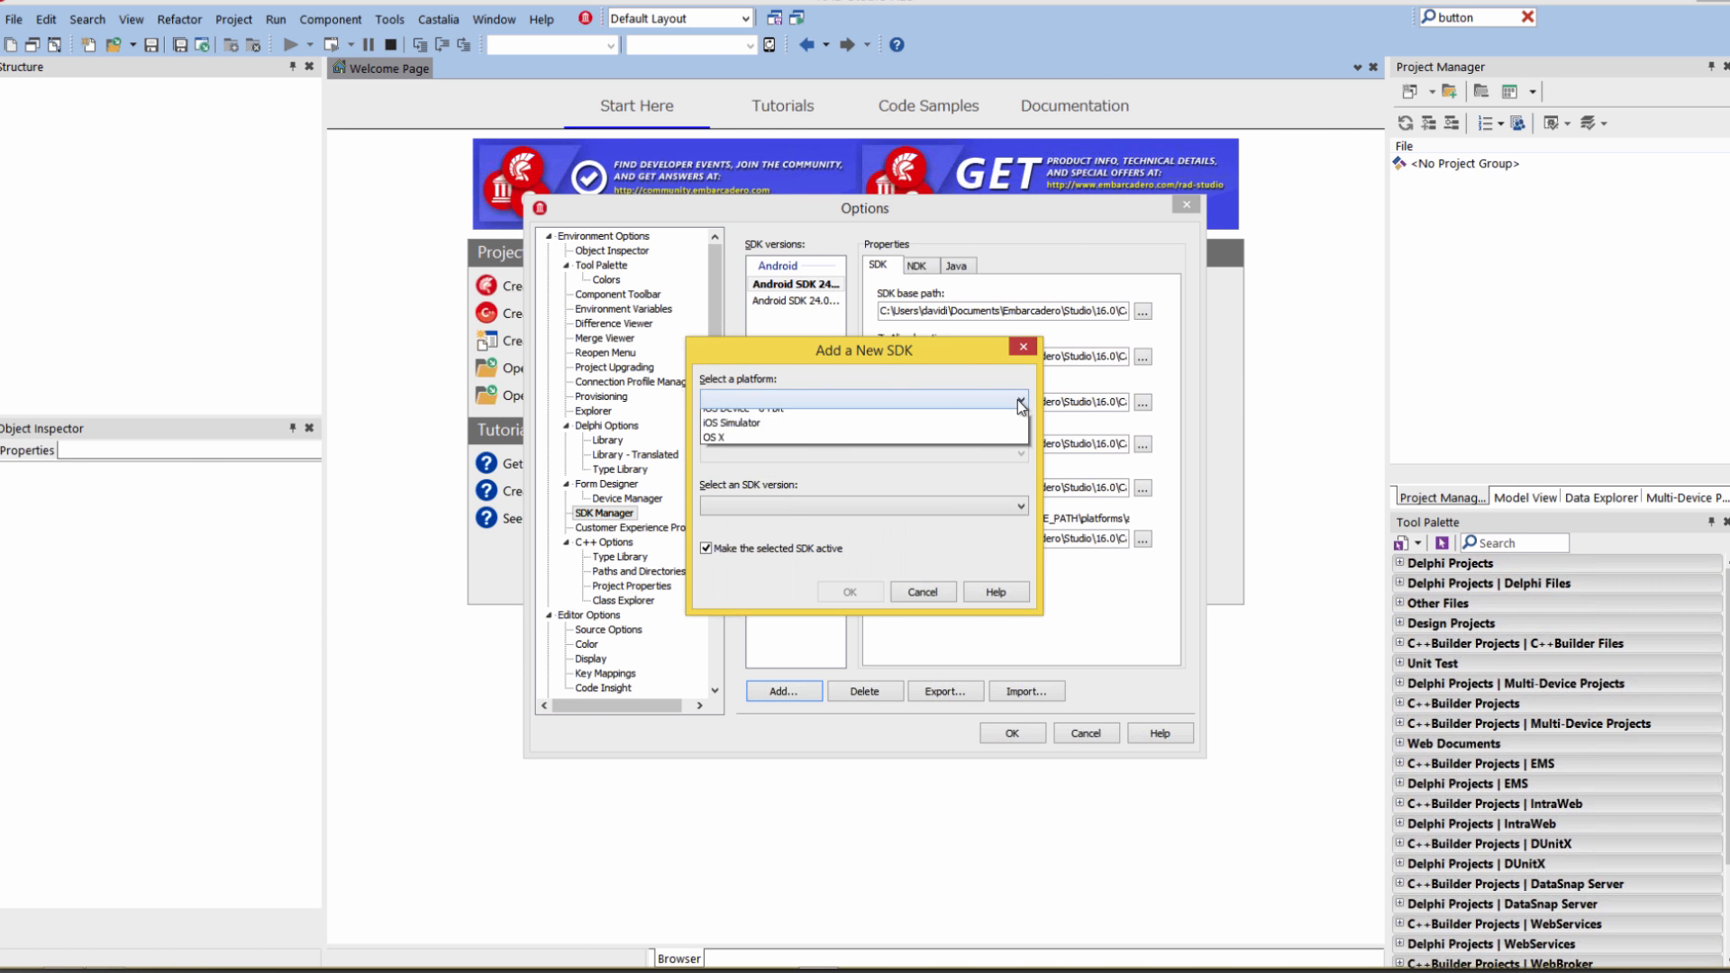
{"action": "left_click", "coordinate": [1017, 400]}
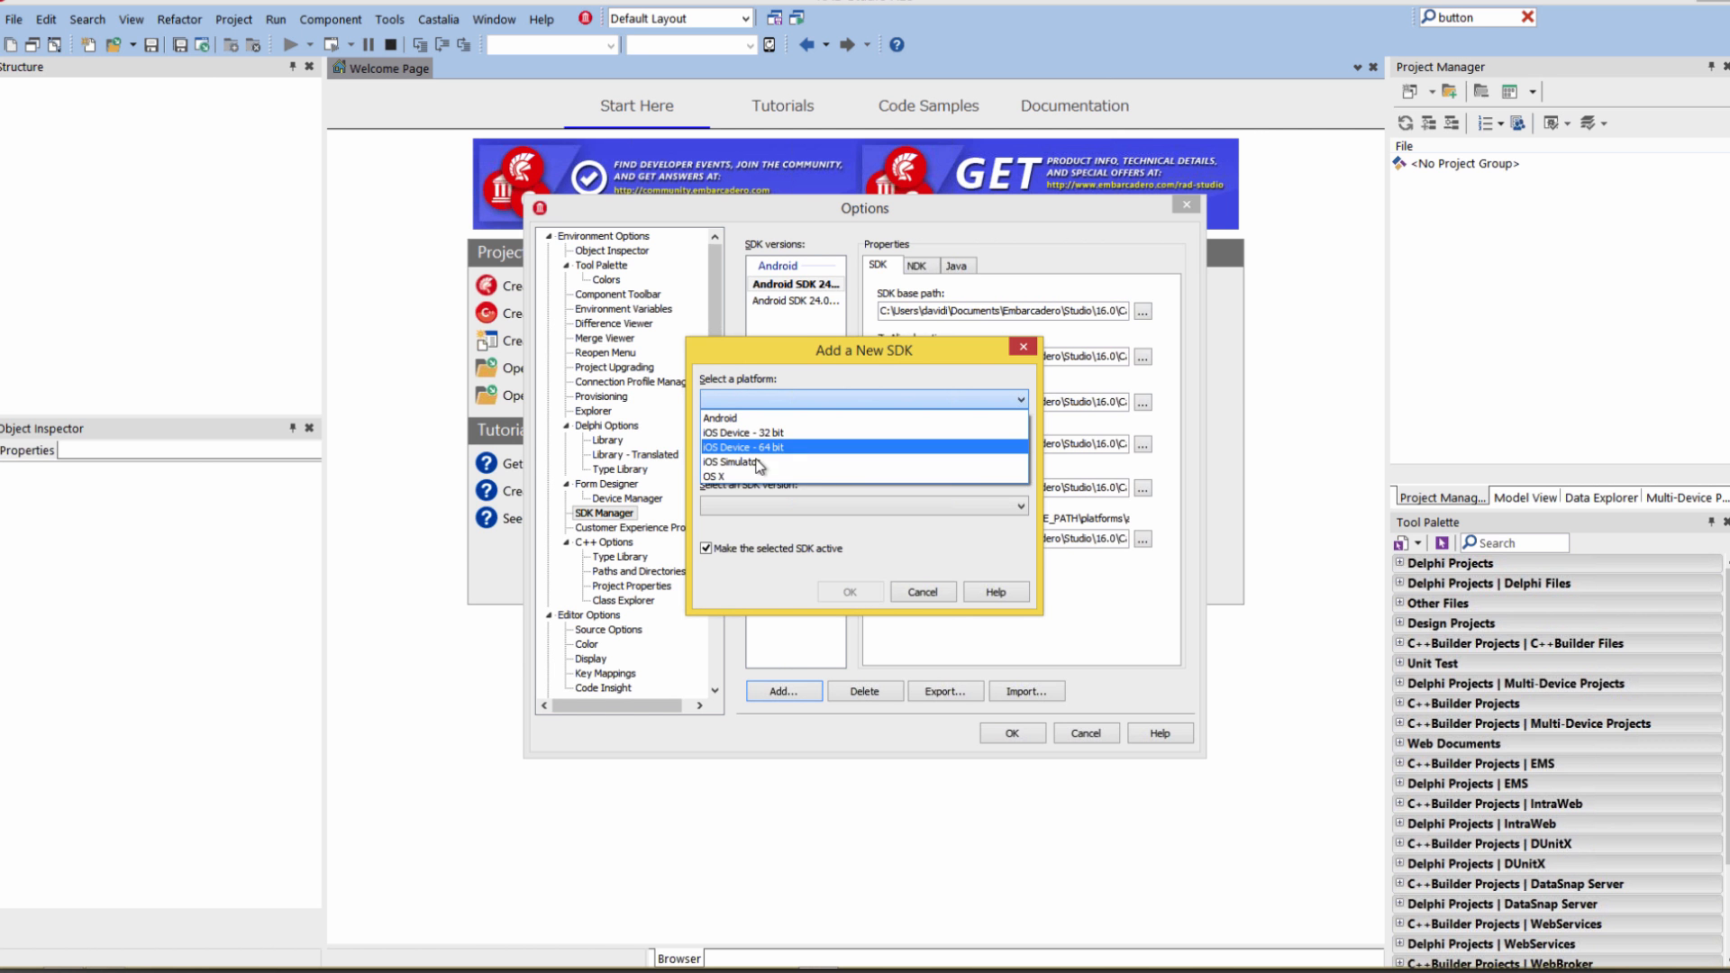
{"action": "mouse_move", "coordinate": [715, 476]}
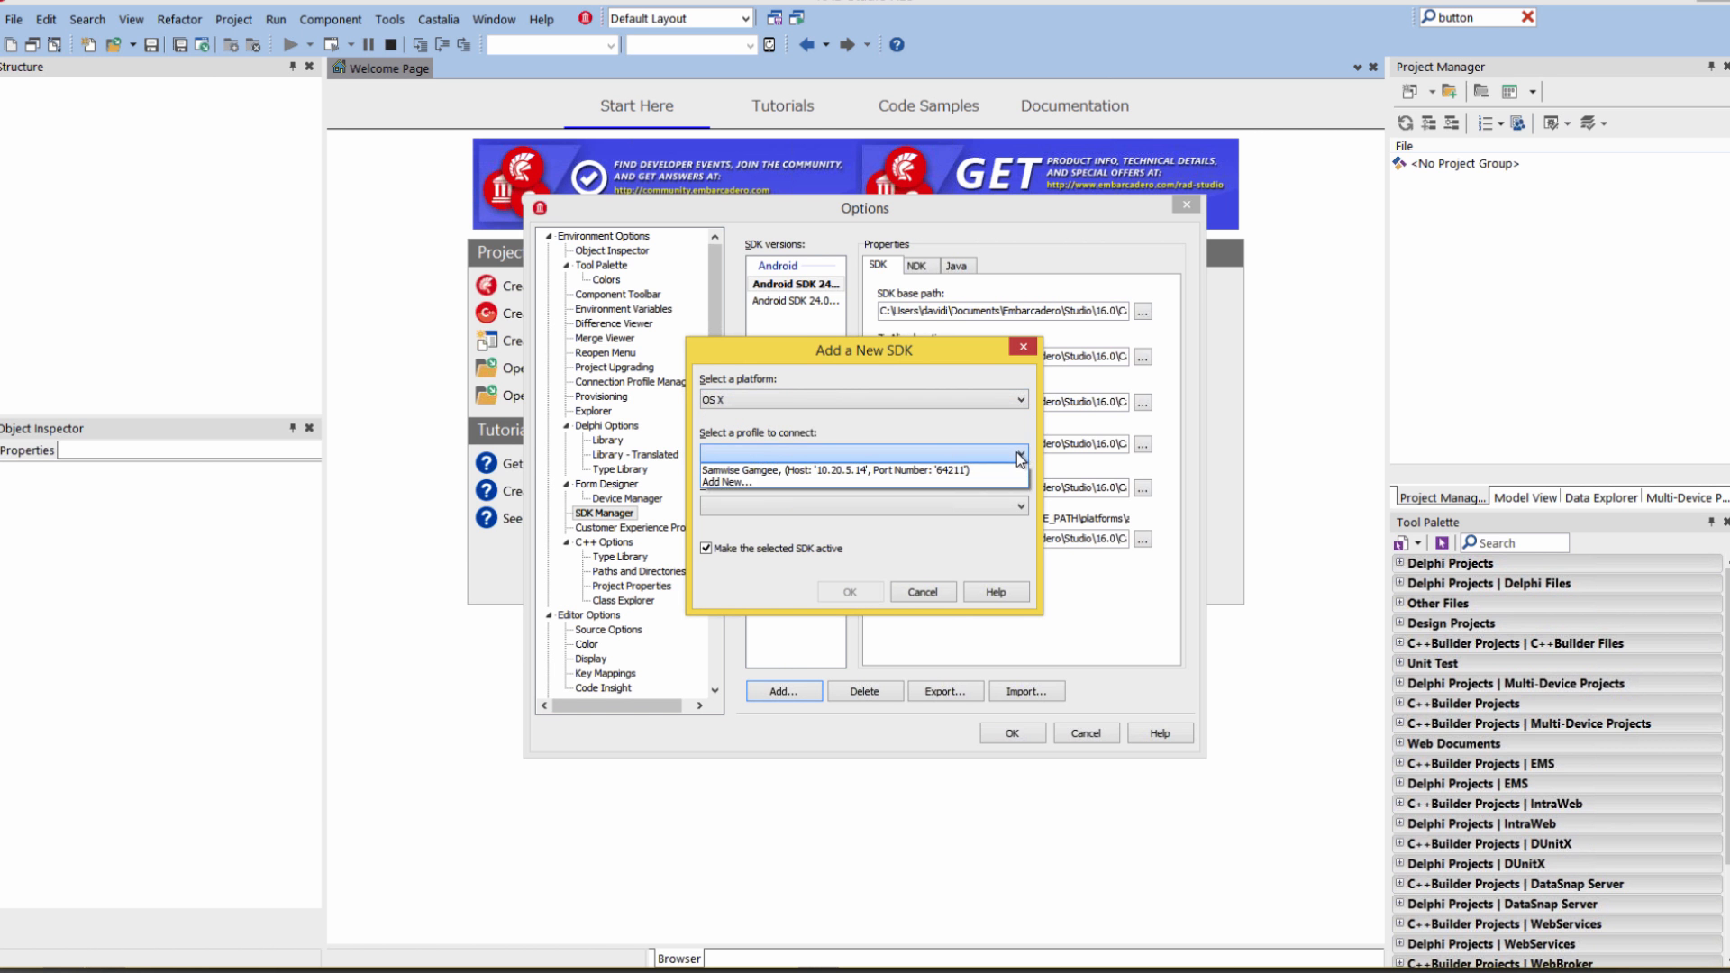
{"action": "left_click", "coordinate": [862, 468]}
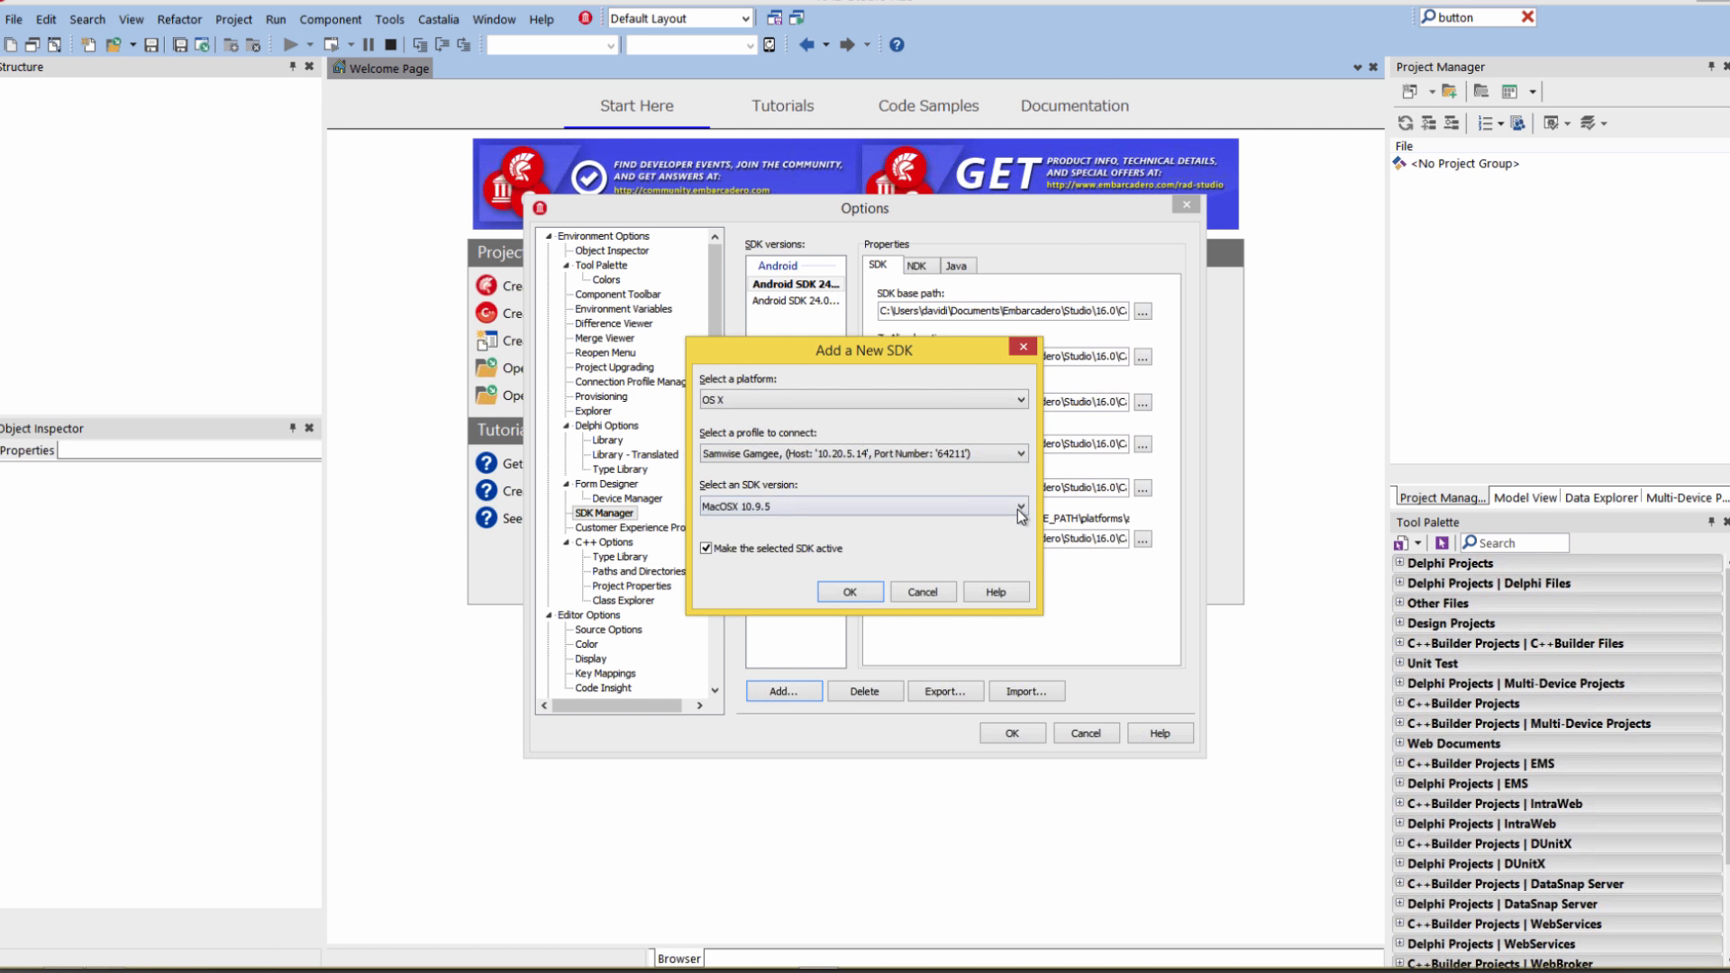
{"action": "left_click", "coordinate": [1017, 506]}
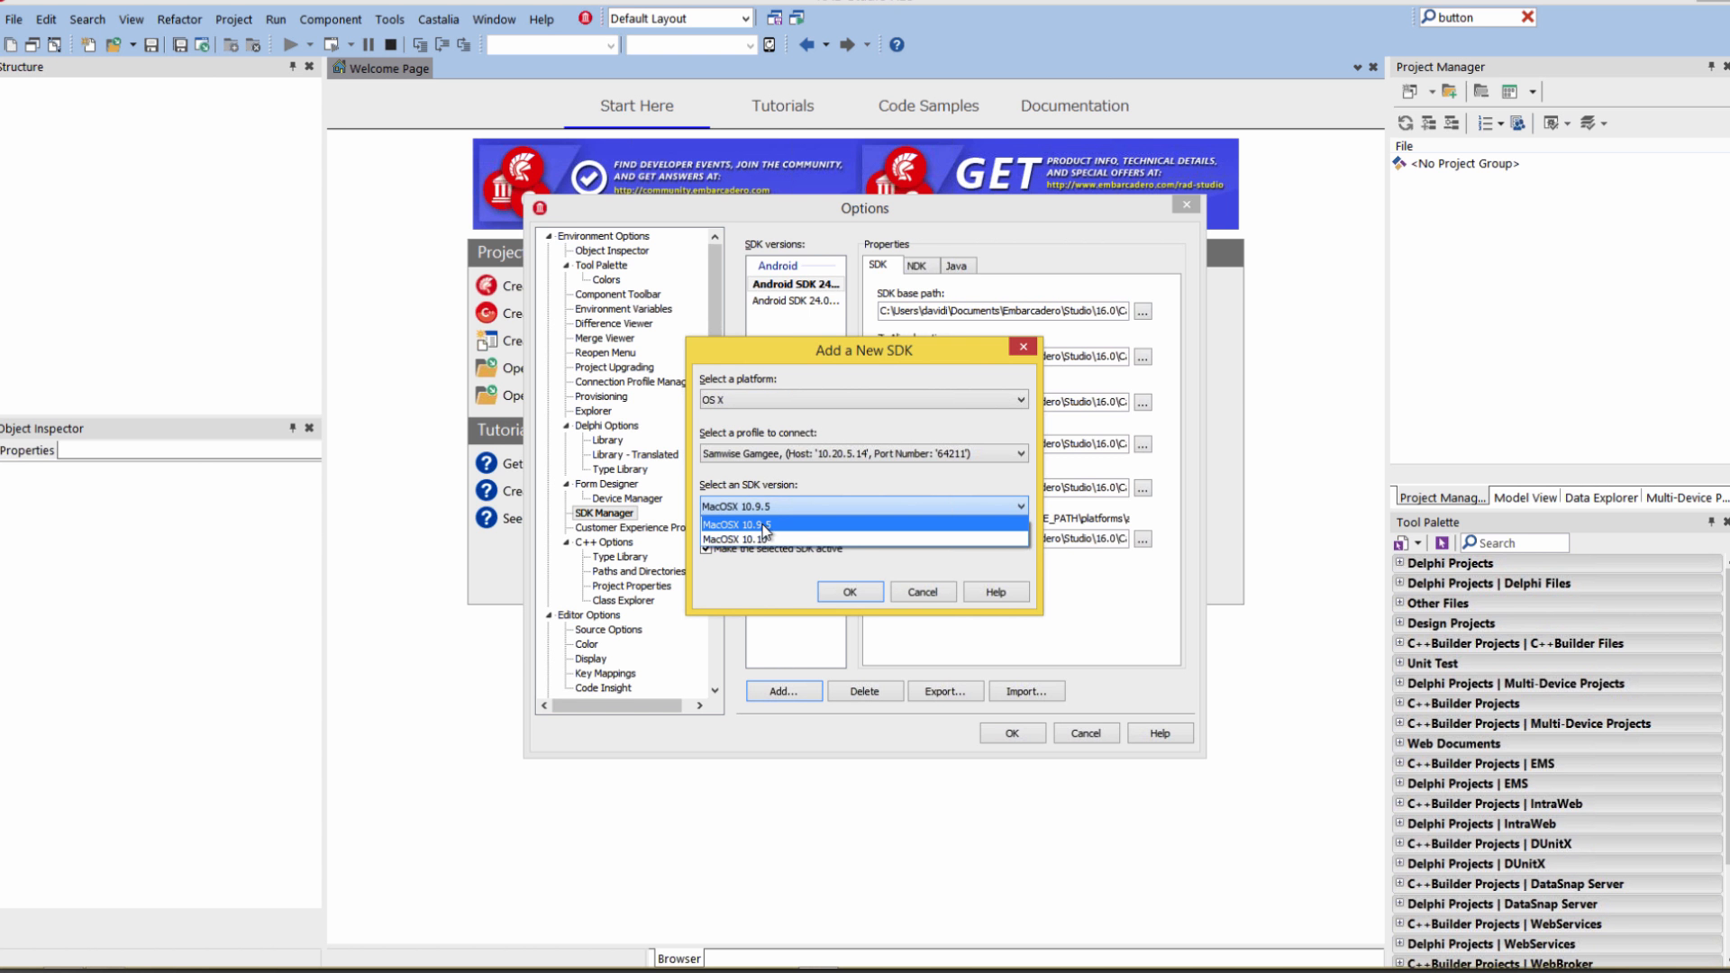
{"action": "mouse_move", "coordinate": [760, 539]}
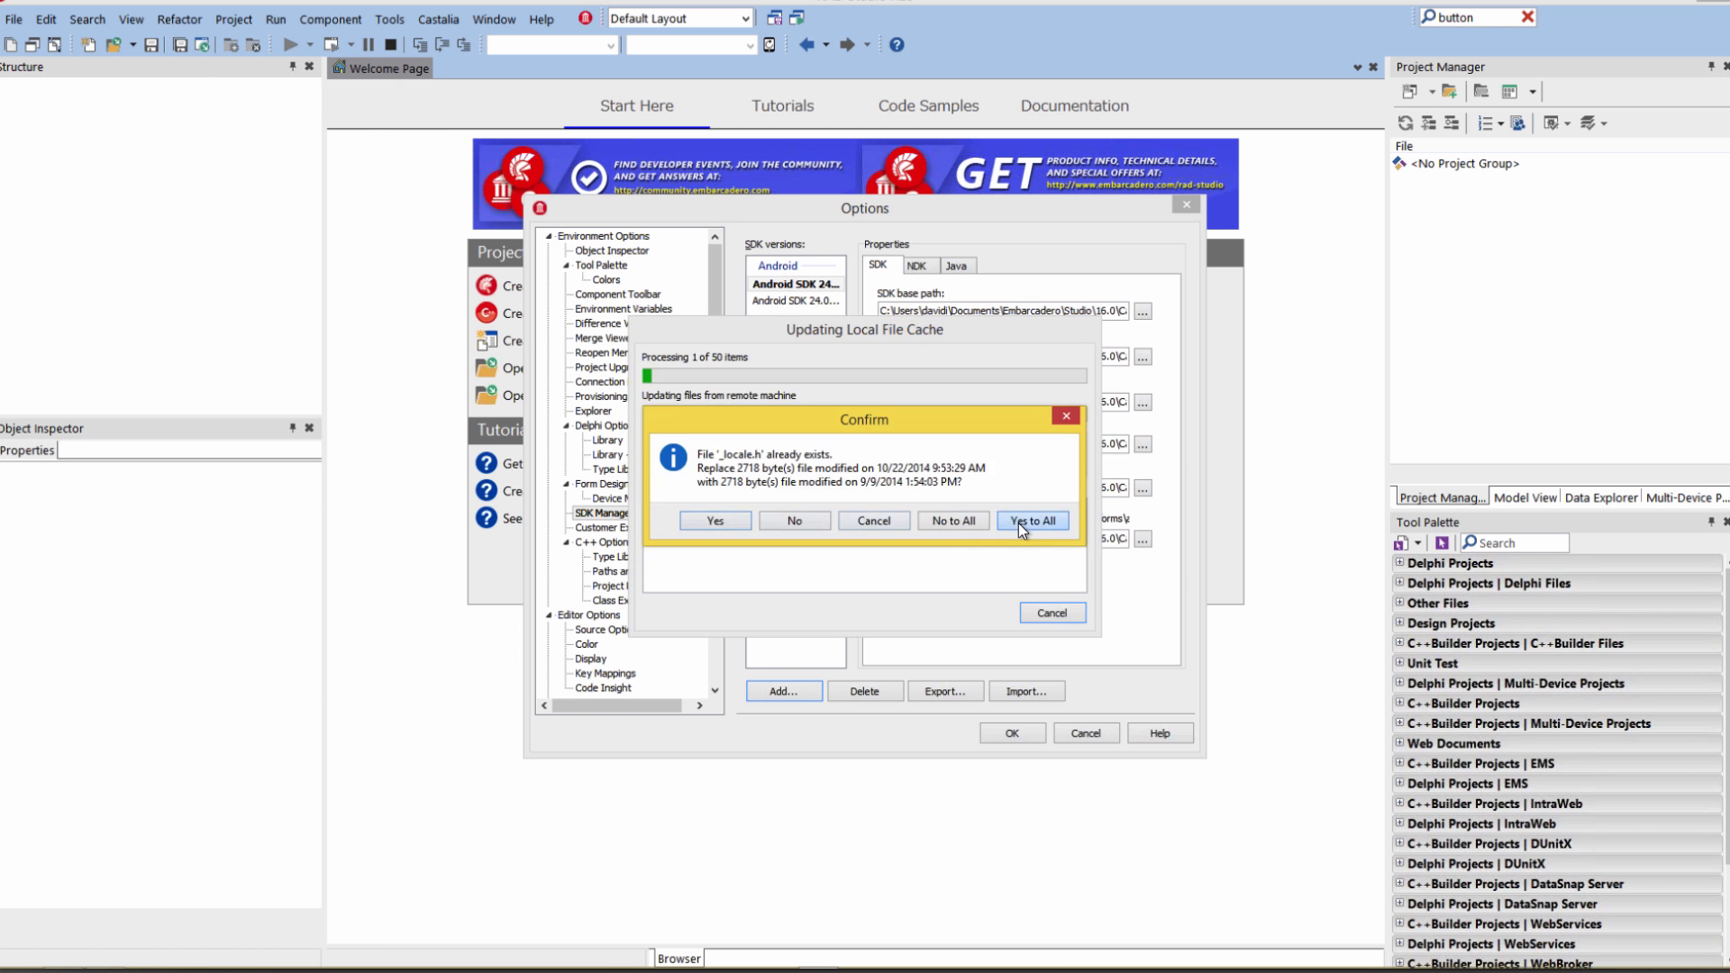
{"action": "left_click", "coordinate": [1030, 519]}
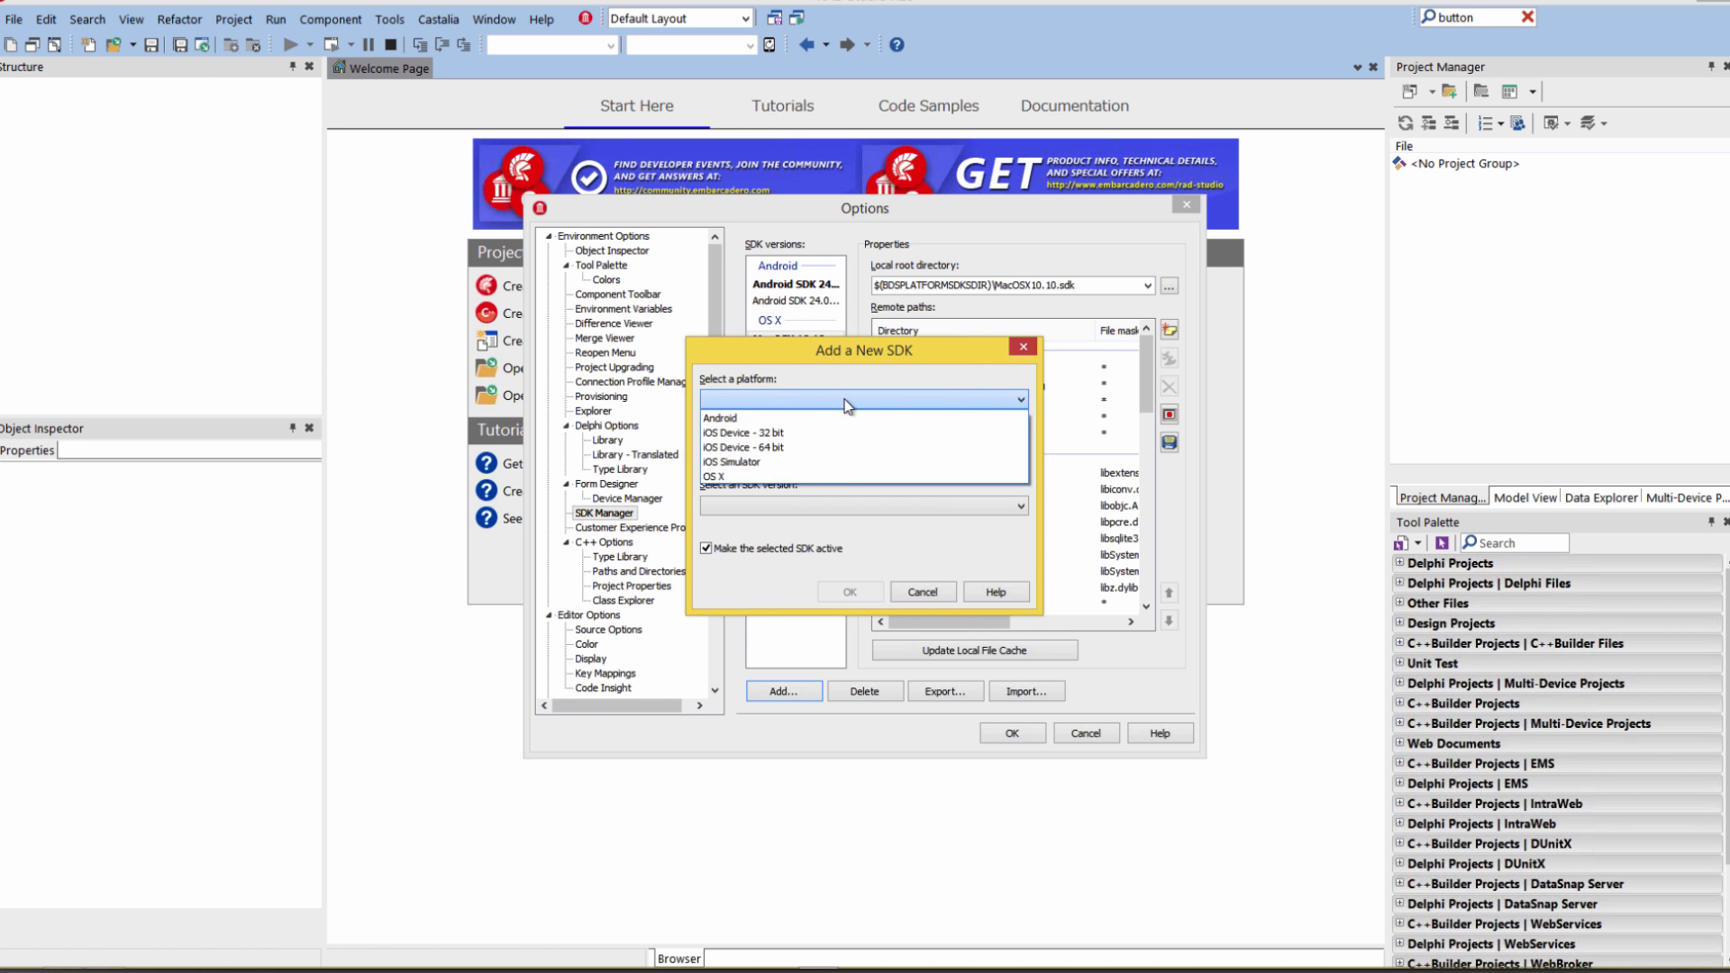
Step: Add iPhoneOS 8.2 SDKs for iOS Device 32-bit and 64-bit via the Mac connection profile
{"action": "left_click", "coordinate": [742, 431]}
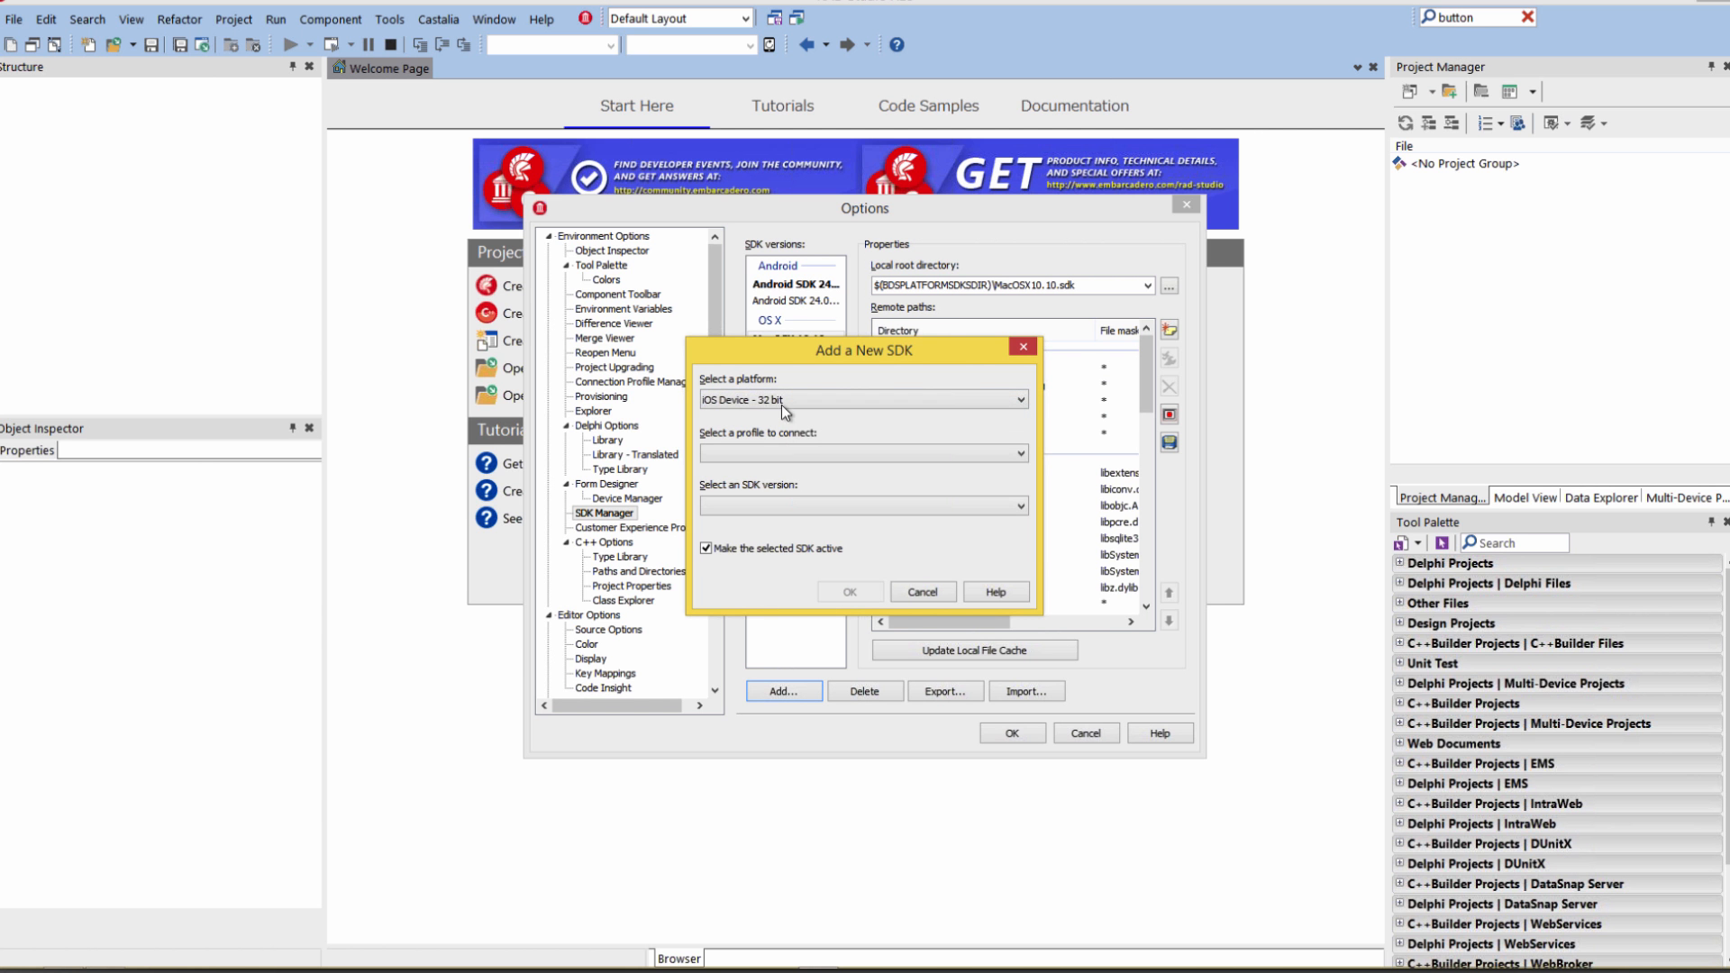
{"action": "left_click", "coordinate": [864, 453]}
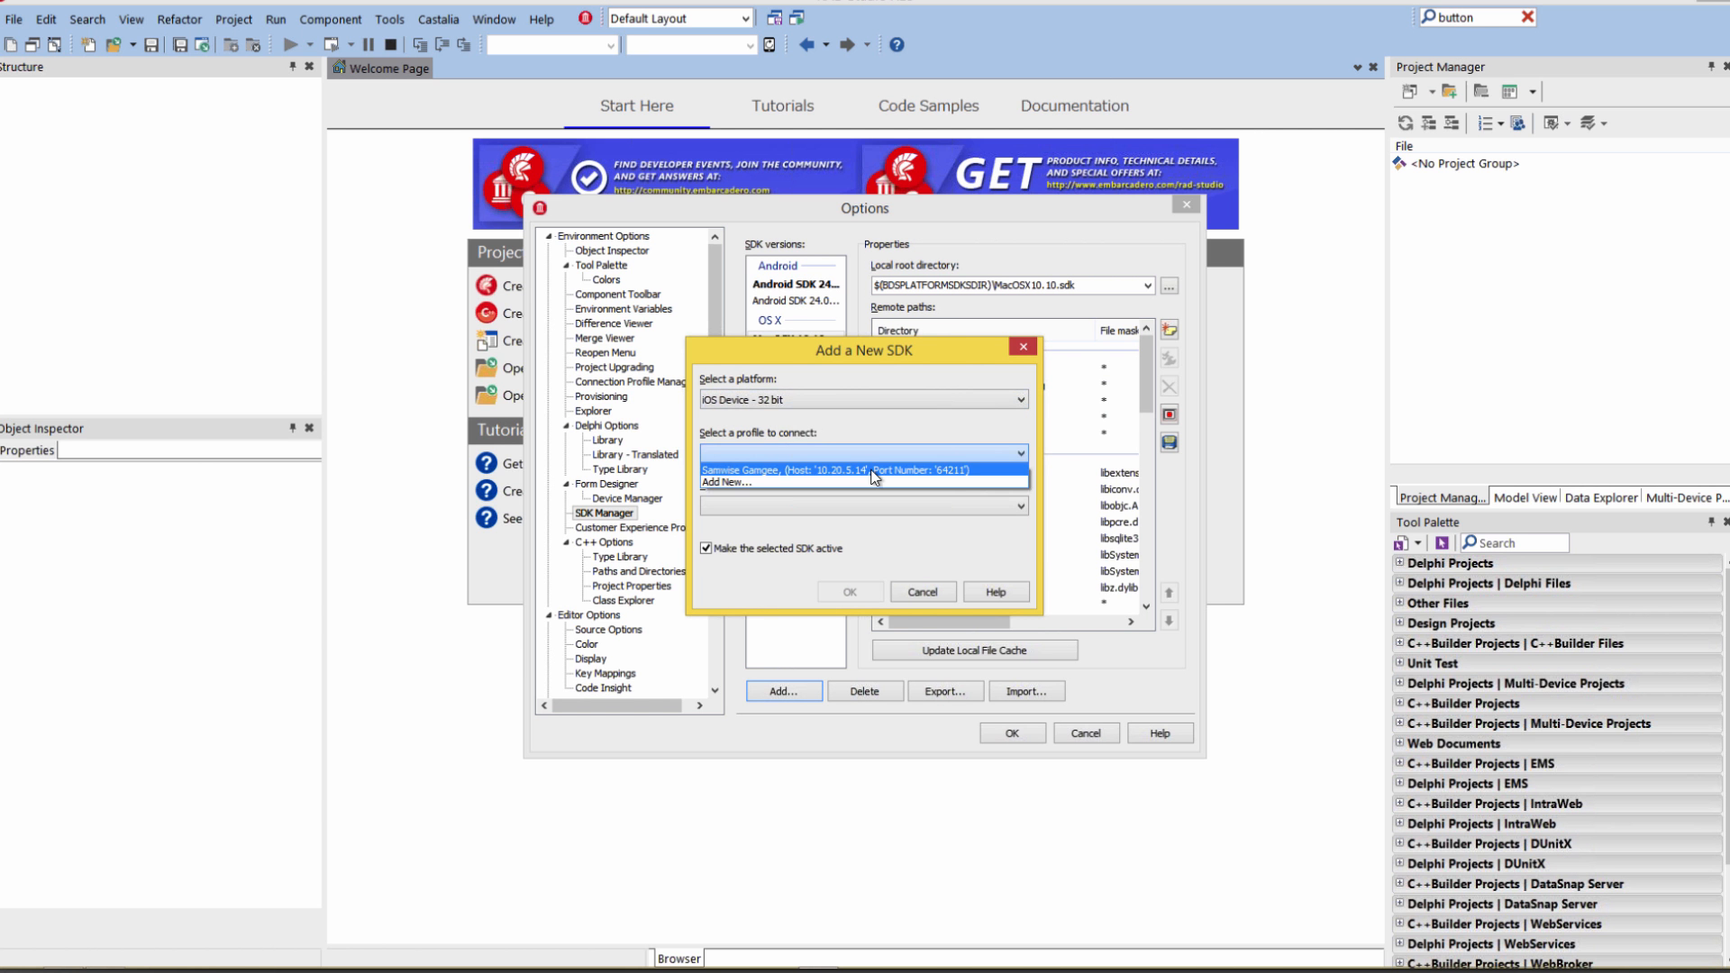
{"action": "mouse_move", "coordinate": [870, 479]}
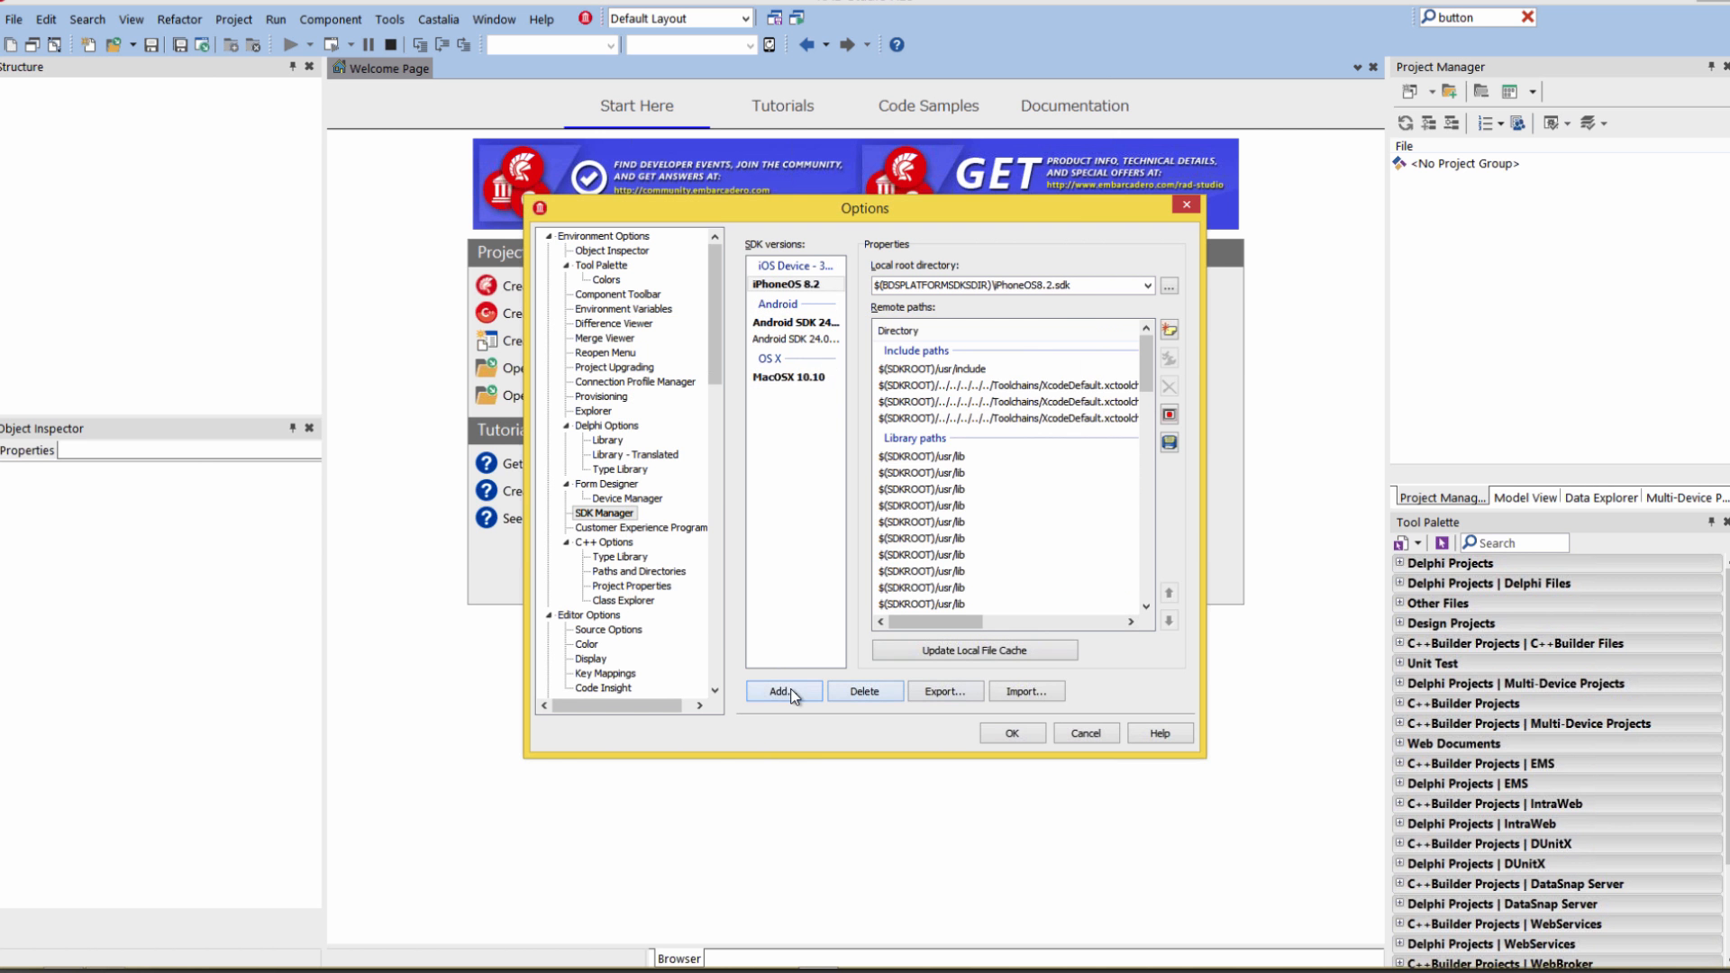
{"action": "left_click", "coordinate": [782, 691]}
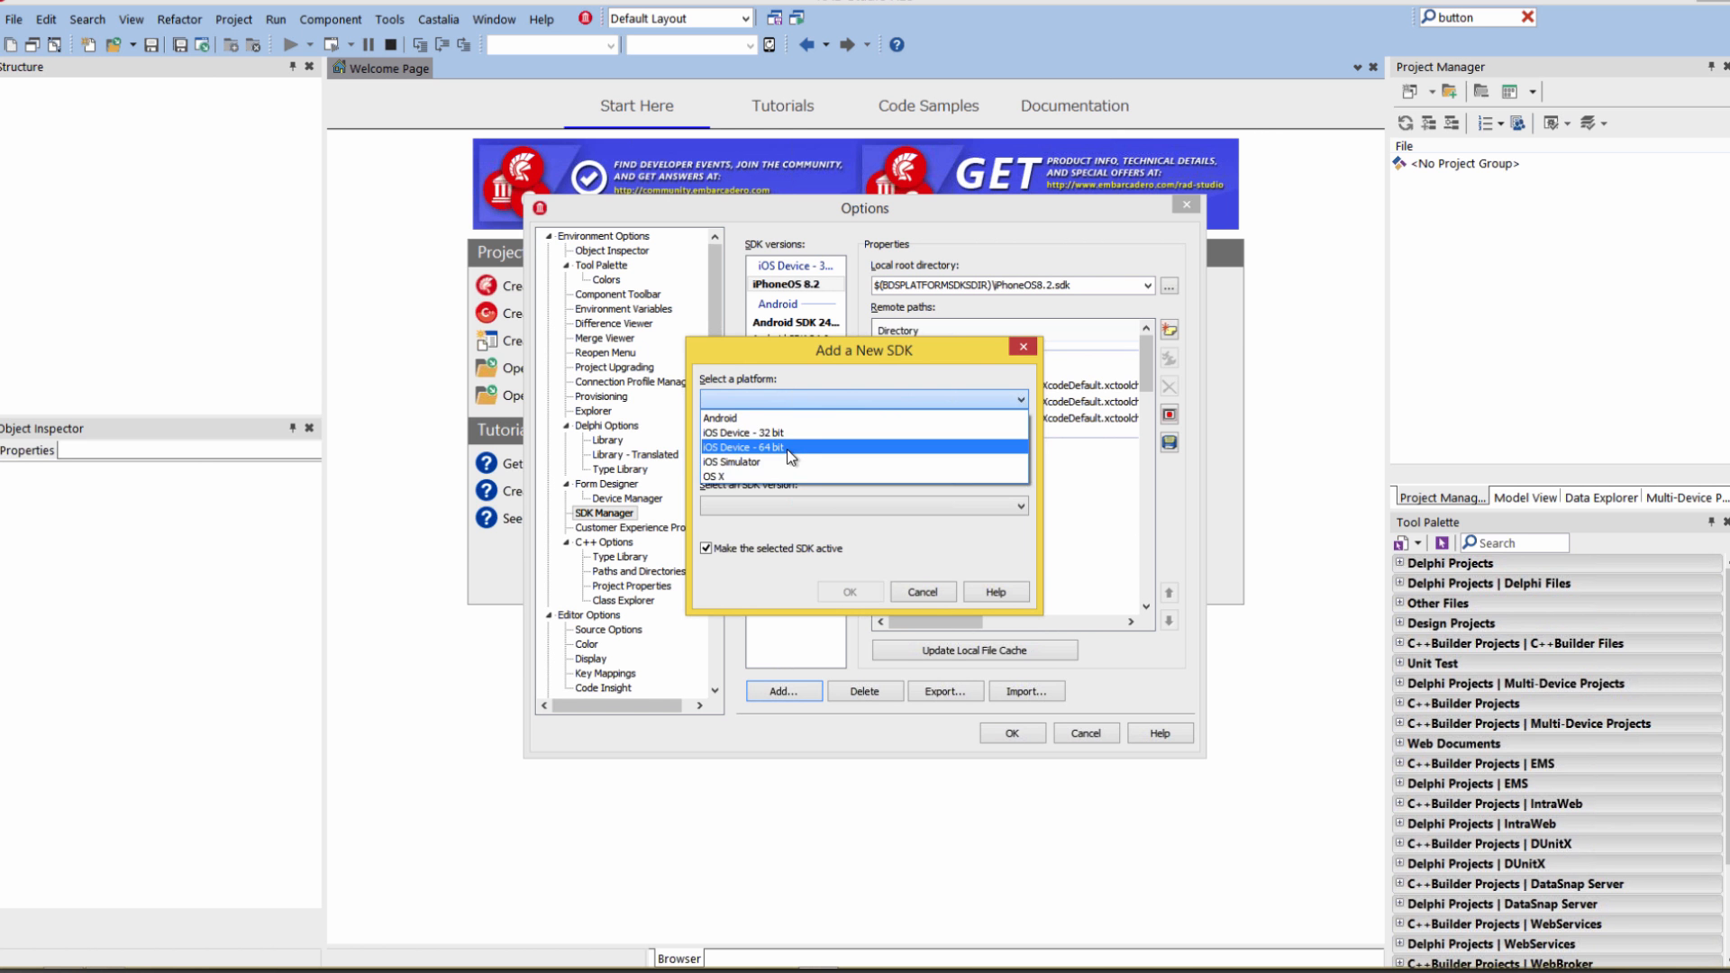
{"action": "left_click", "coordinate": [745, 447]}
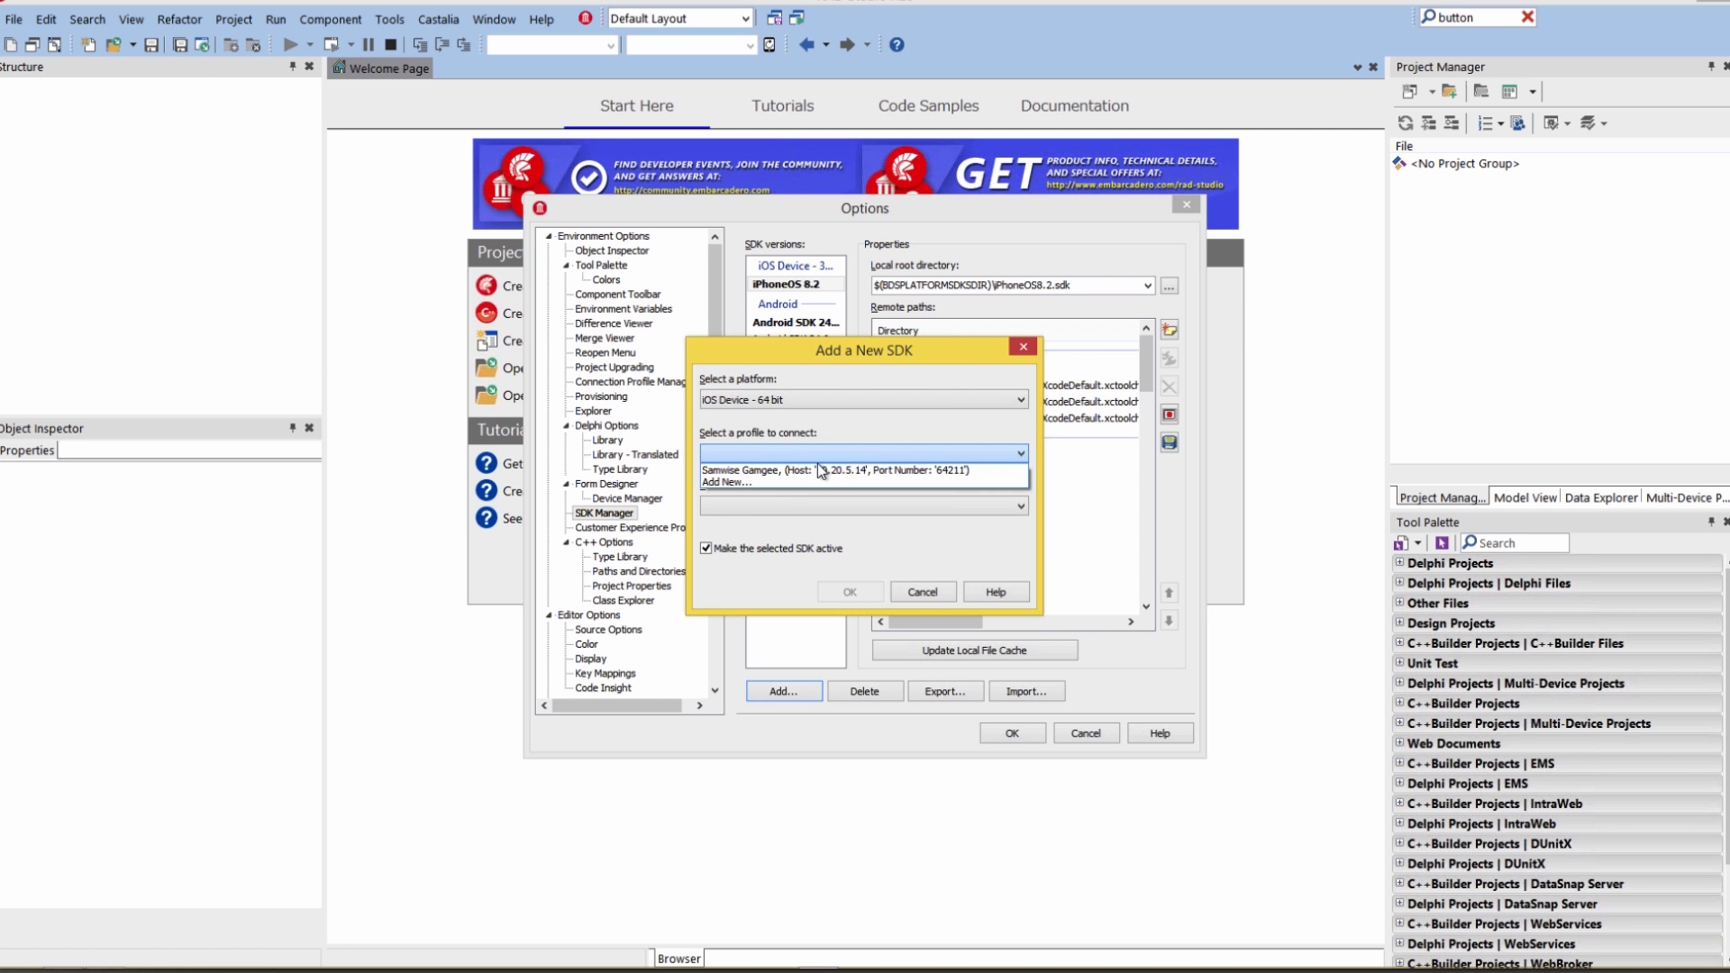
{"action": "left_click", "coordinate": [864, 470]}
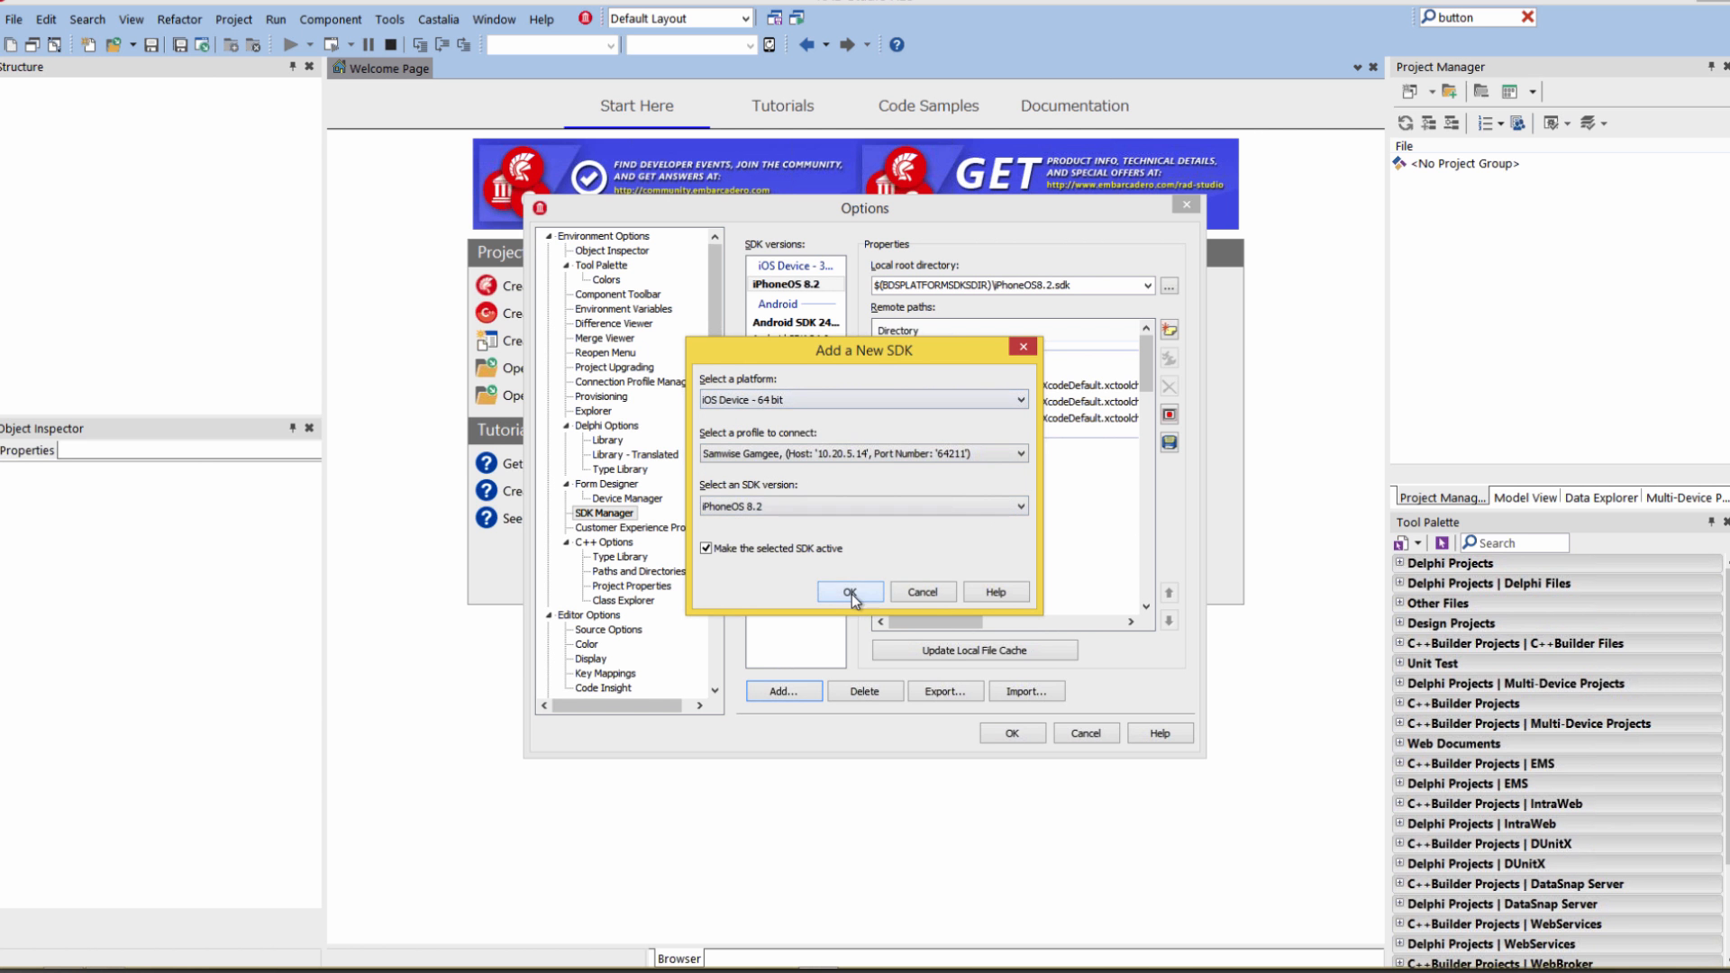
{"action": "left_click", "coordinate": [849, 591]}
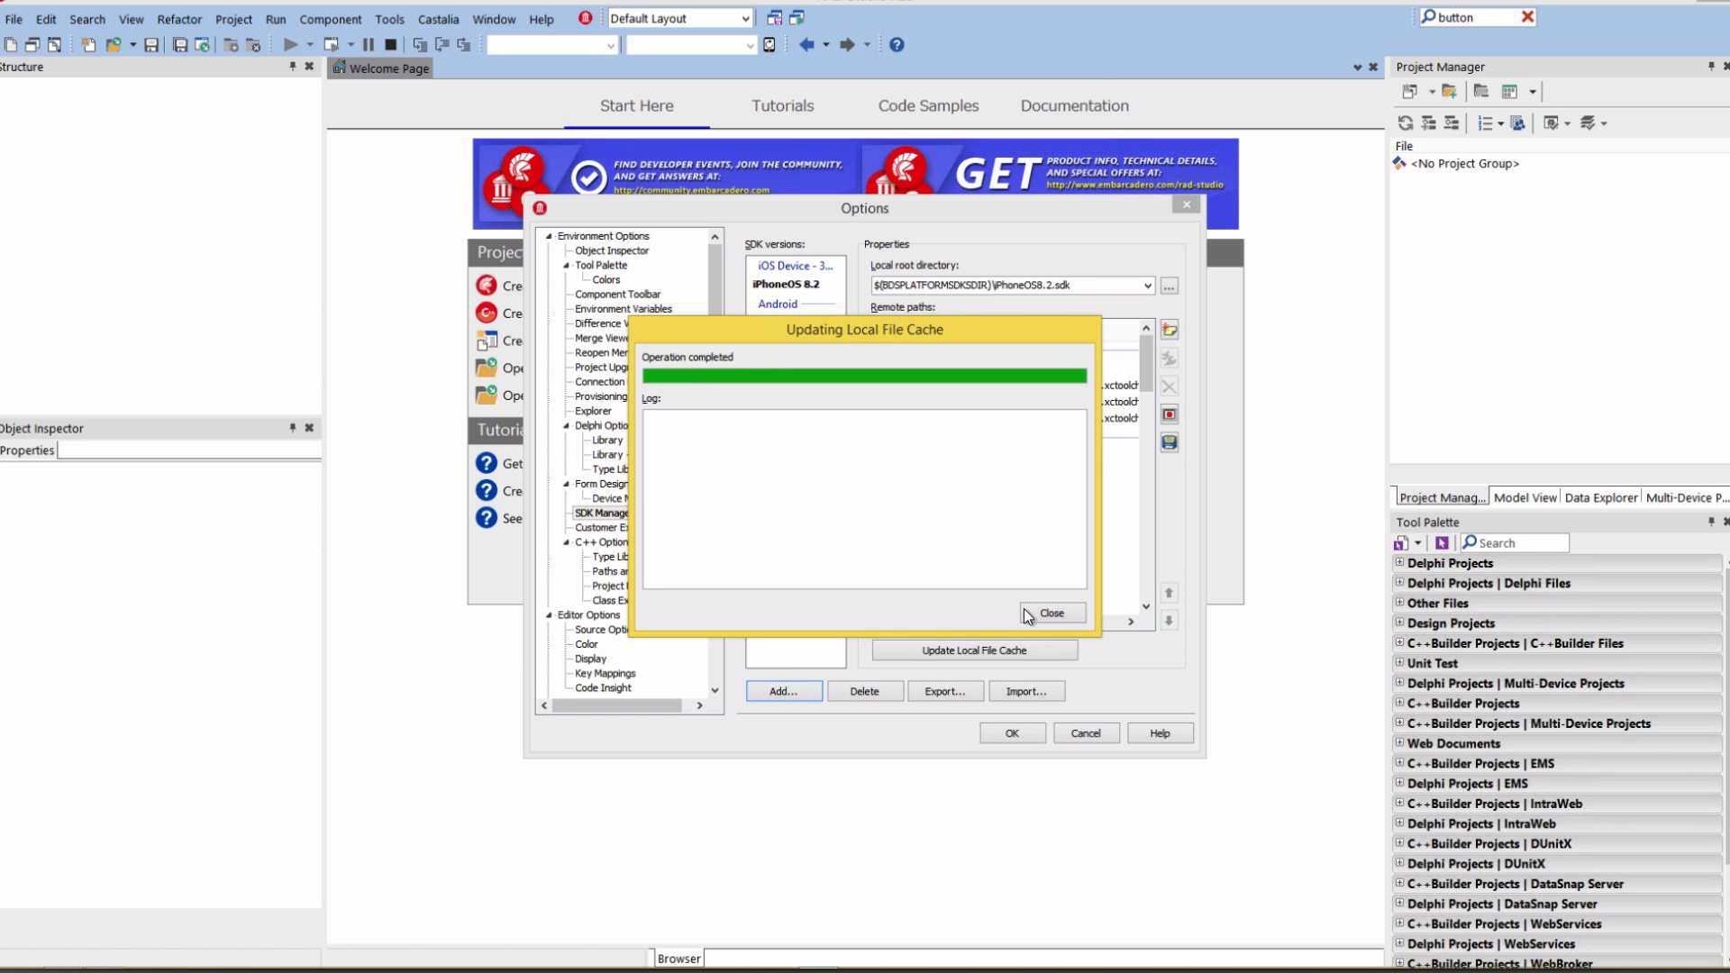
Step: Review the iOS device SDK's remote include and library paths and begin adding another SDK
{"action": "left_click", "coordinate": [1049, 612]}
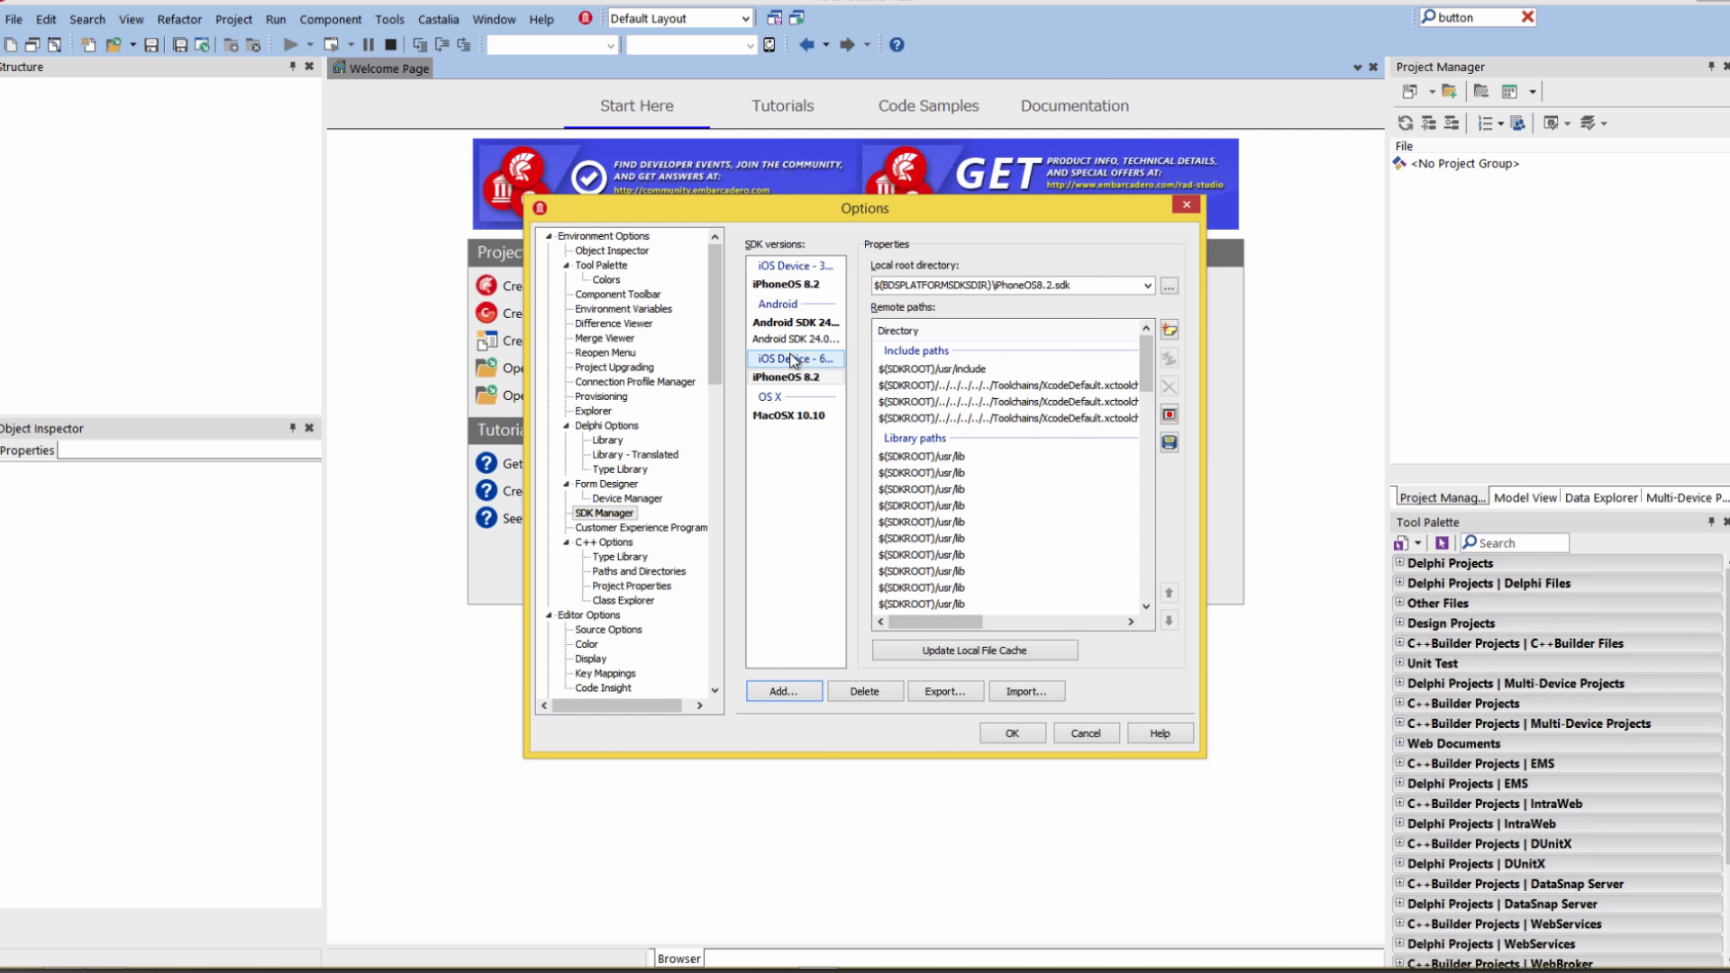
{"action": "left_click", "coordinate": [795, 283]}
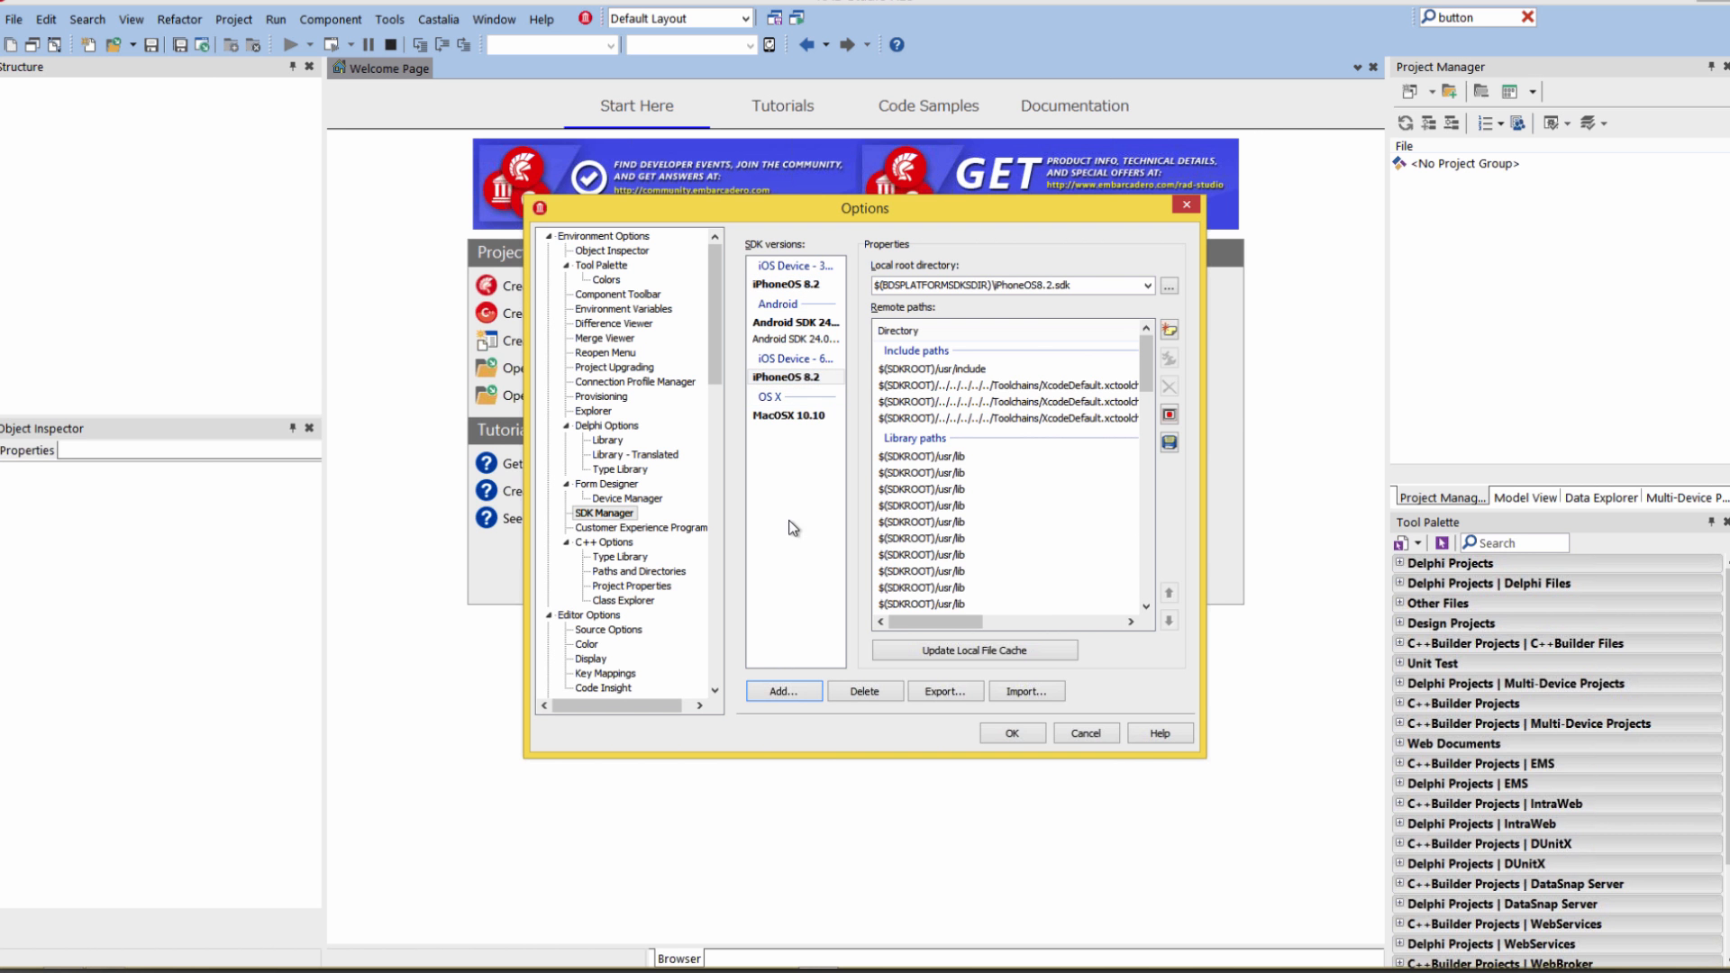
{"action": "left_click", "coordinate": [782, 690]}
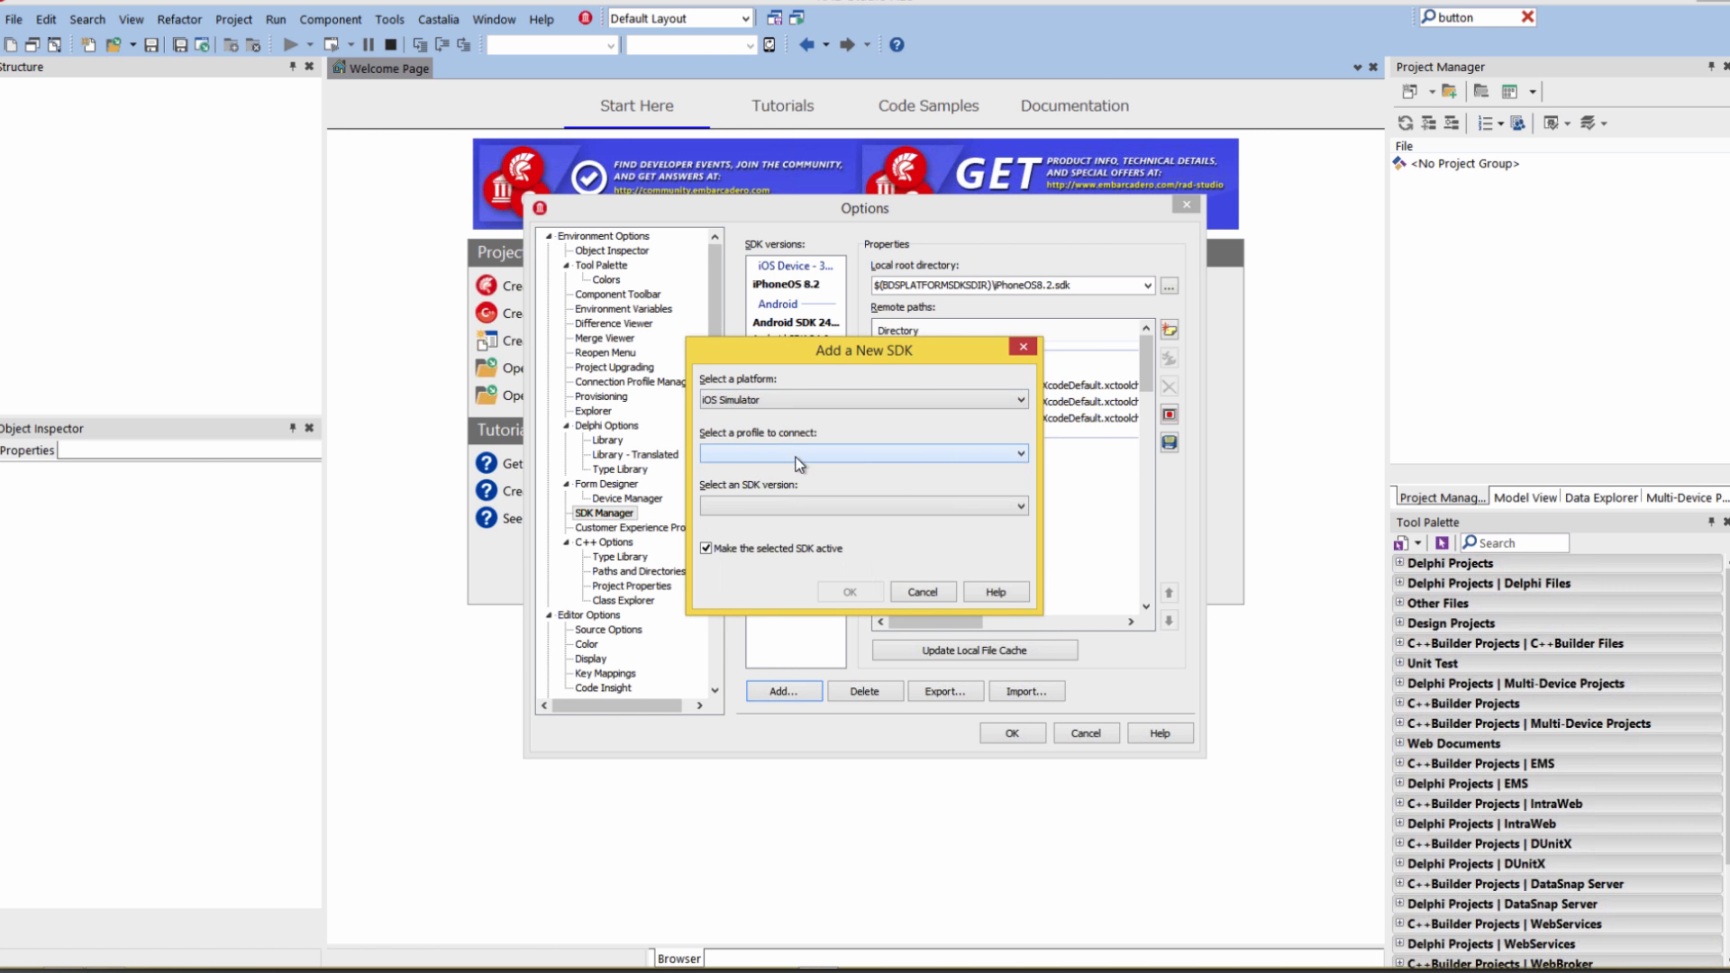
Step: Add the iPhoneSimulator 8.2 SDK via the PAServer profile and dismiss the completed cache update
{"action": "left_click", "coordinate": [862, 452]}
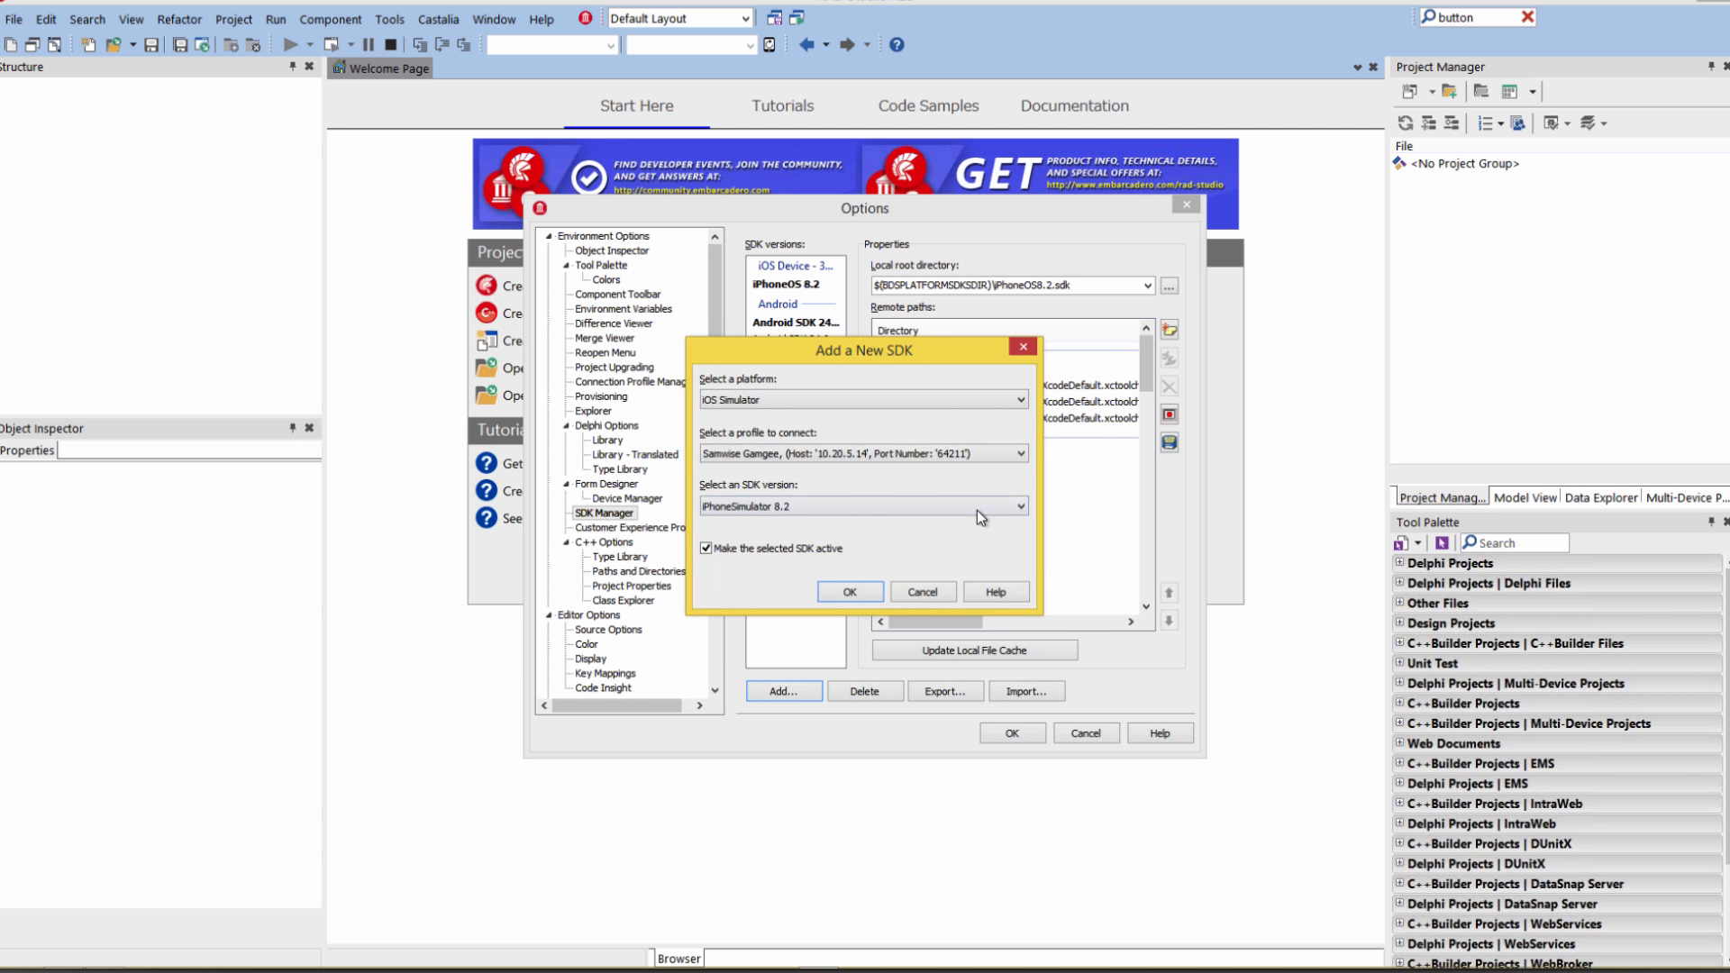
{"action": "left_click", "coordinate": [849, 591]}
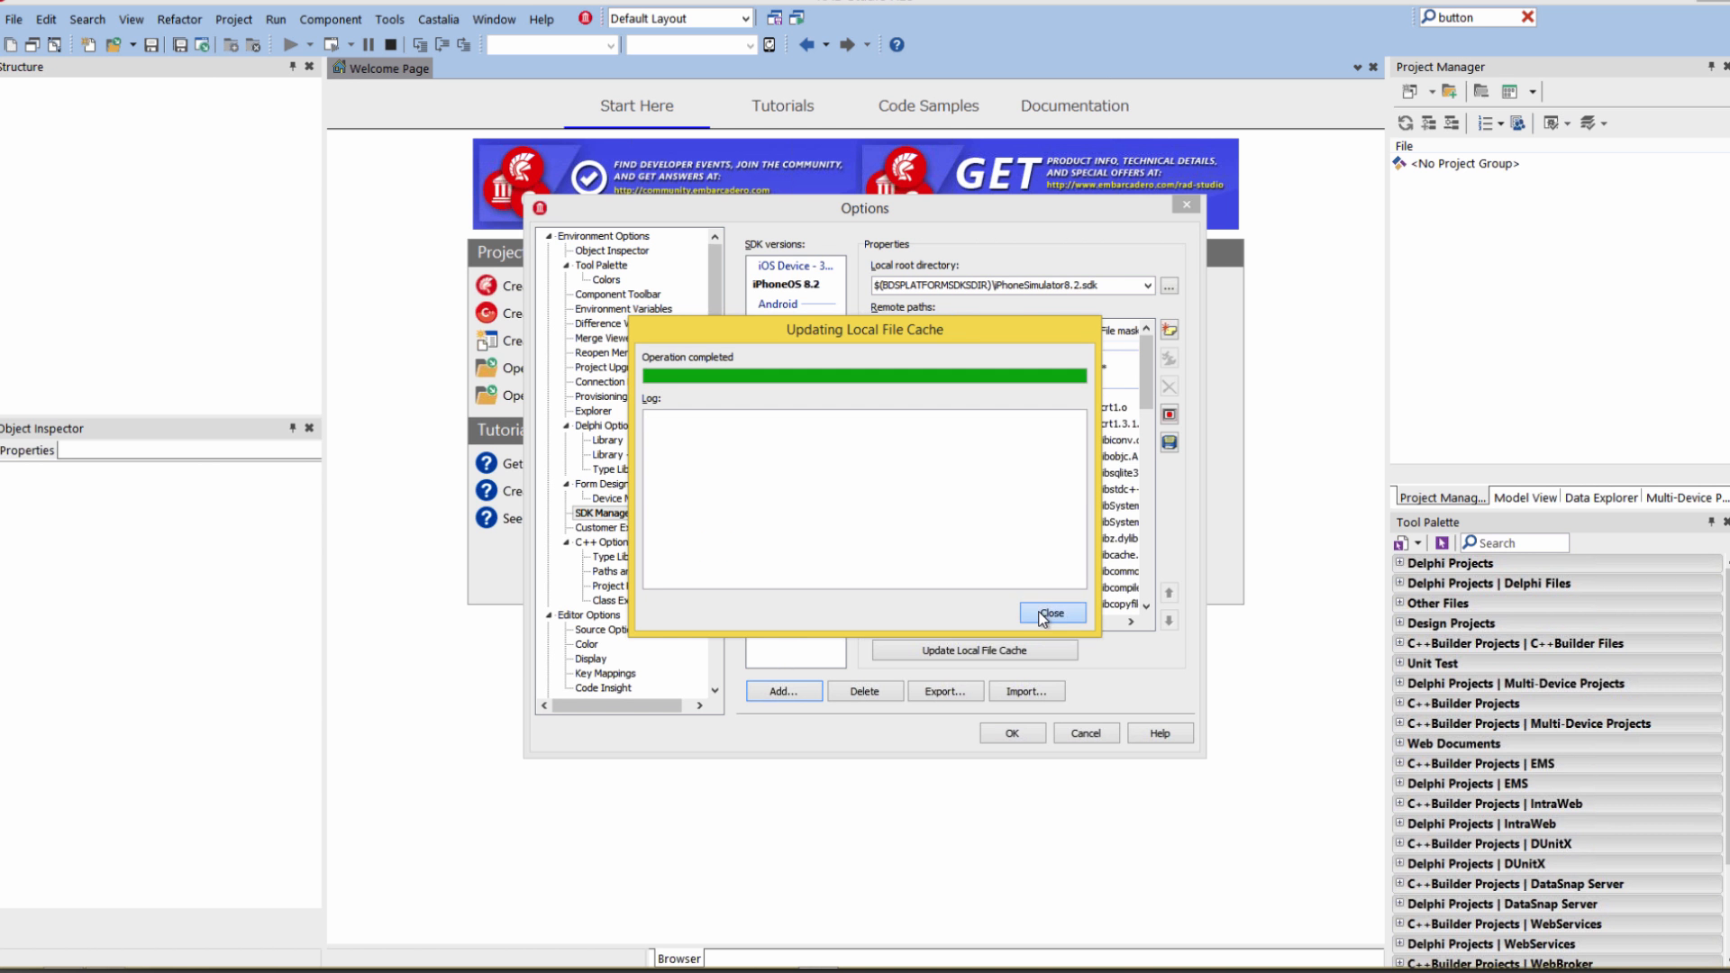
{"action": "left_click", "coordinate": [1049, 613]}
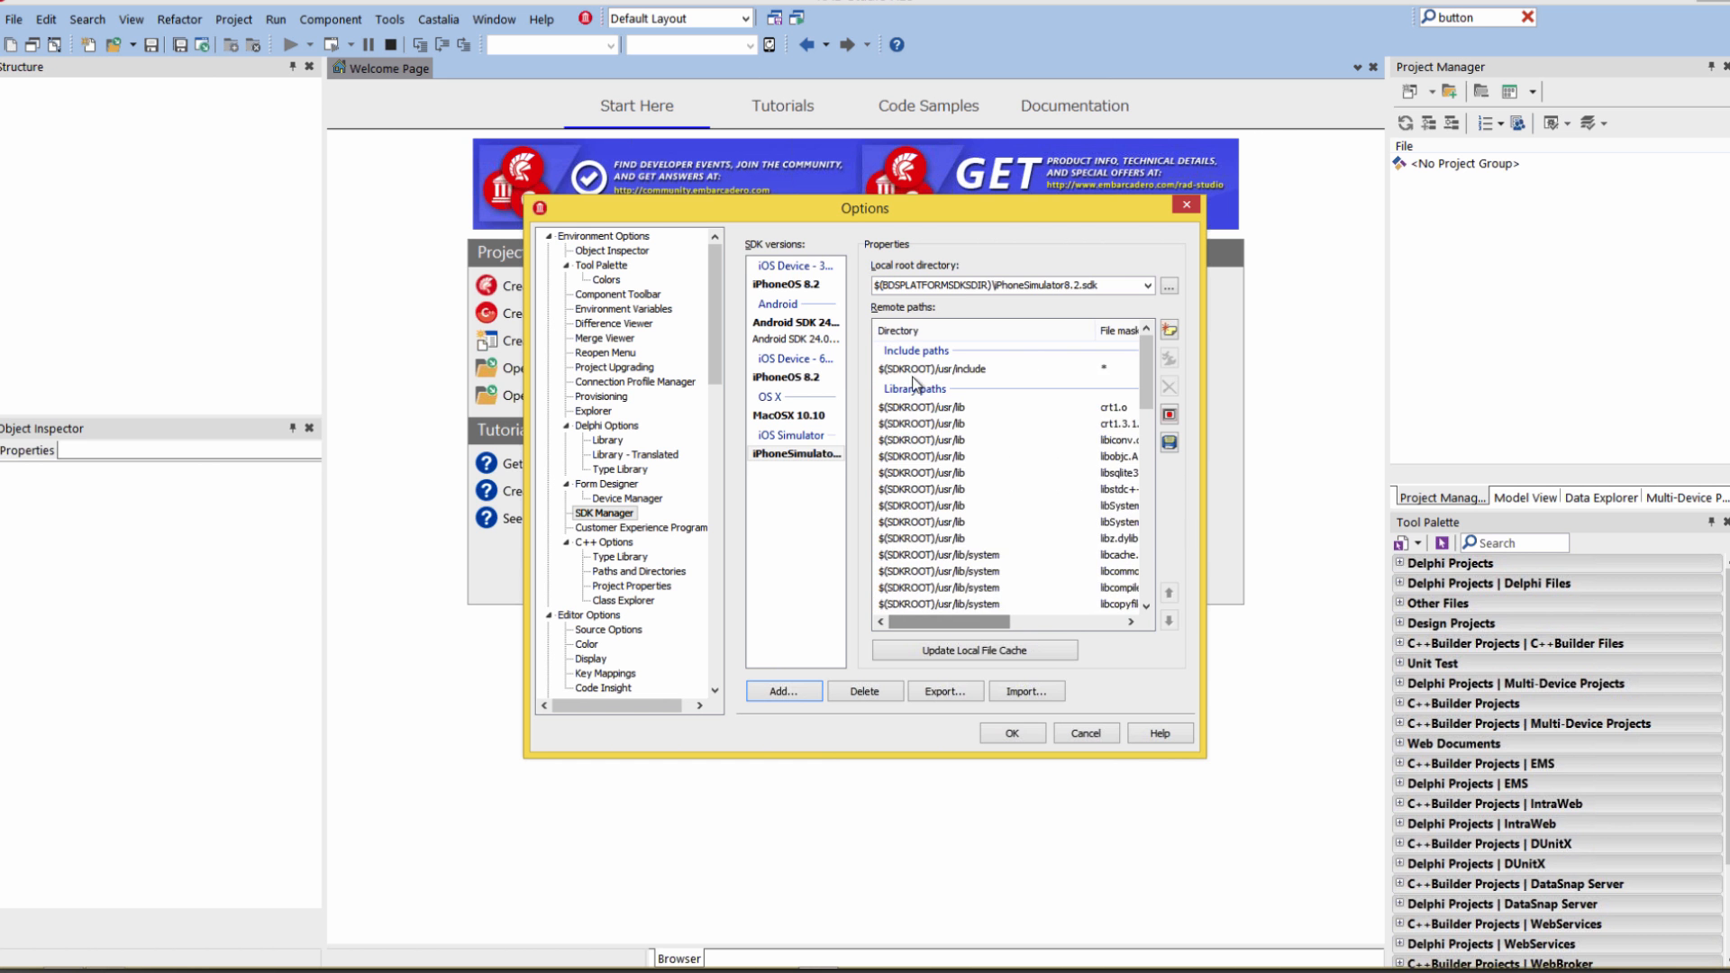
Step: Review the iOS Device SDK path entries, then close the Options dialog with OK
{"action": "left_click", "coordinate": [793, 283]}
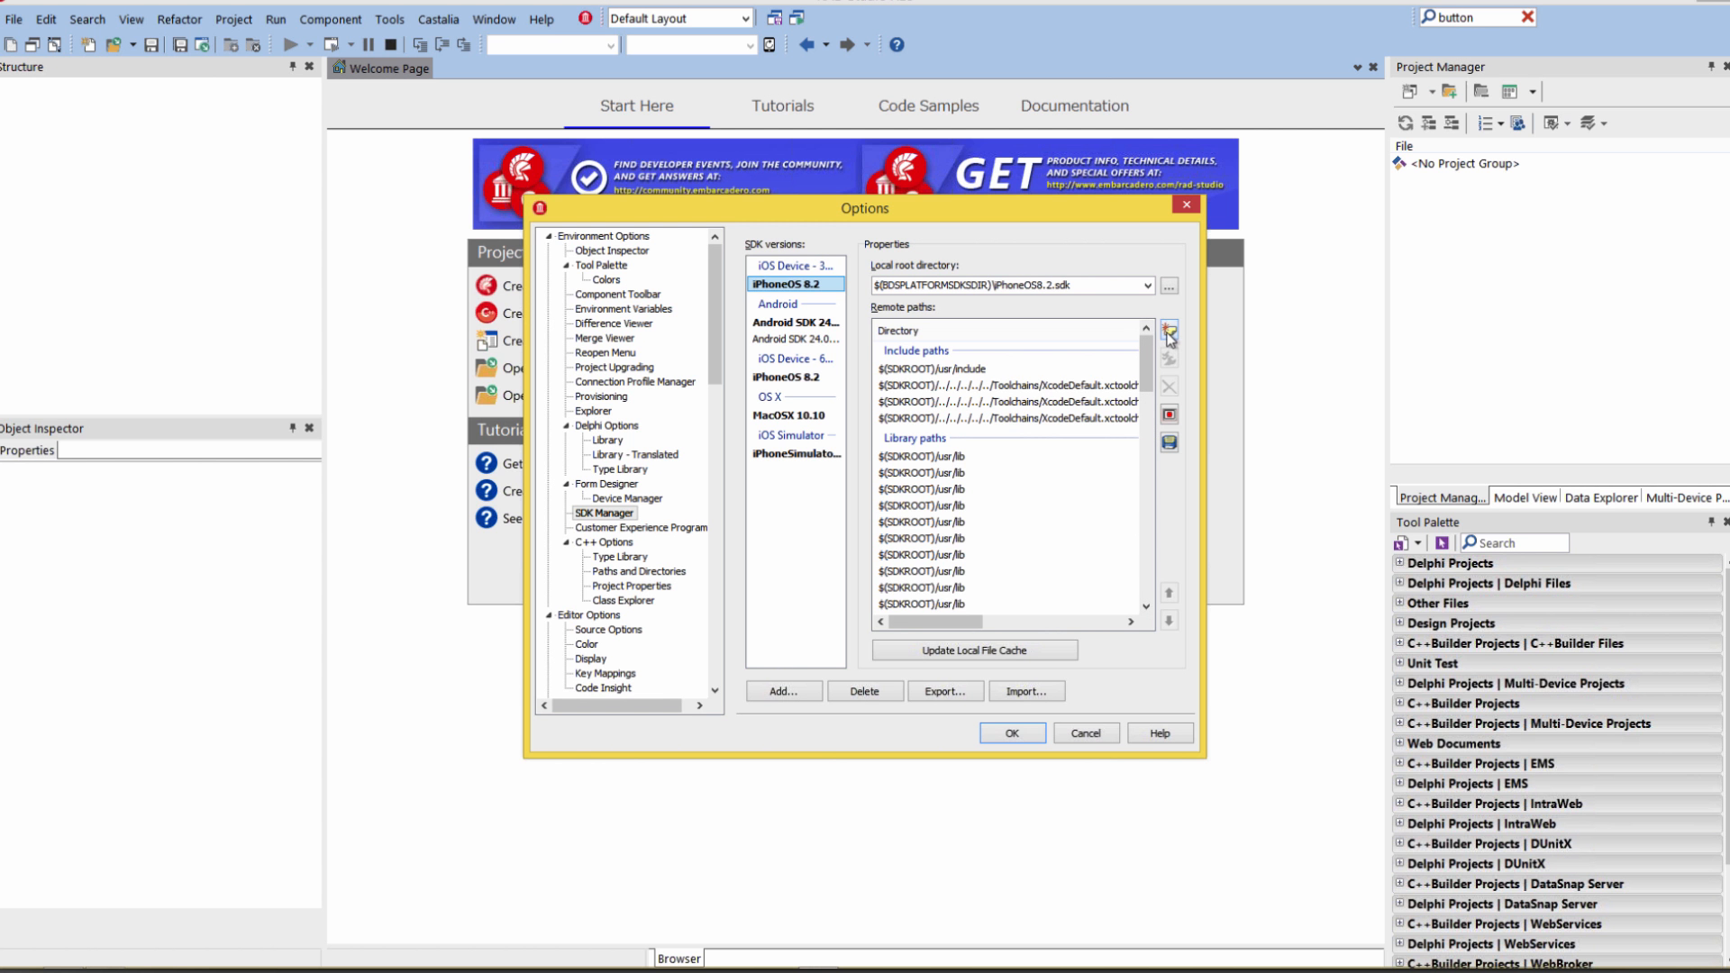
{"action": "mouse_move", "coordinate": [1168, 343]}
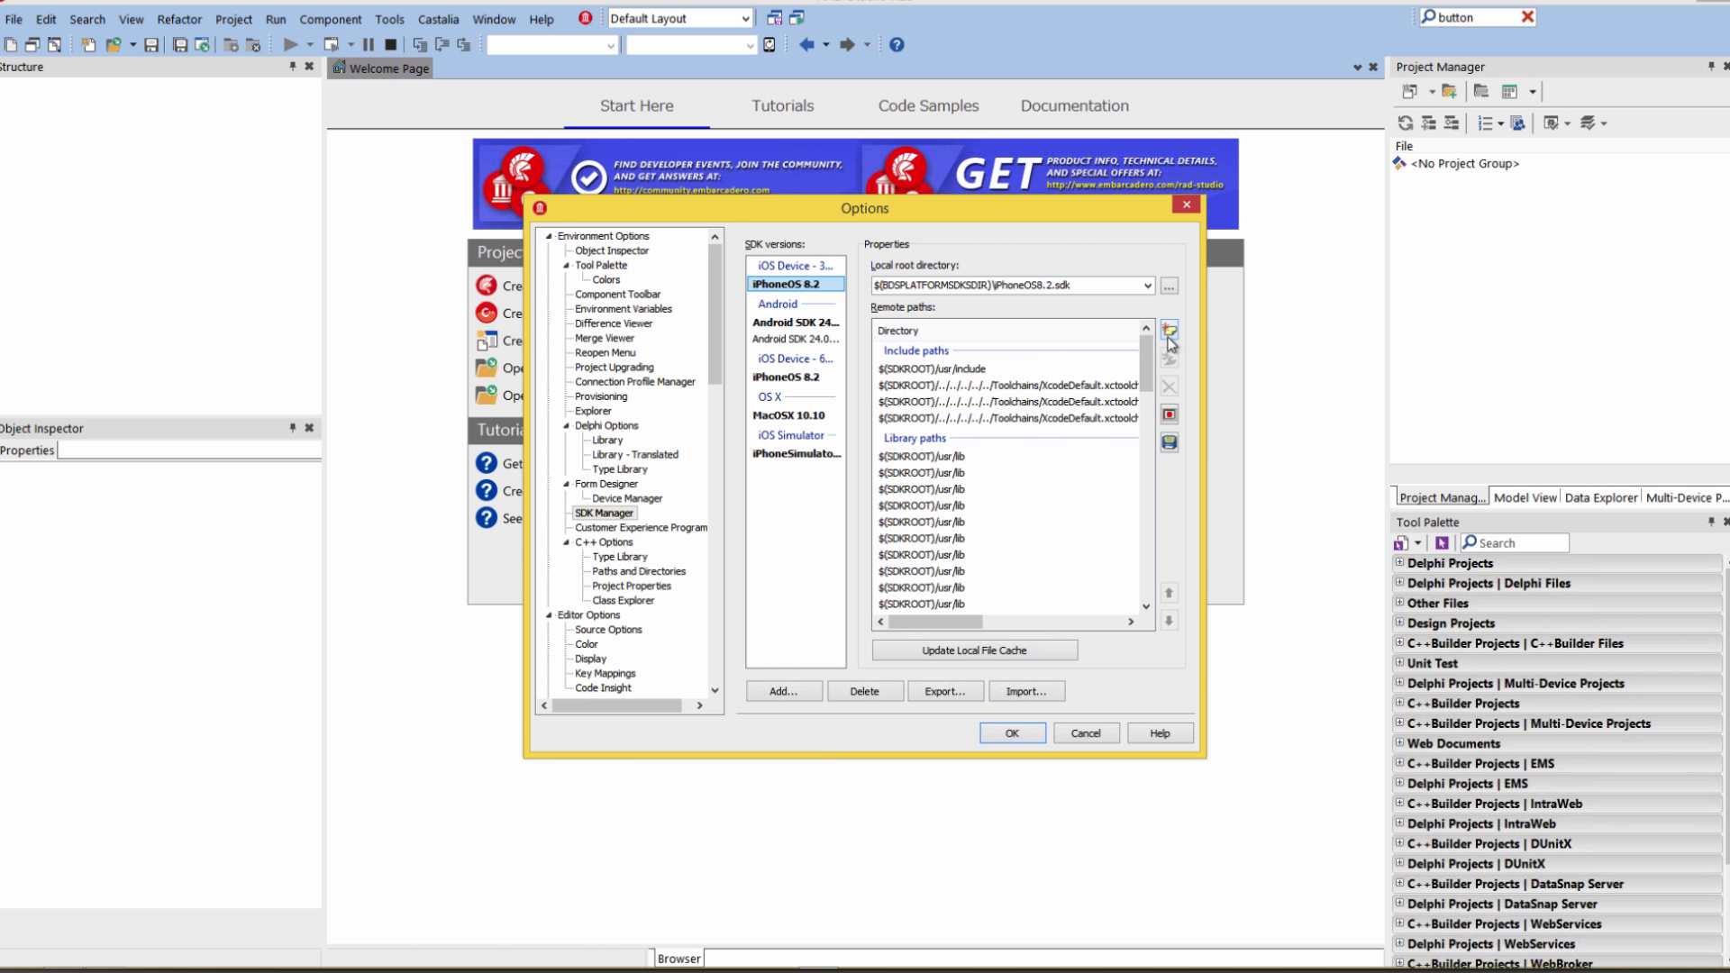
{"action": "mouse_move", "coordinate": [1170, 342]}
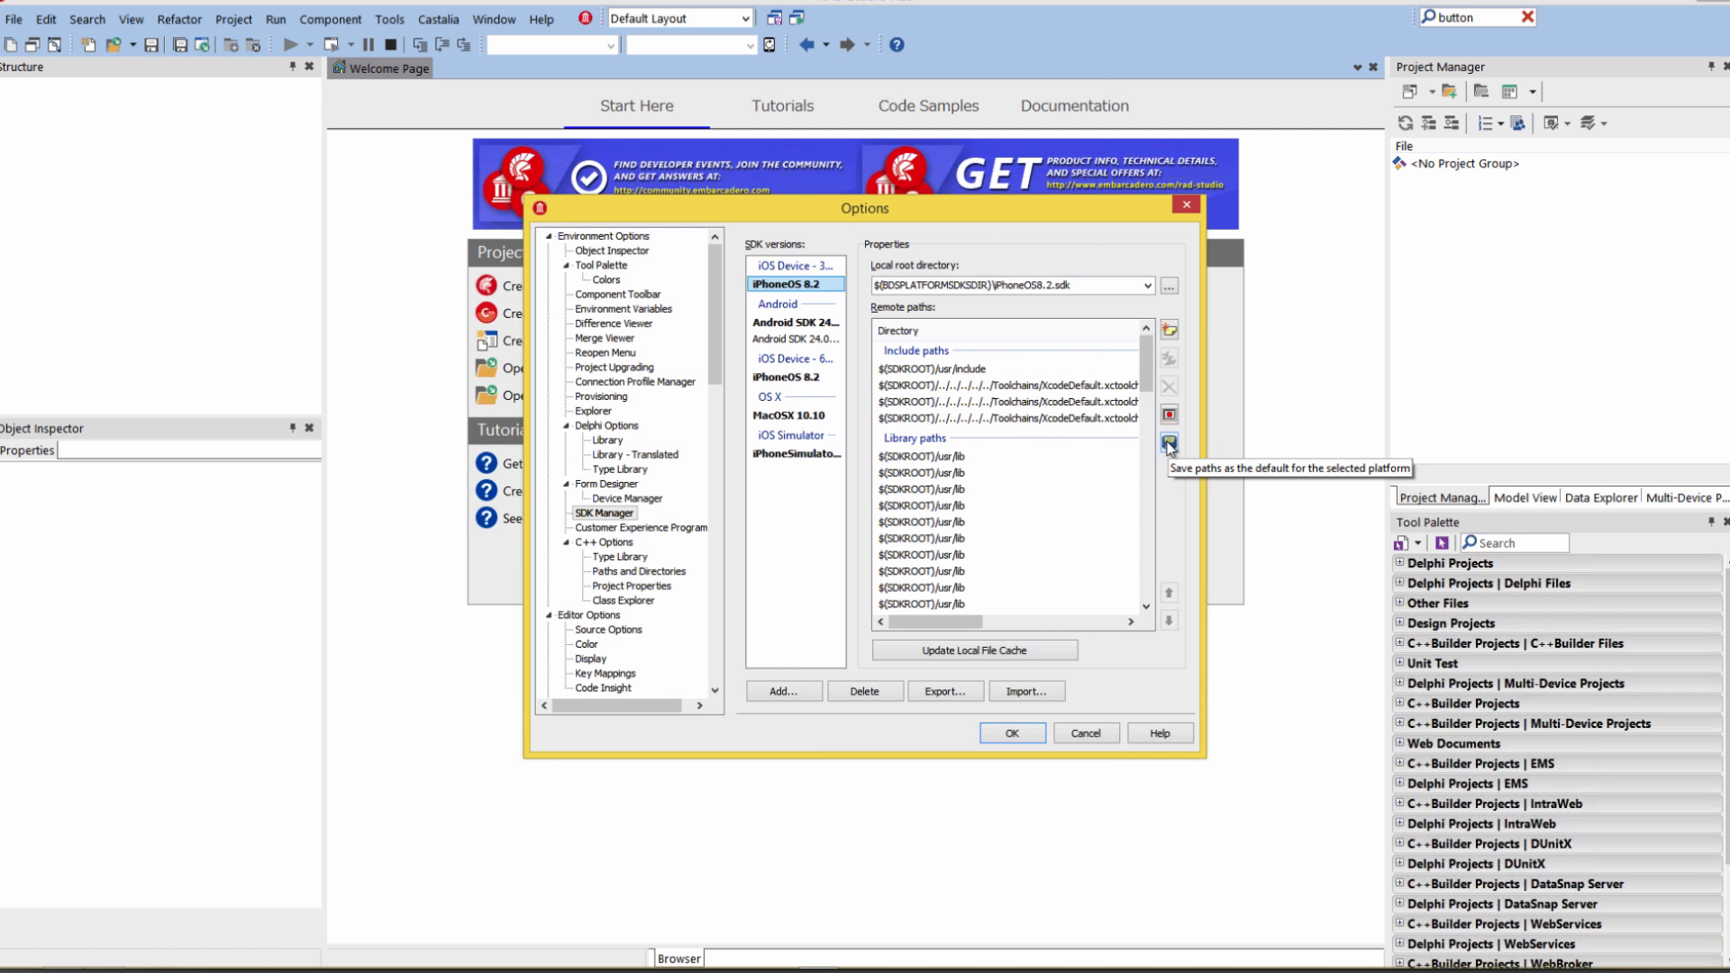
{"action": "mouse_move", "coordinate": [976, 651]}
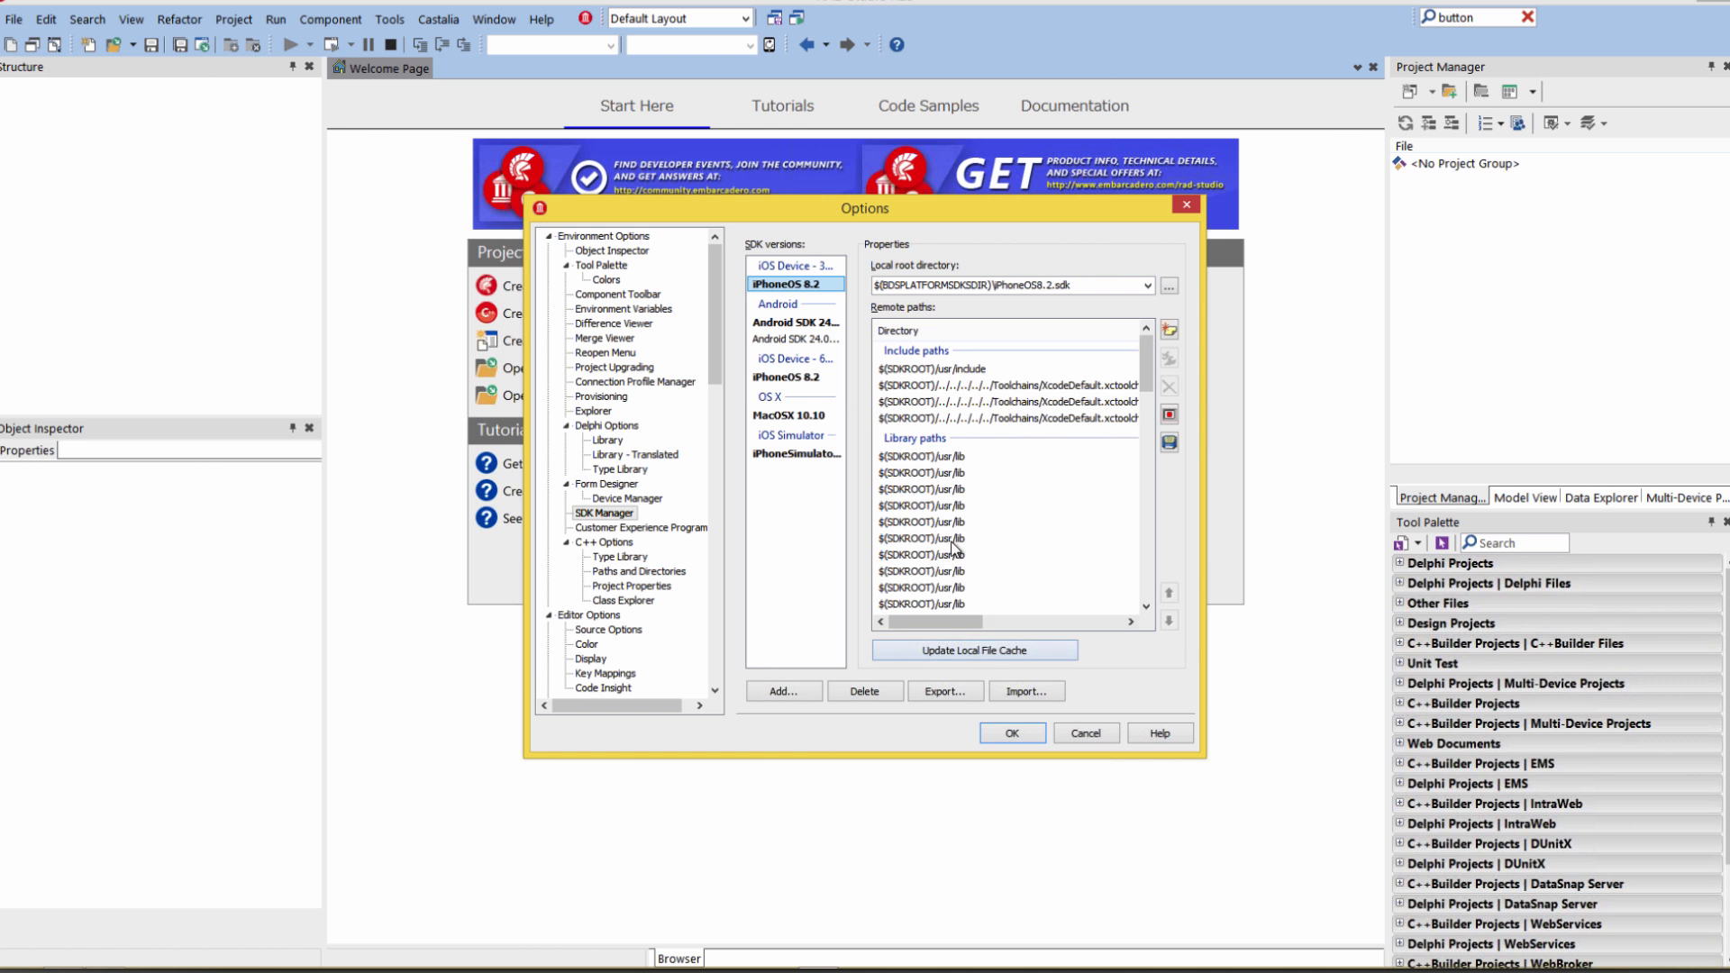
{"action": "left_click", "coordinate": [795, 376]}
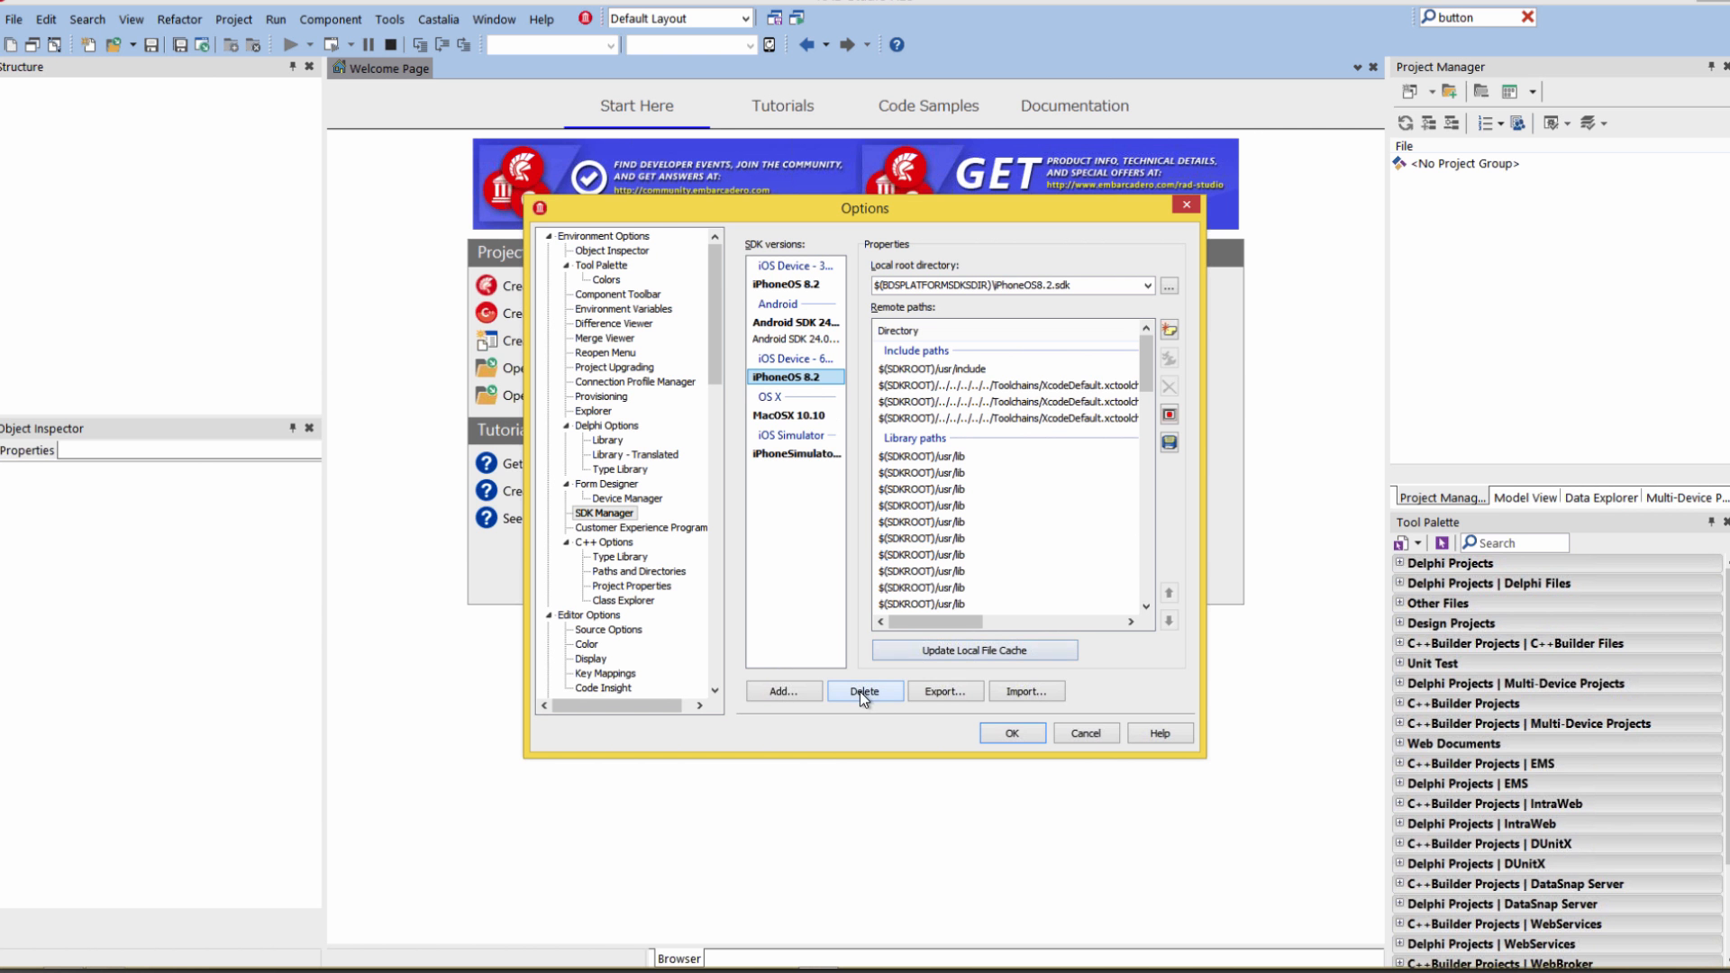
{"action": "left_click", "coordinate": [794, 339]}
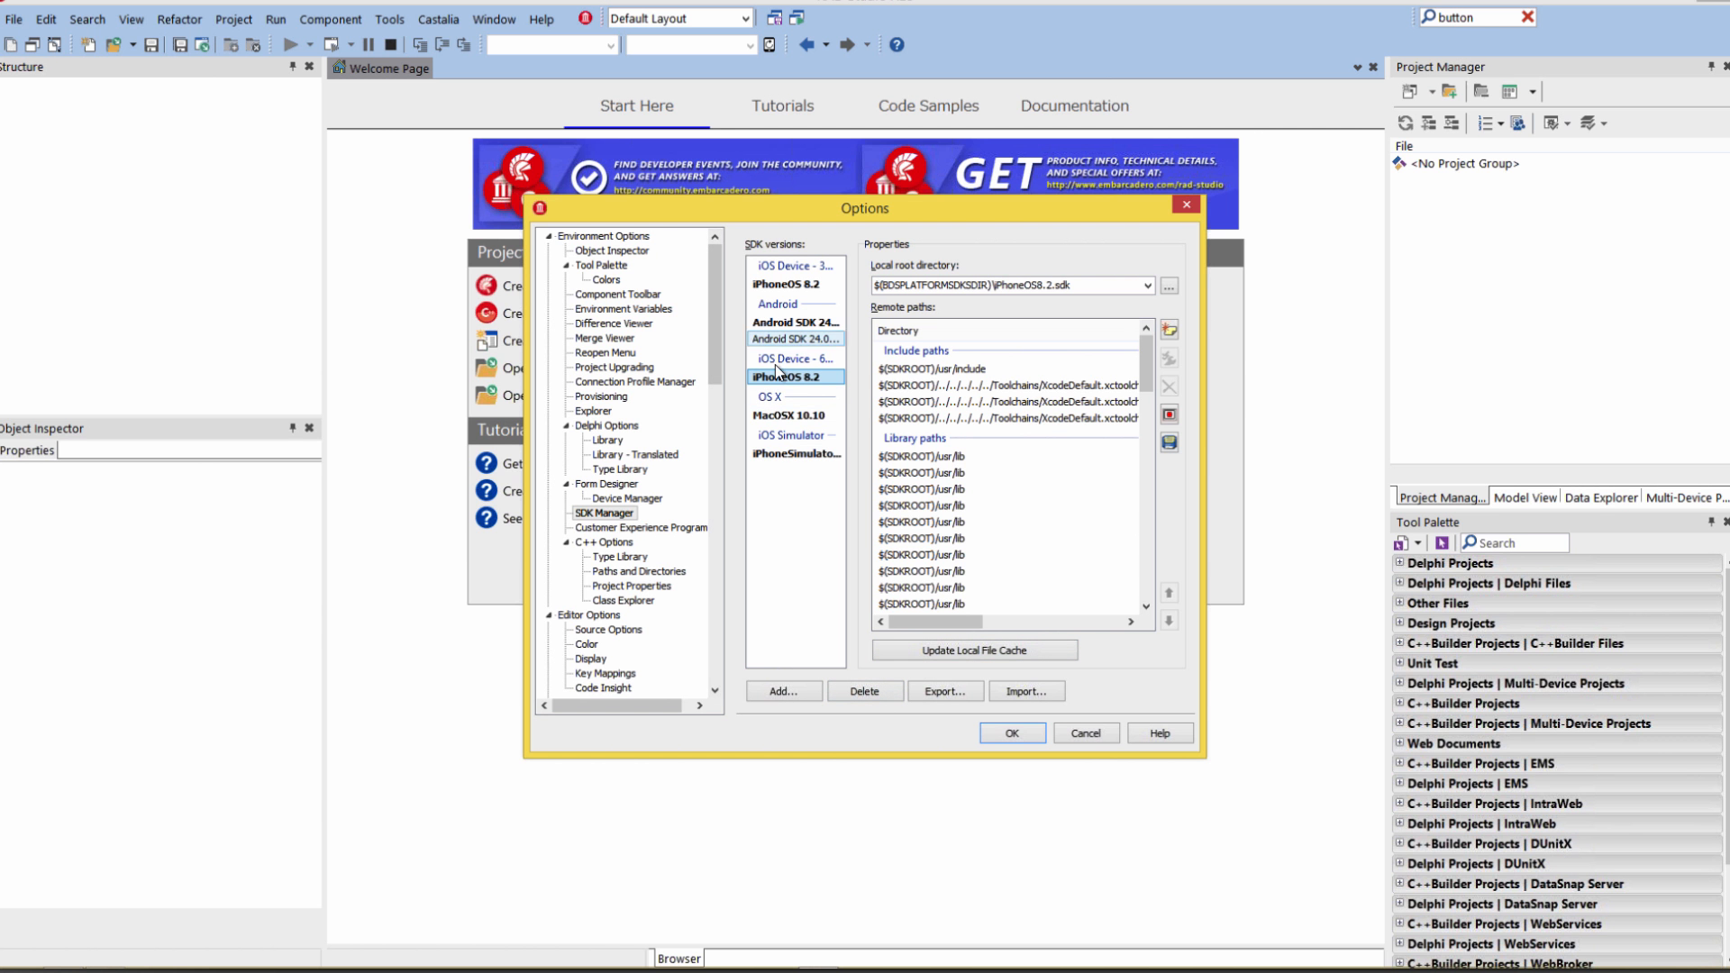
{"action": "left_click", "coordinate": [773, 396]}
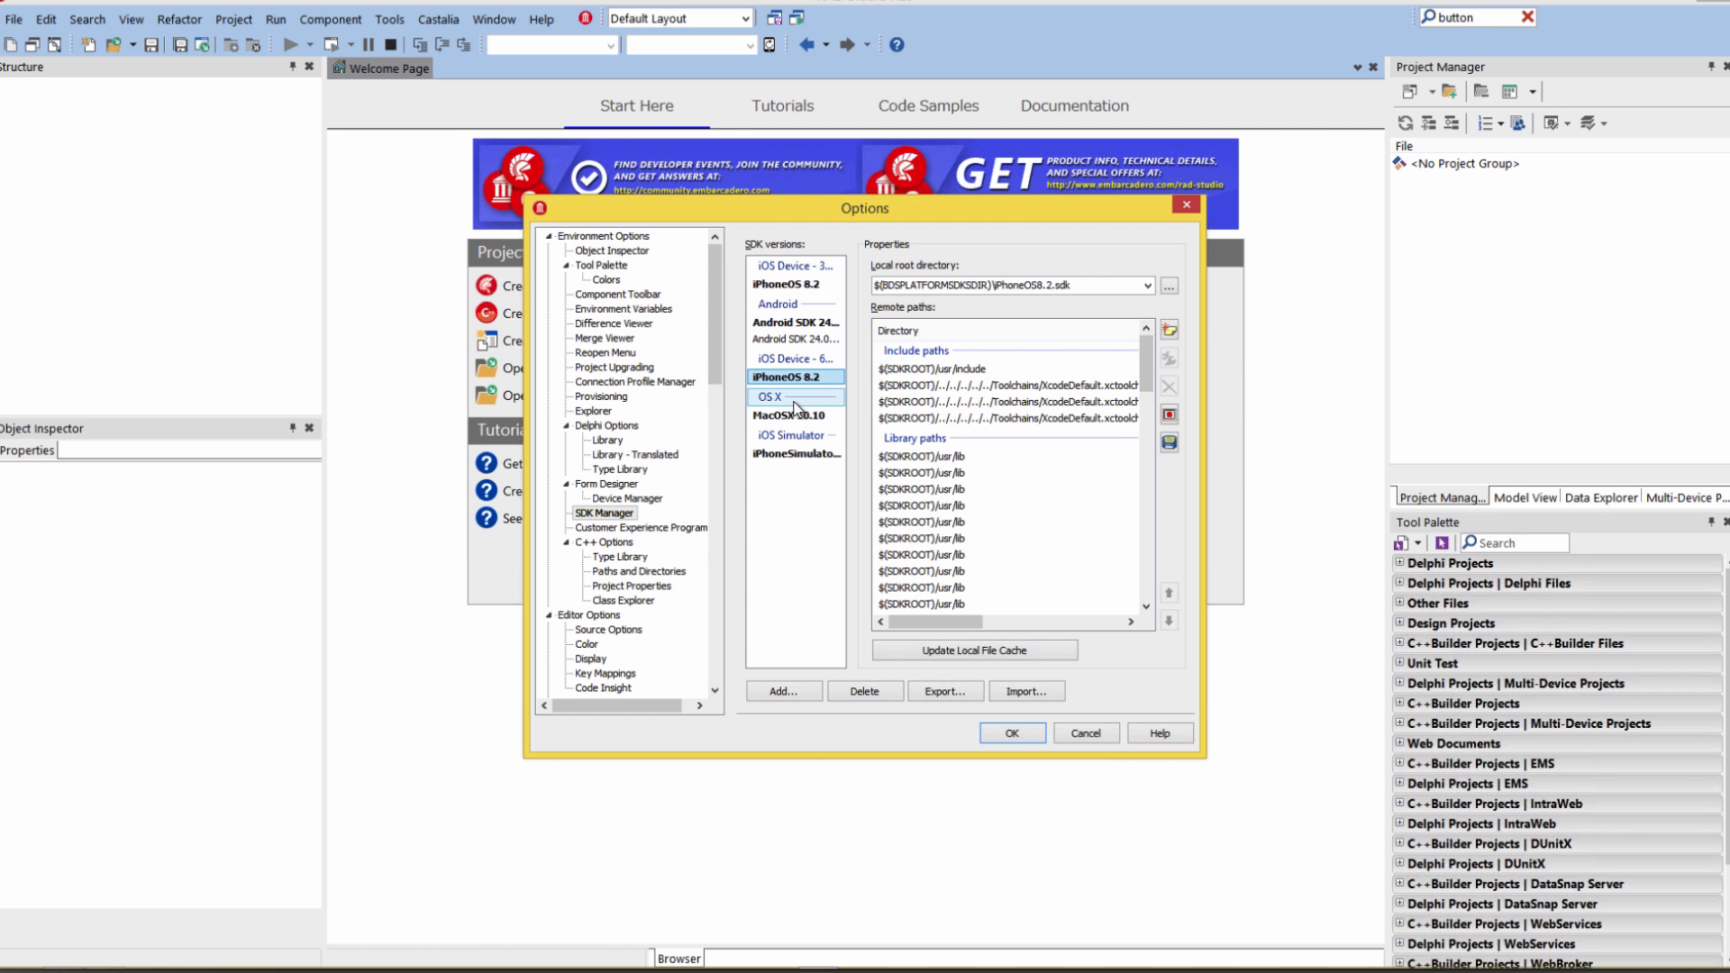
{"action": "left_click", "coordinate": [1084, 734]}
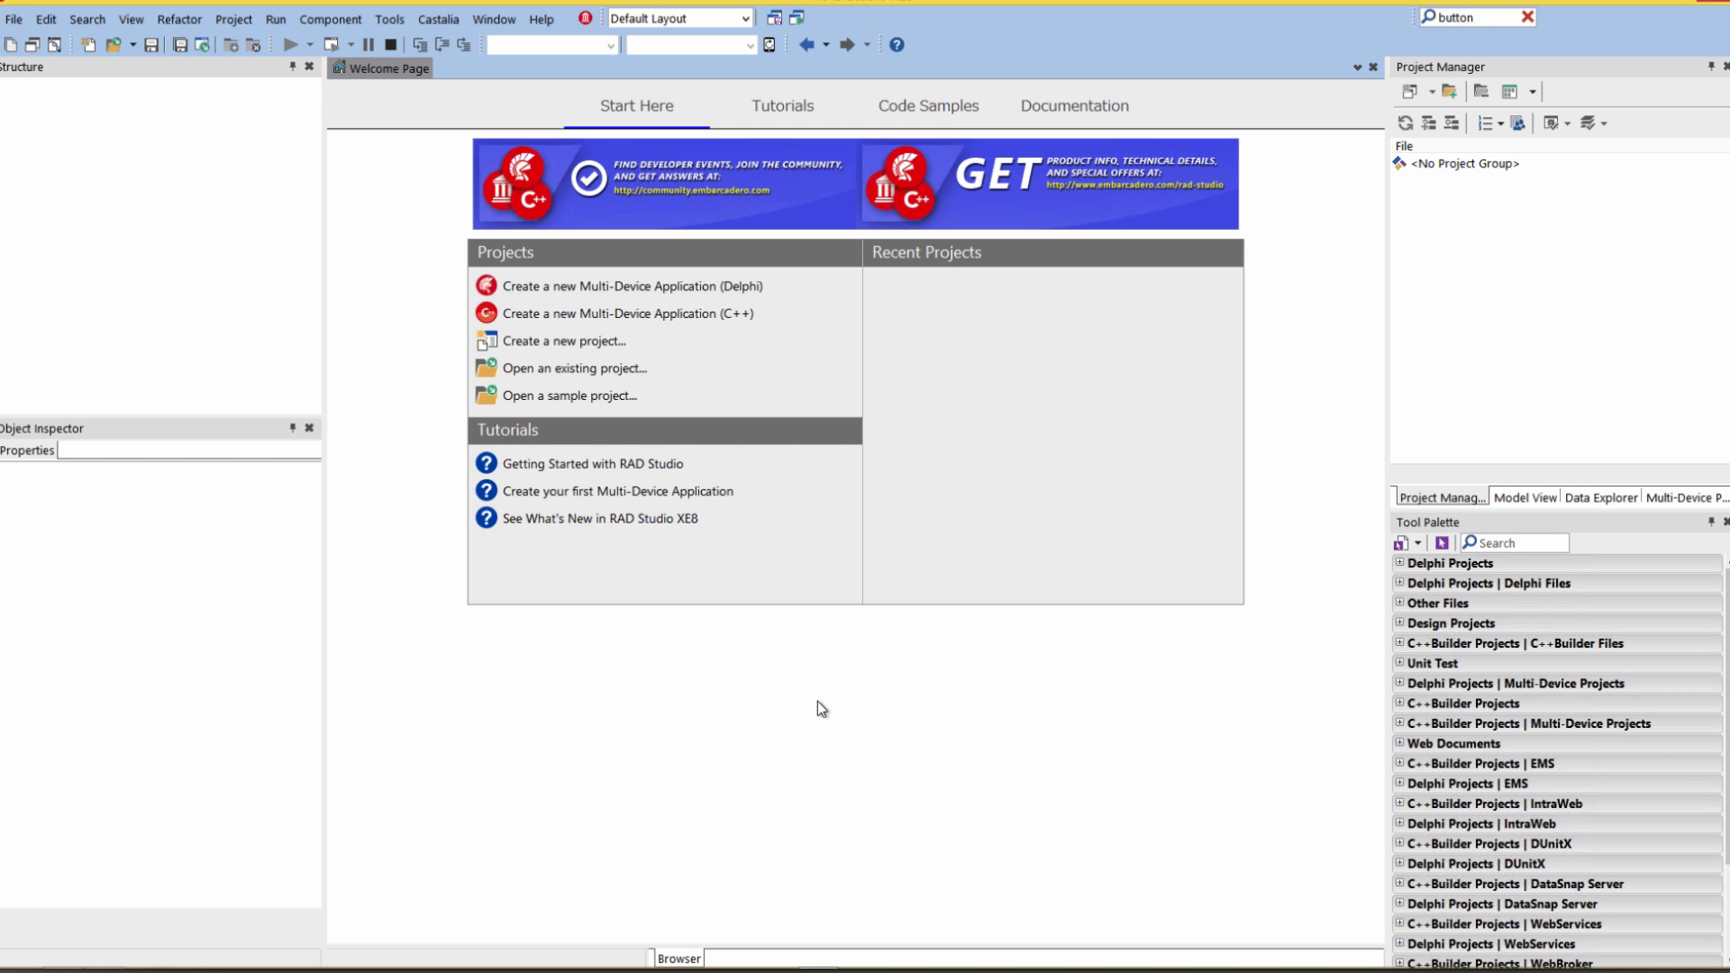
{"action": "mouse_move", "coordinate": [81, 85]}
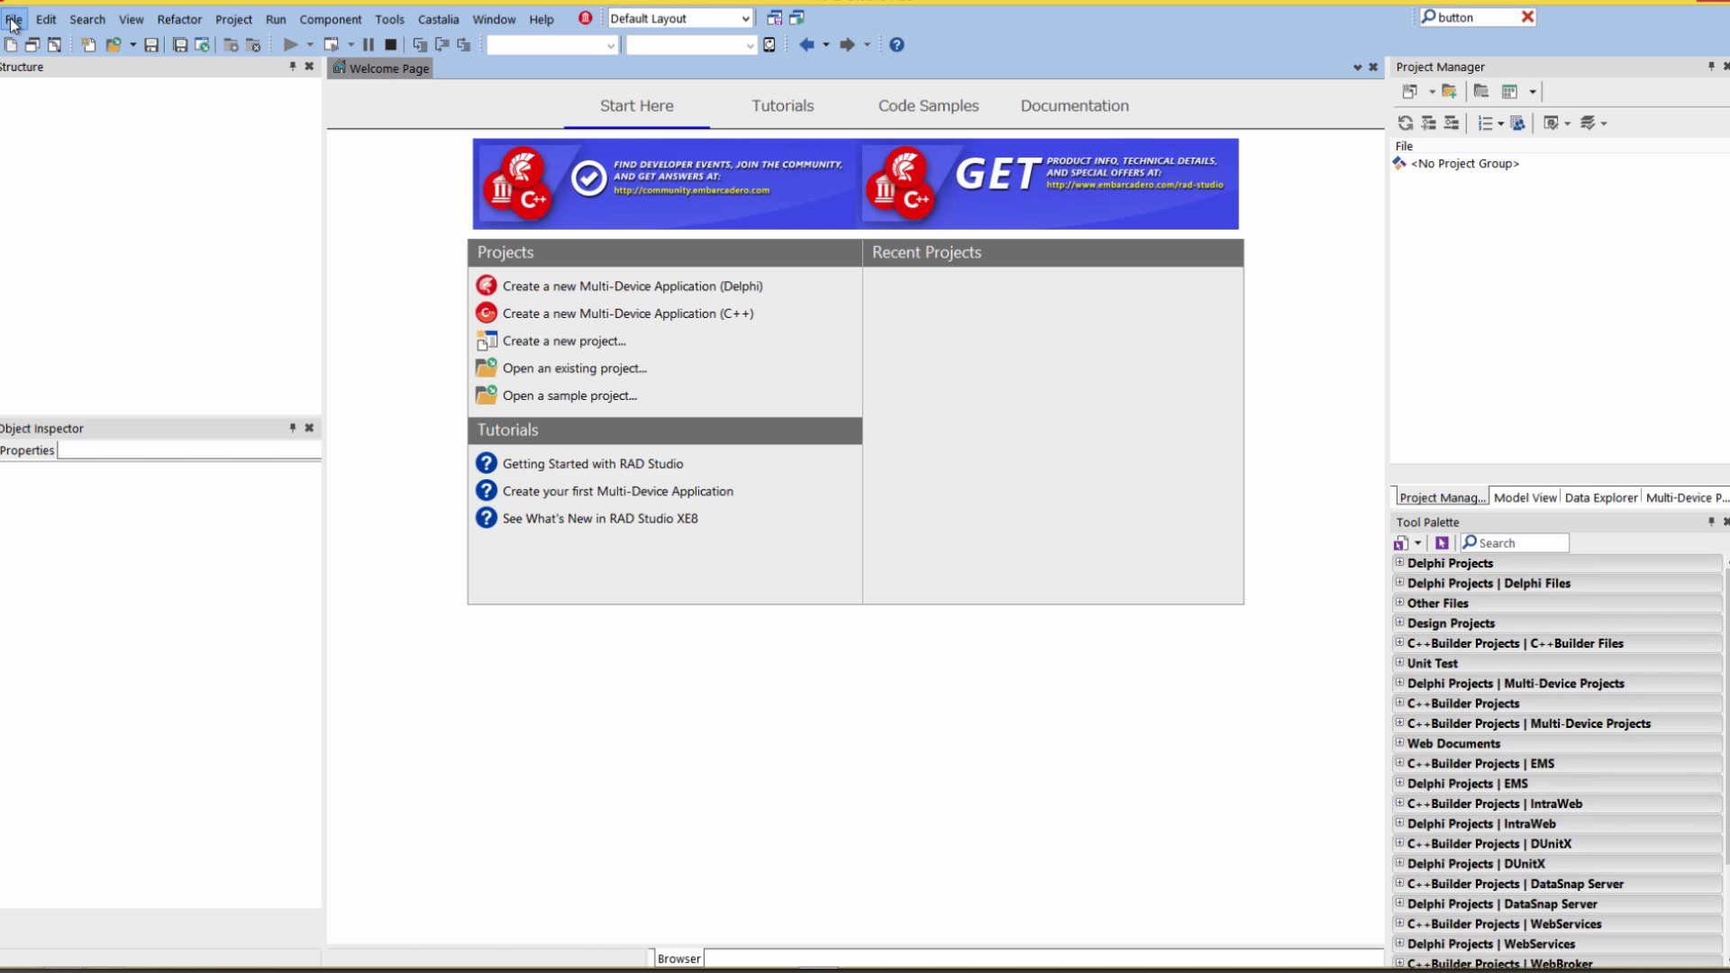
Step: Create a new Multi-Device Application from the Blank Application template
{"action": "left_click", "coordinate": [13, 18]}
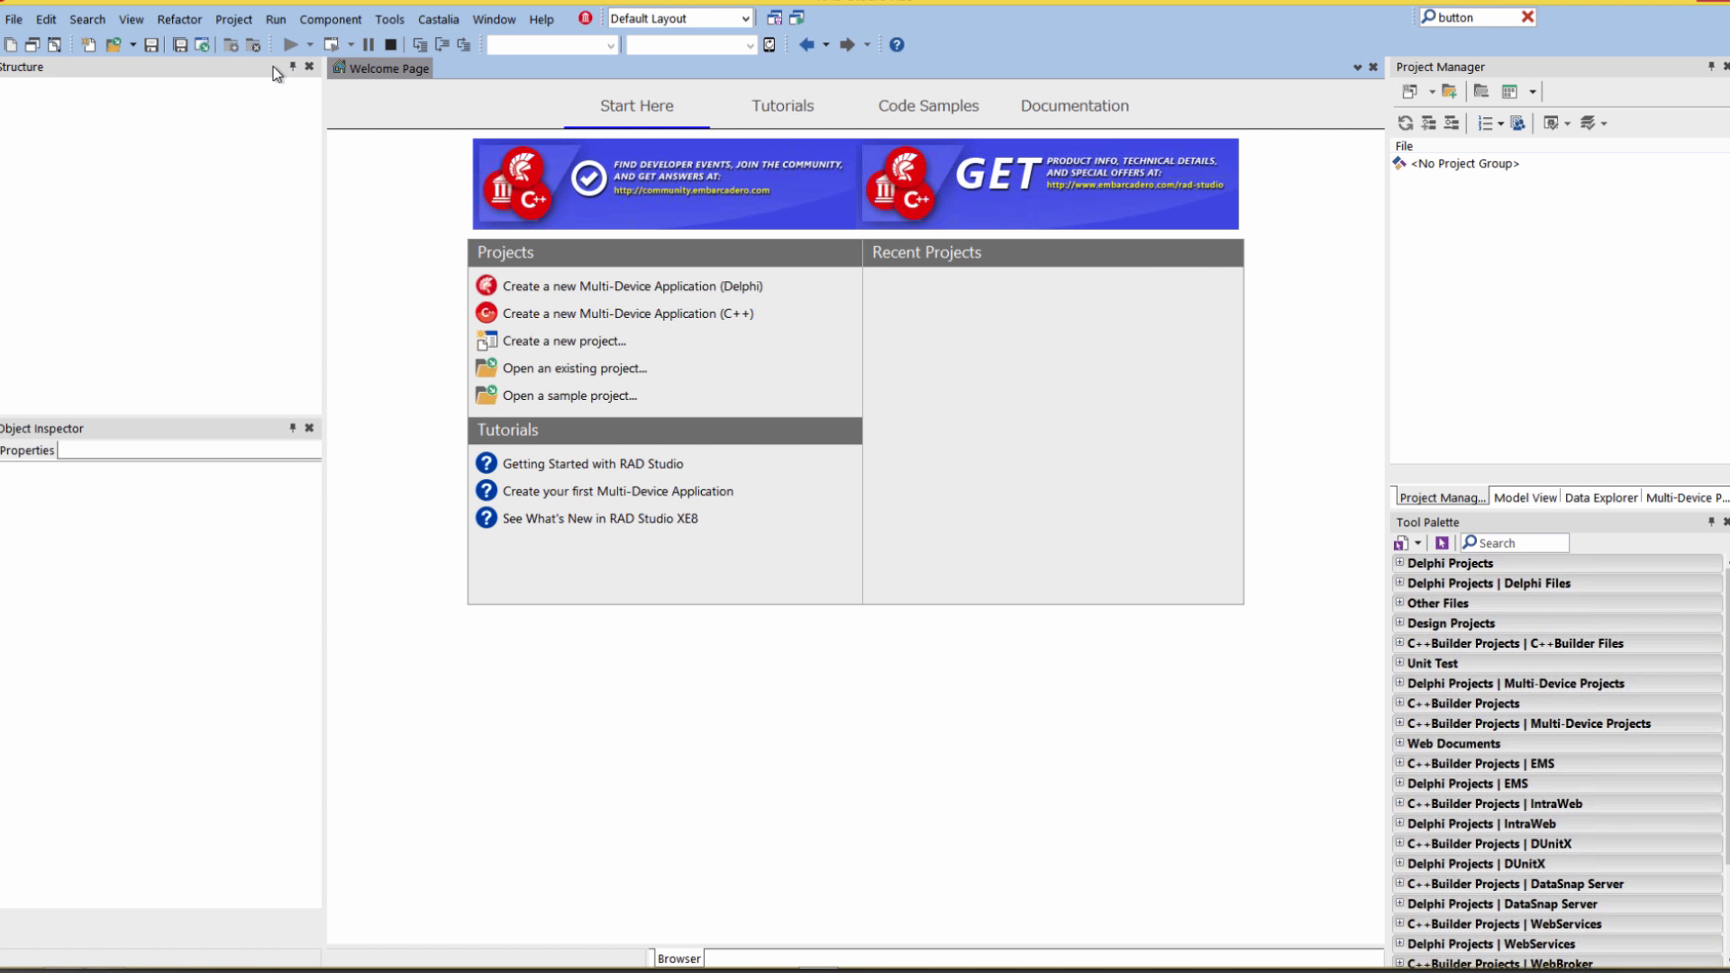
{"action": "left_click", "coordinate": [633, 287]}
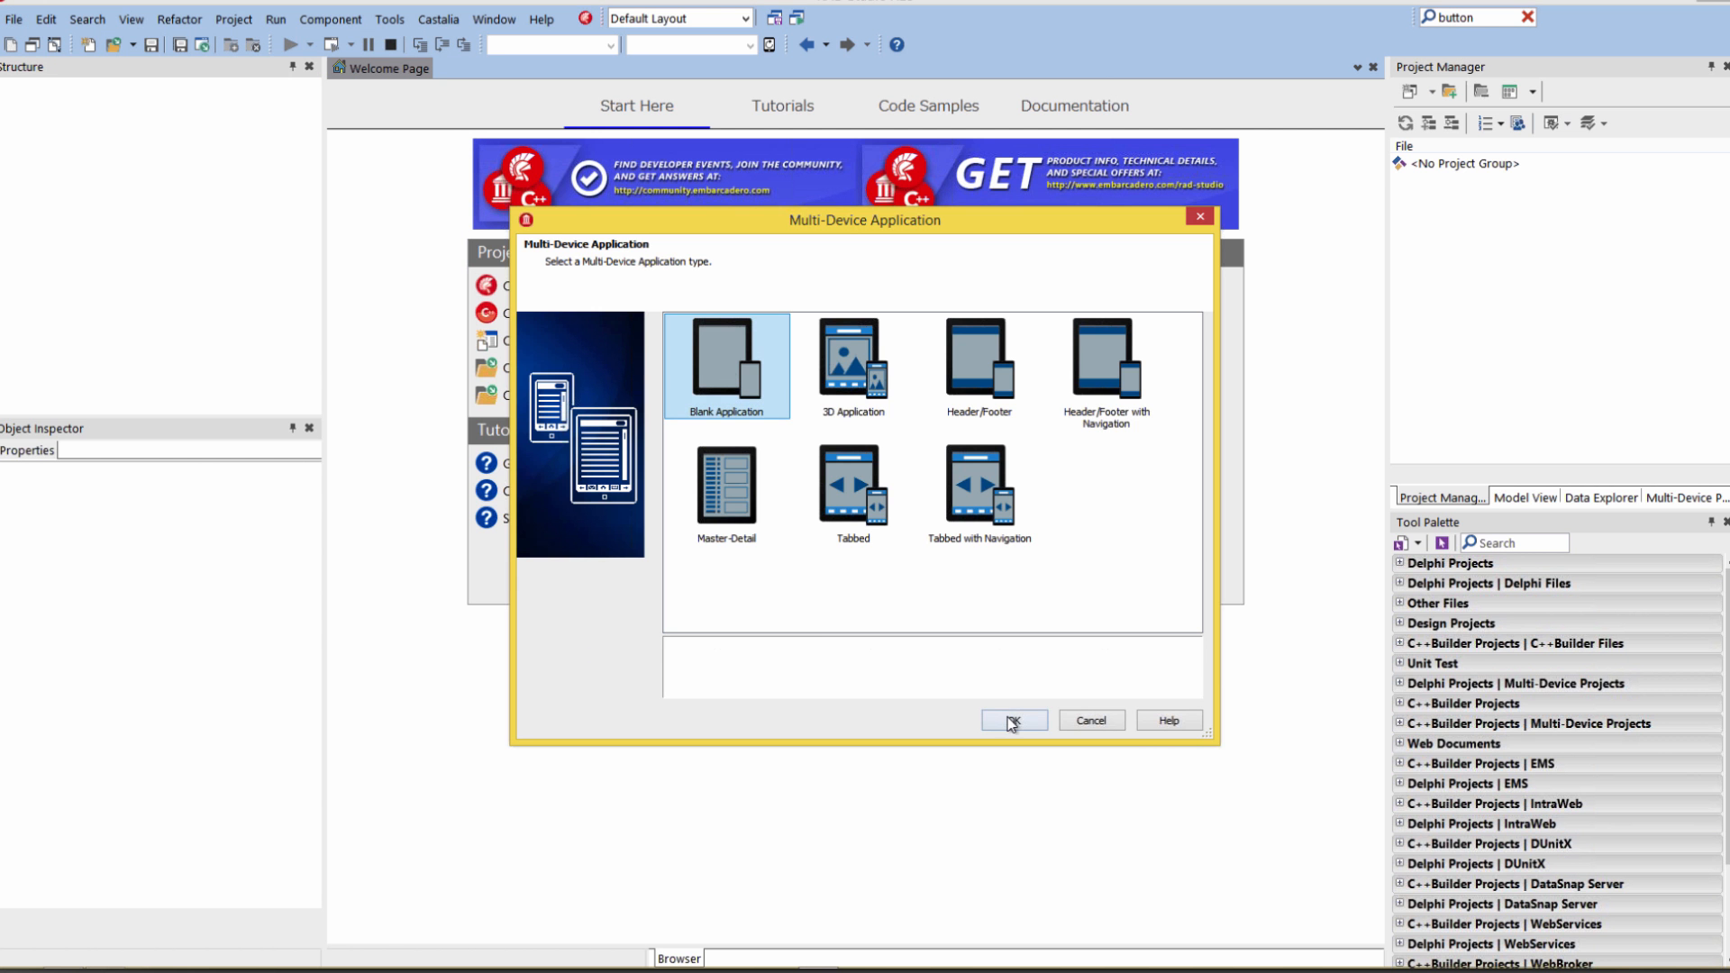
{"action": "left_click", "coordinate": [1012, 719]}
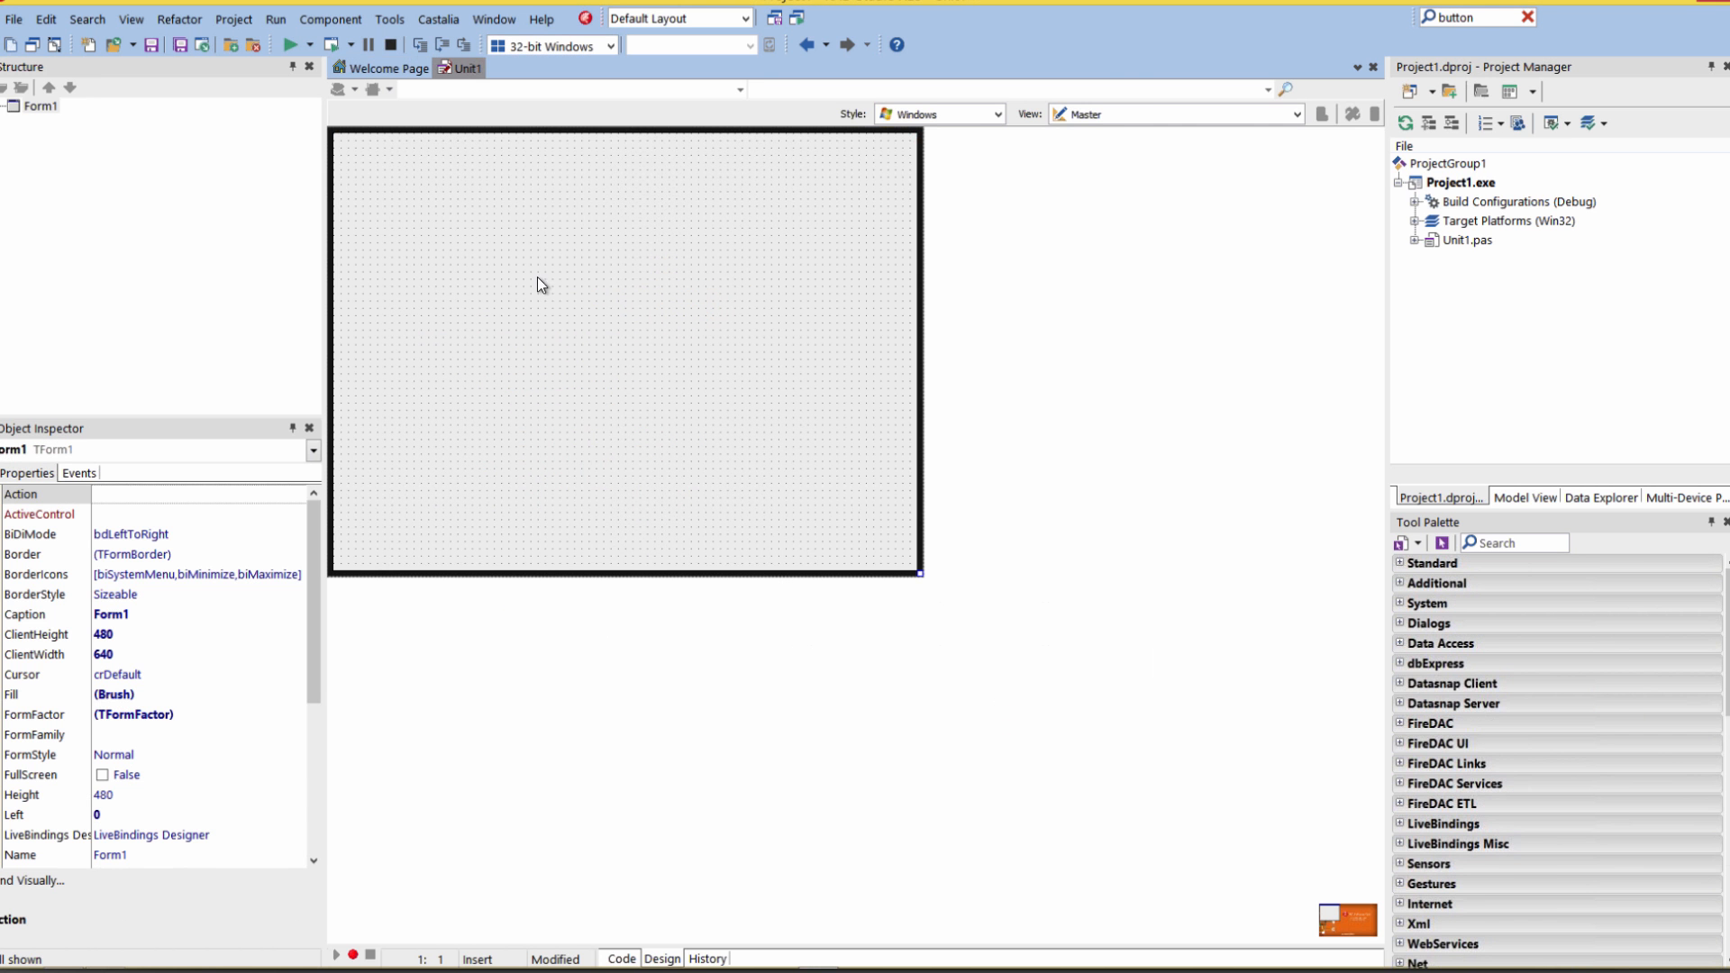
Step: Add iPhone 4.7" and iPad views to the form and switch to the iPhone 4.7" view
{"action": "left_click", "coordinate": [1296, 113]}
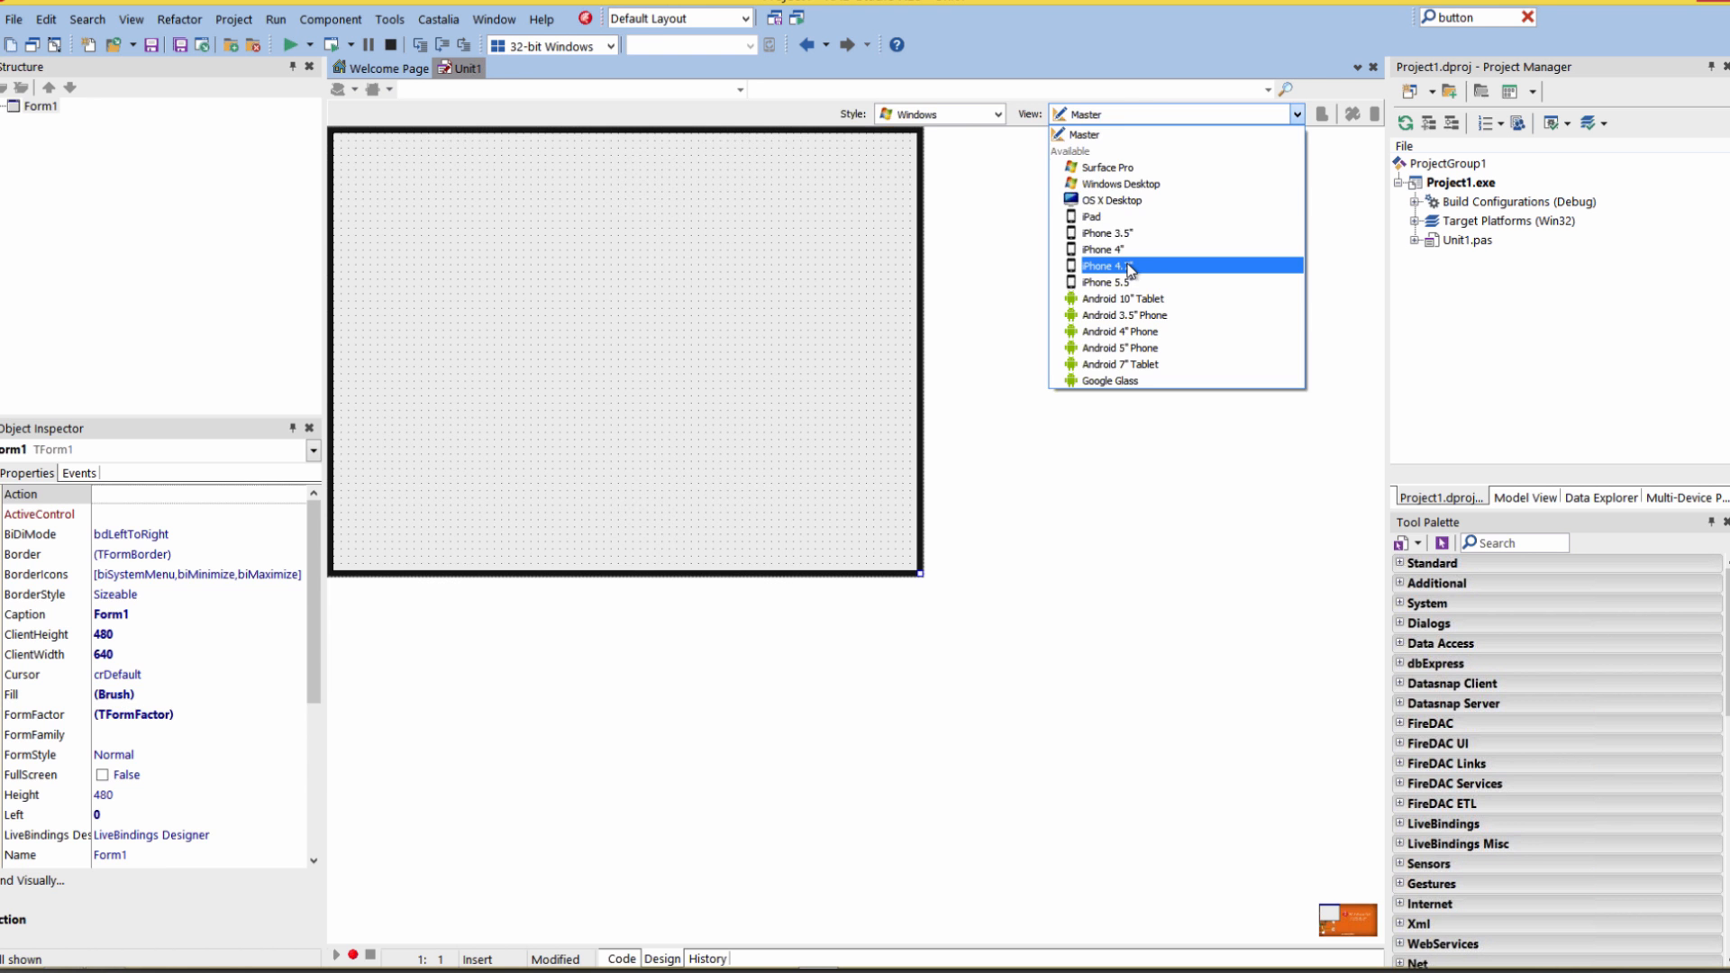
{"action": "left_click", "coordinate": [1109, 265]}
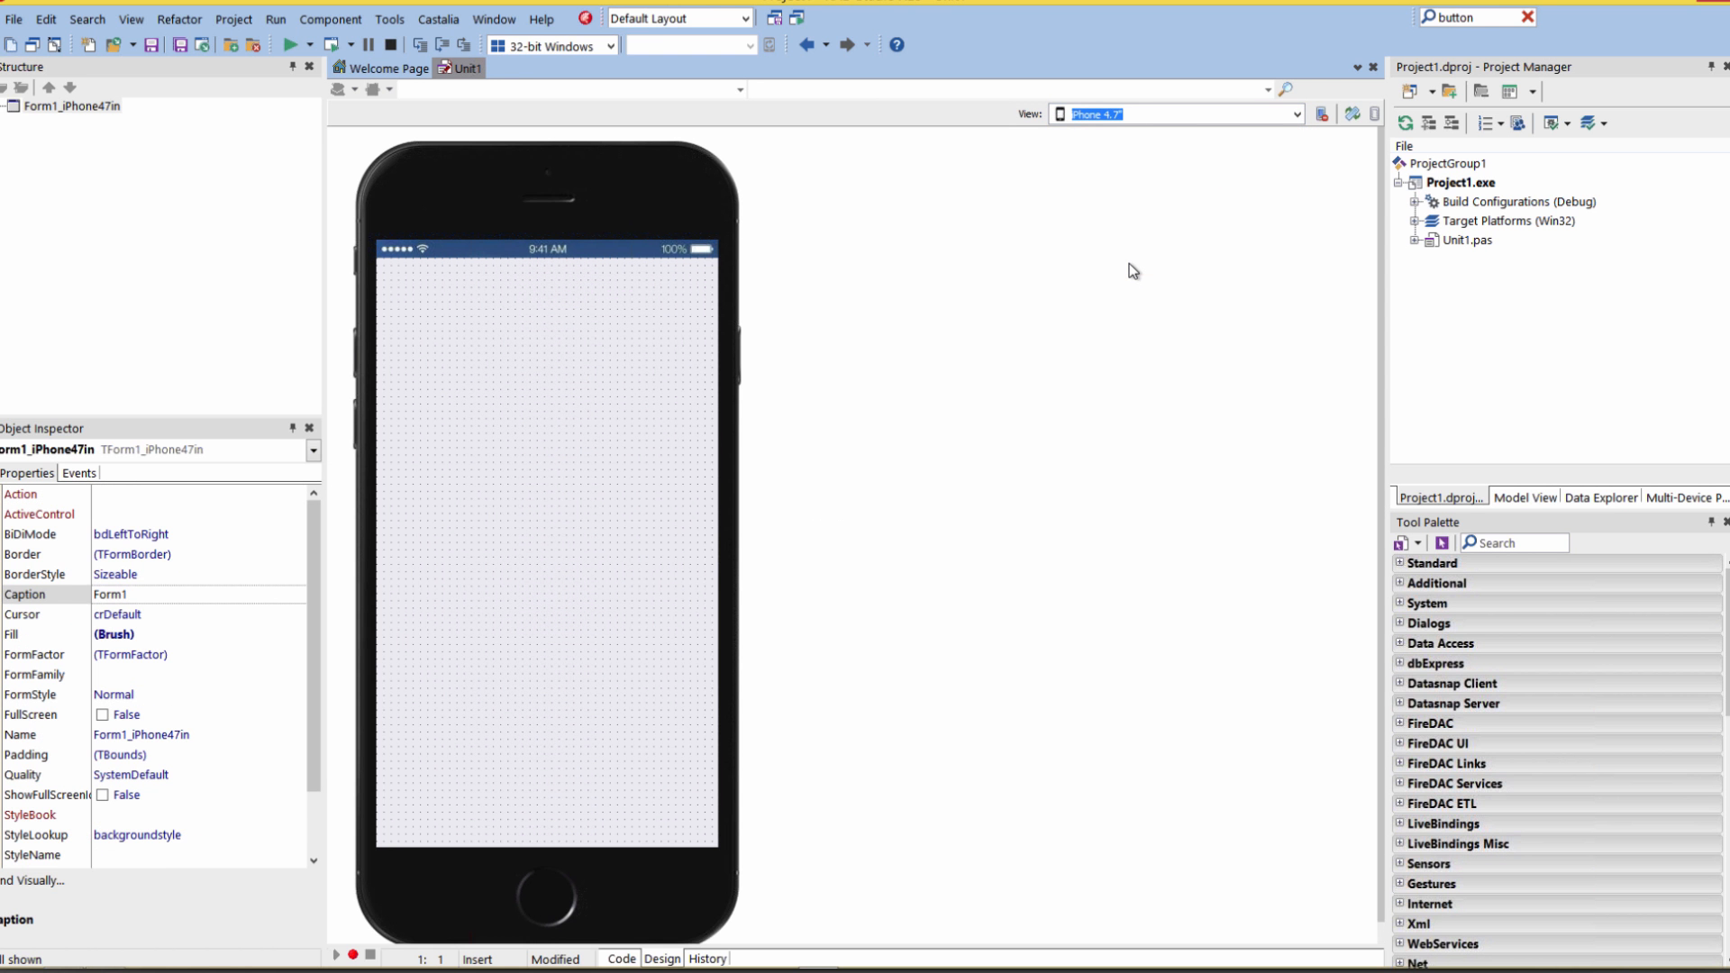
{"action": "mouse_move", "coordinate": [1298, 130]}
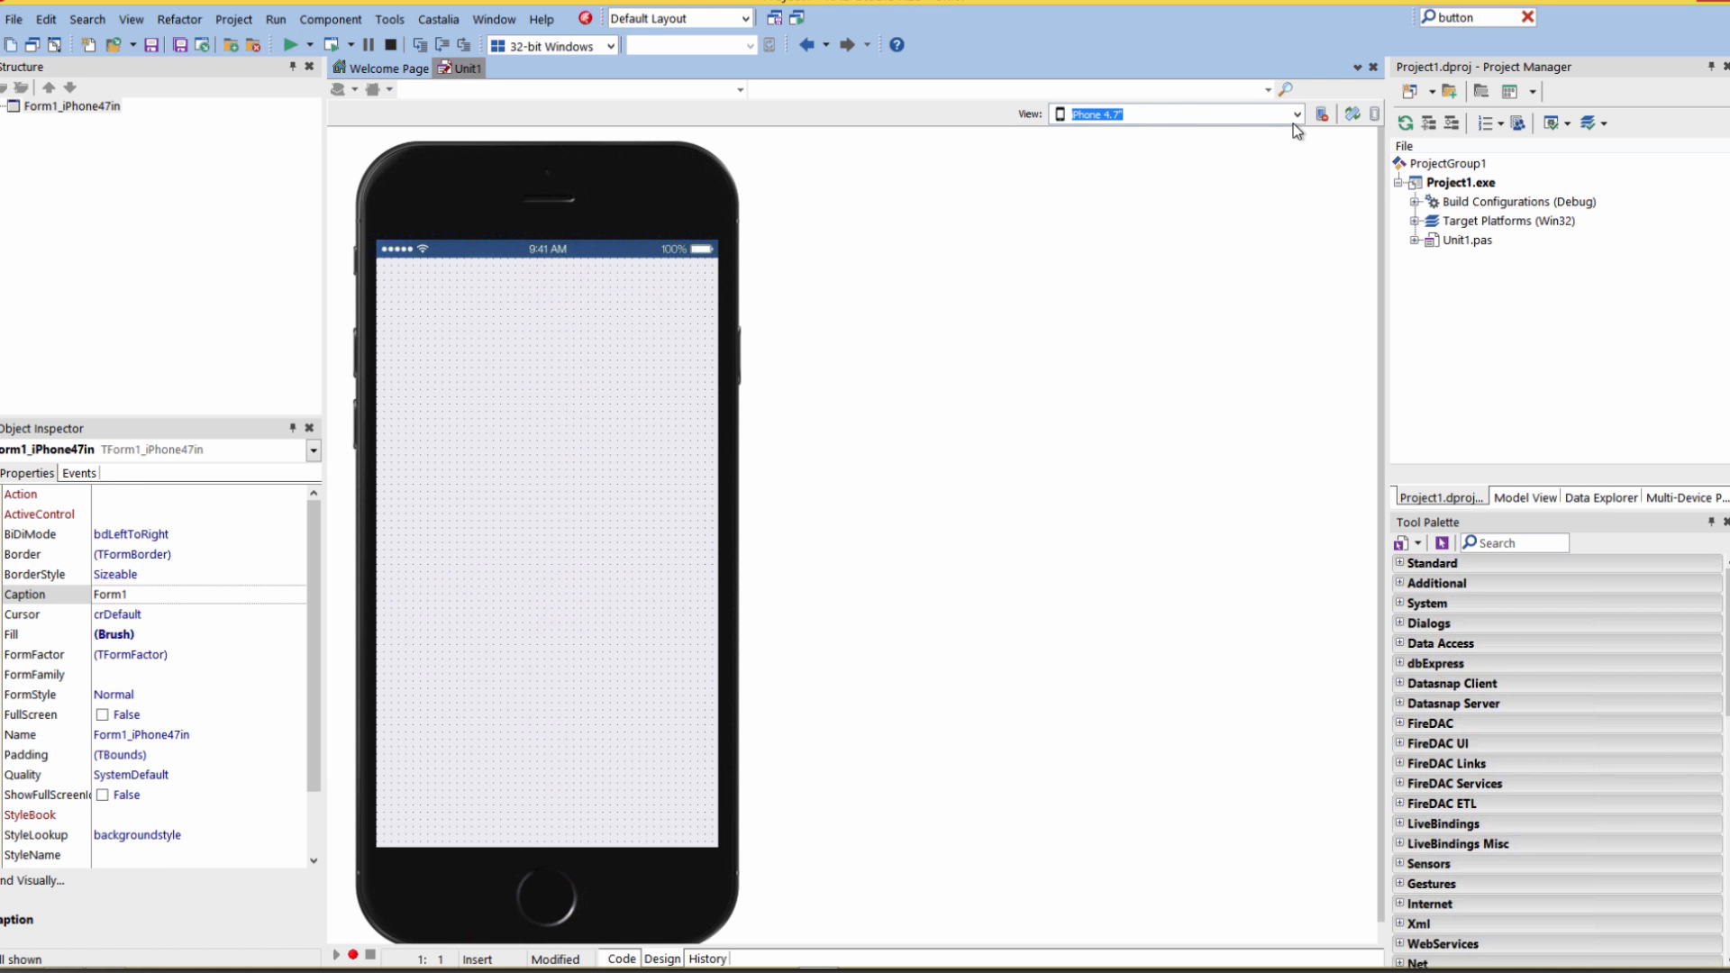
{"action": "left_click", "coordinate": [1296, 114]}
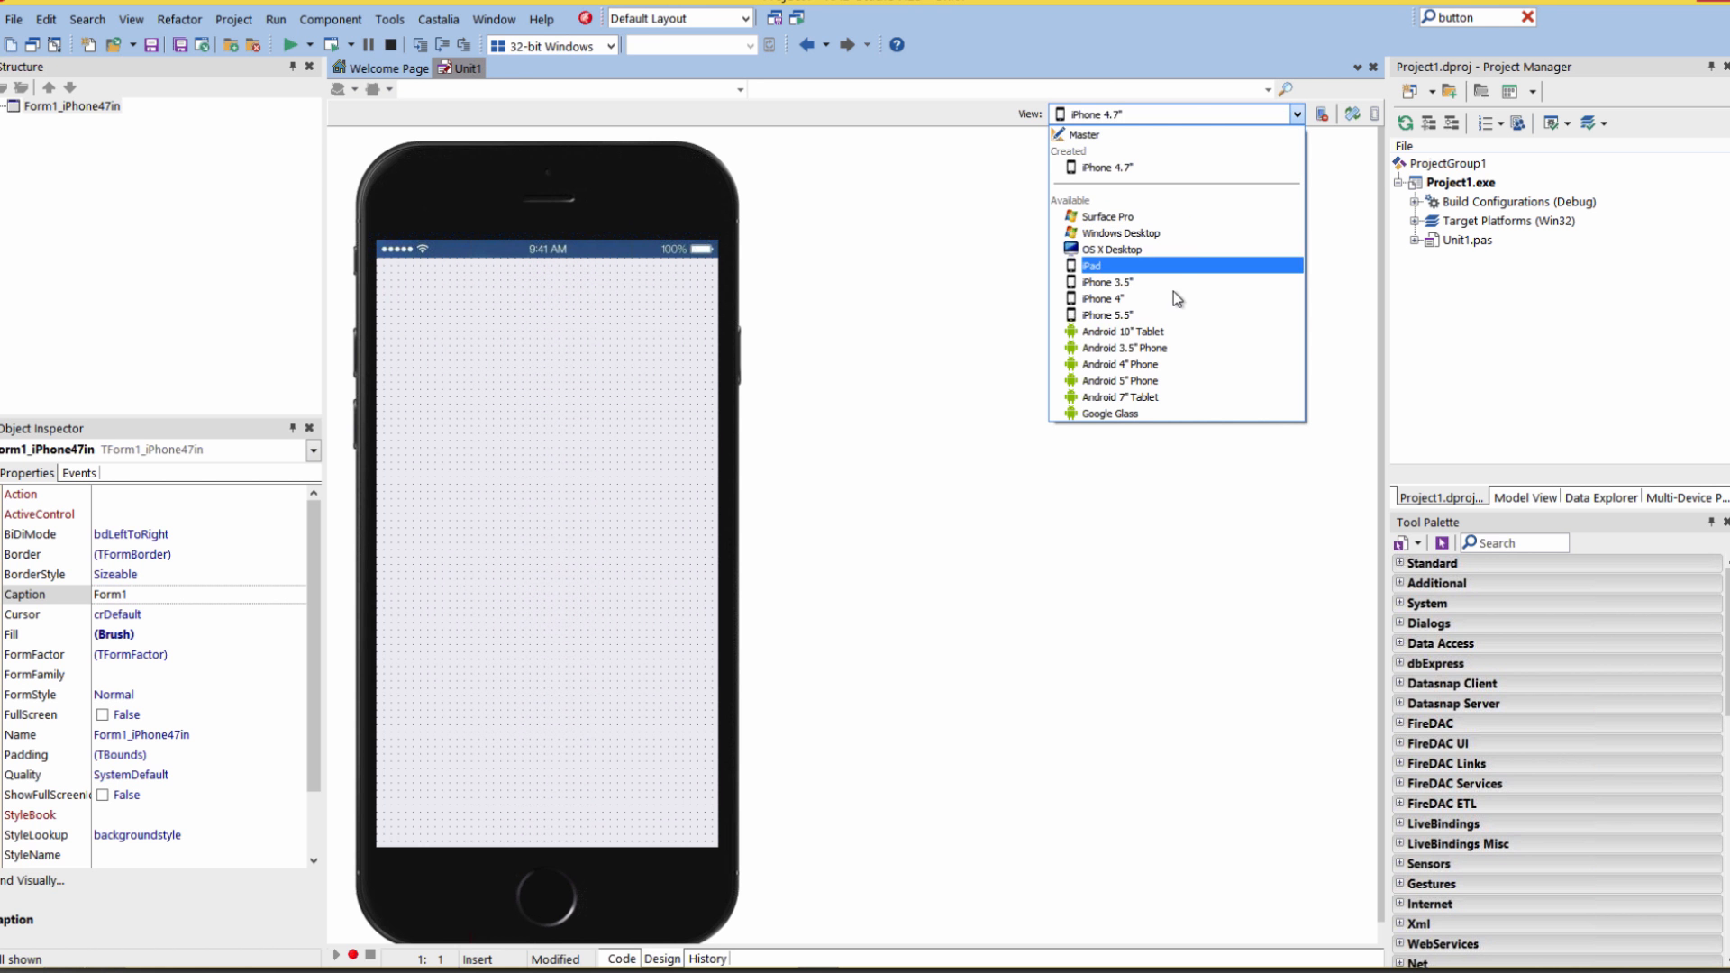
{"action": "mouse_move", "coordinate": [1140, 313]}
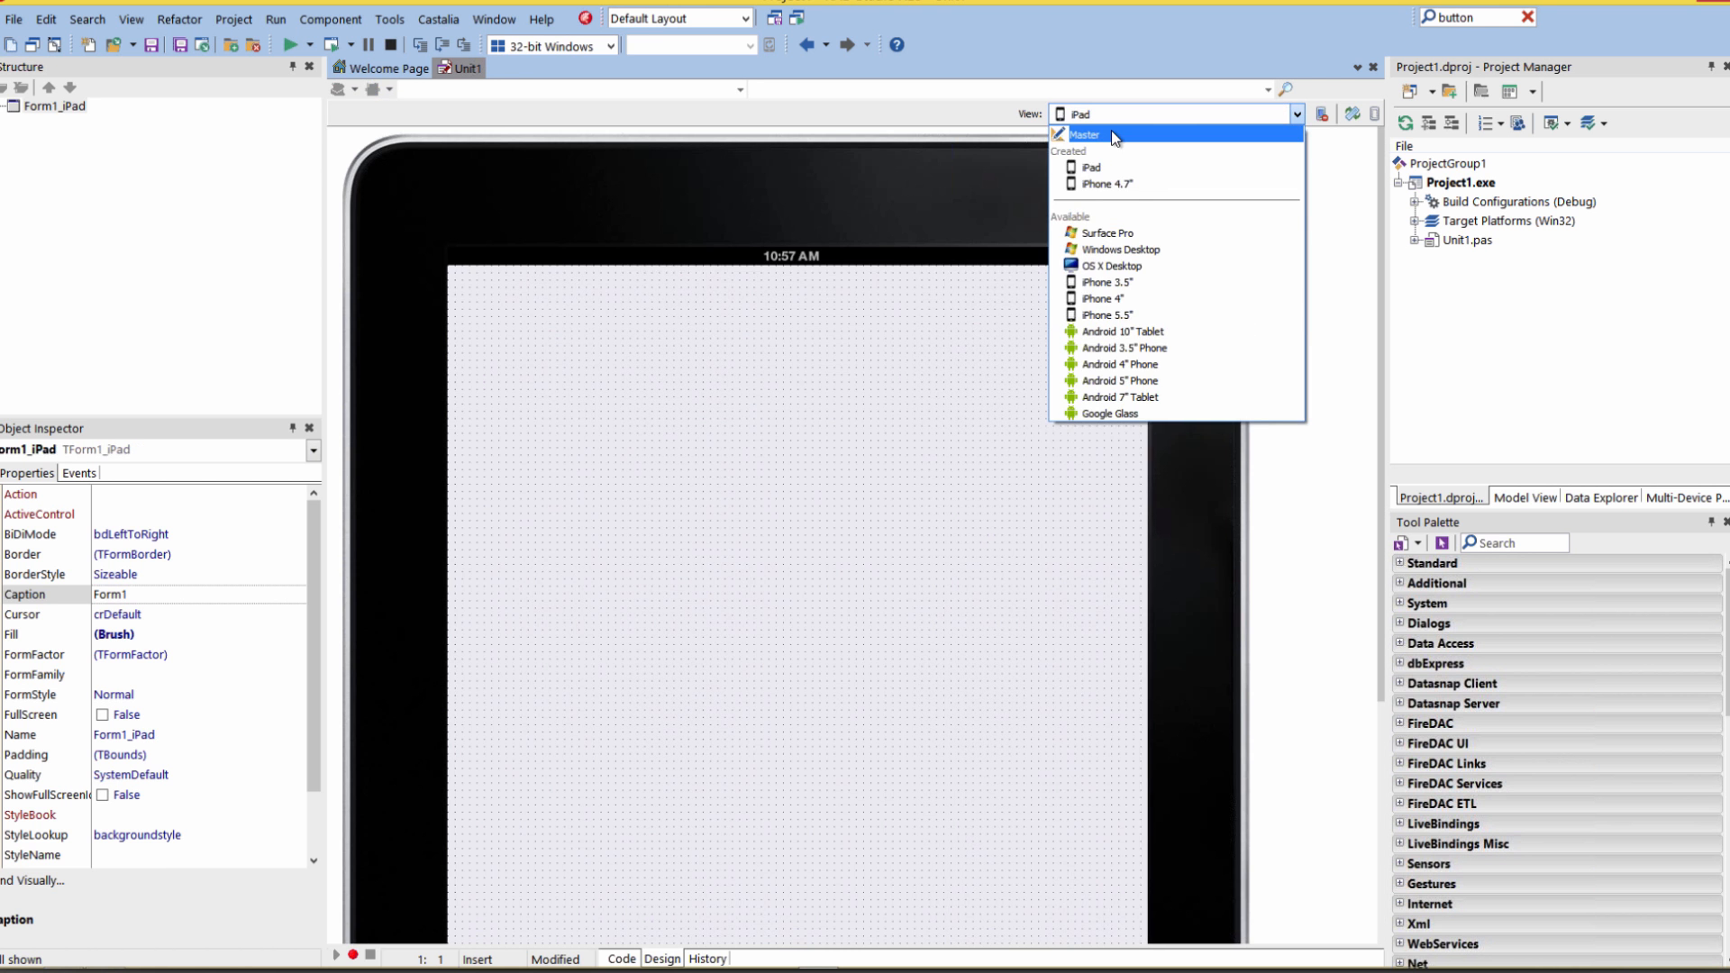
{"action": "left_click", "coordinate": [1083, 134]}
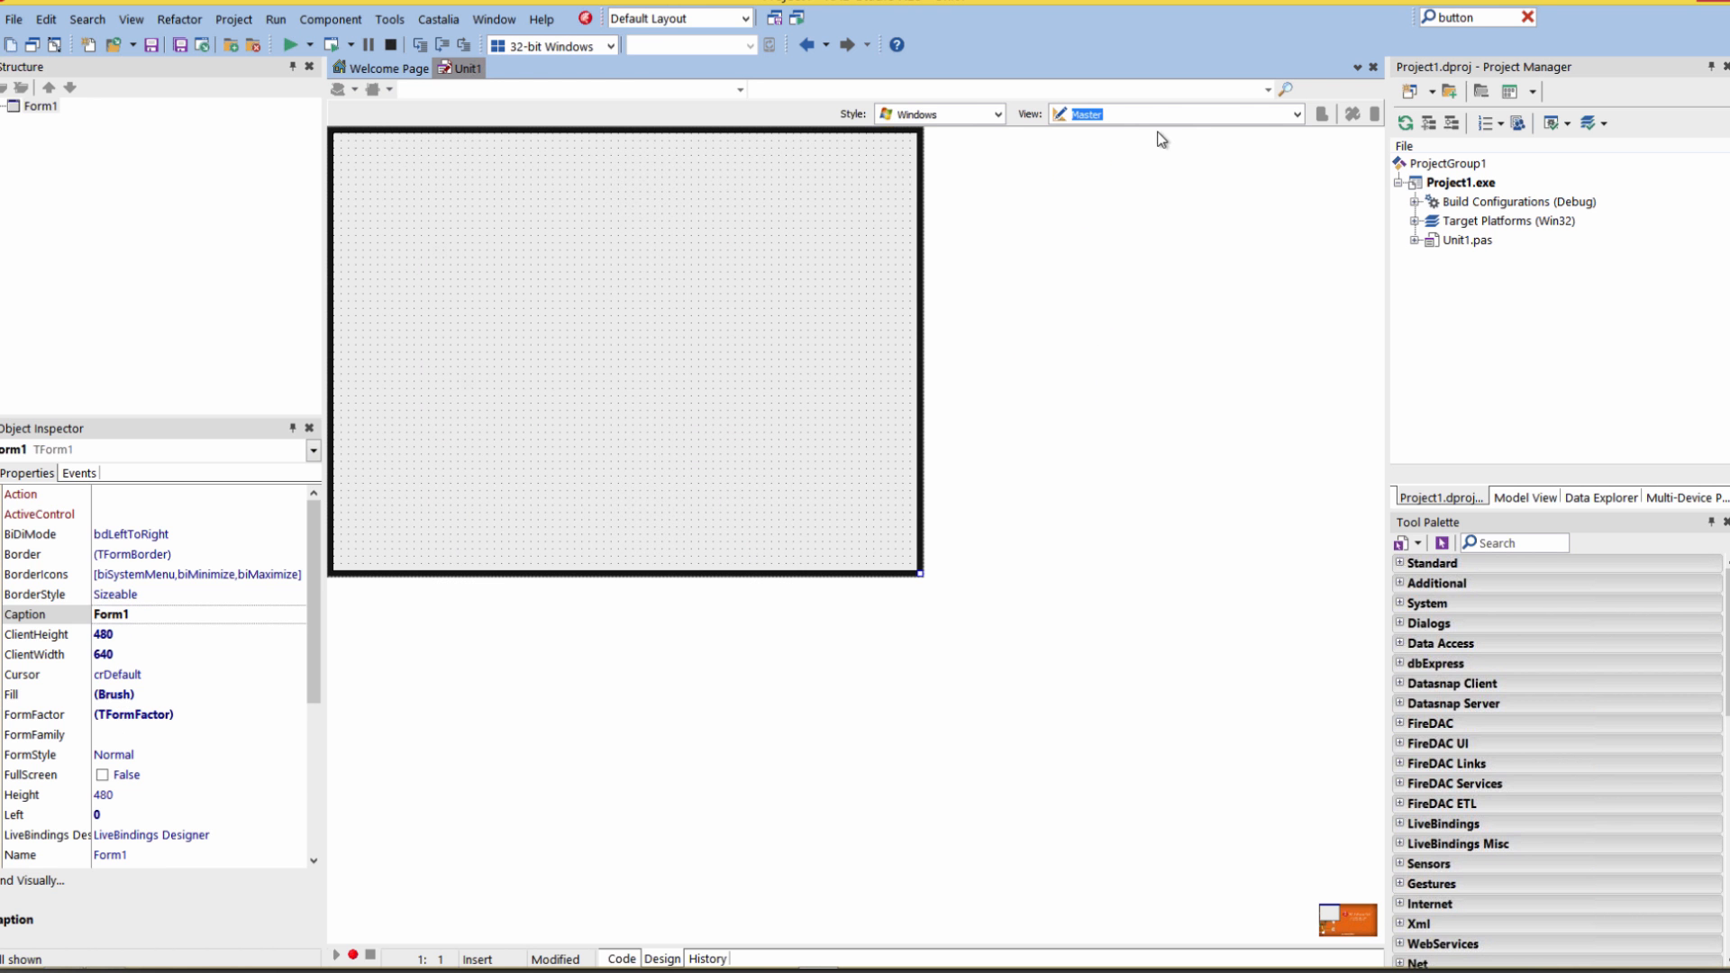
{"action": "left_click", "coordinate": [1296, 114]}
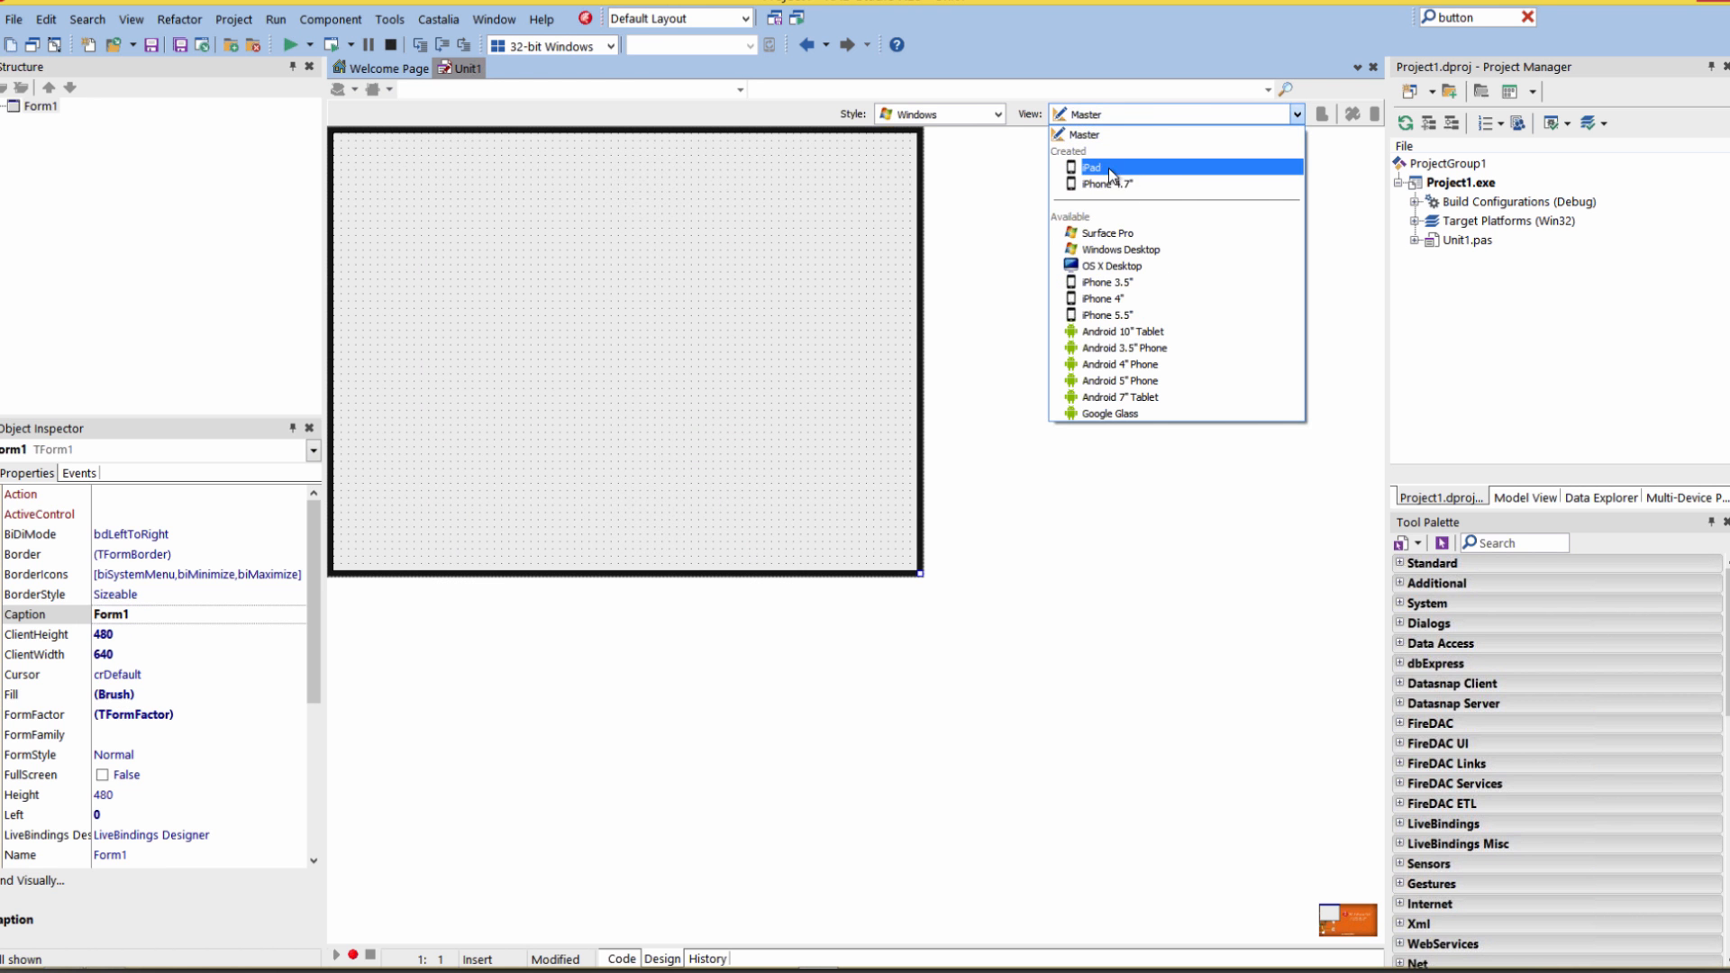
{"action": "left_click", "coordinate": [1105, 184]}
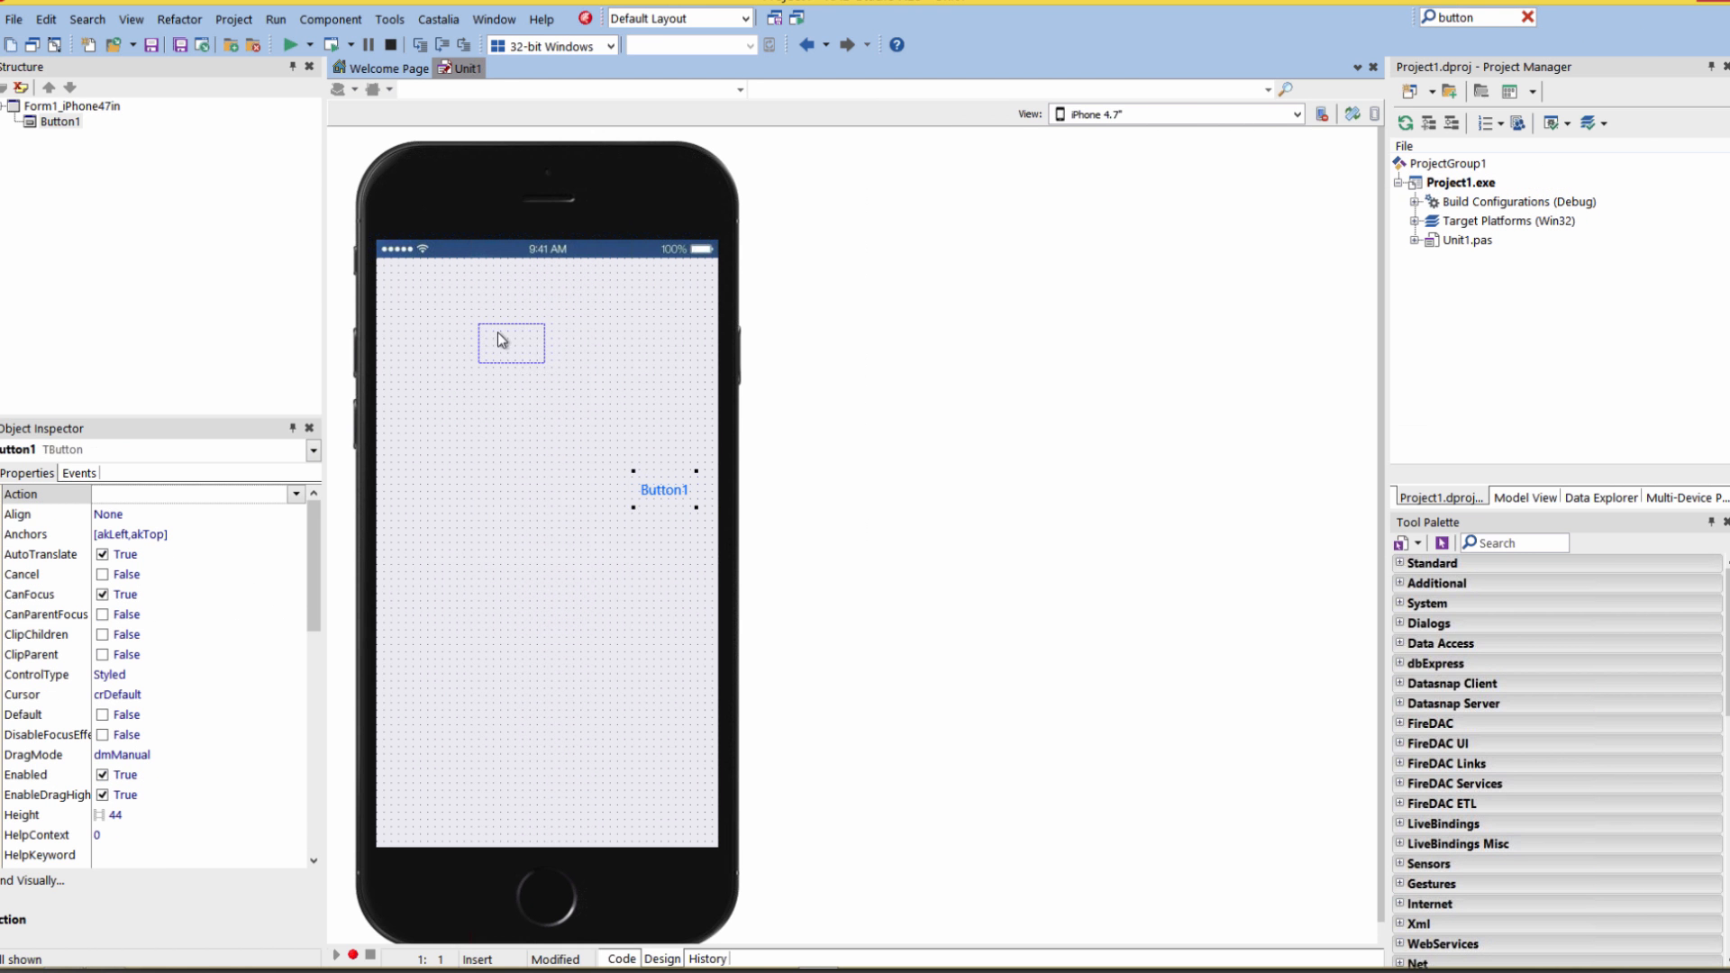
Step: Move Button1 to the top-left of the iPhone 4.7" form
{"action": "left_click_drag", "start_coordinate": [662, 490], "coordinate": [431, 313]}
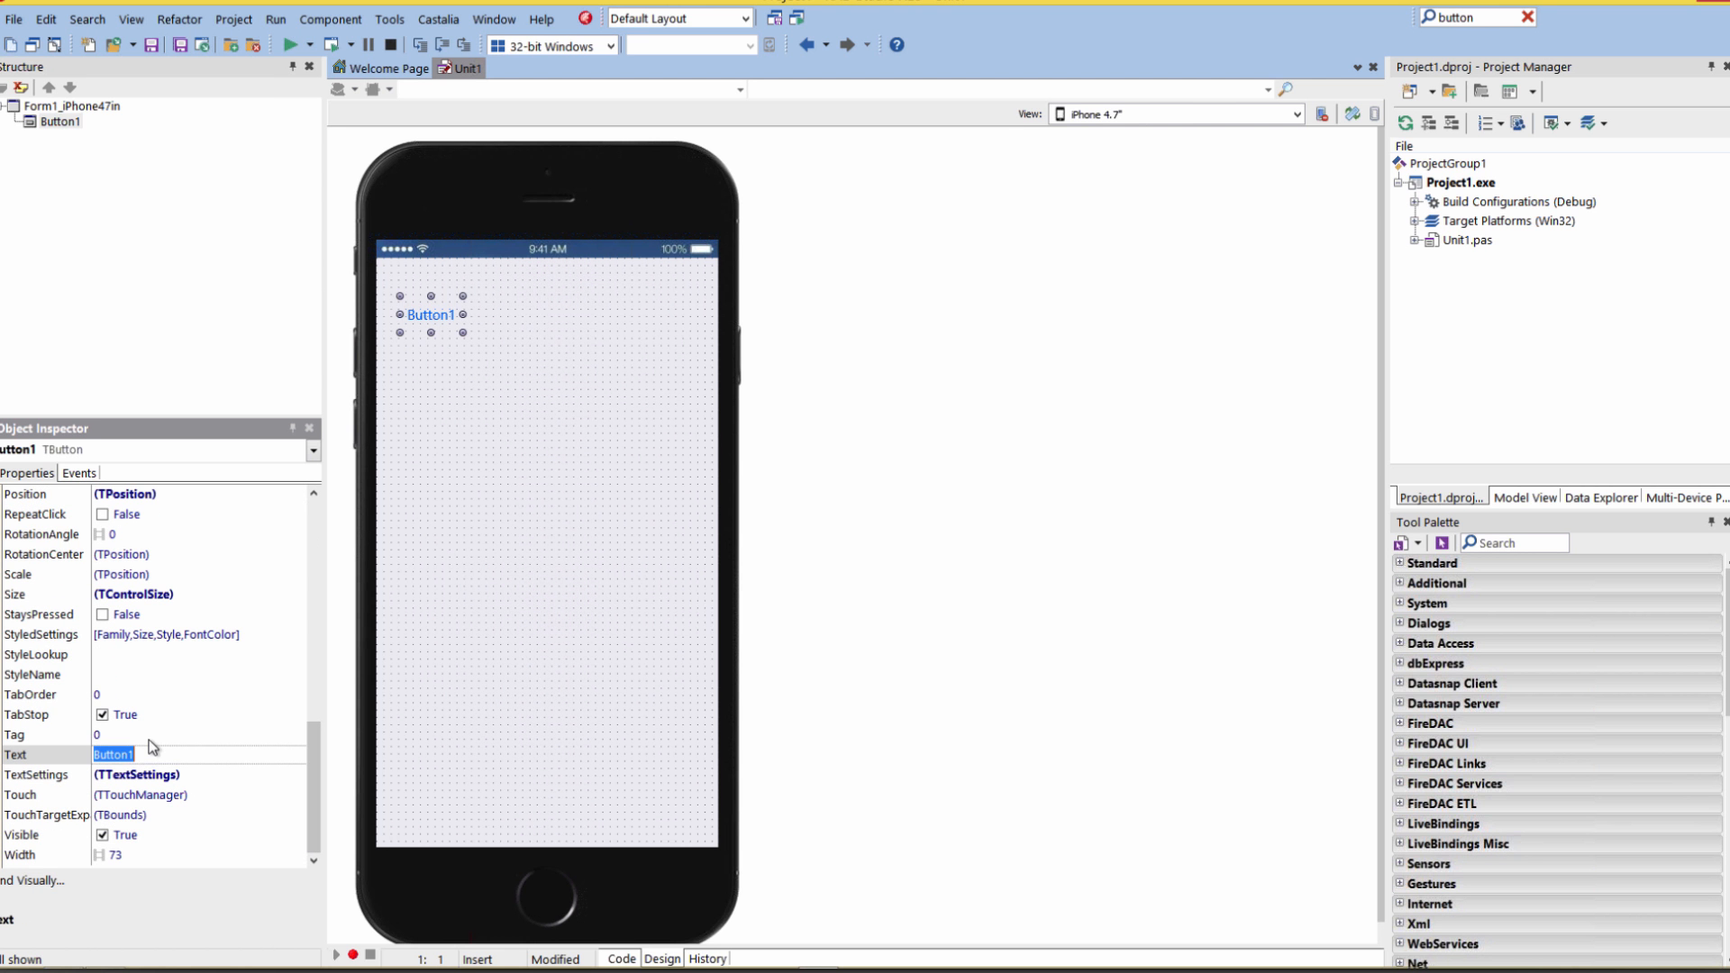
Step: Set the button text to Click Me and write its click handler showing the NativeInt size in bytes
{"action": "type", "text": "Click Me"}
{"action": "type", "text": "Button1.Text := 'Size of NativeInt = '+IntToStr(SizeOf(Button1.Tag"}
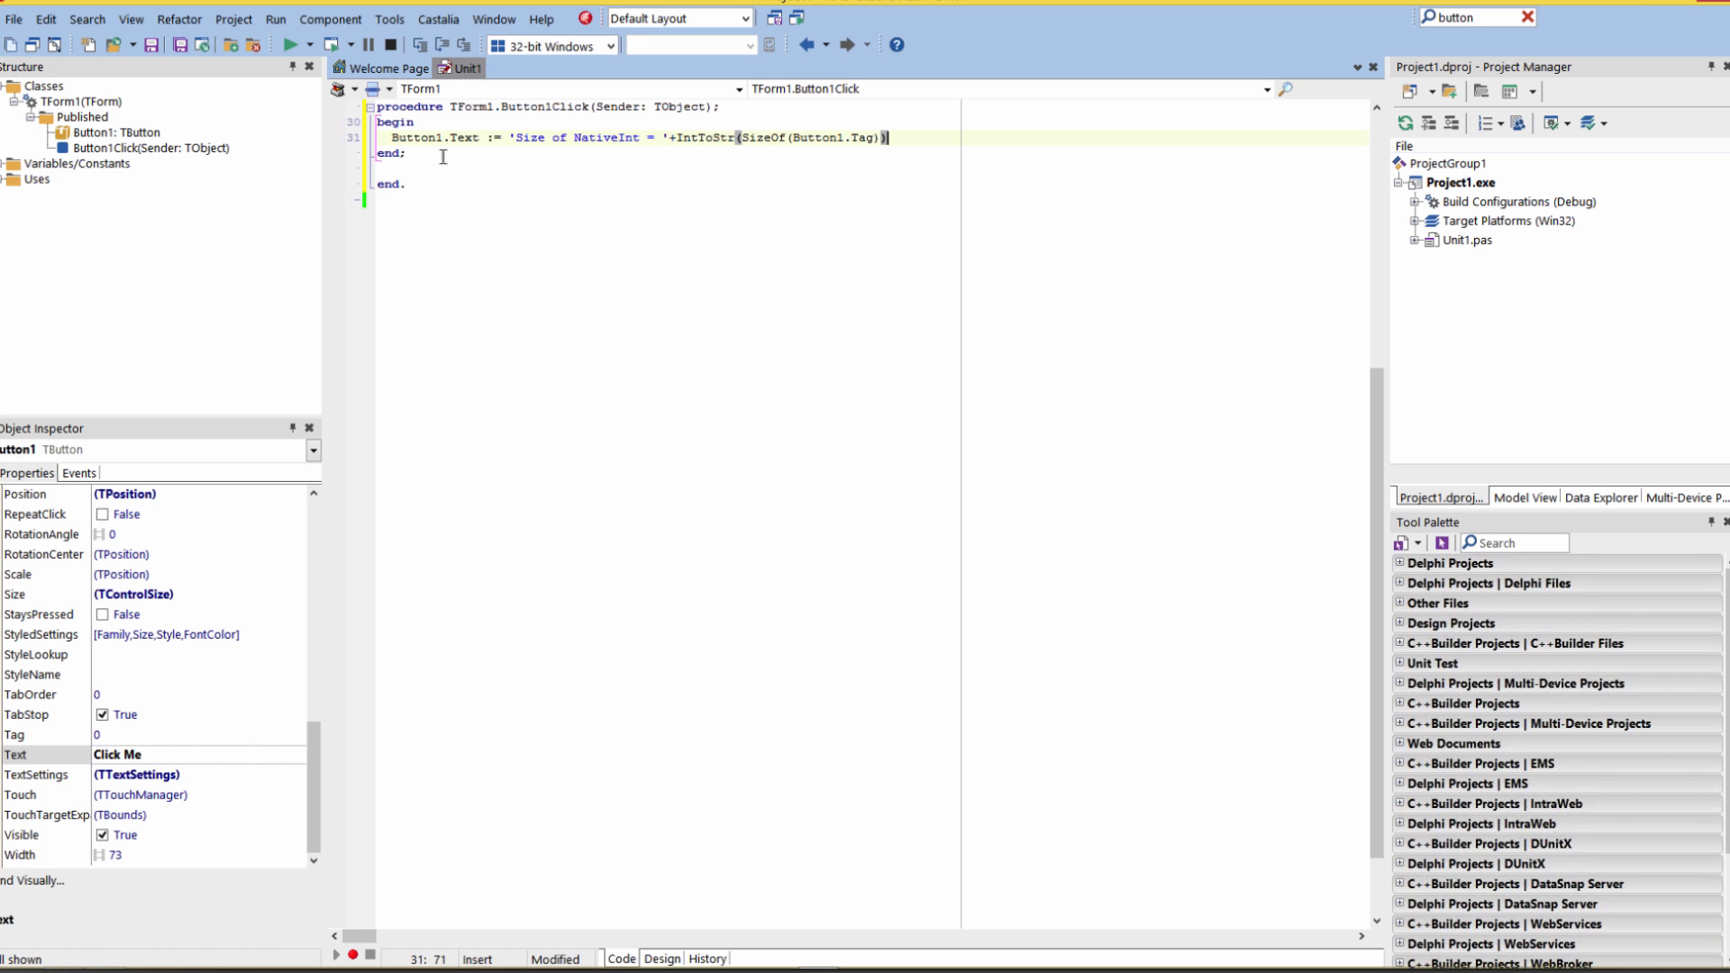
{"action": "type", "text": "+' bytes"}
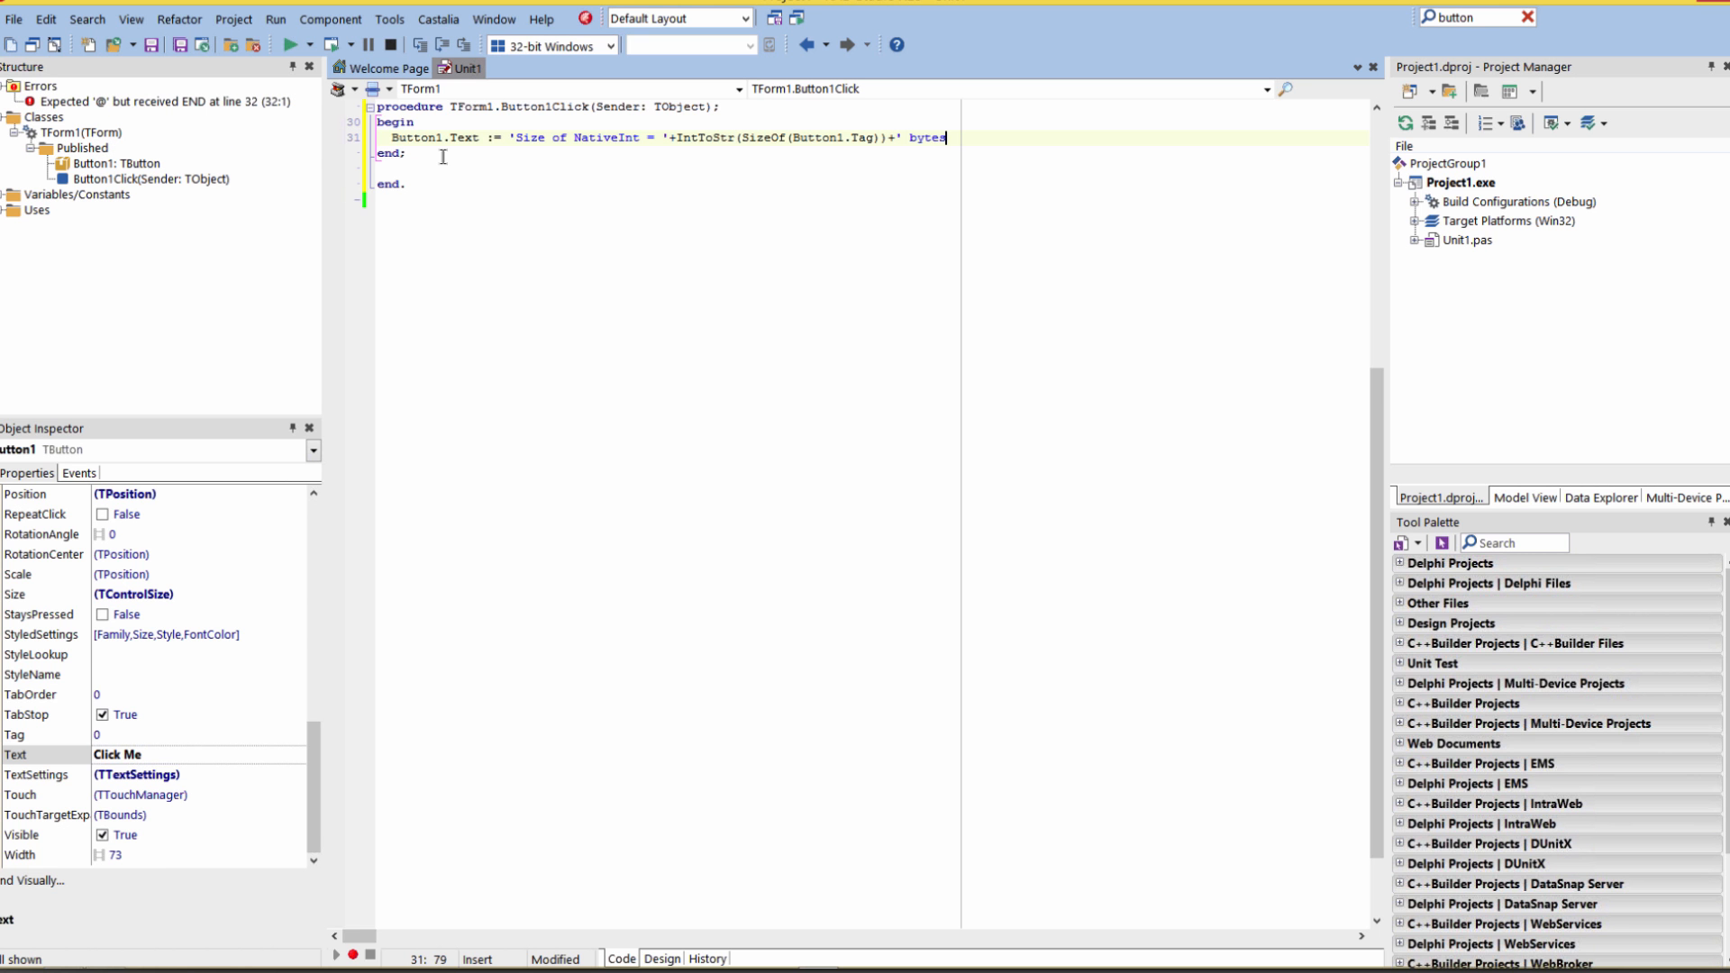
{"action": "type", "text": "';"}
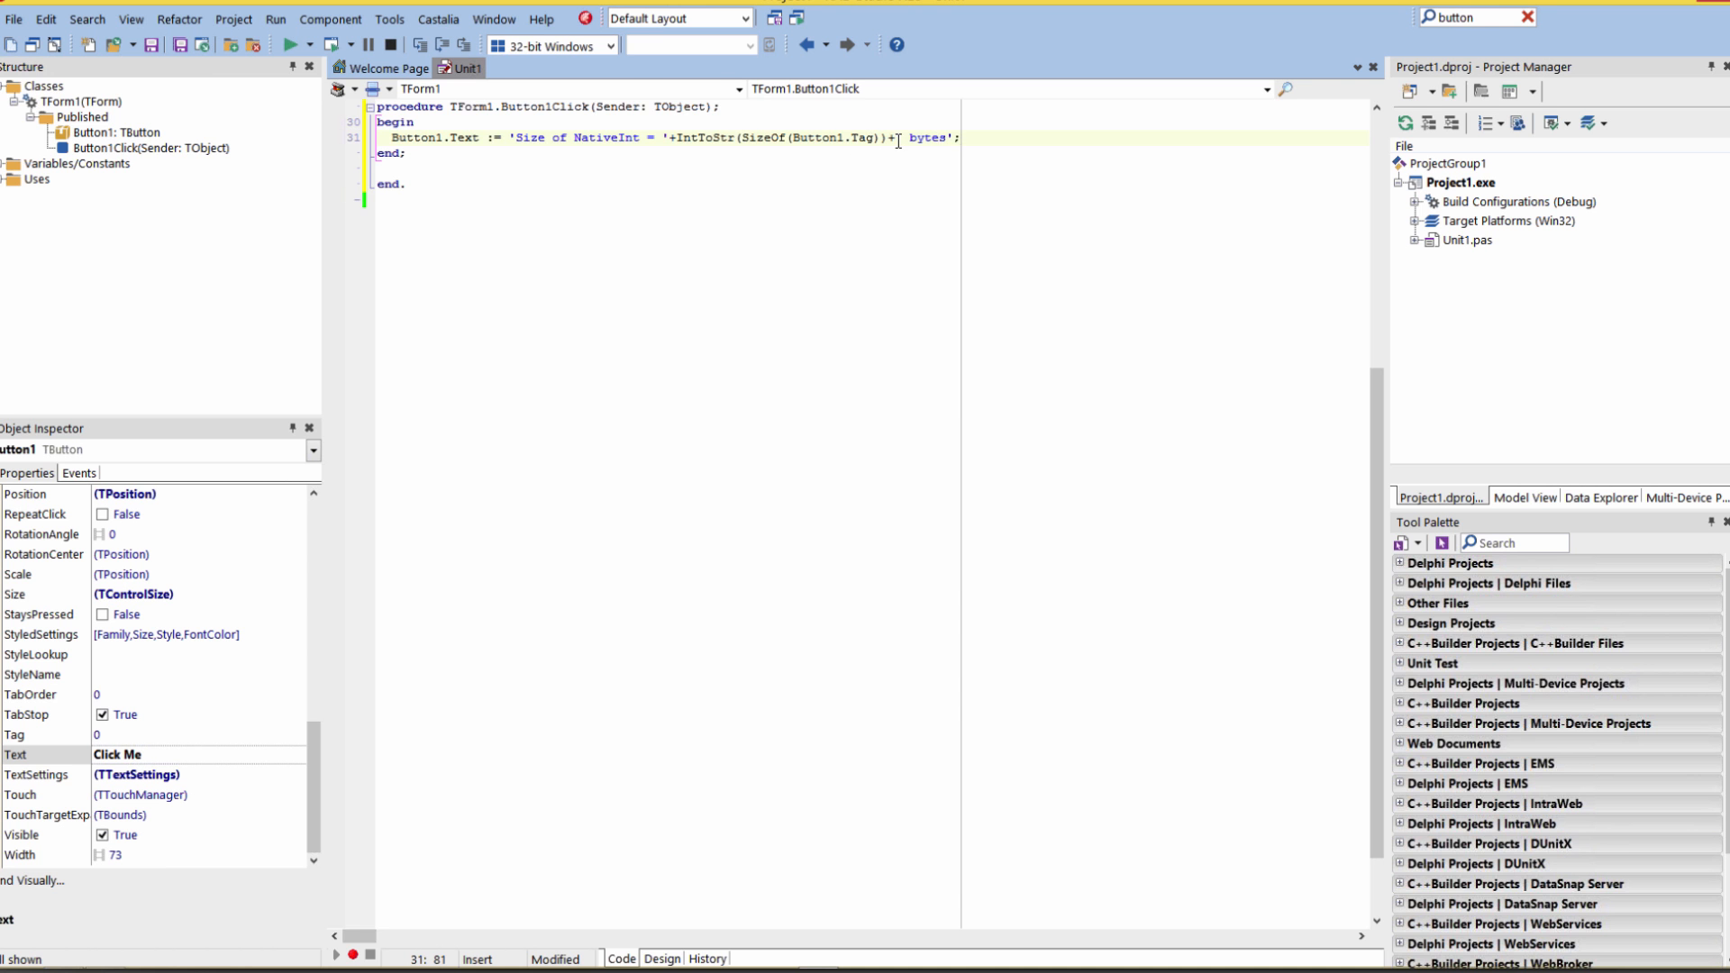
Step: Activate the iOS Device - 32 bit platform with DavidI-iPhone6 as the run target
{"action": "left_click", "coordinate": [662, 957]}
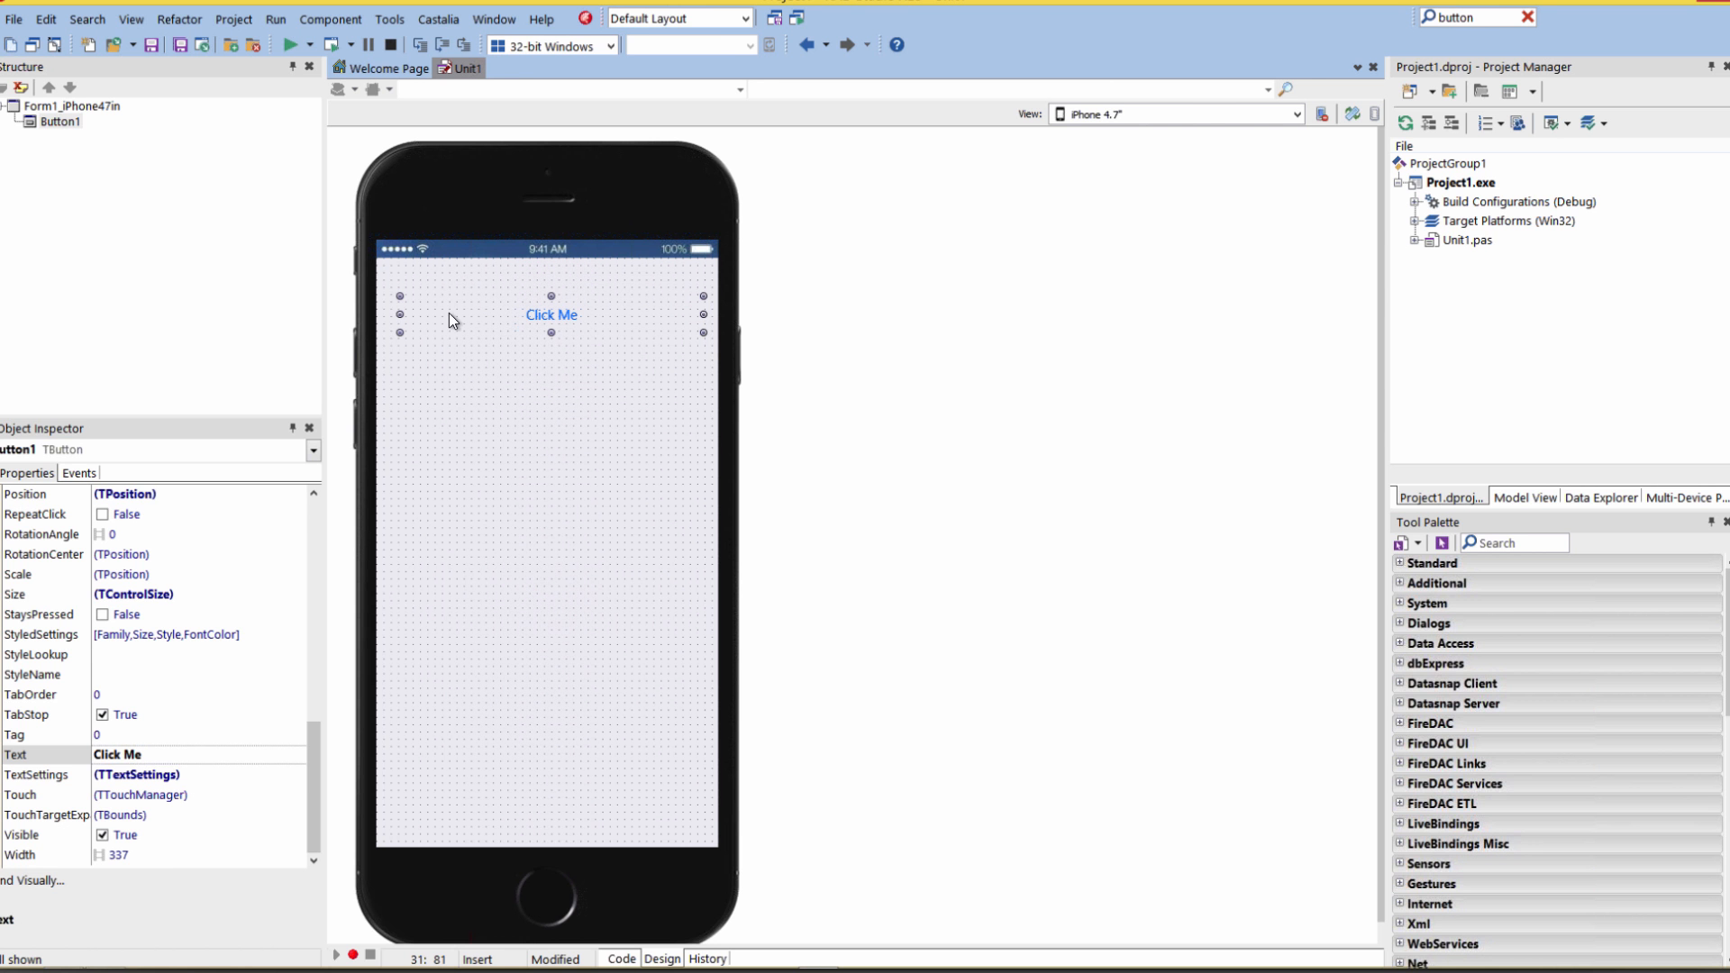
{"action": "mouse_move", "coordinate": [1484, 208]}
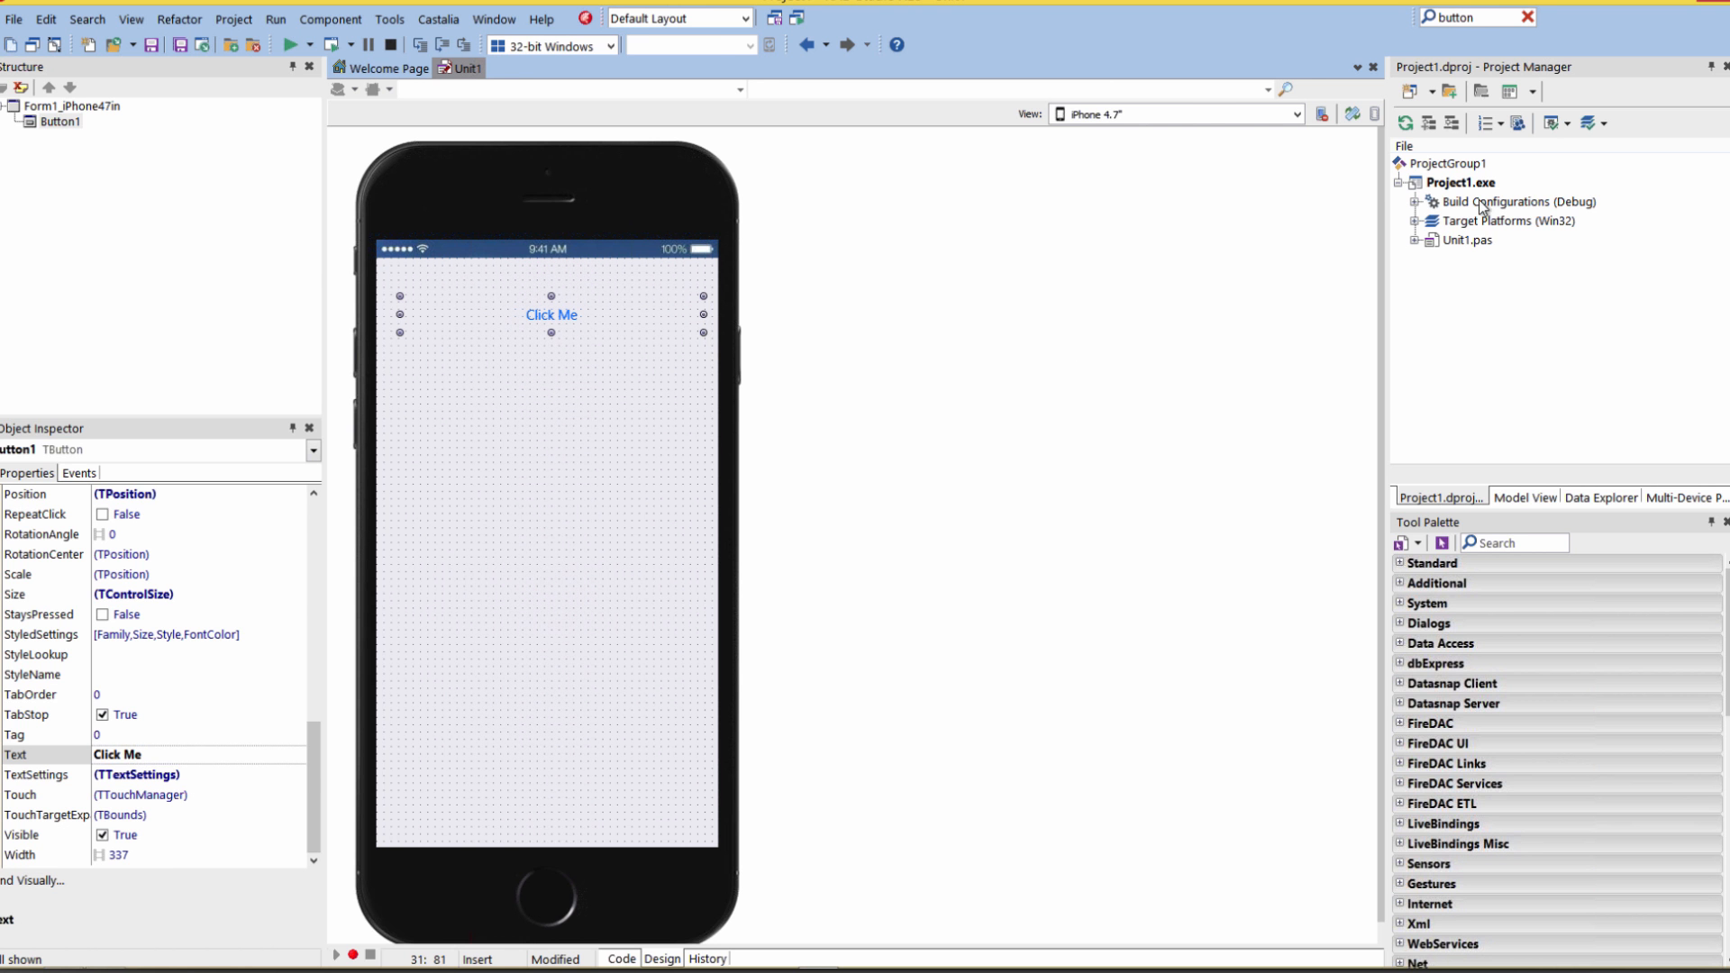
{"action": "left_click", "coordinate": [1426, 220]}
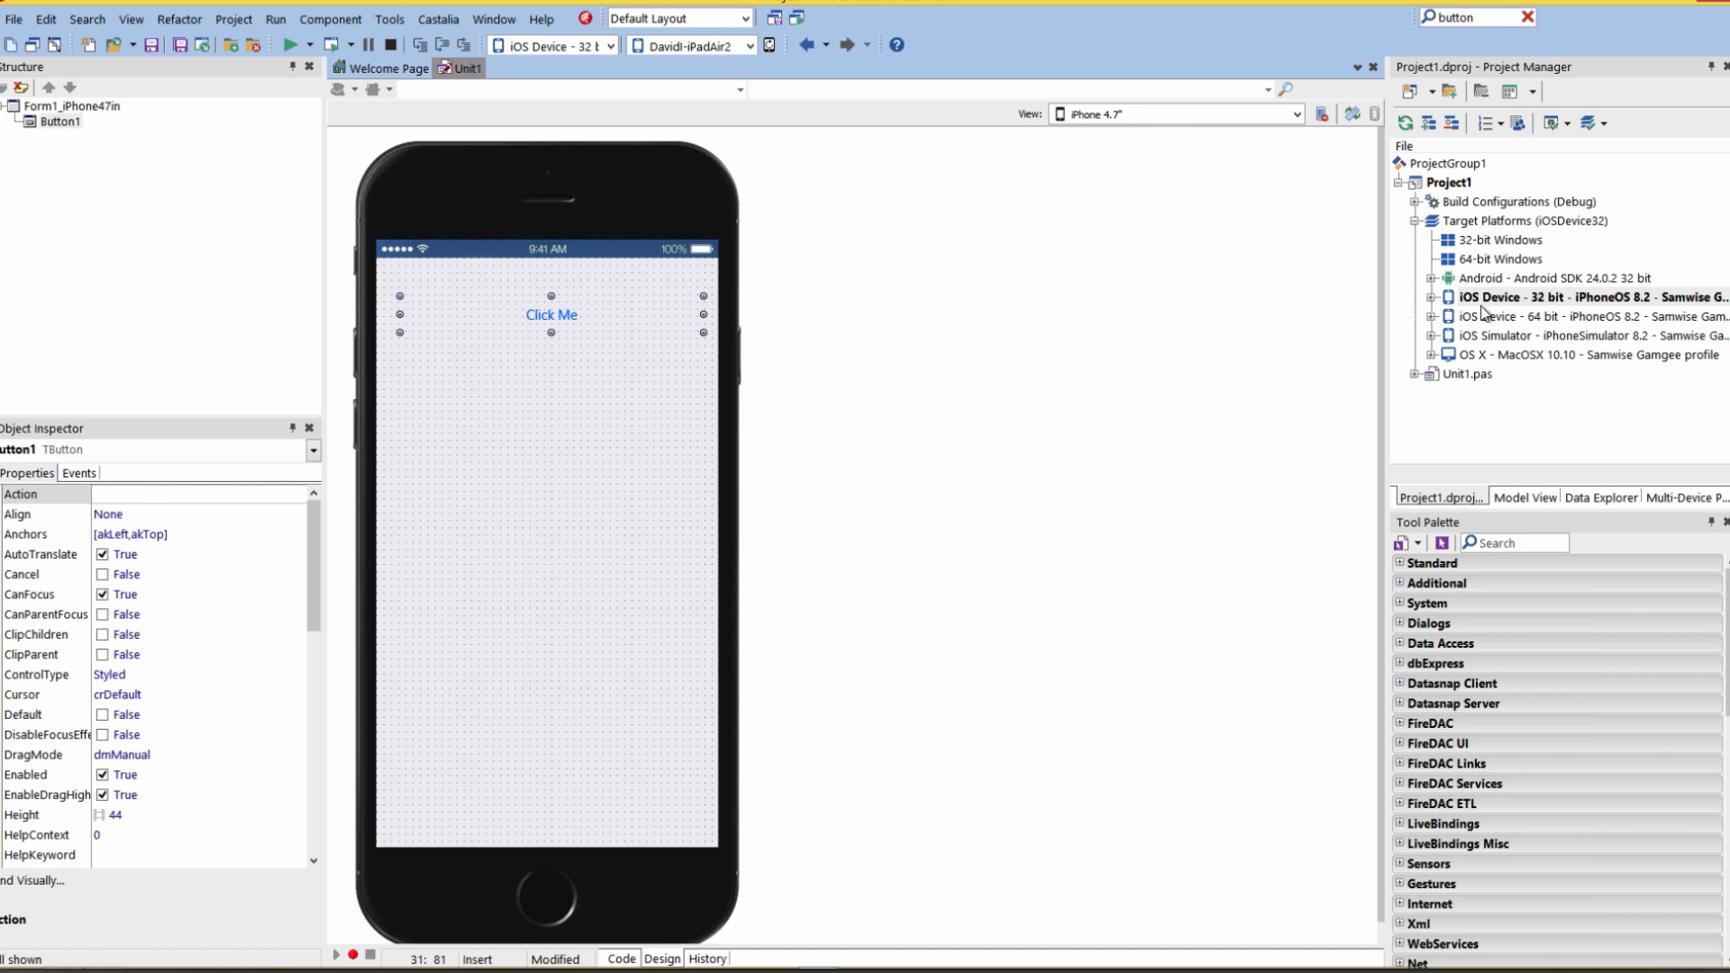
{"action": "left_click", "coordinate": [1433, 298]}
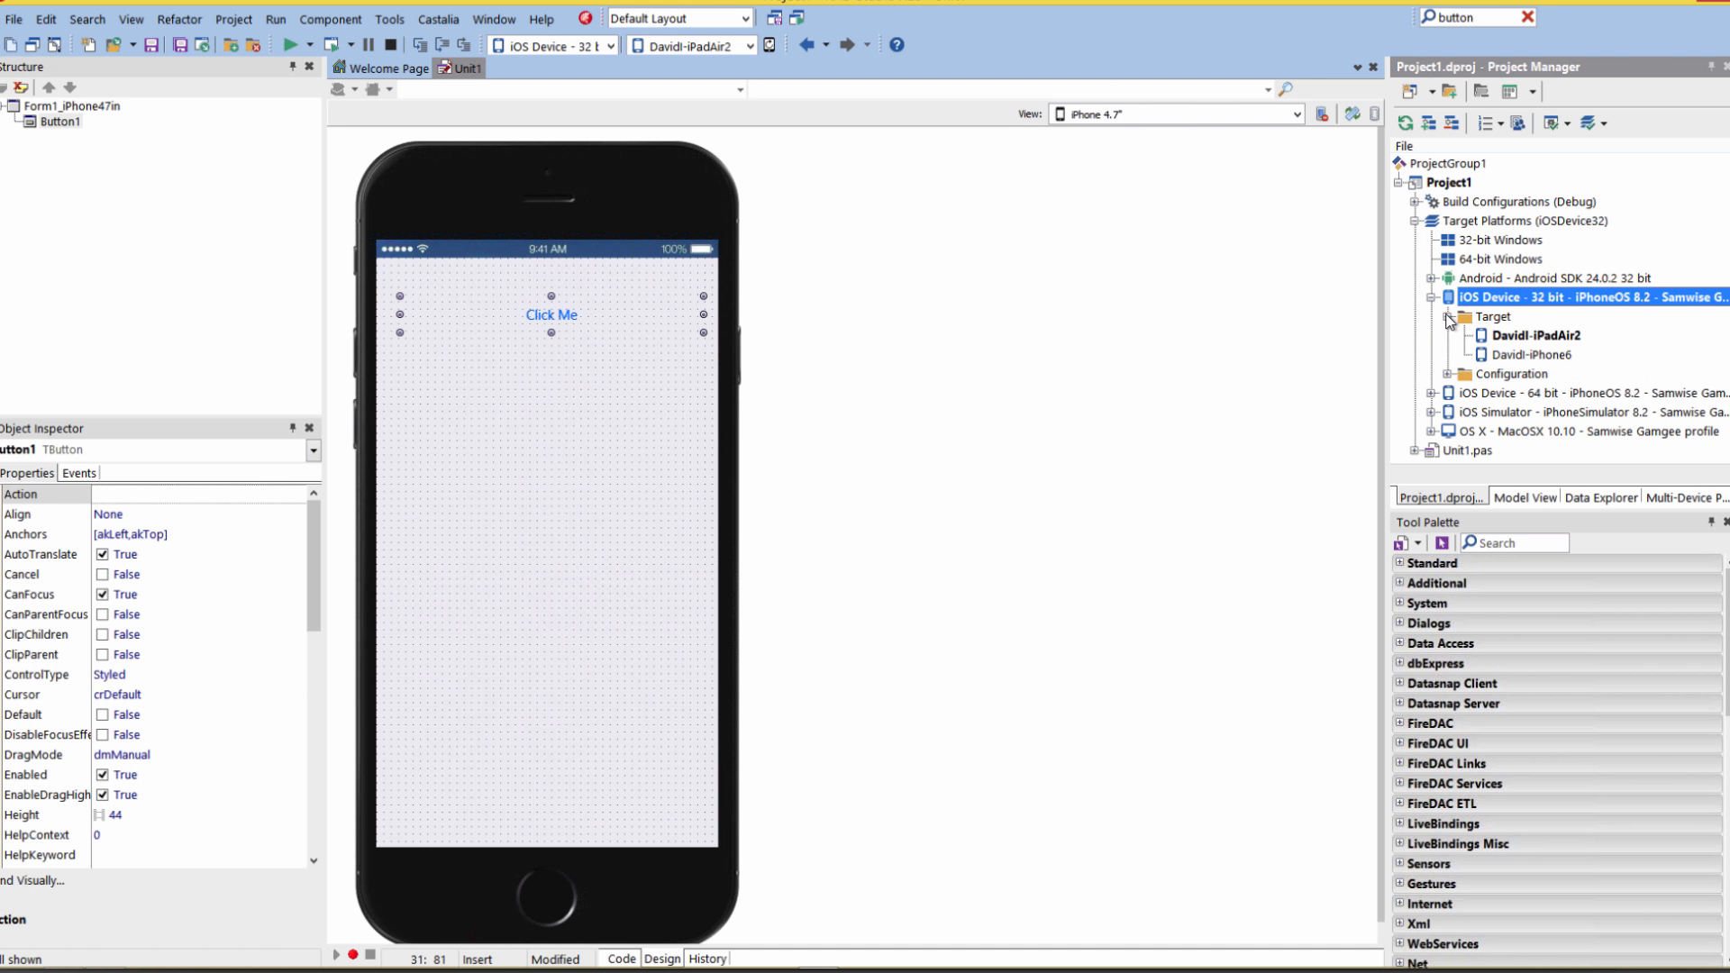
{"action": "left_click", "coordinate": [1534, 355]}
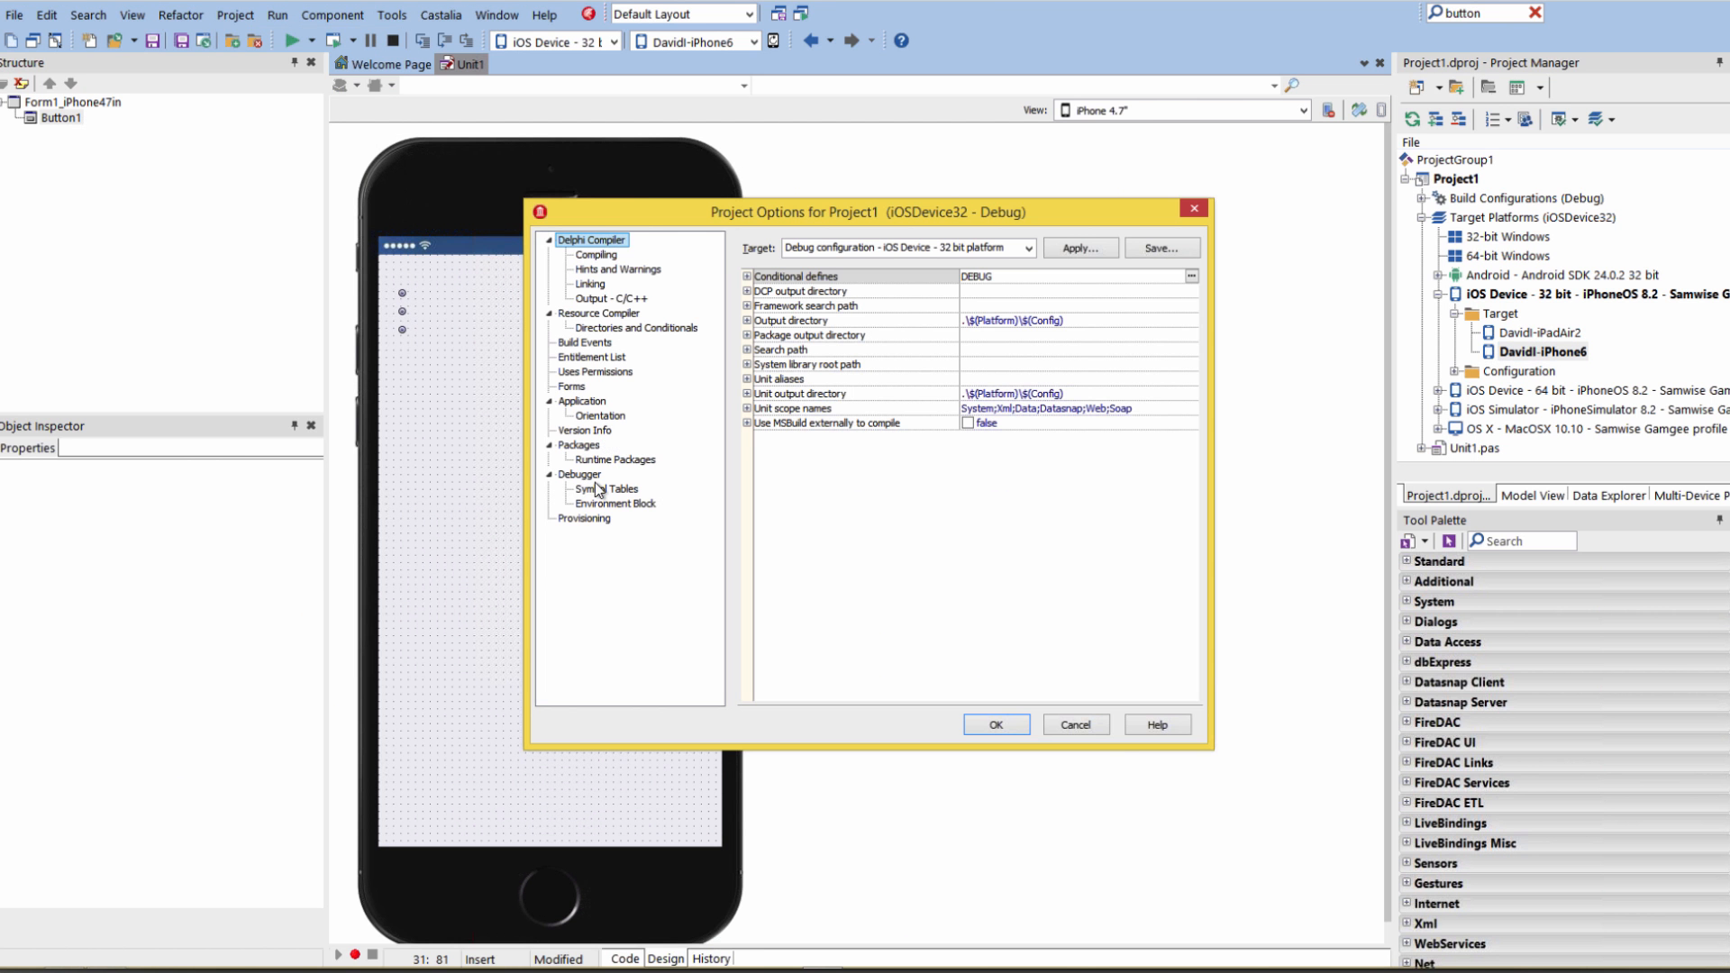
Step: Set Provisioning to Application Store build type with <Auto> provision profile and confirm the options
{"action": "left_click", "coordinate": [584, 519]}
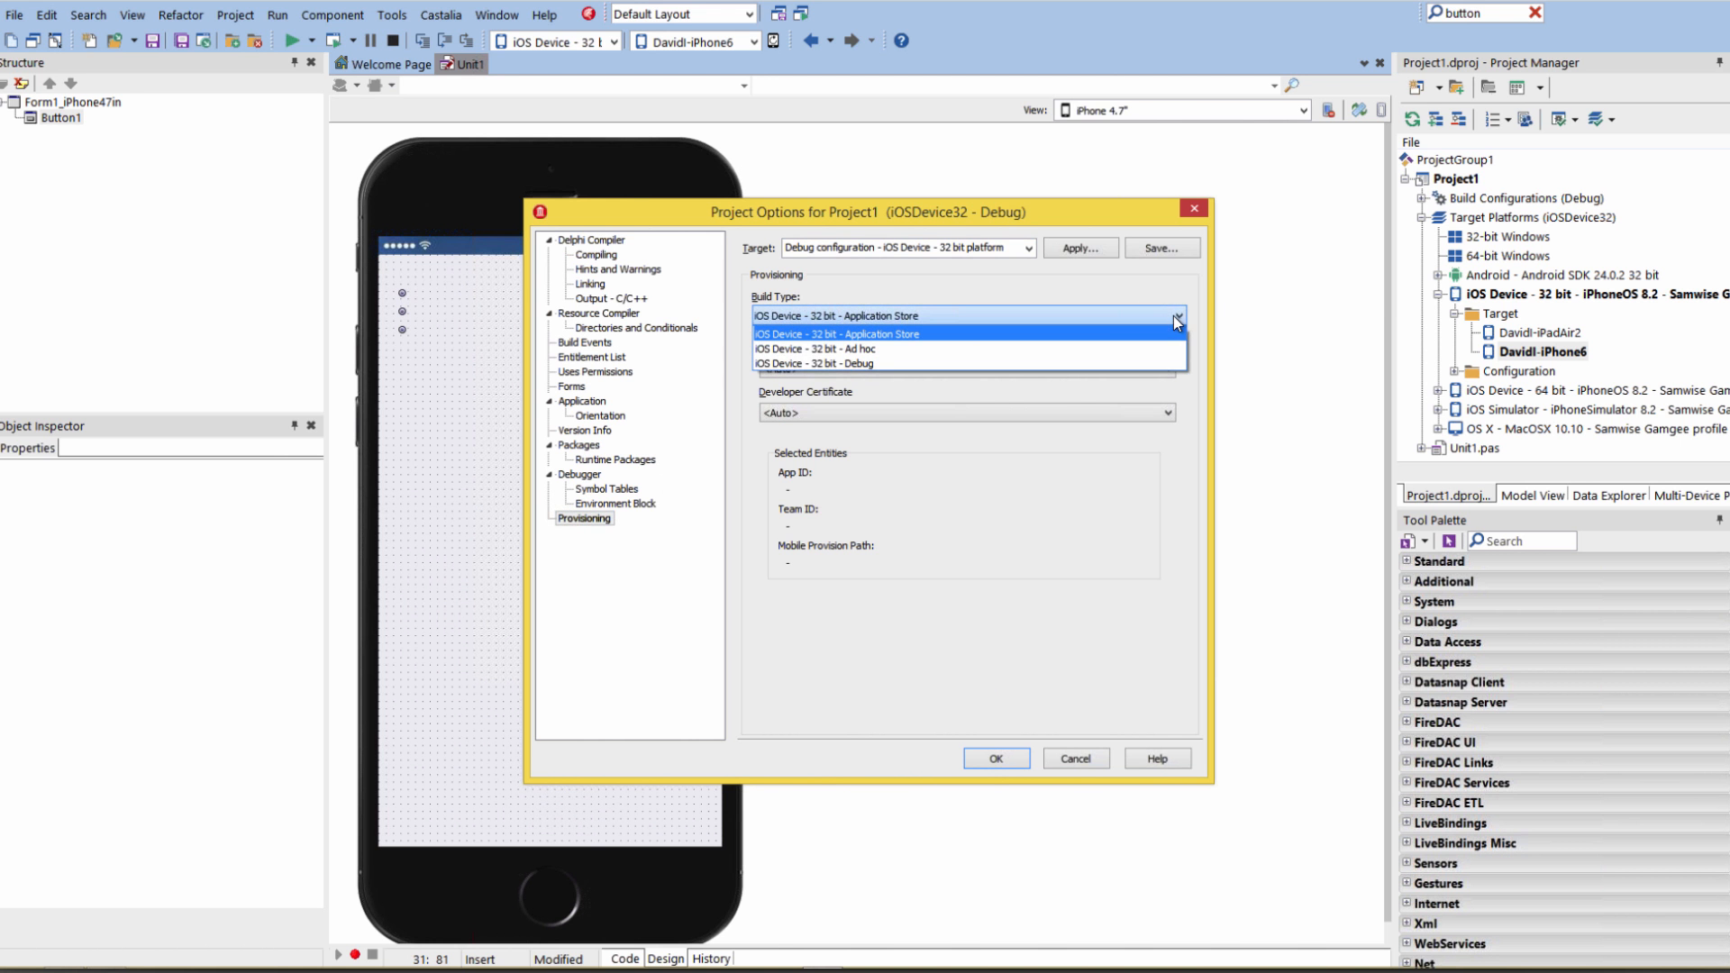
{"action": "left_click", "coordinate": [1028, 247]}
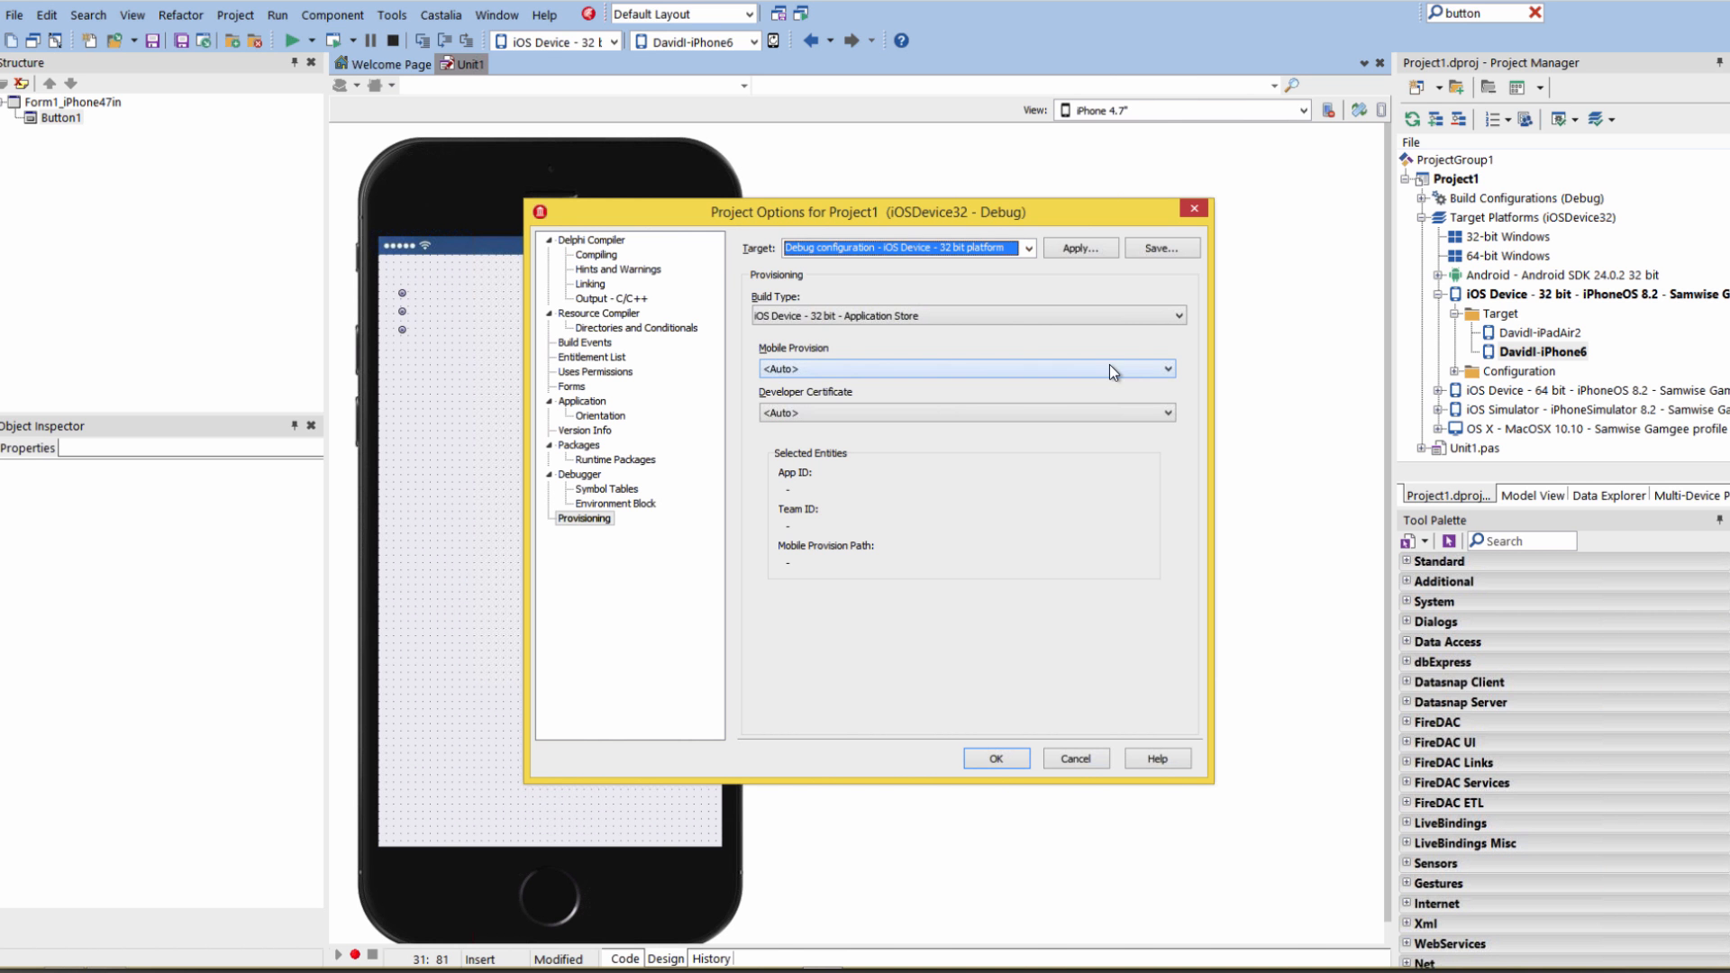
{"action": "left_click", "coordinate": [1166, 367]}
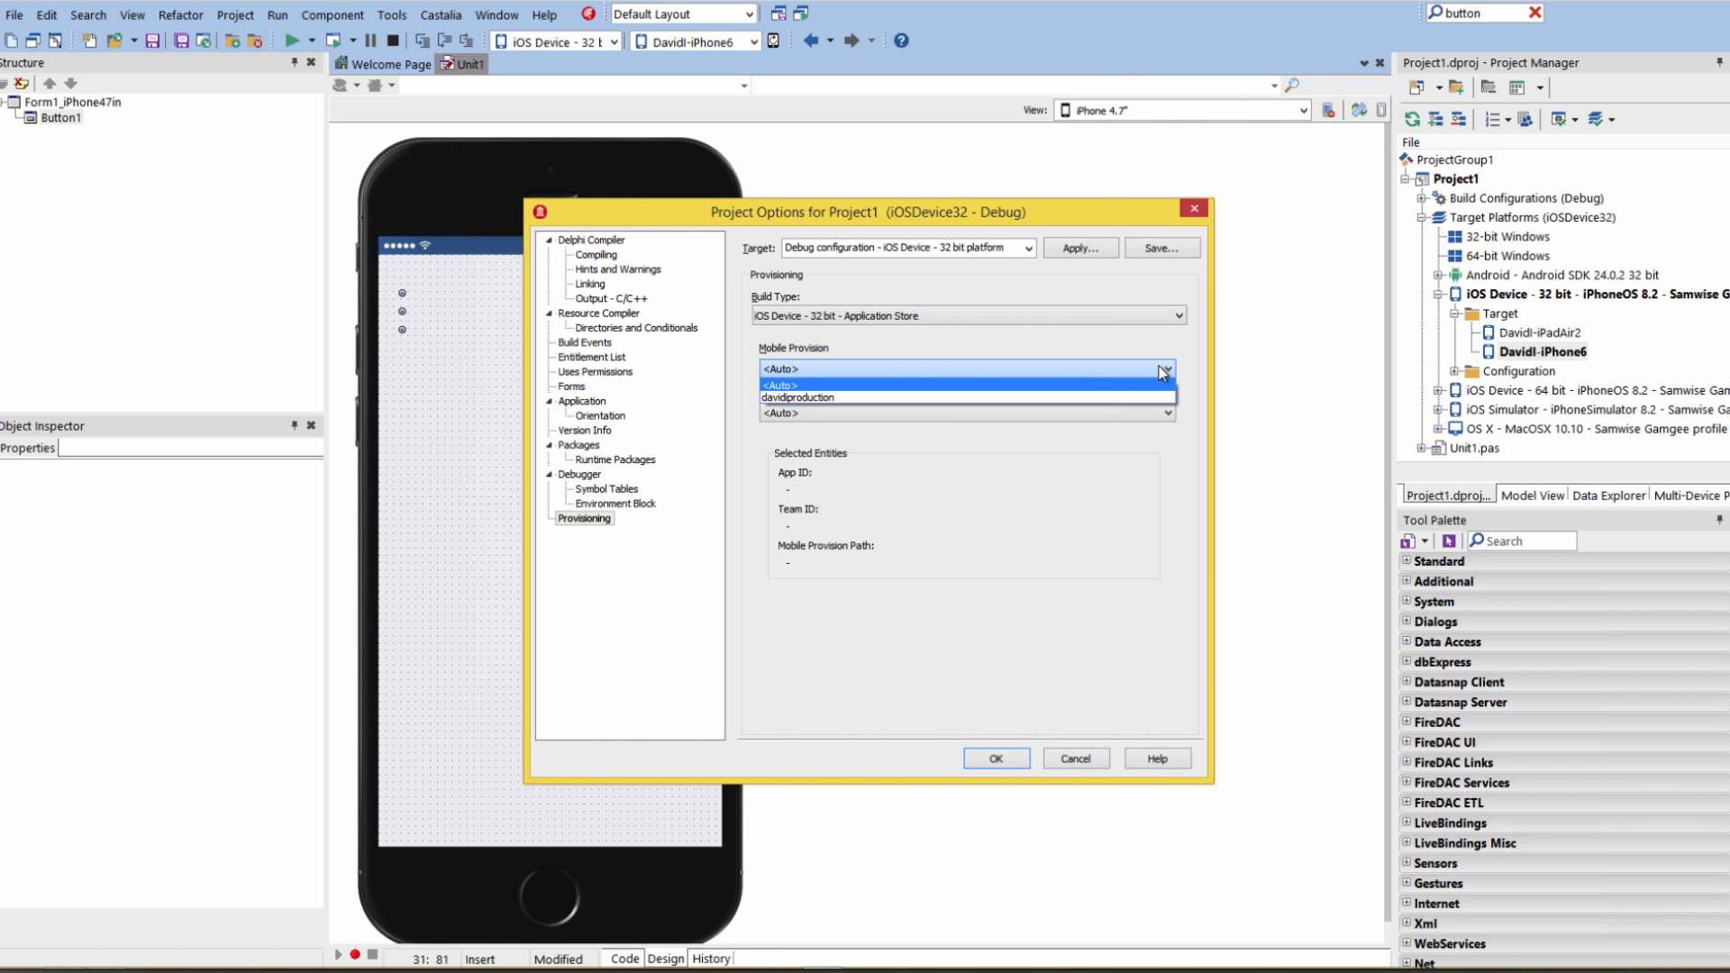
{"action": "left_click", "coordinate": [784, 385]}
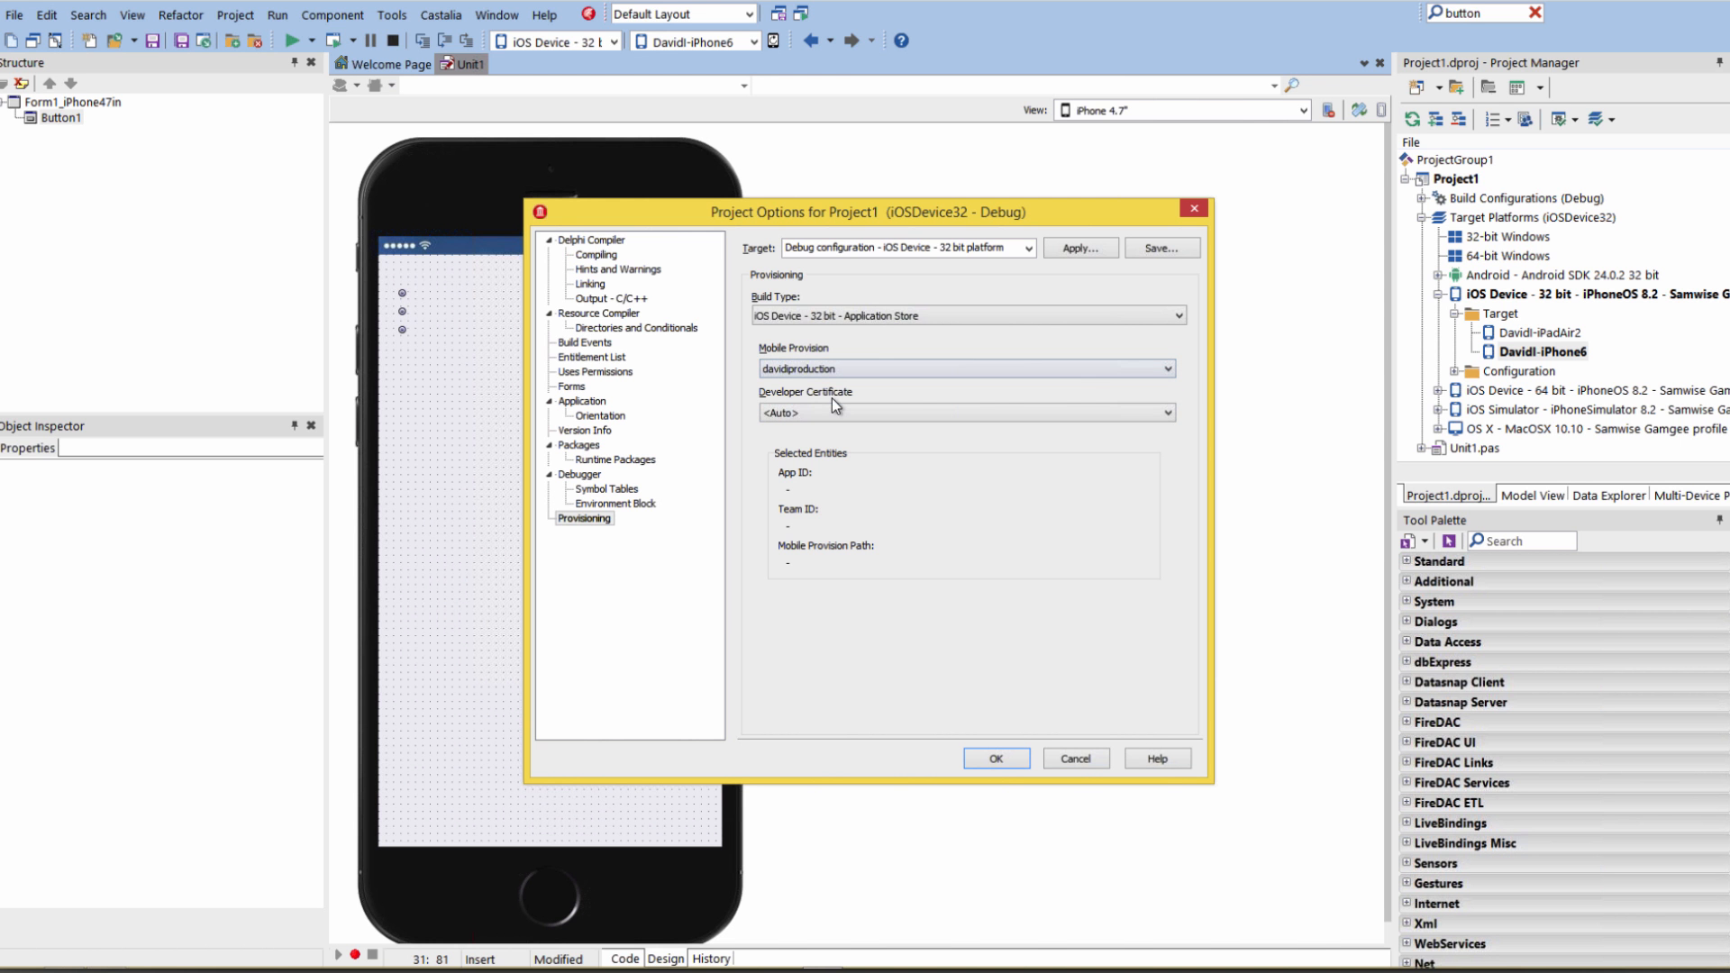
{"action": "left_click", "coordinate": [1163, 411]}
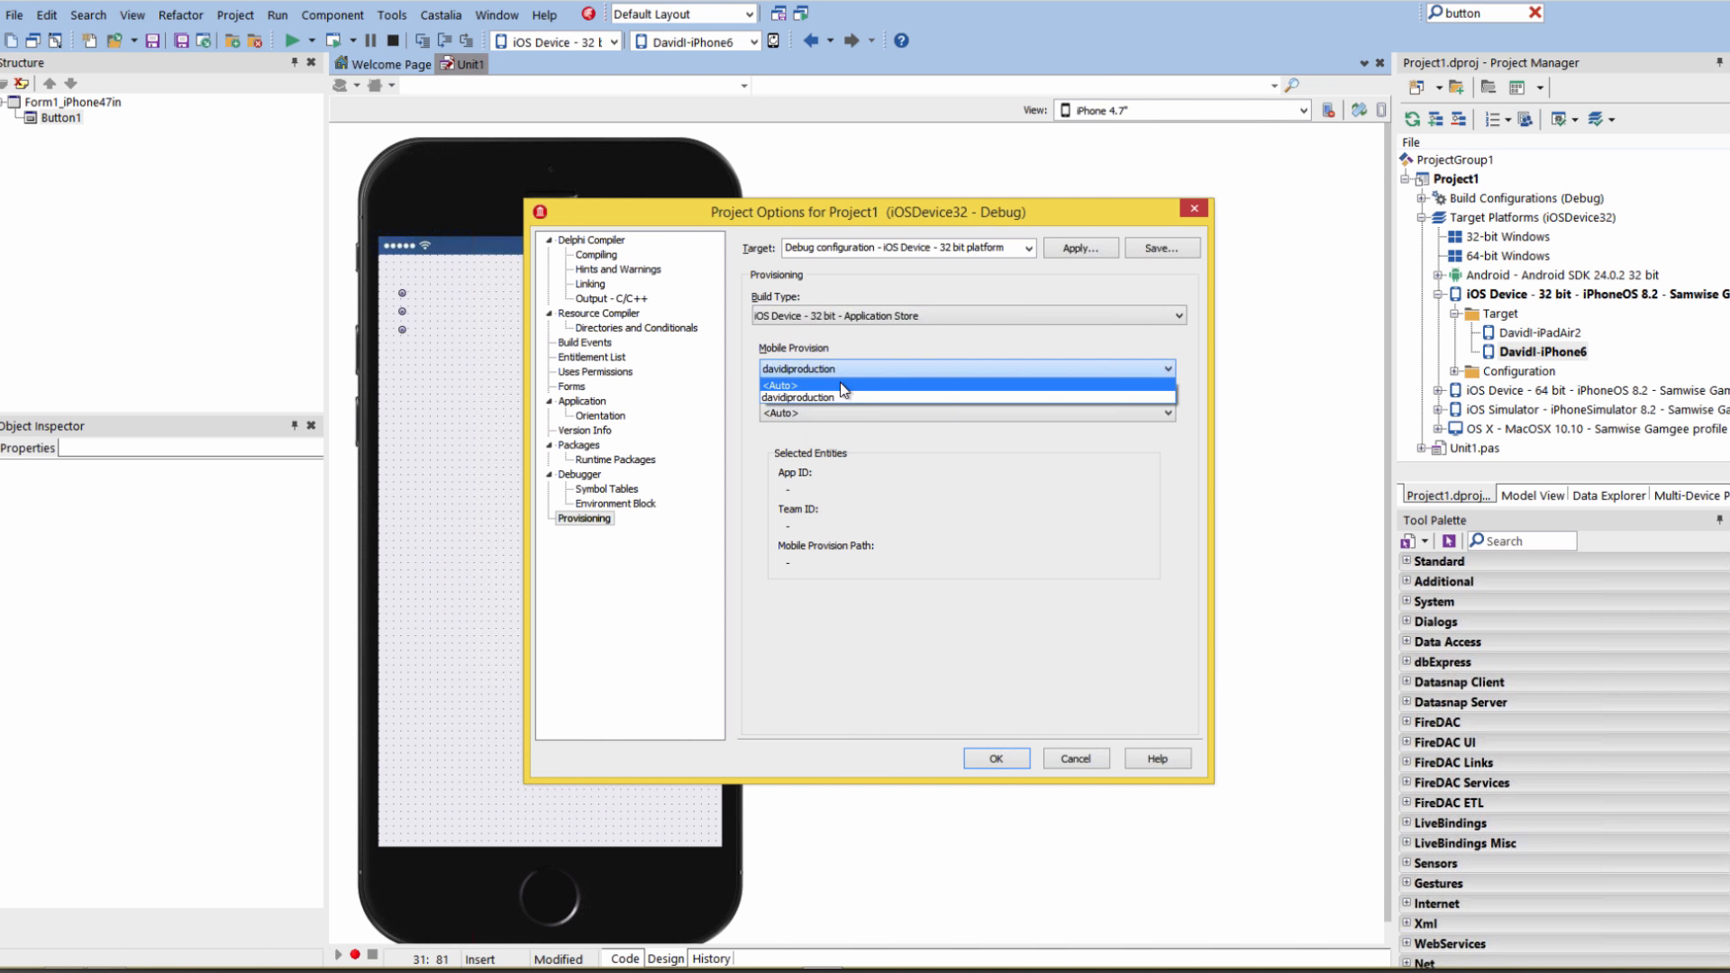
{"action": "left_click", "coordinate": [780, 386]}
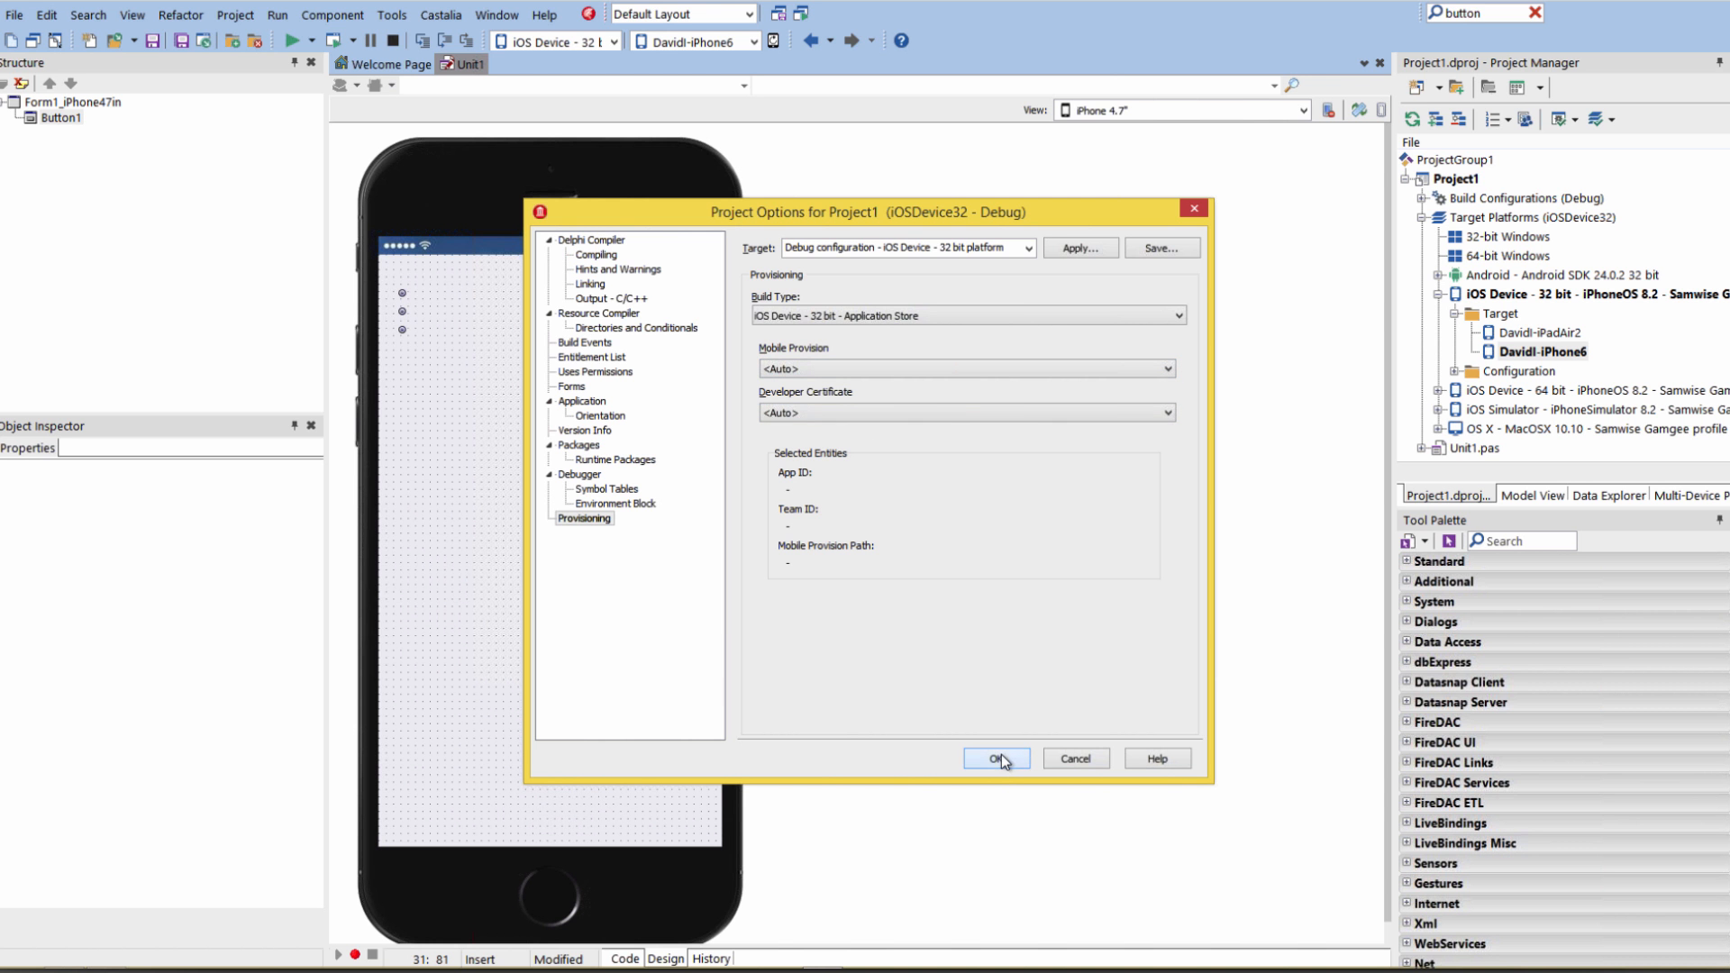
{"action": "left_click", "coordinate": [995, 759]}
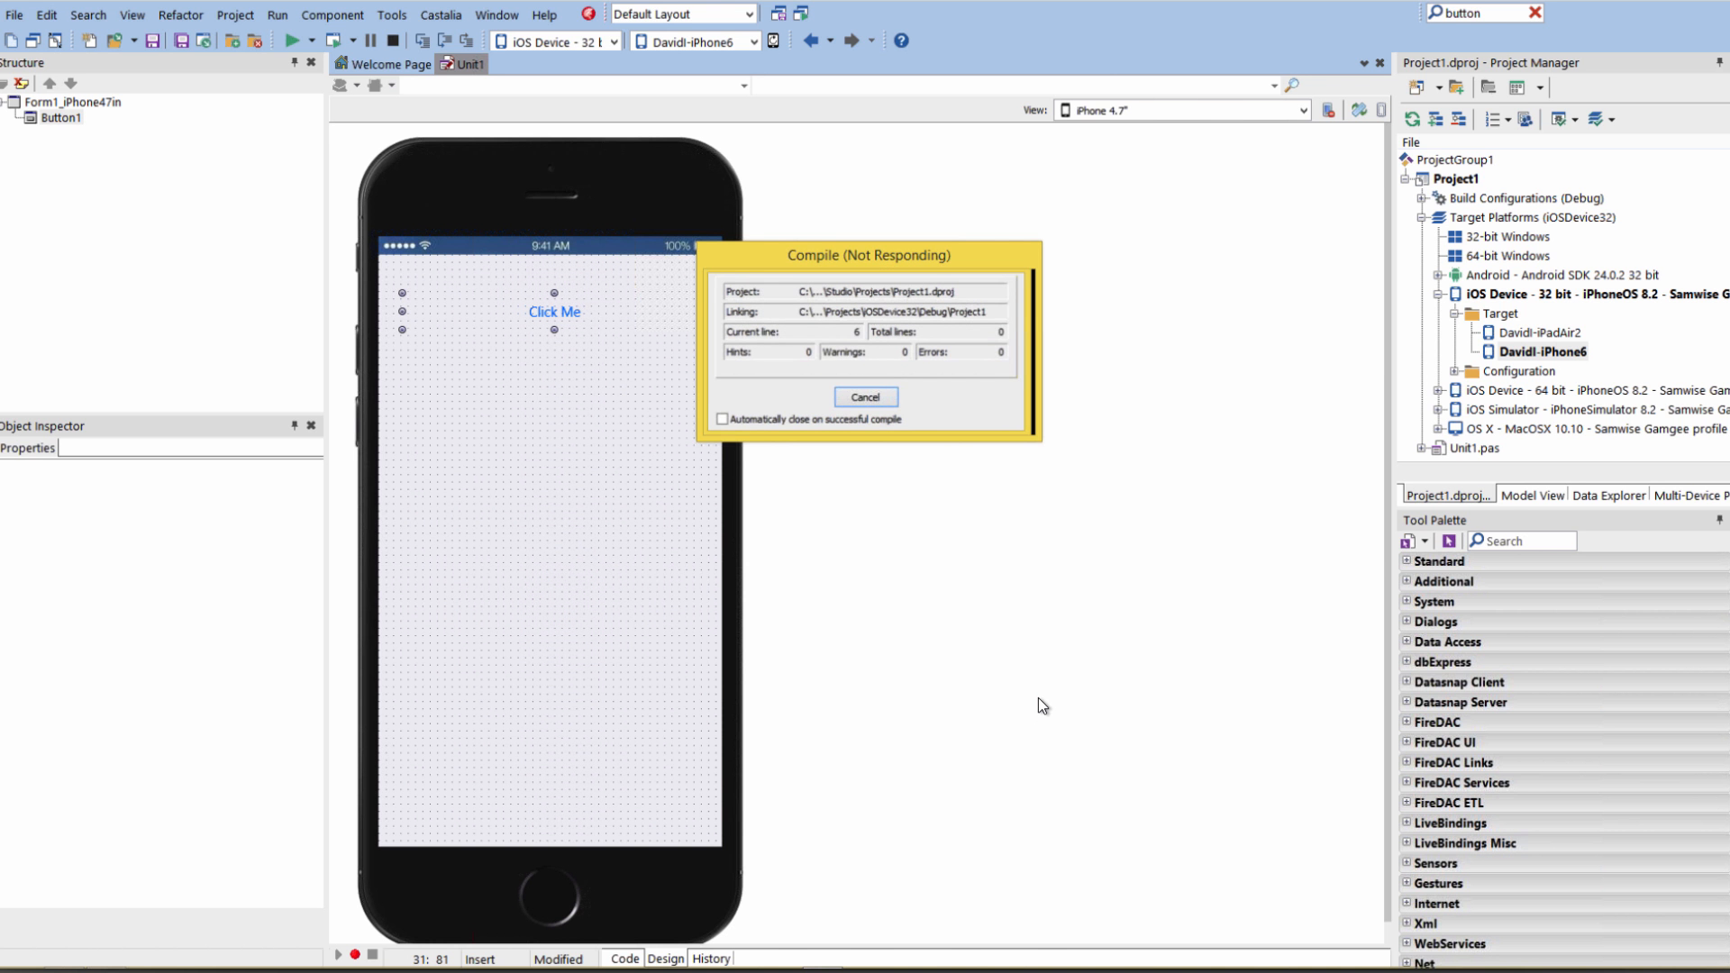
Step: Let the app launch on the iPhone and return to the form designer
{"action": "left_click", "coordinate": [865, 396]}
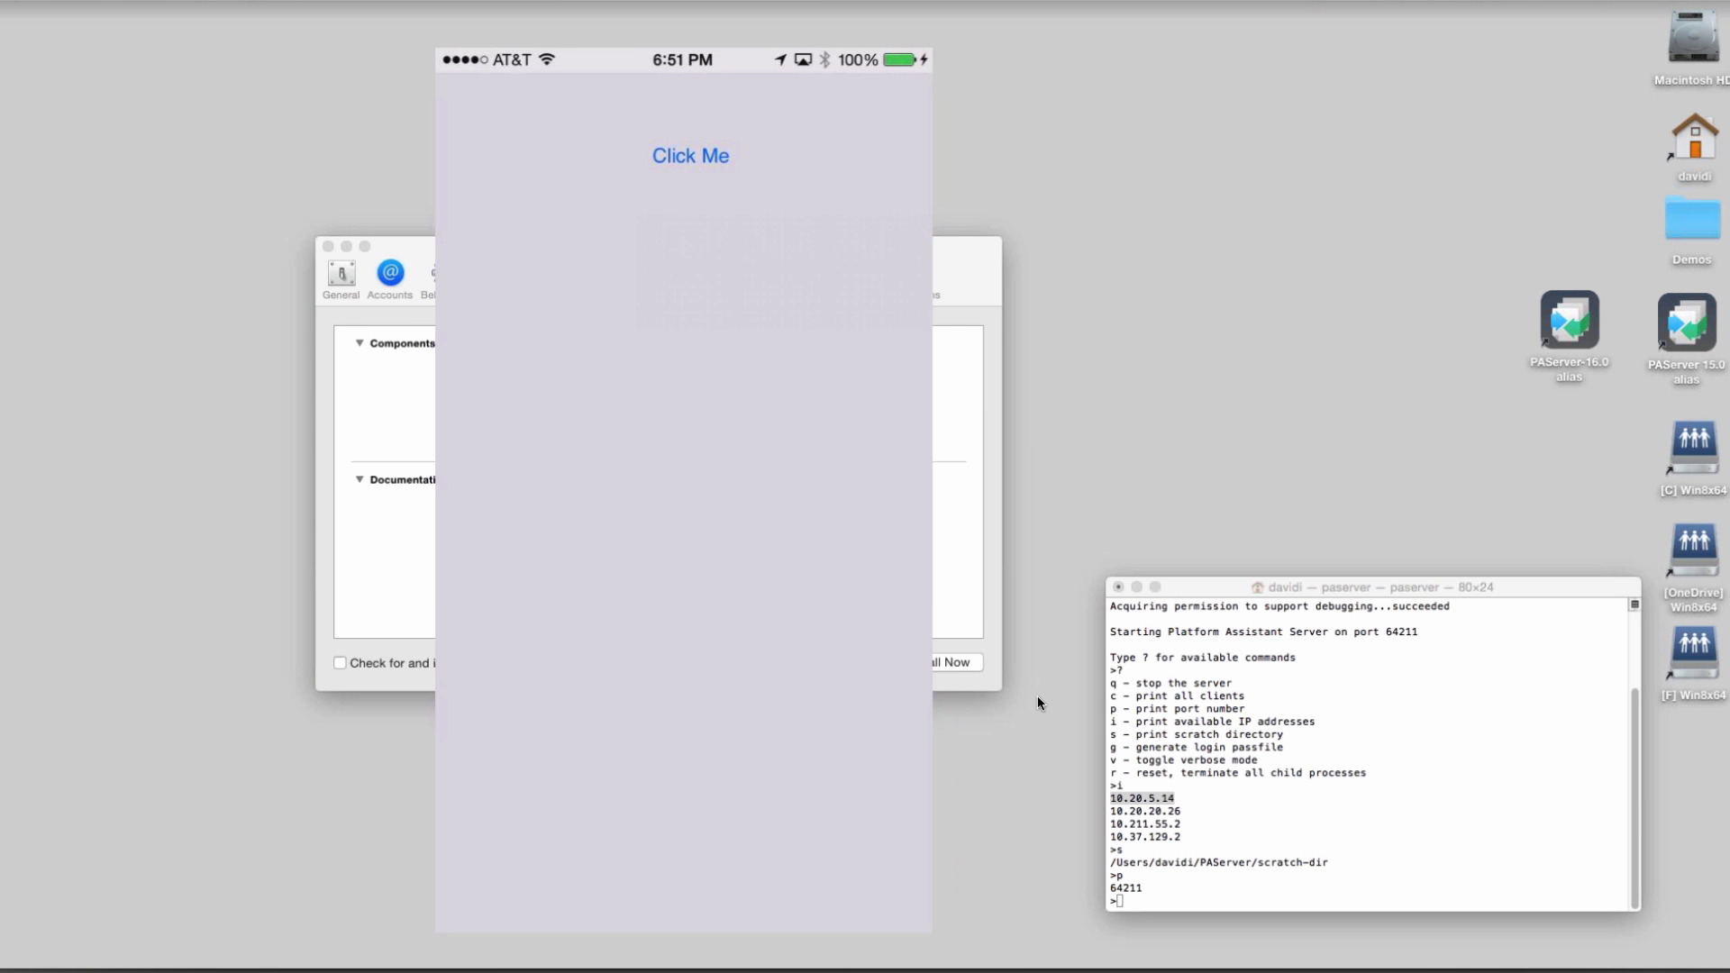
{"action": "left_click", "coordinate": [690, 155]}
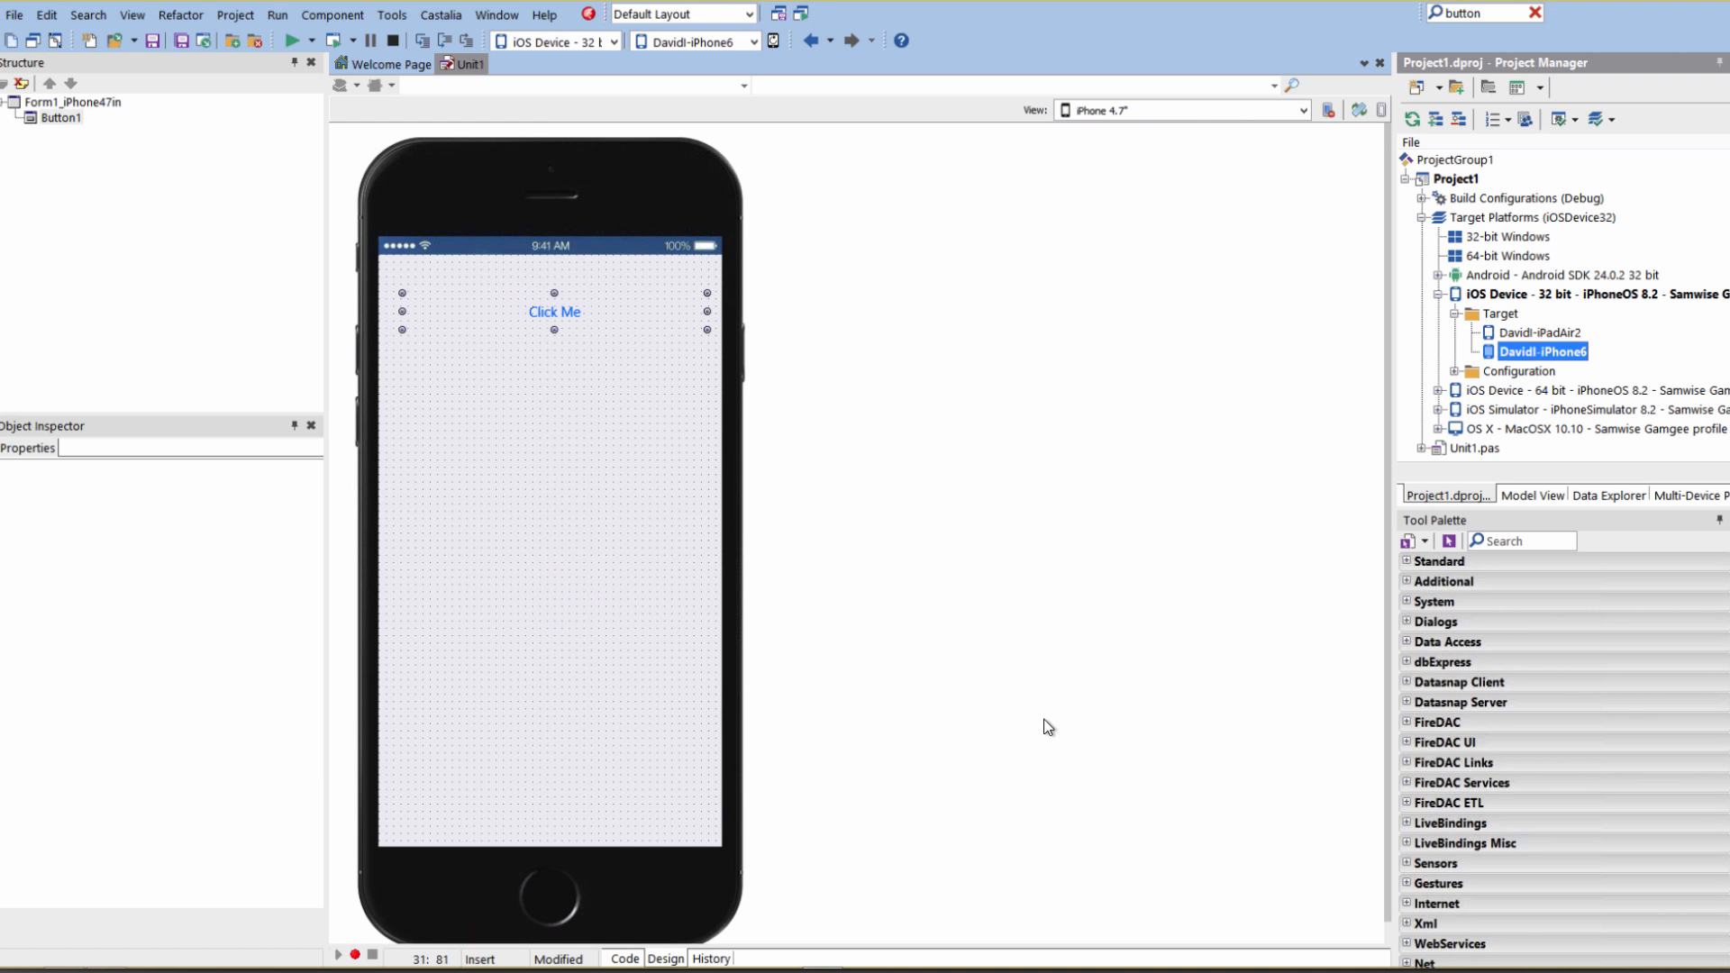
{"action": "mouse_move", "coordinate": [1471, 405]}
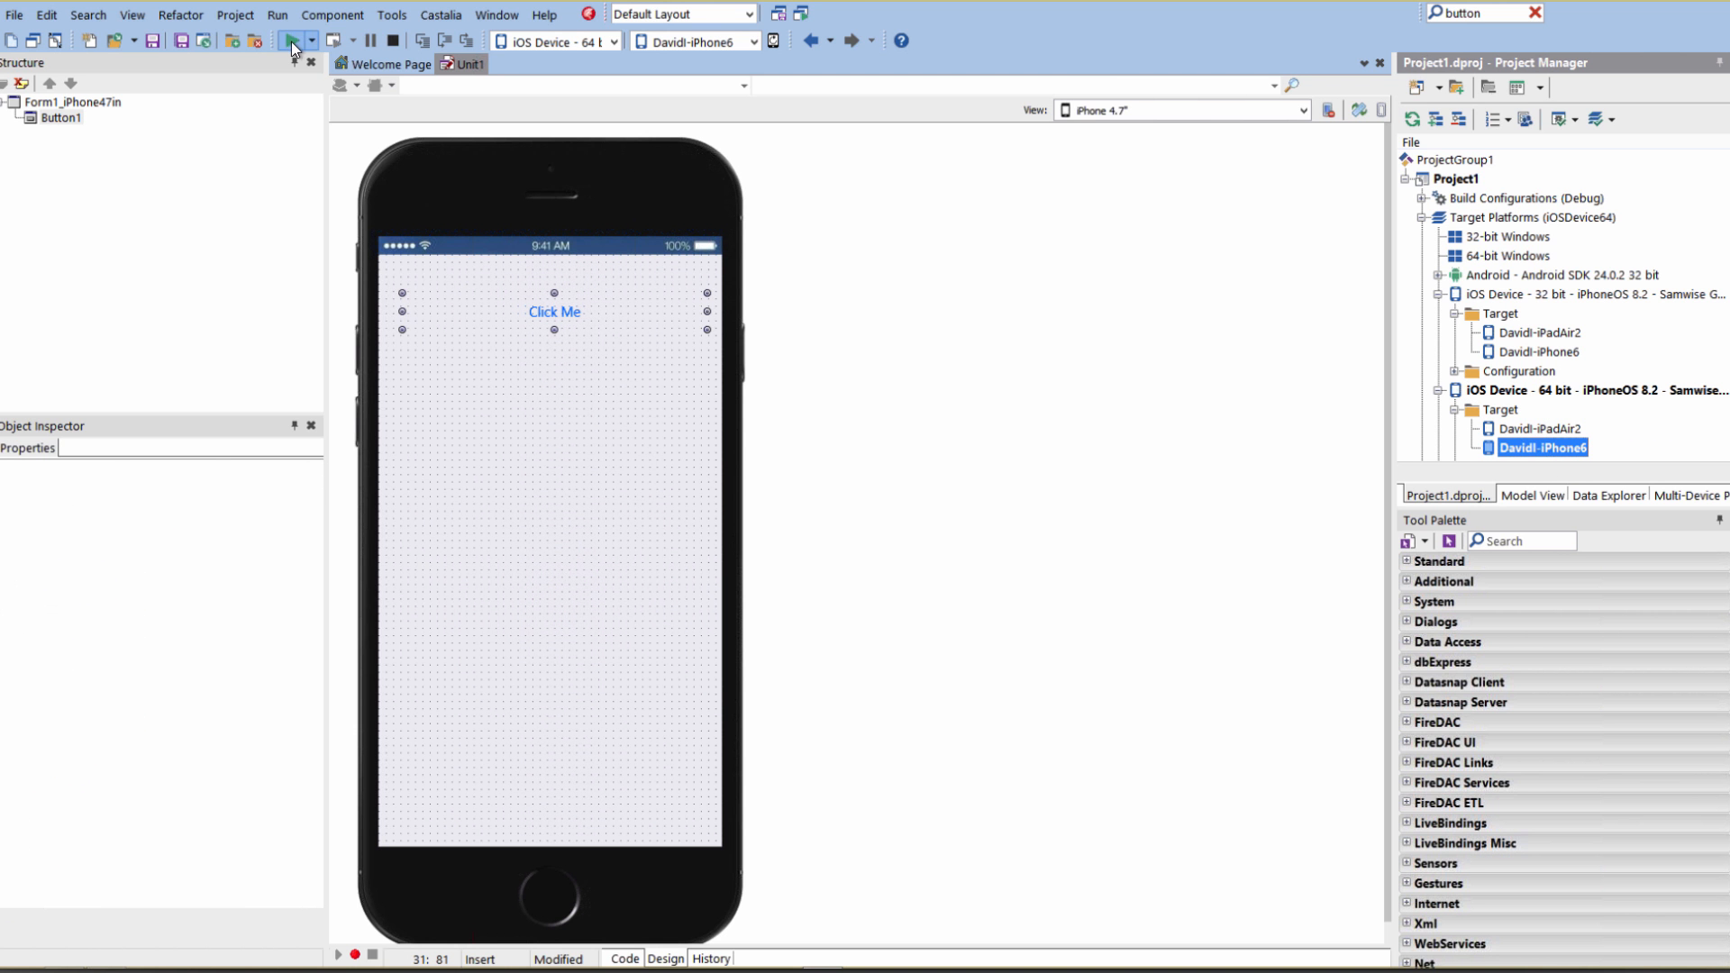
Step: Run the 64-bit iOS Device build on DavidI-iPhone6 and return to the IDE
{"action": "left_click", "coordinate": [292, 39]}
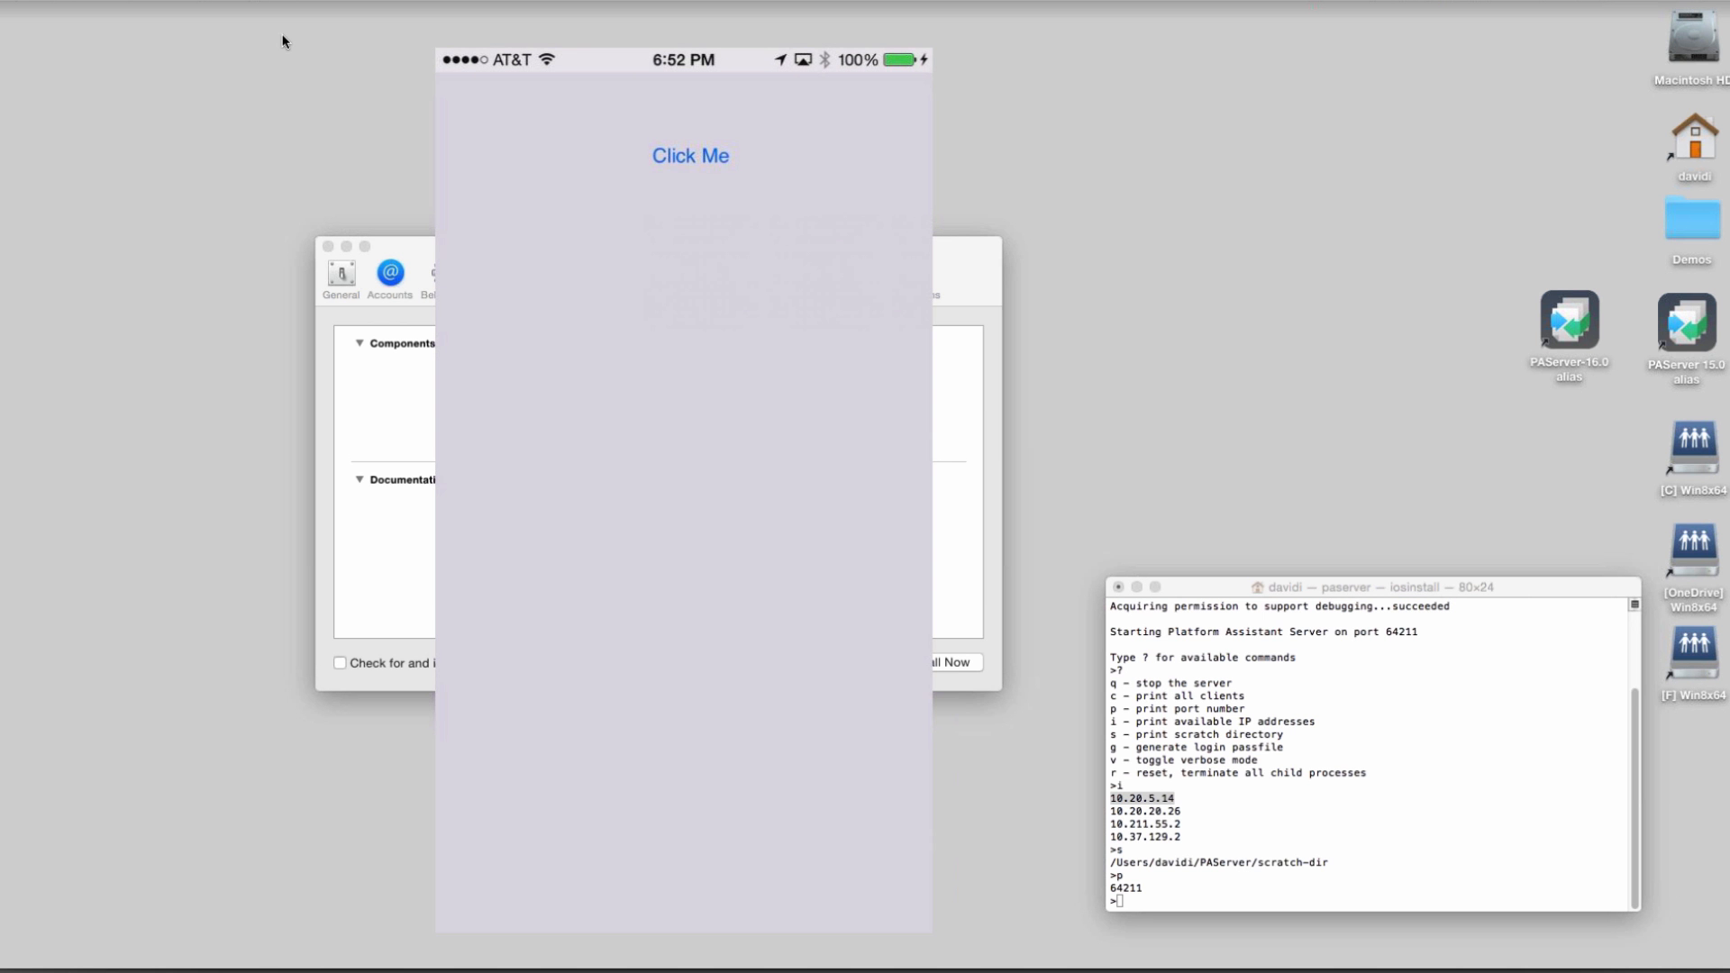
{"action": "left_click", "coordinate": [691, 155]}
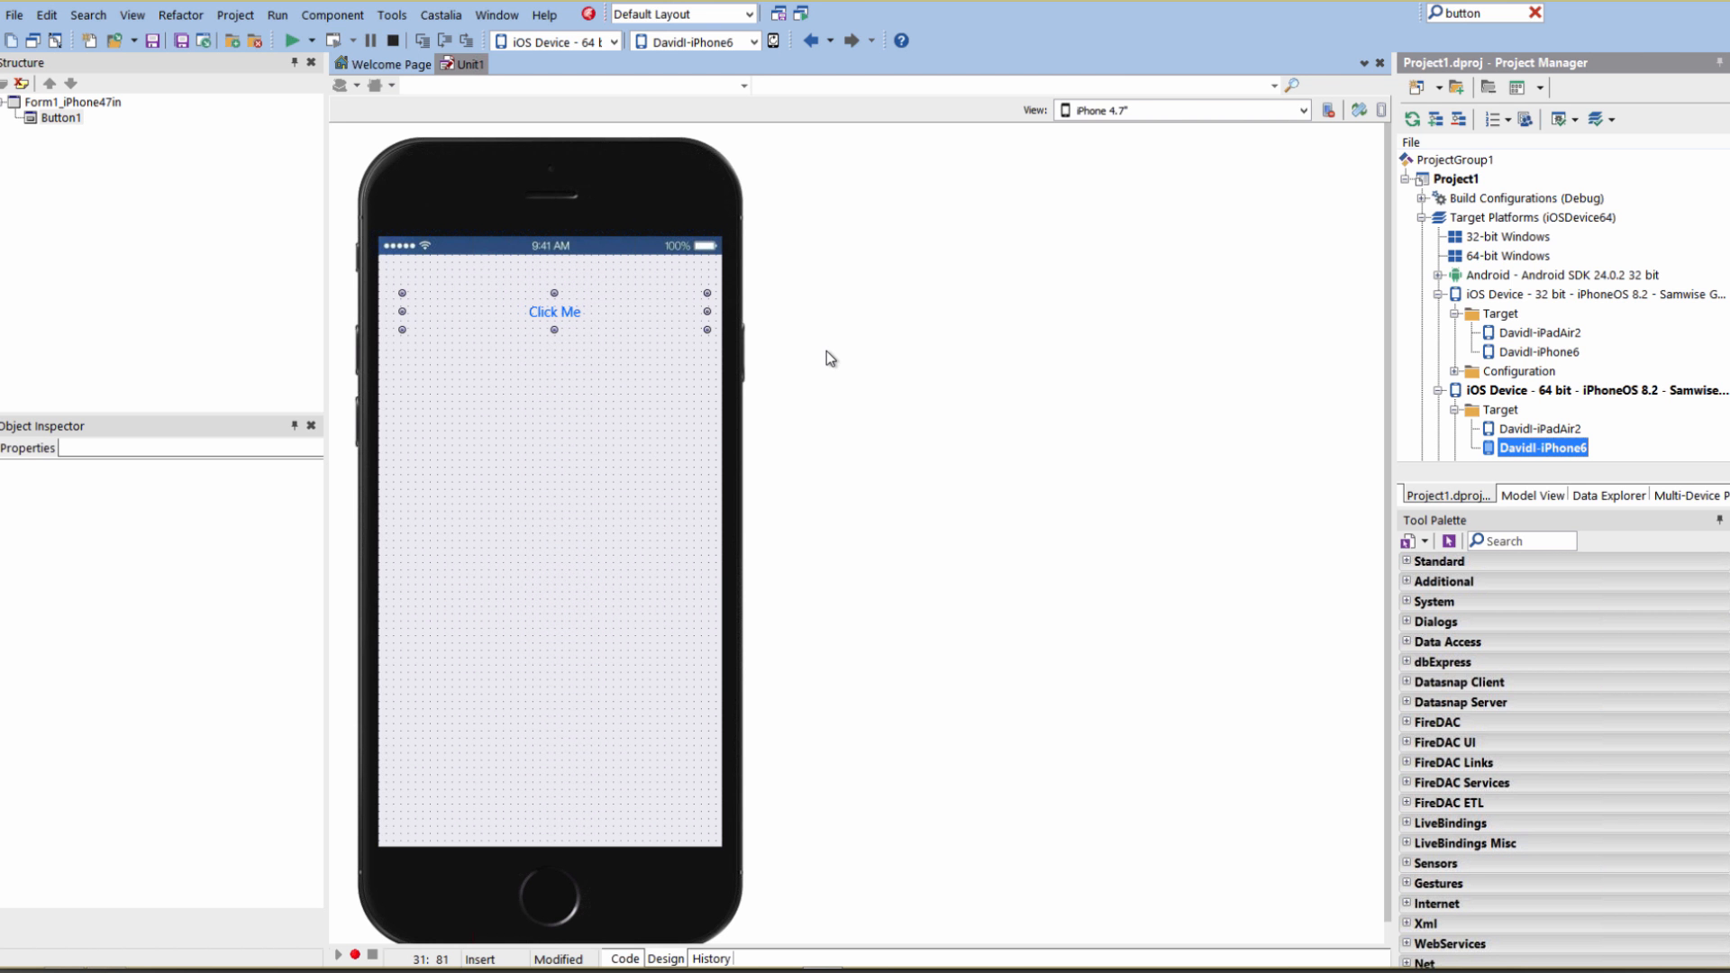
Step: Enable Generate iOS universal binary (armv7 + arm64) in the compiler options and confirm
{"action": "left_click", "coordinate": [234, 14]}
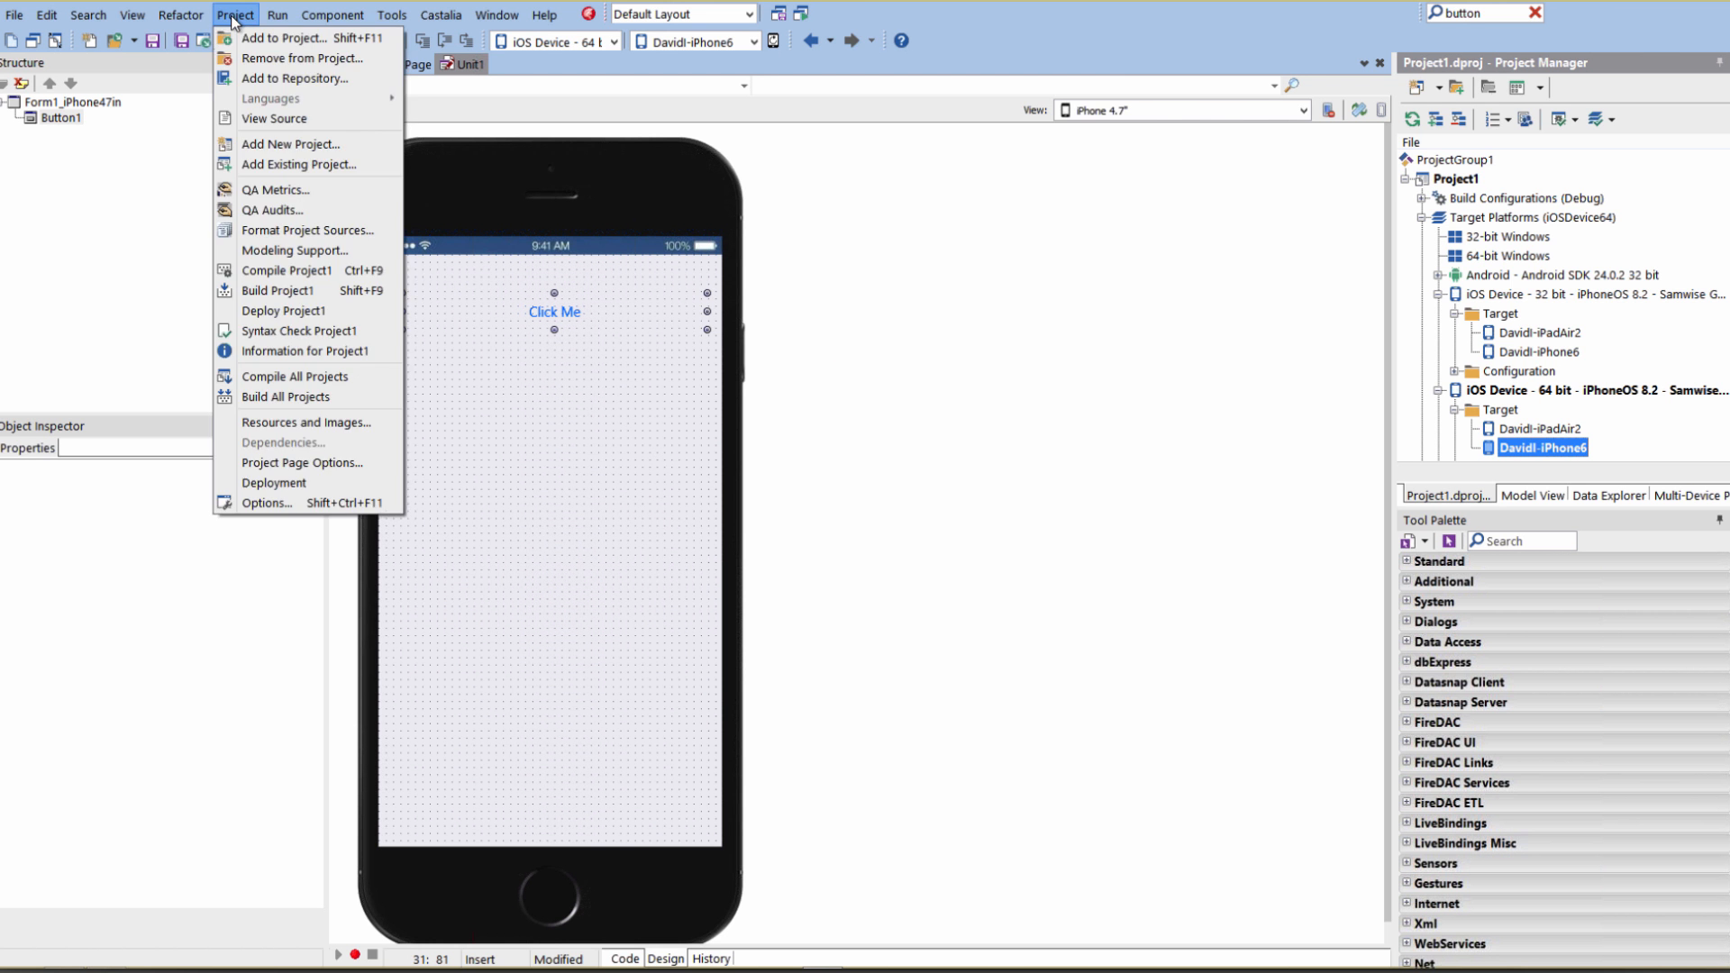
{"action": "mouse_move", "coordinate": [261, 503]}
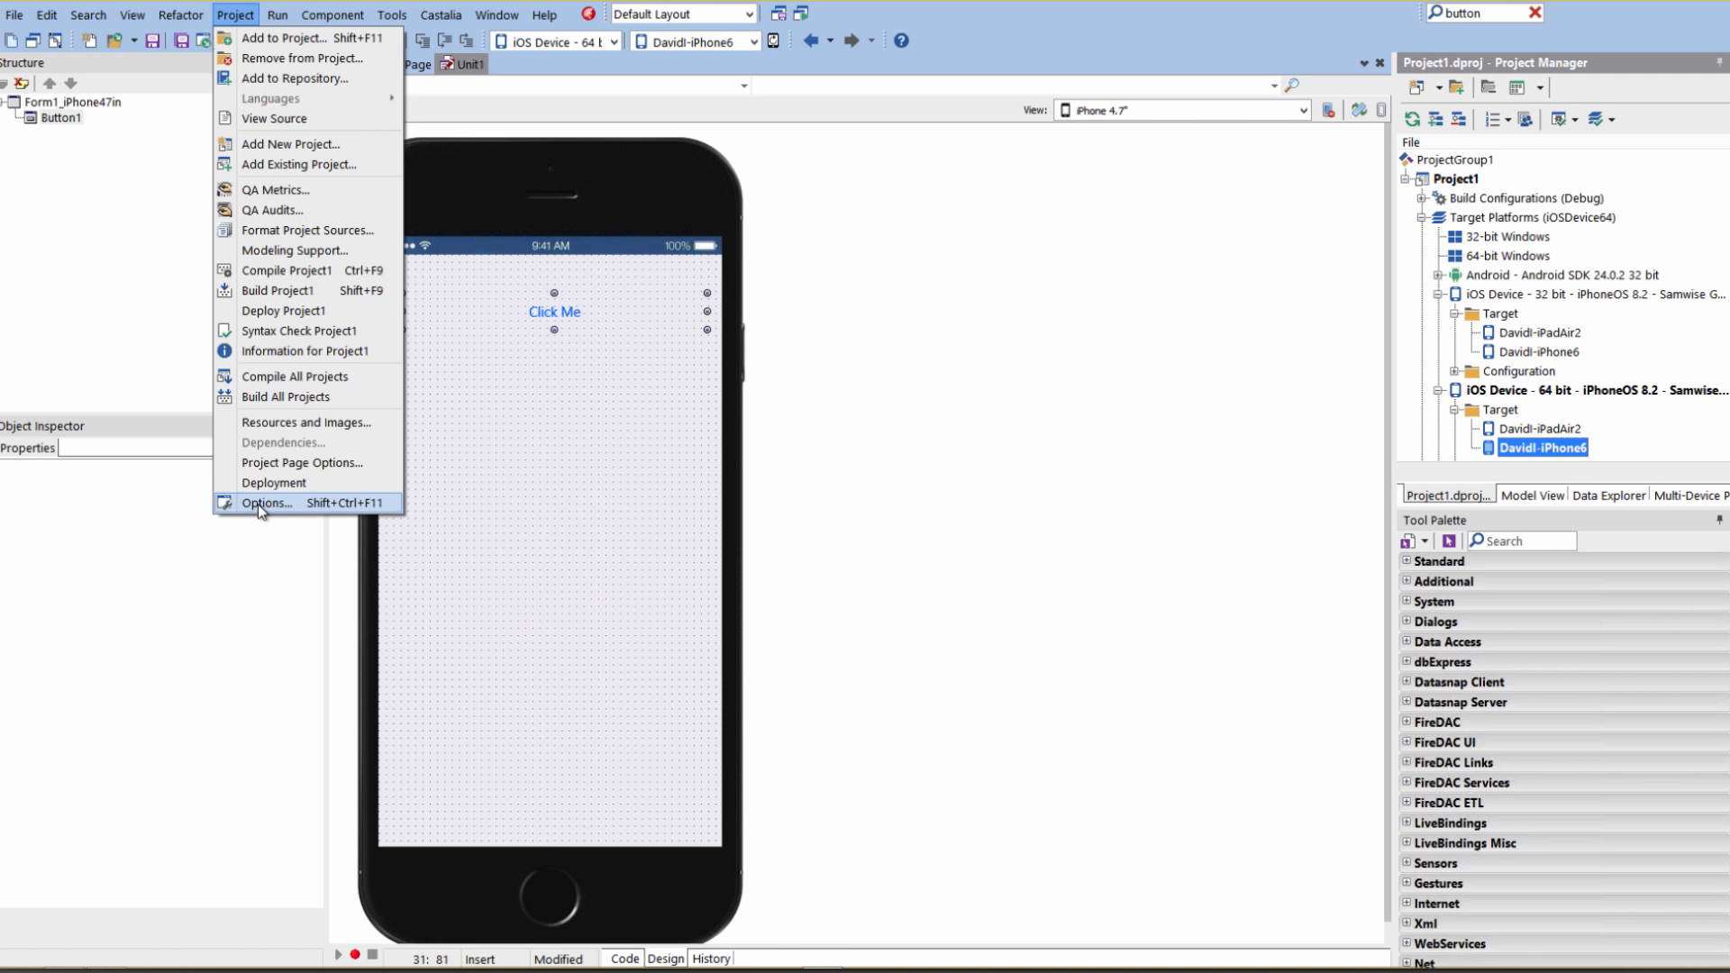
{"action": "left_click", "coordinate": [265, 503]}
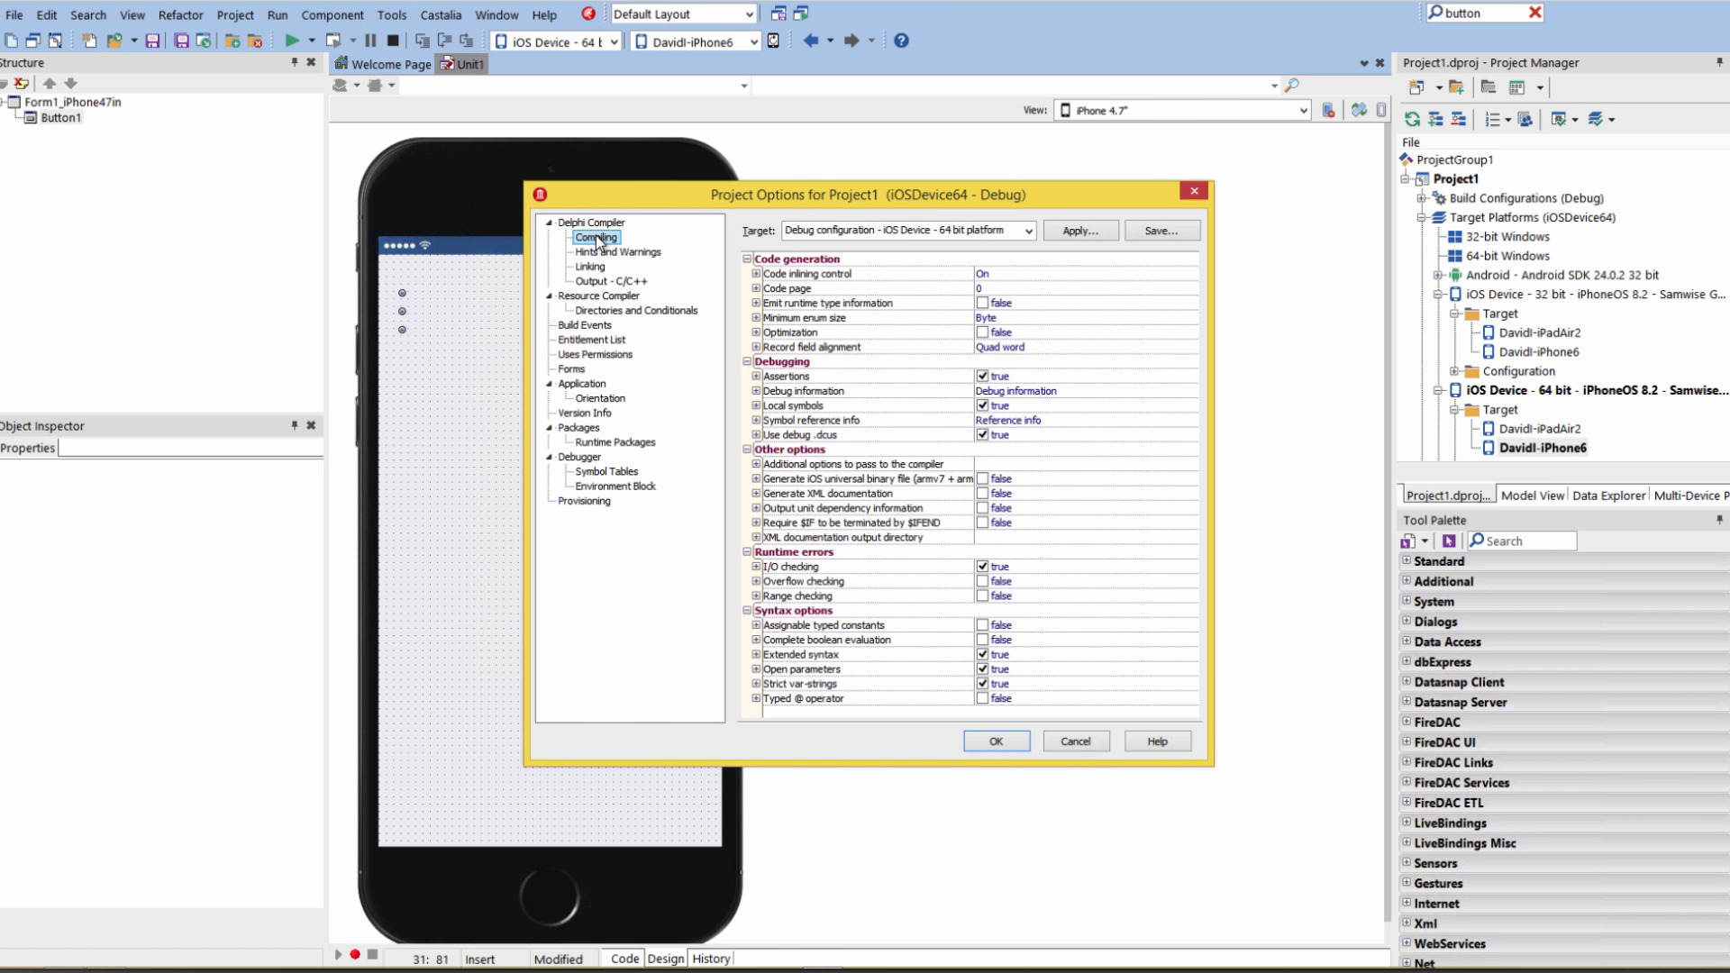
{"action": "mouse_move", "coordinate": [981, 245]}
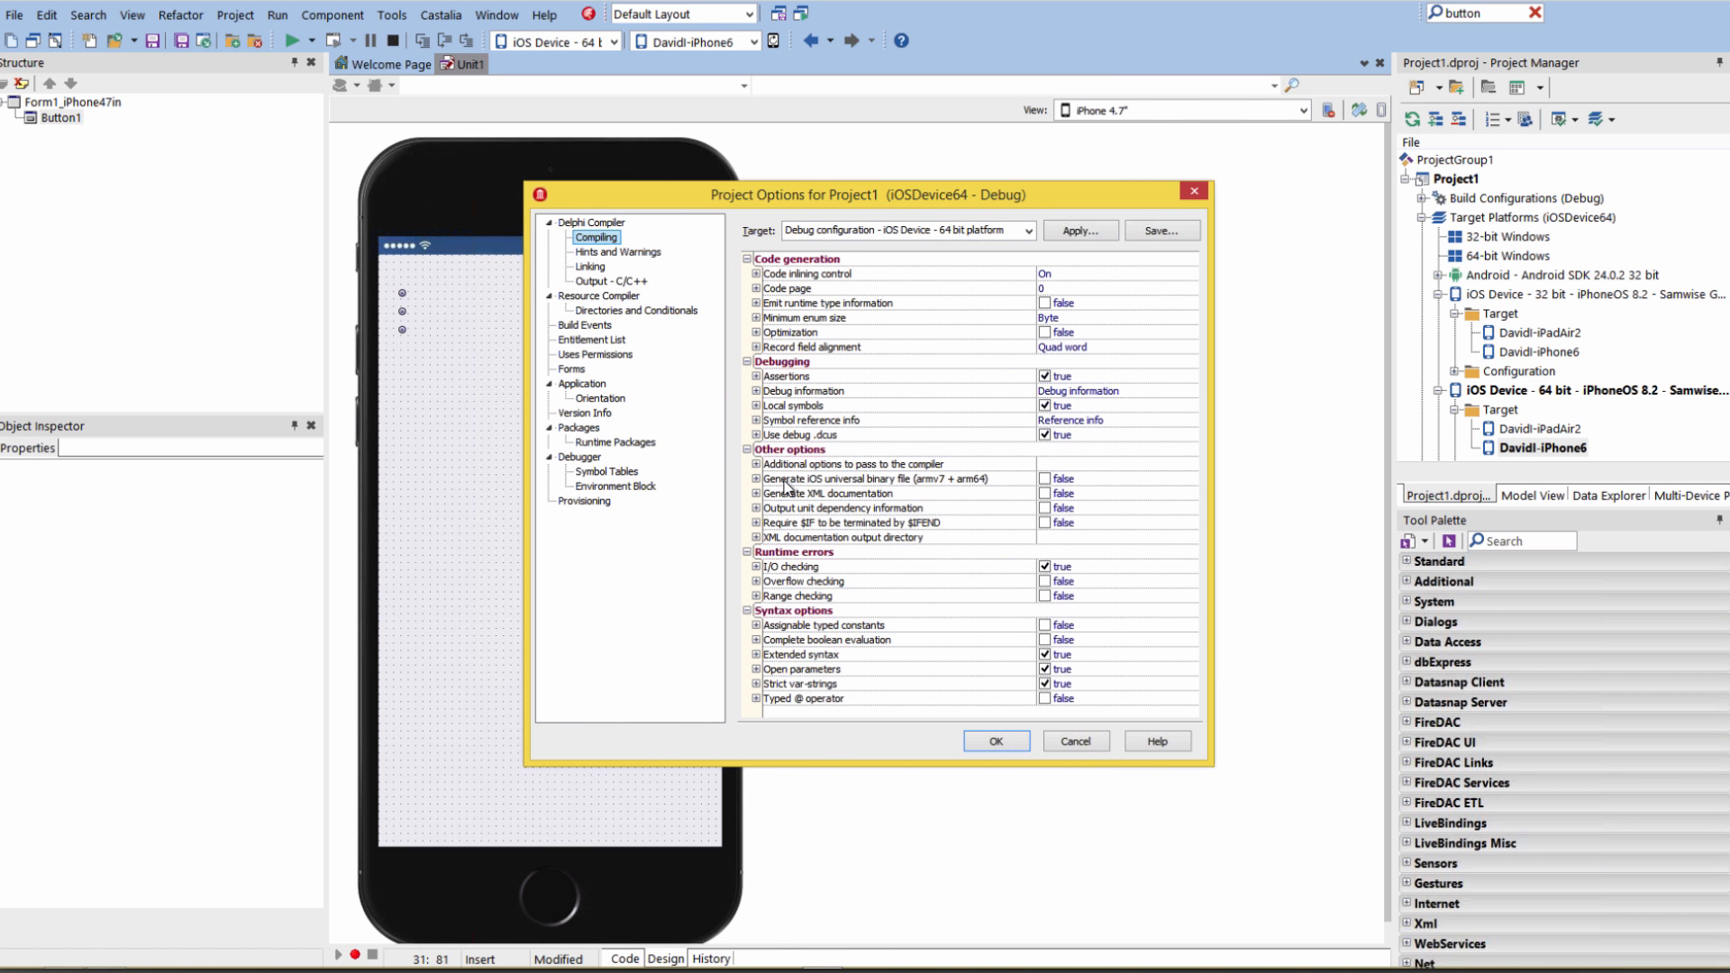
{"action": "mouse_move", "coordinate": [901, 490]}
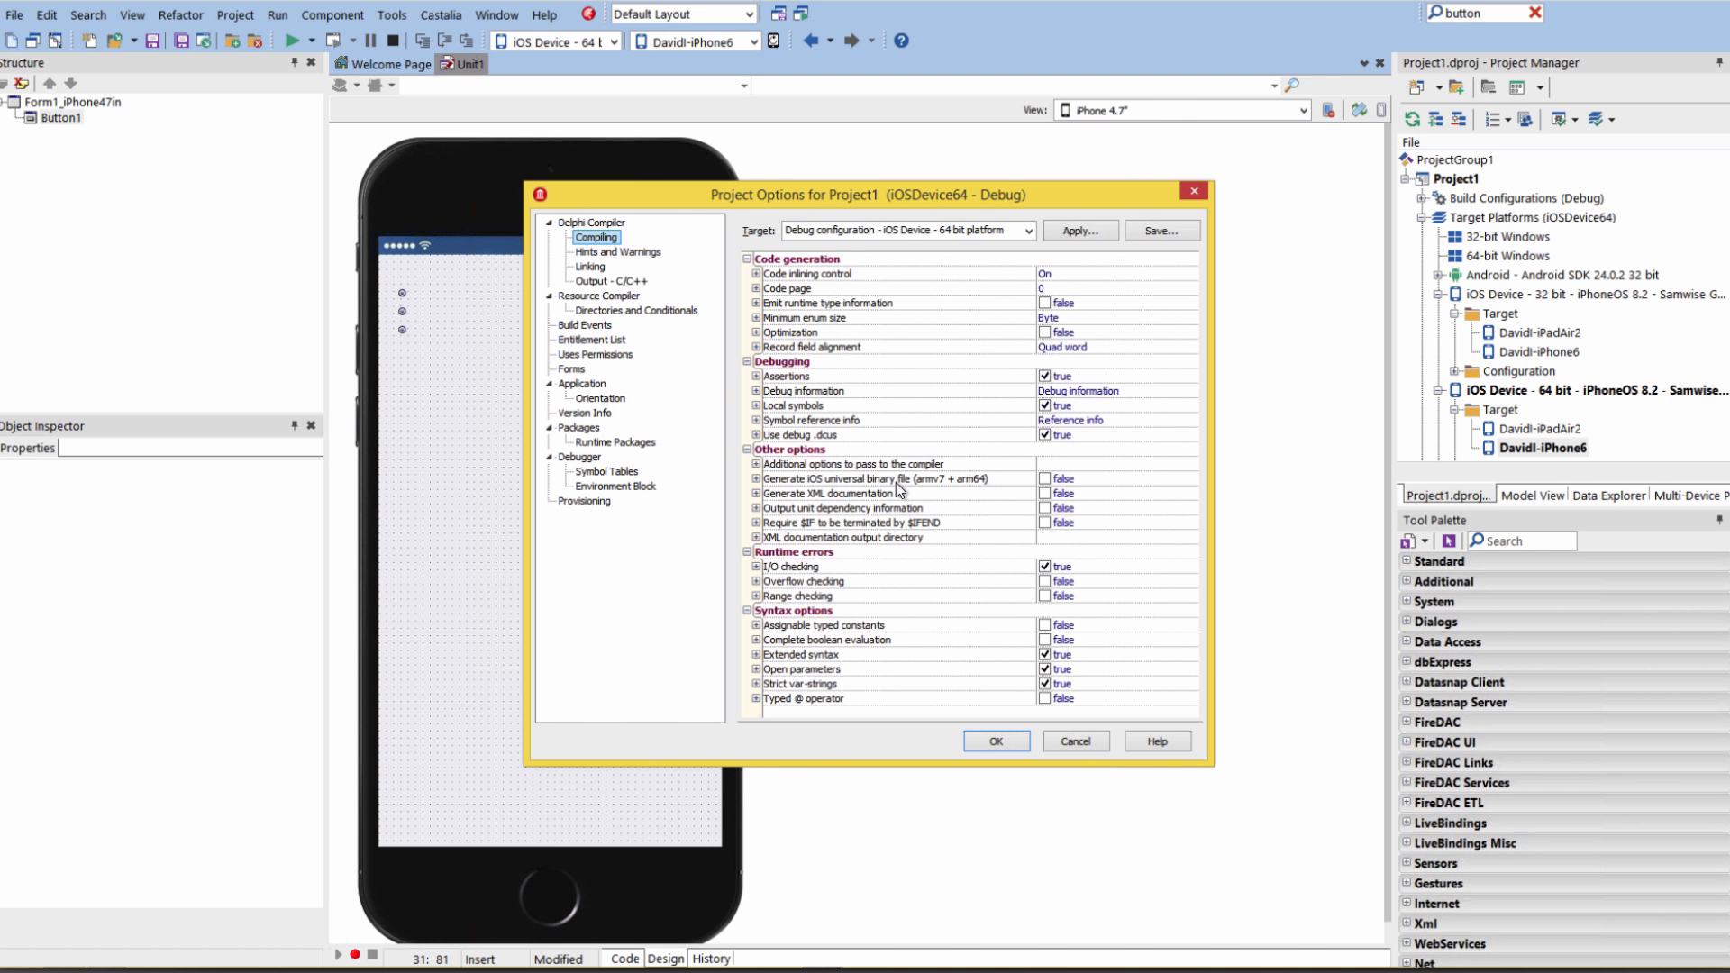
{"action": "mouse_move", "coordinate": [972, 483]}
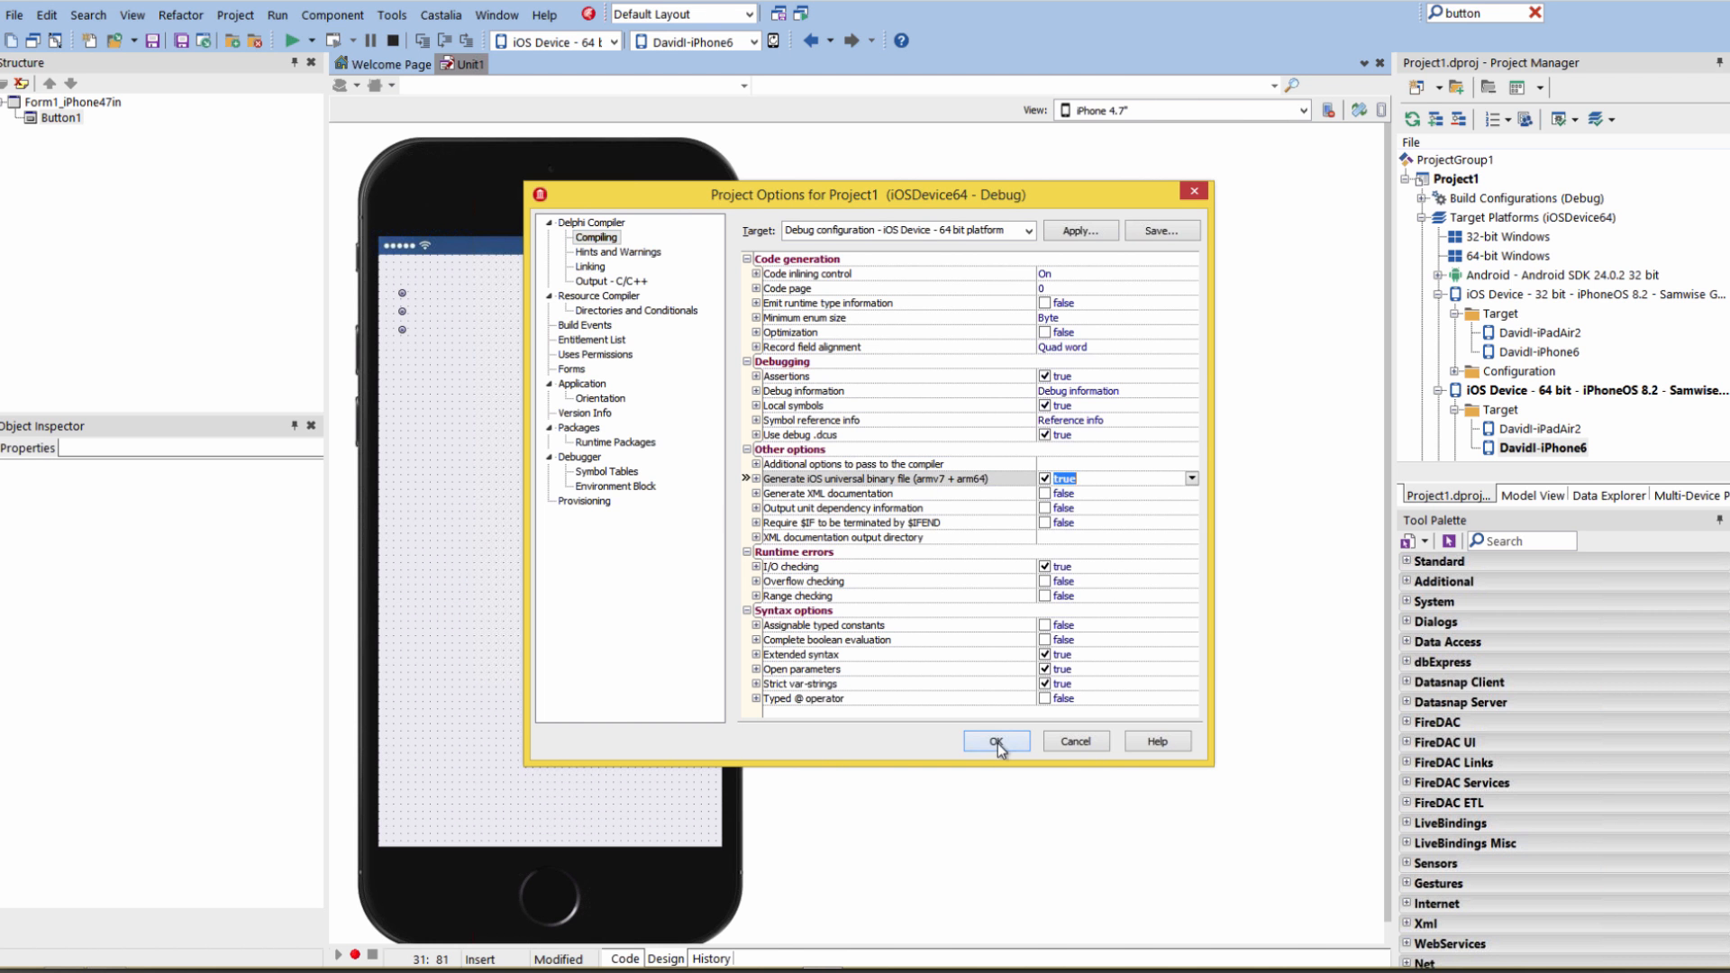
{"action": "left_click", "coordinate": [995, 741]}
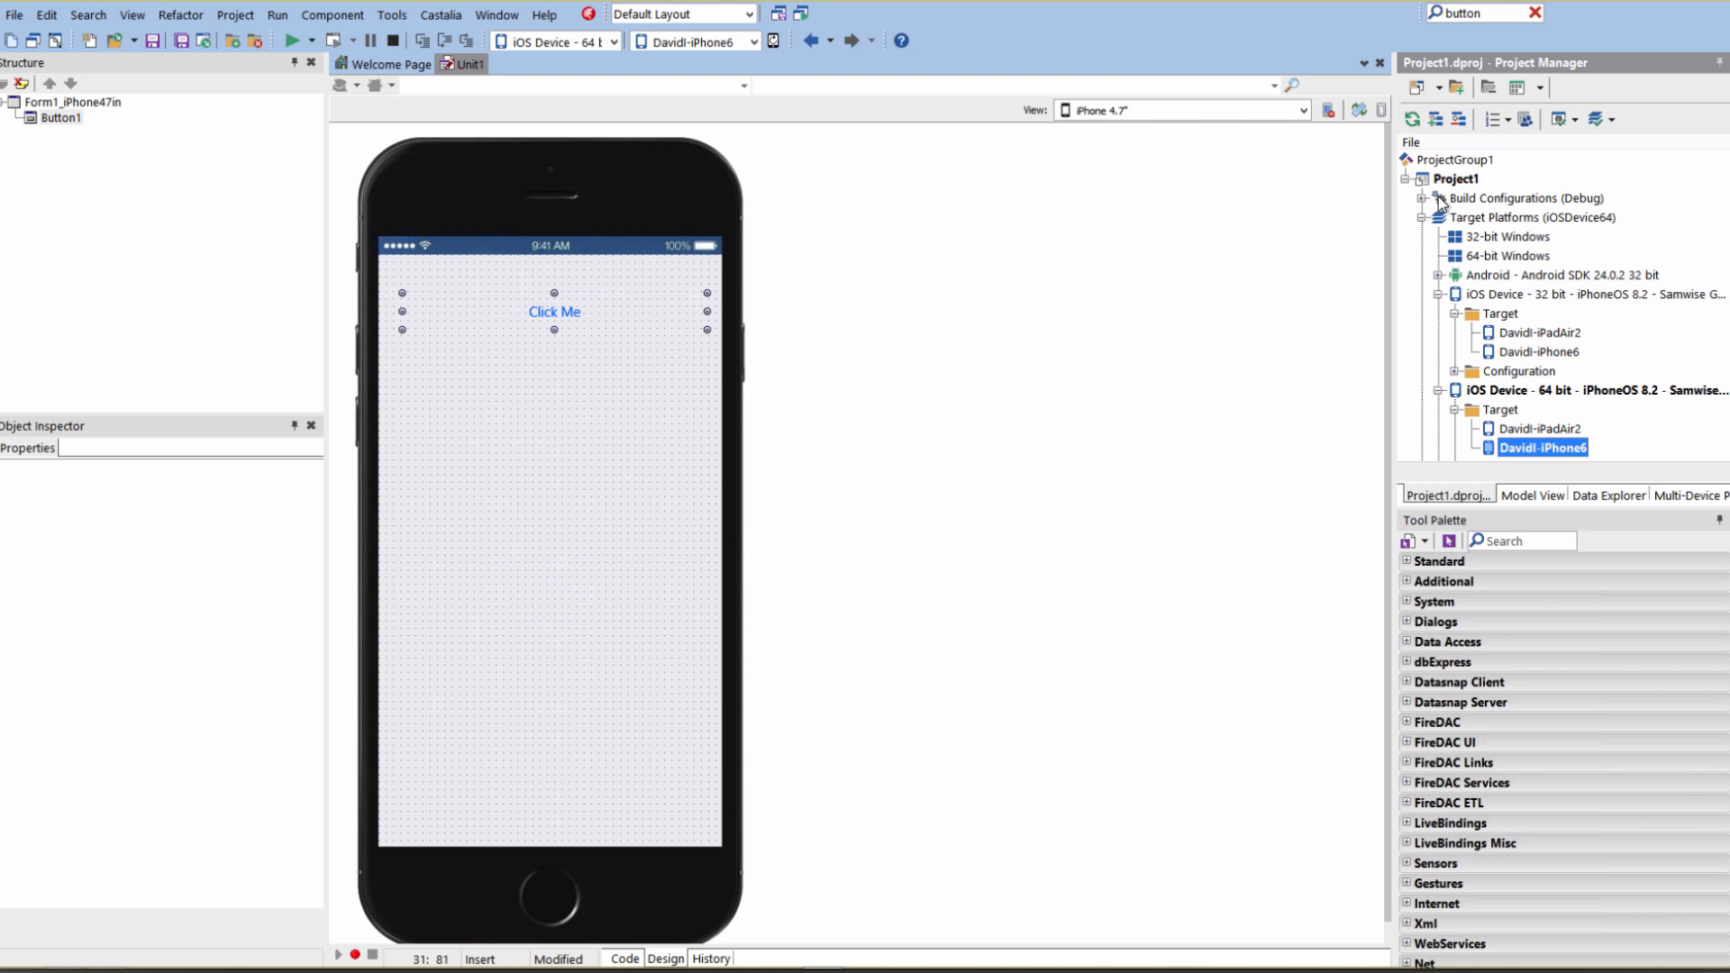
Step: Add a new Master-Detail multi-device application to ProjectGroup1
{"action": "right_click", "coordinate": [1453, 159]}
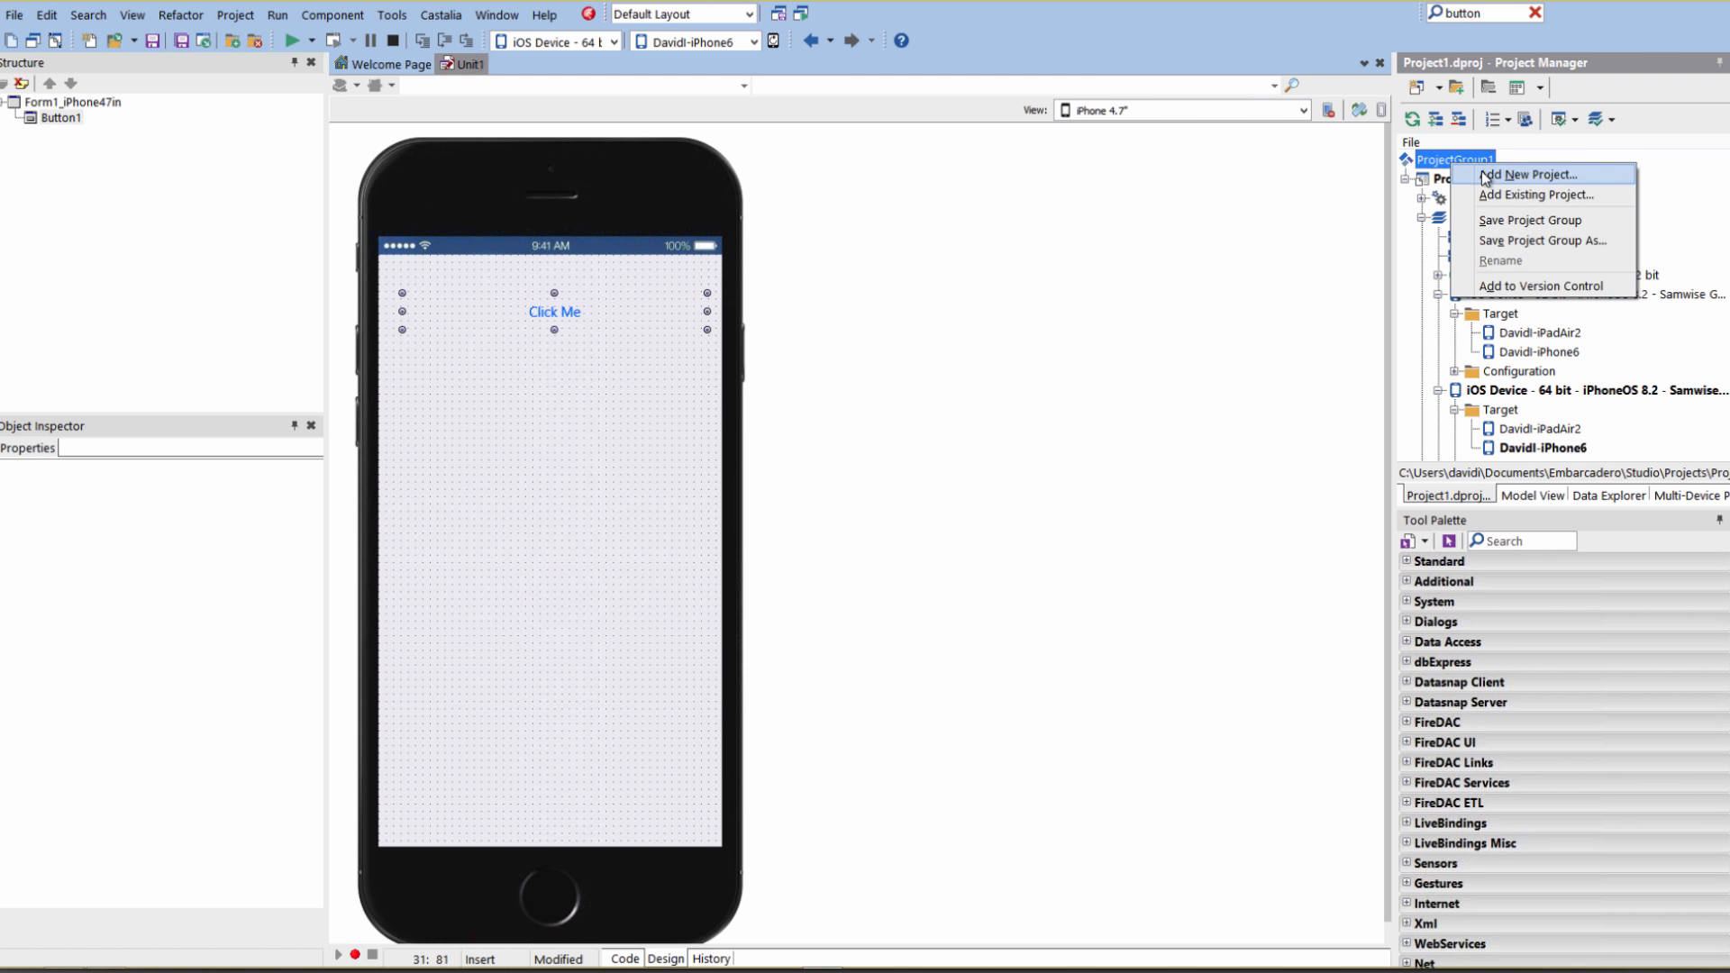
{"action": "left_click", "coordinate": [1527, 174]}
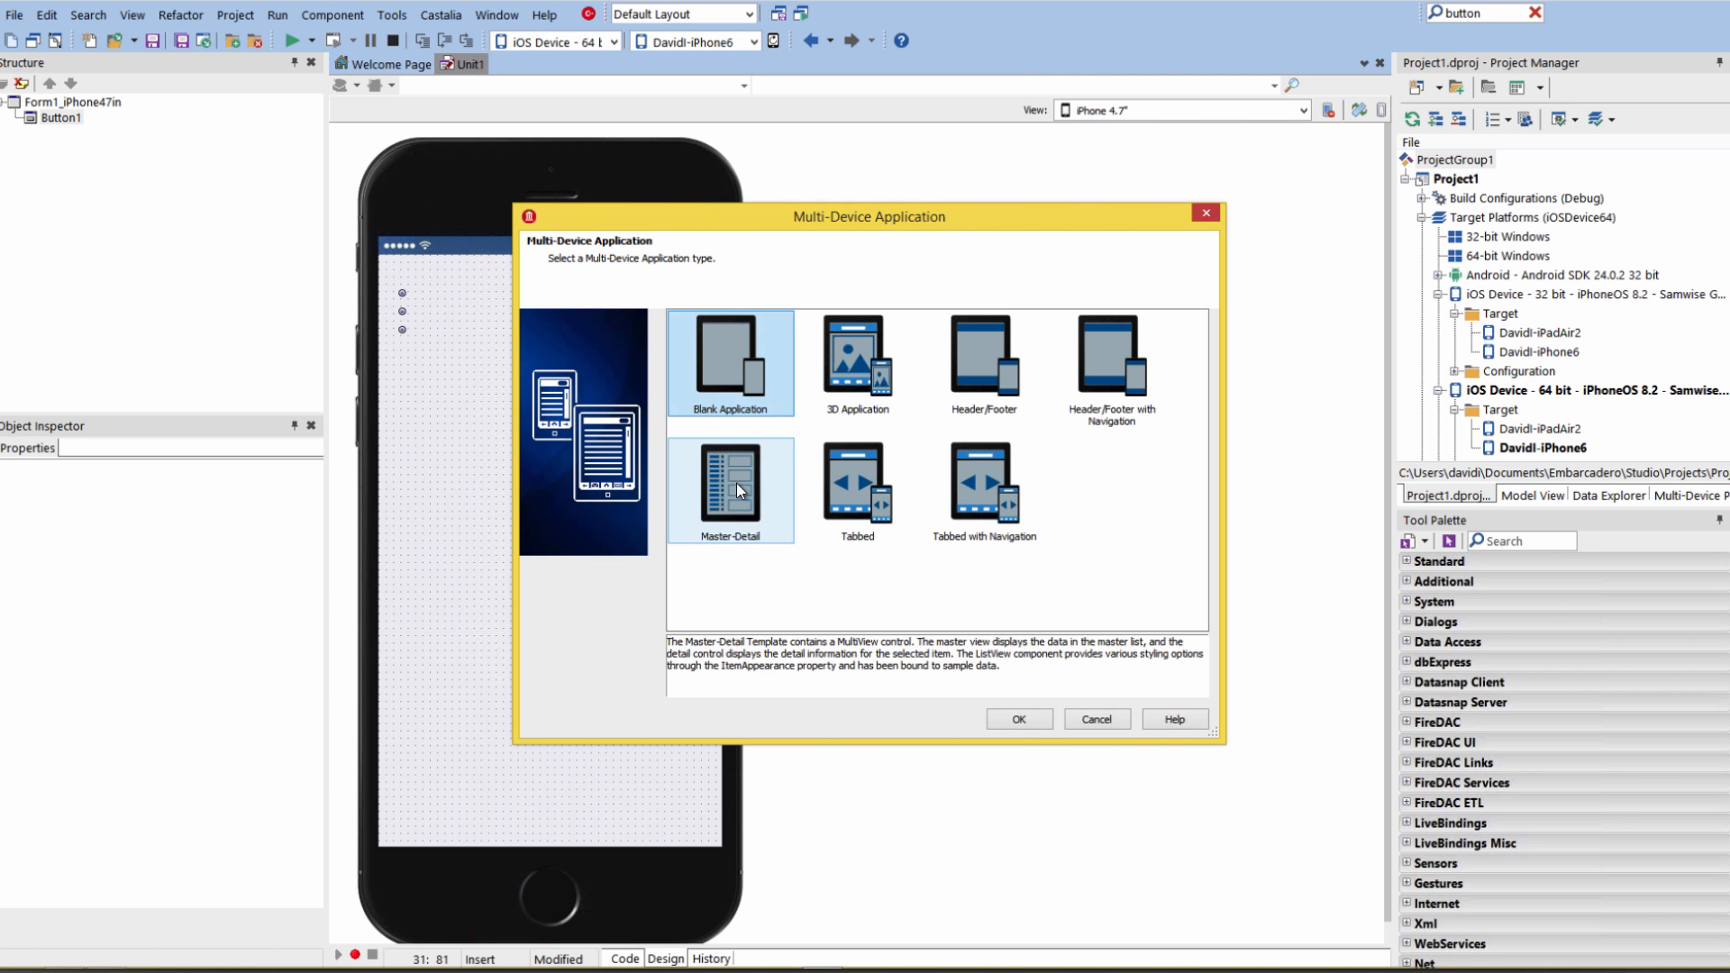
{"action": "left_click", "coordinate": [1017, 719]}
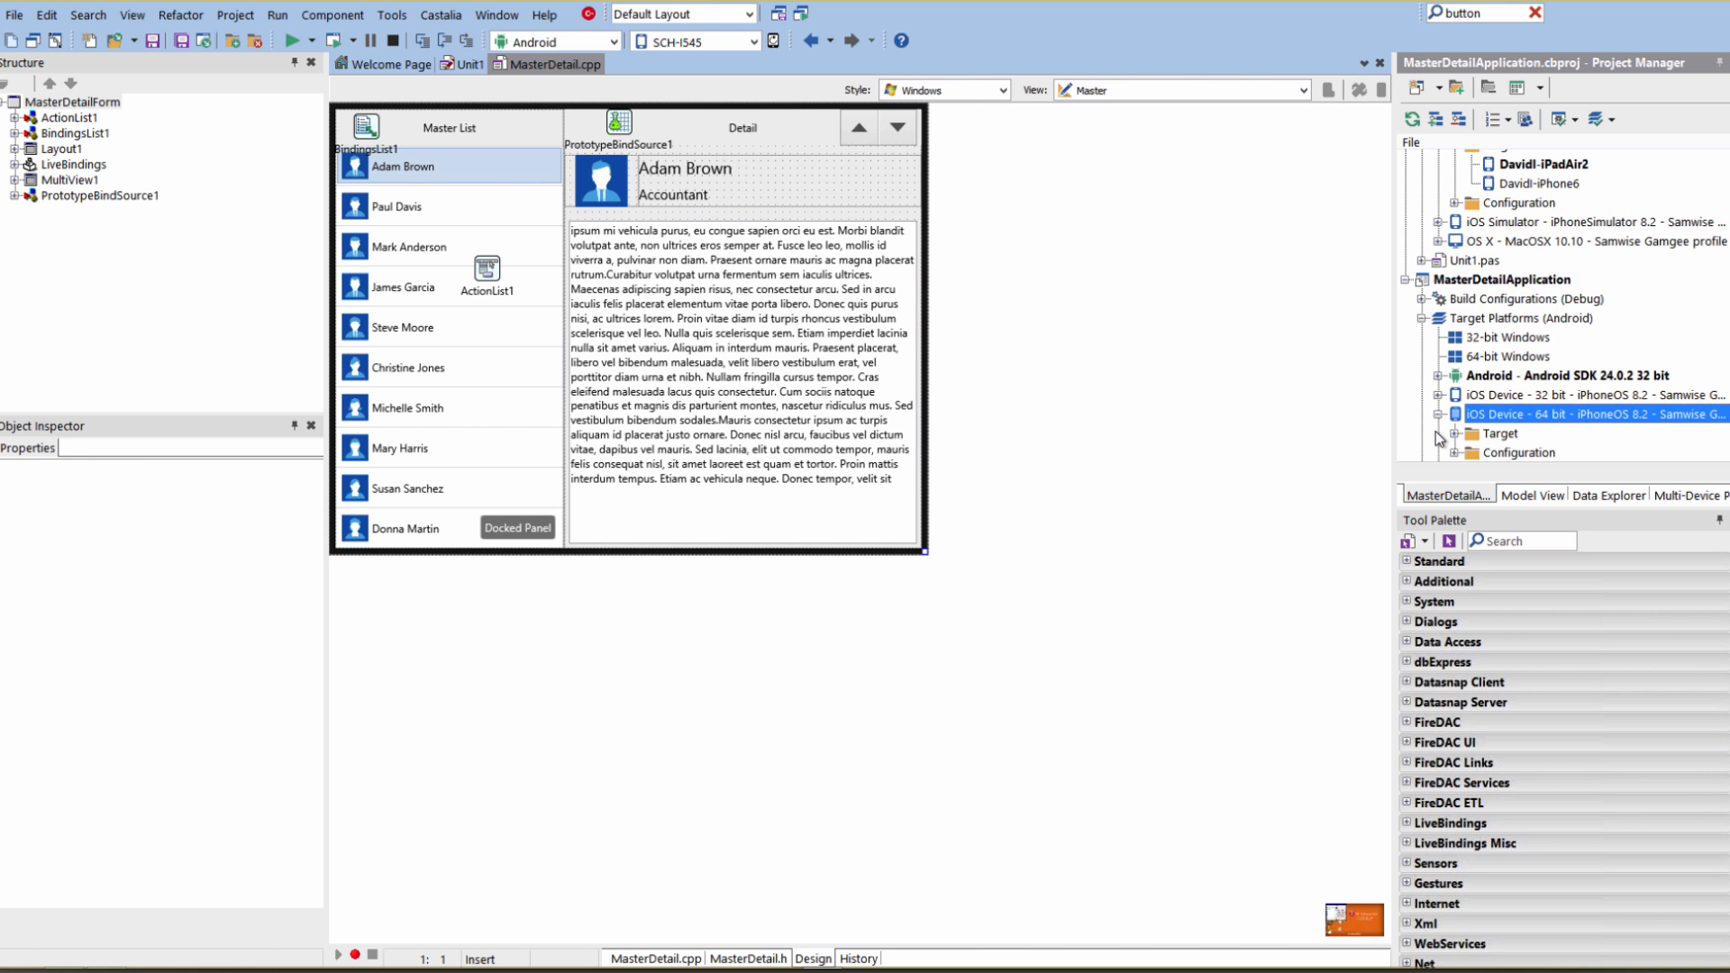
Step: Target the new project at iOS Device - 64 bit on DavidI-iPhone6
{"action": "left_click", "coordinate": [1444, 433]}
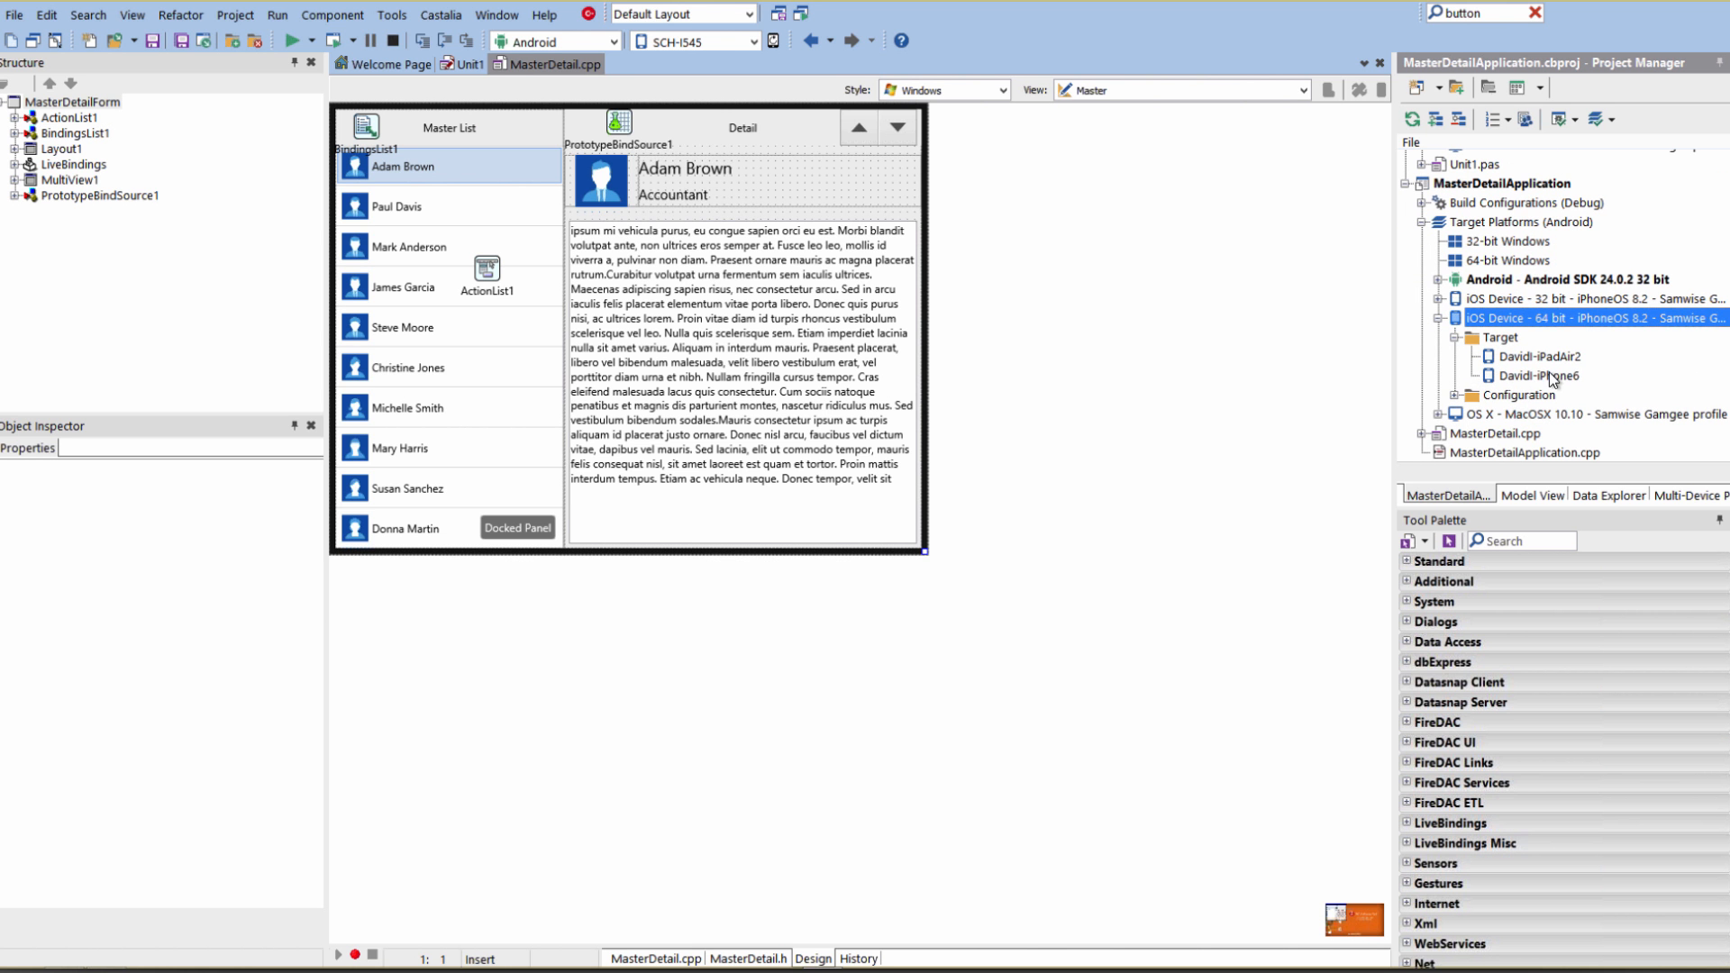
{"action": "left_click", "coordinate": [235, 15]}
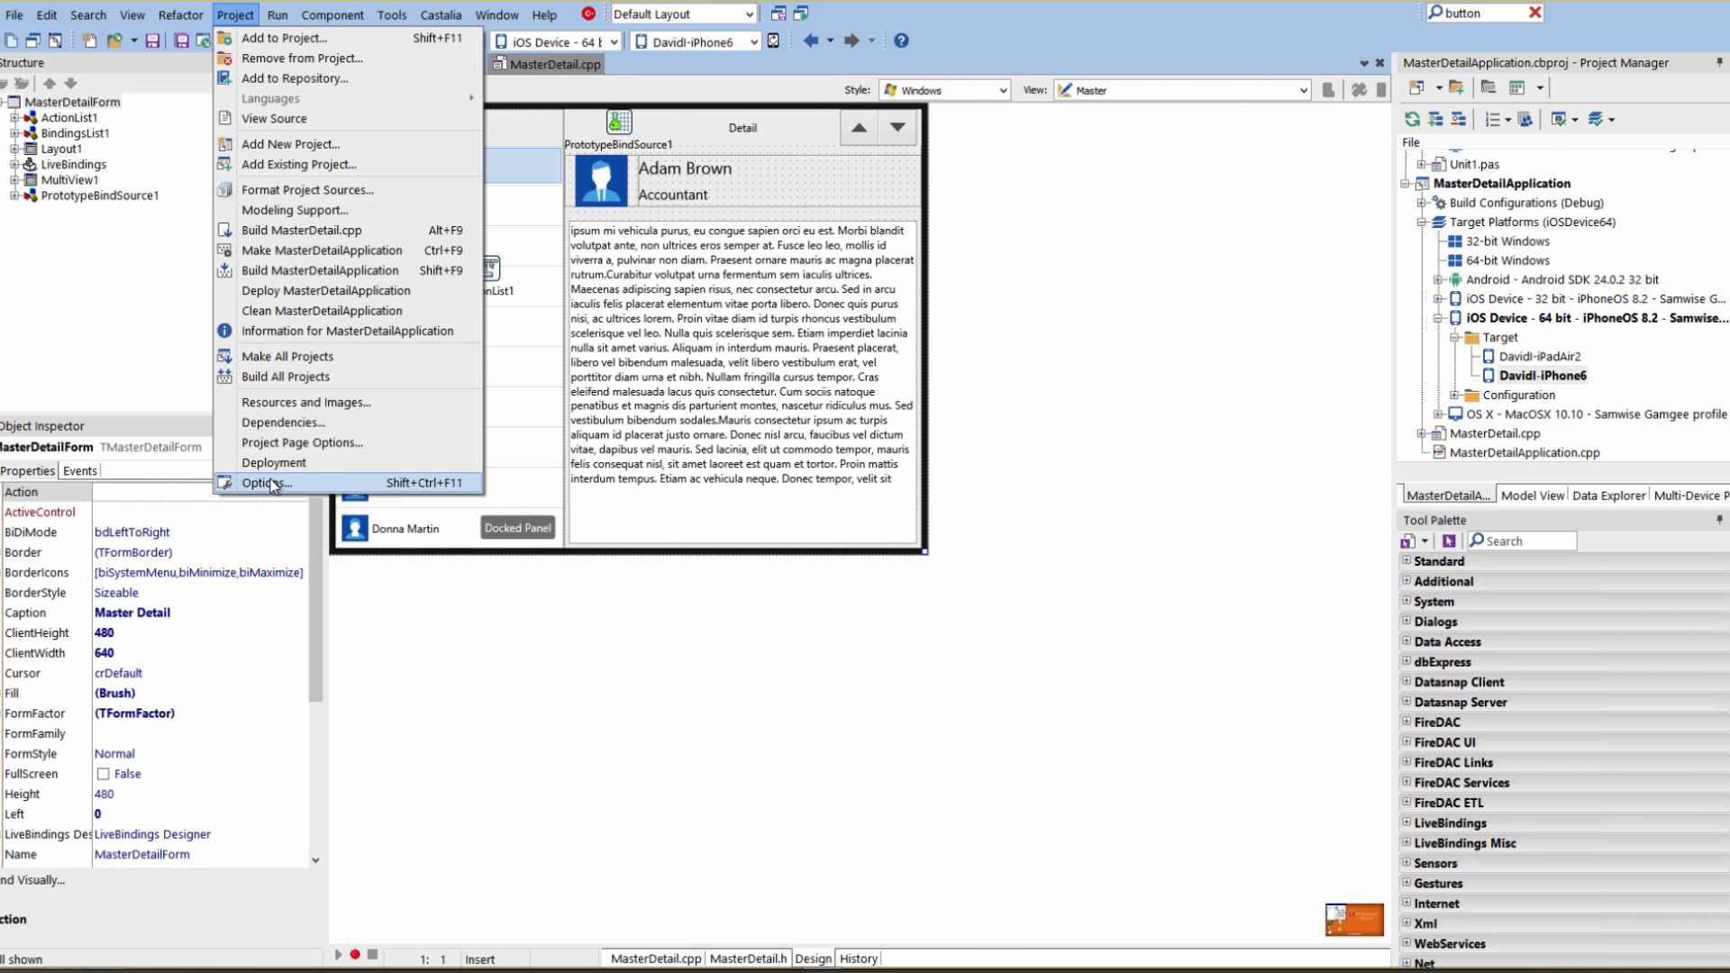
Step: Set 'Generate iOS universal binary file' (armv7 + arm64) to true in the C++ Compiler Advanced options
{"action": "left_click", "coordinate": [265, 483]}
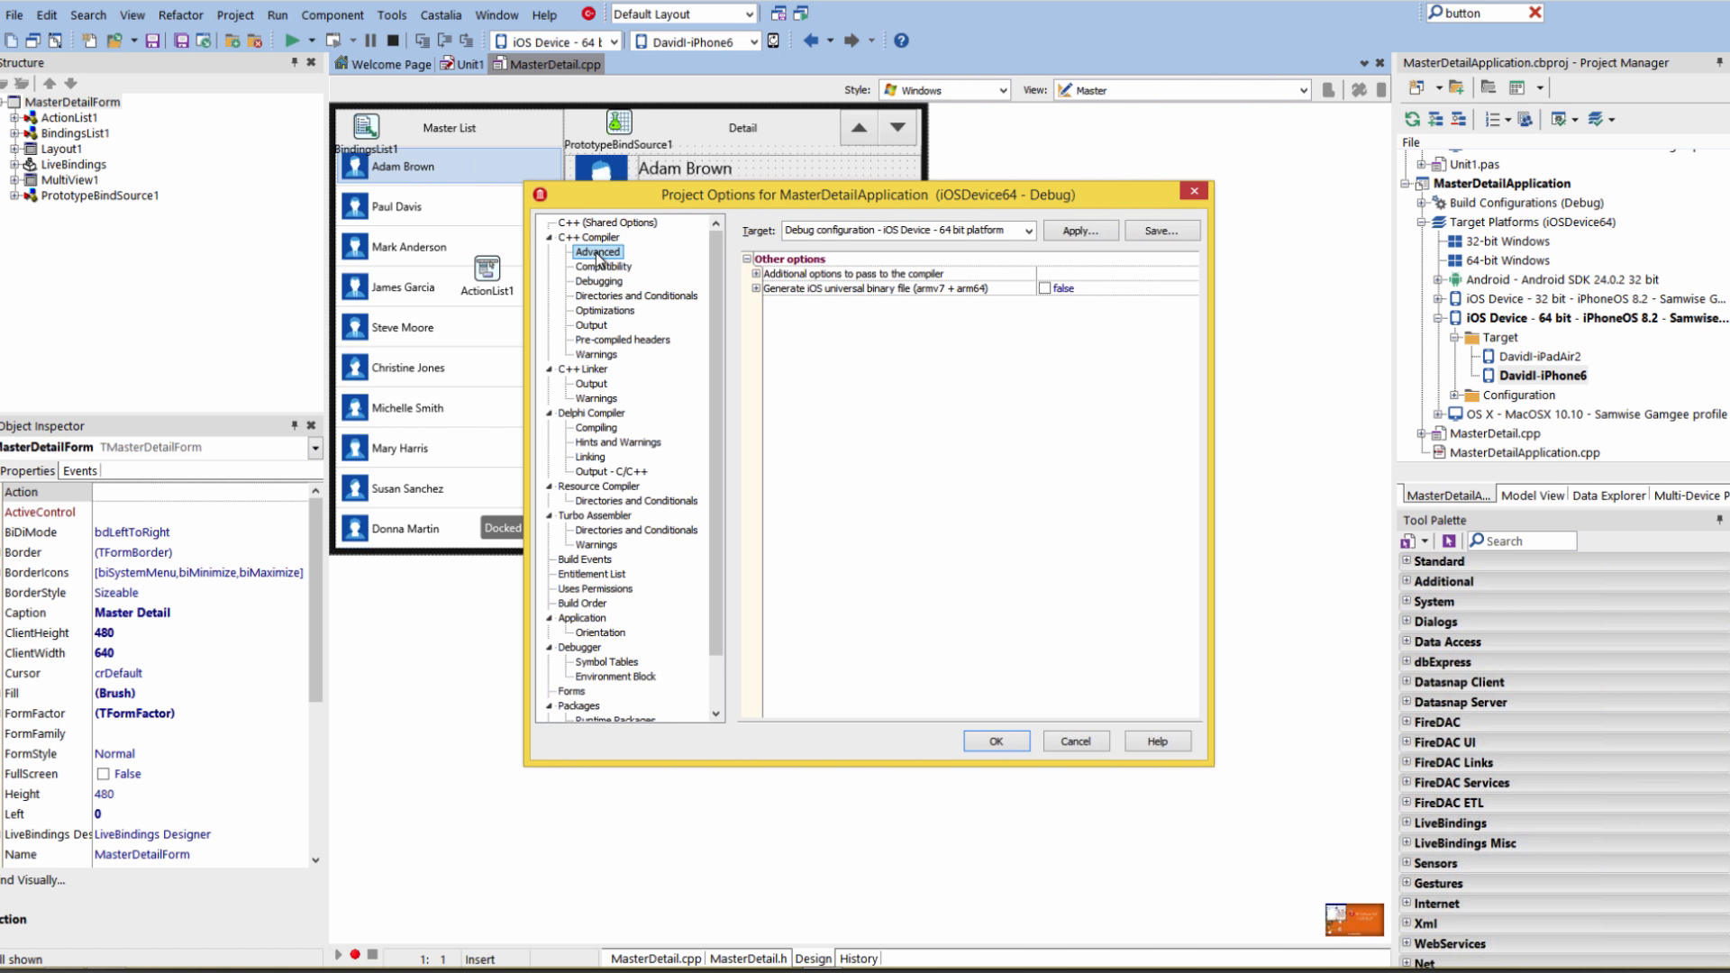
{"action": "mouse_move", "coordinate": [851, 321]}
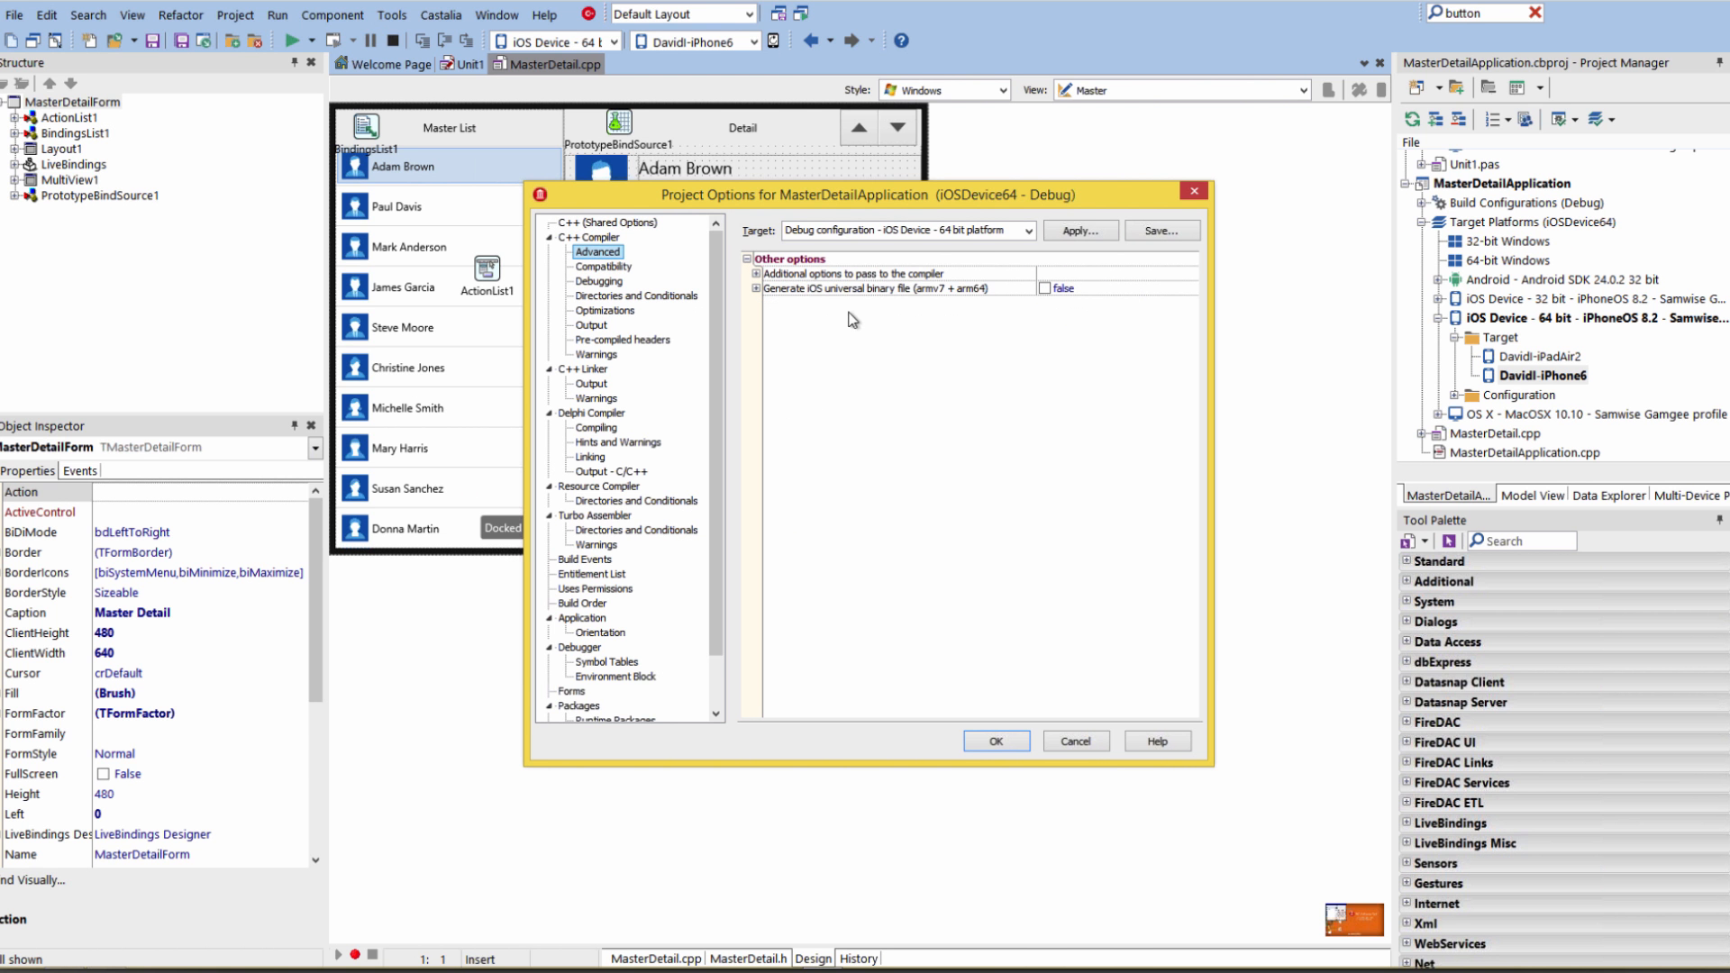
{"action": "mouse_move", "coordinate": [883, 296]}
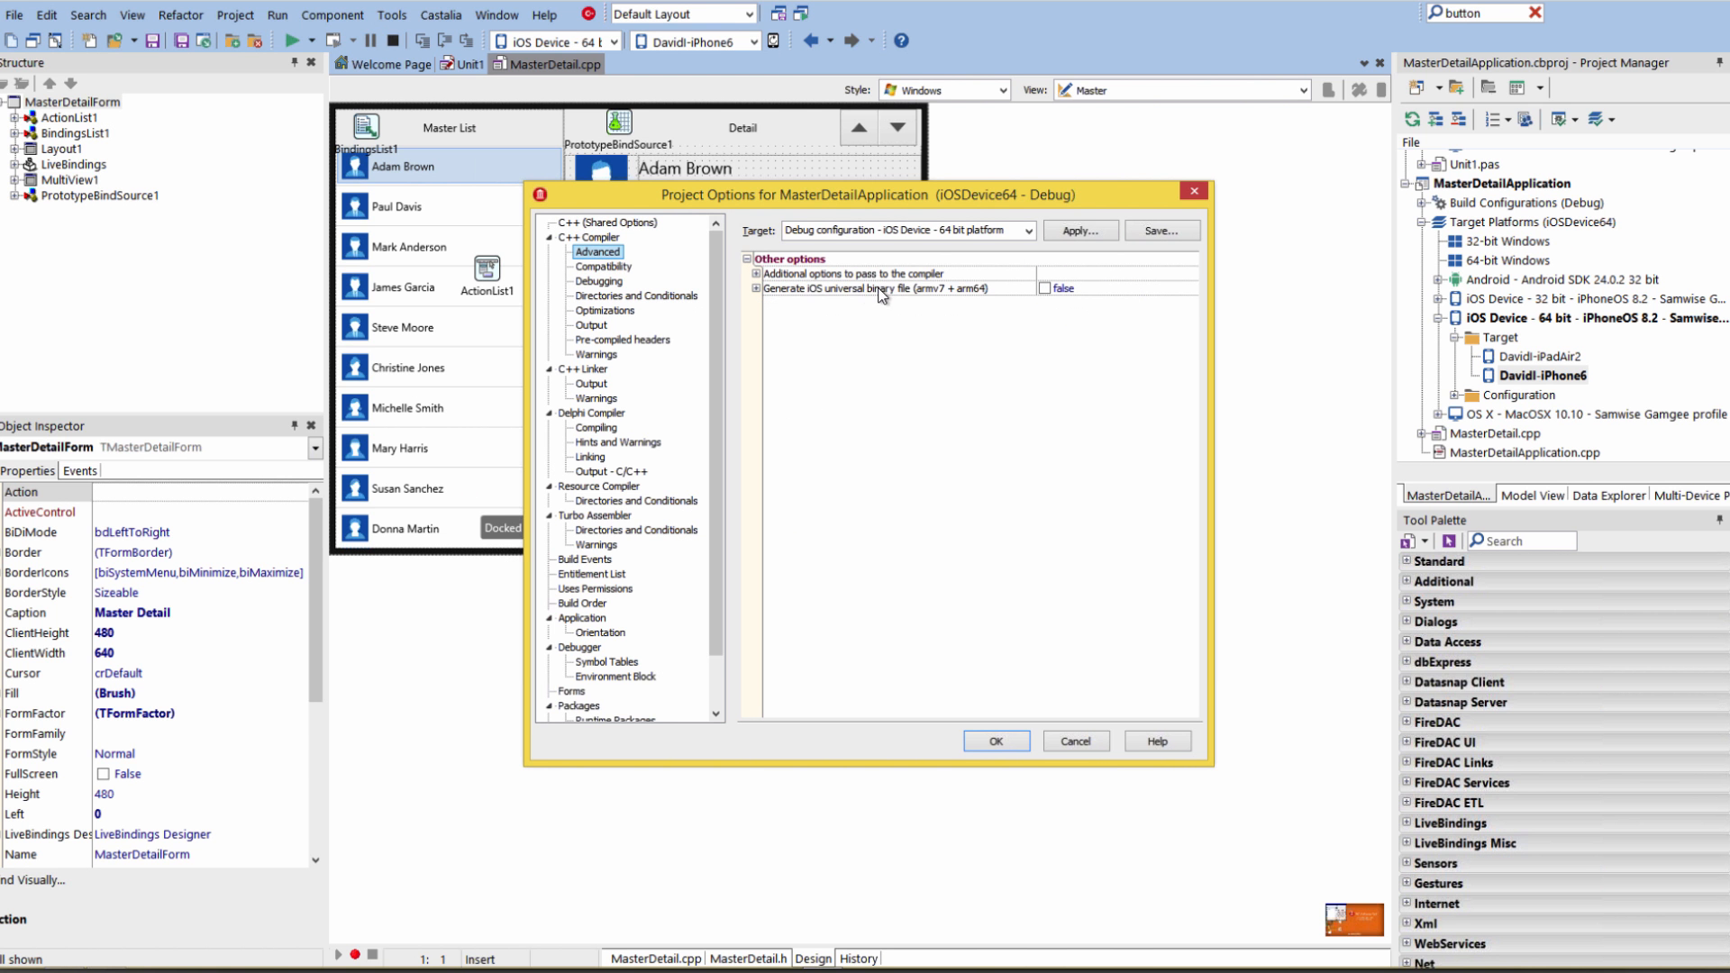
{"action": "mouse_move", "coordinate": [962, 301]}
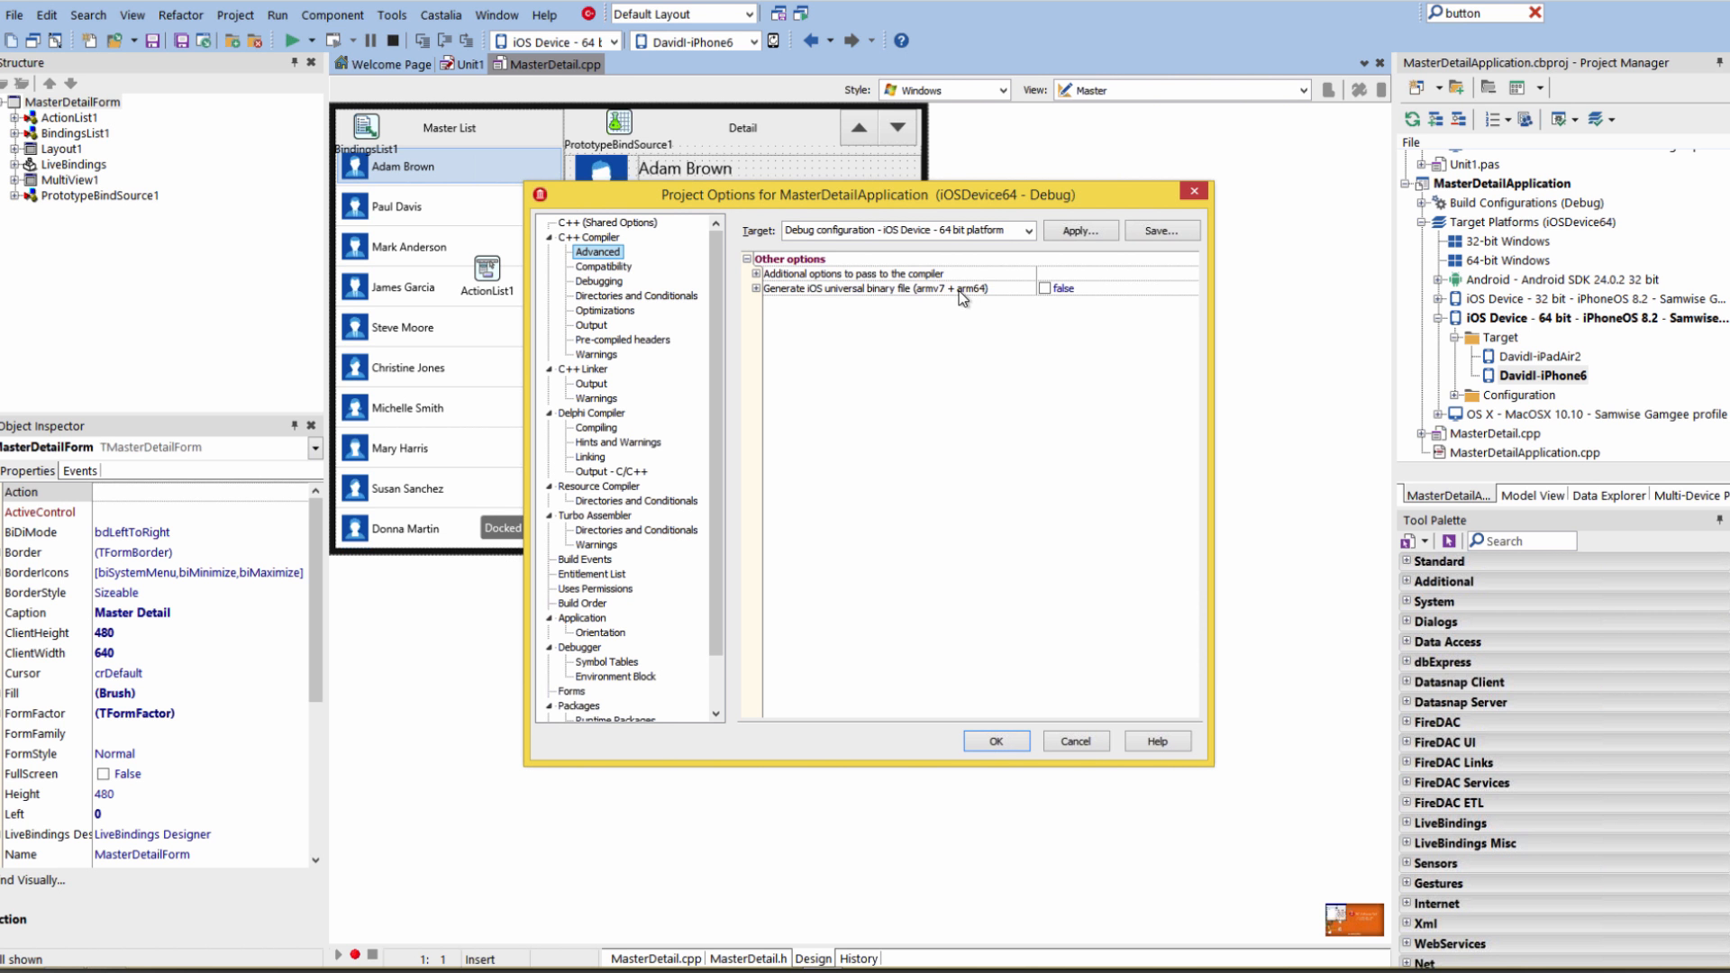
{"action": "left_click", "coordinate": [1045, 289]}
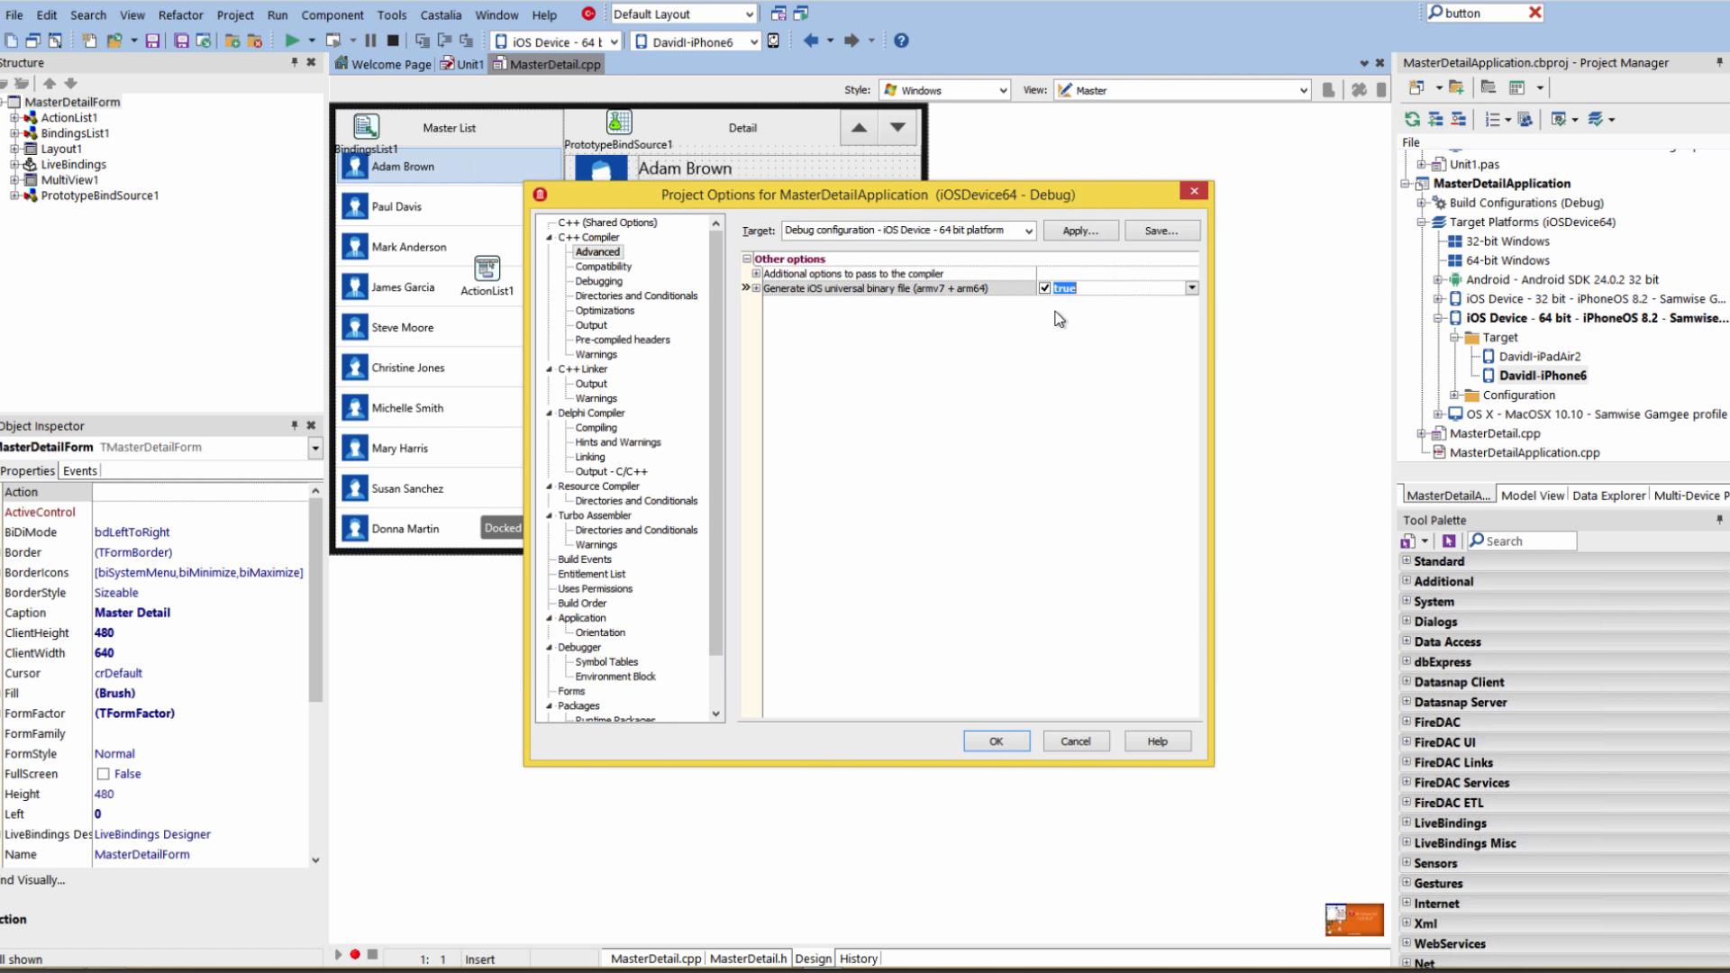
{"action": "mouse_move", "coordinate": [1062, 317]}
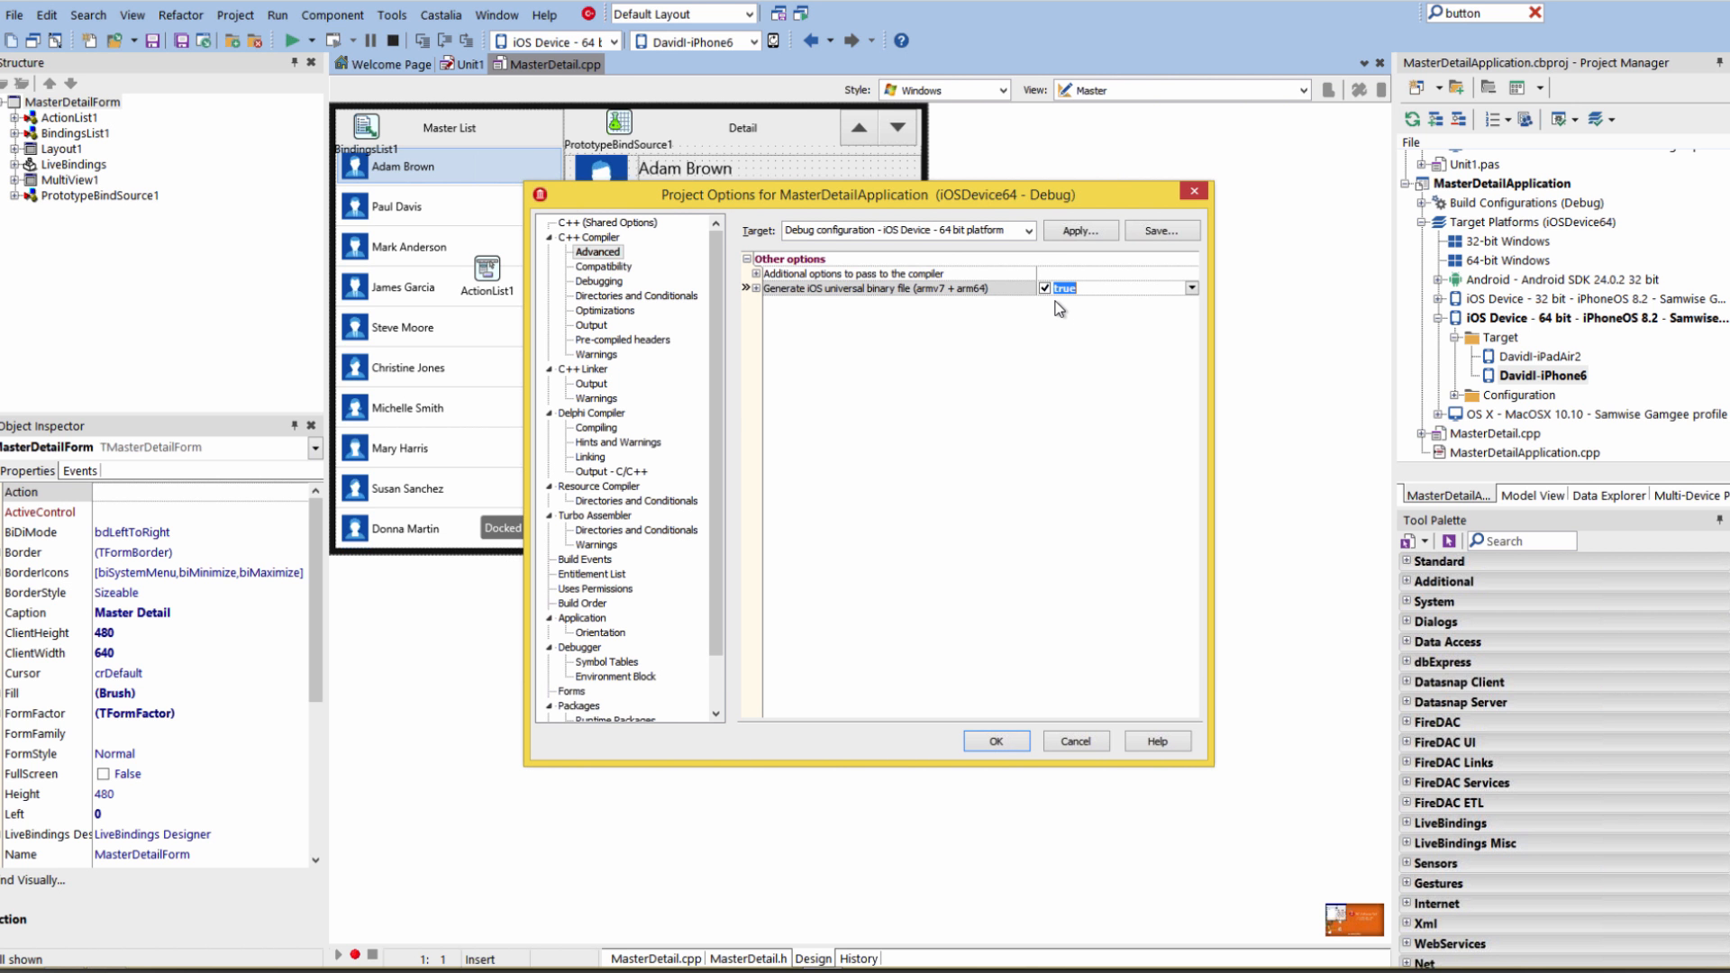
{"action": "mouse_move", "coordinate": [927, 297]}
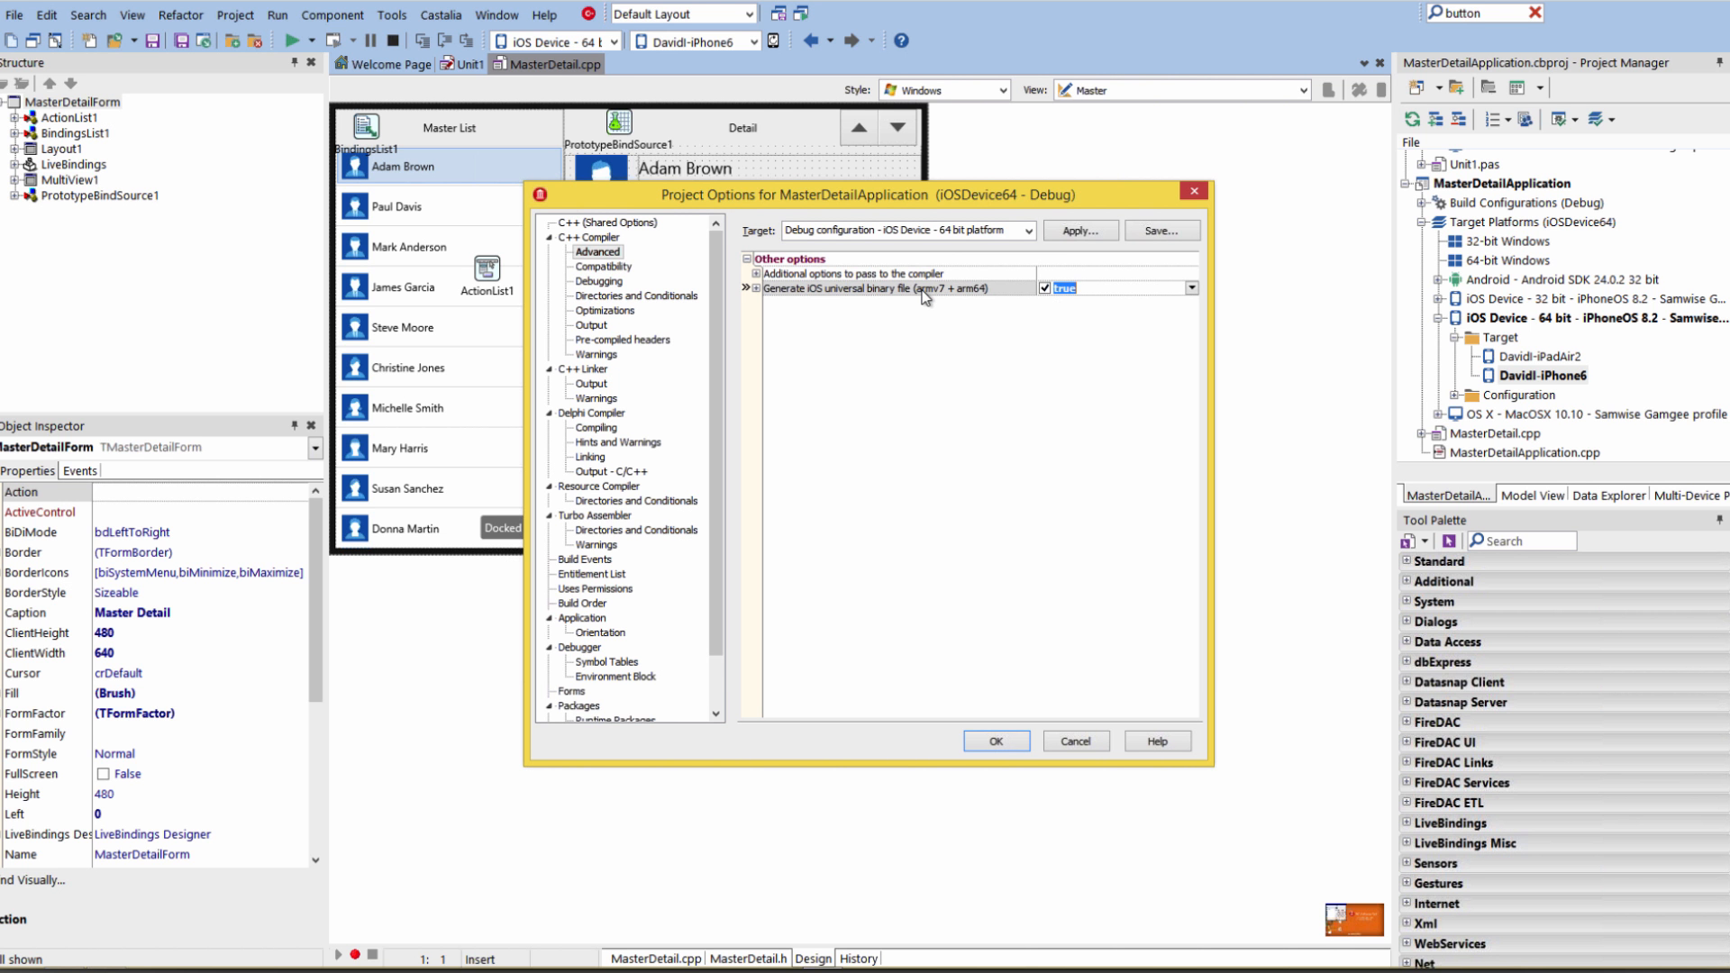
{"action": "mouse_move", "coordinate": [990, 301]}
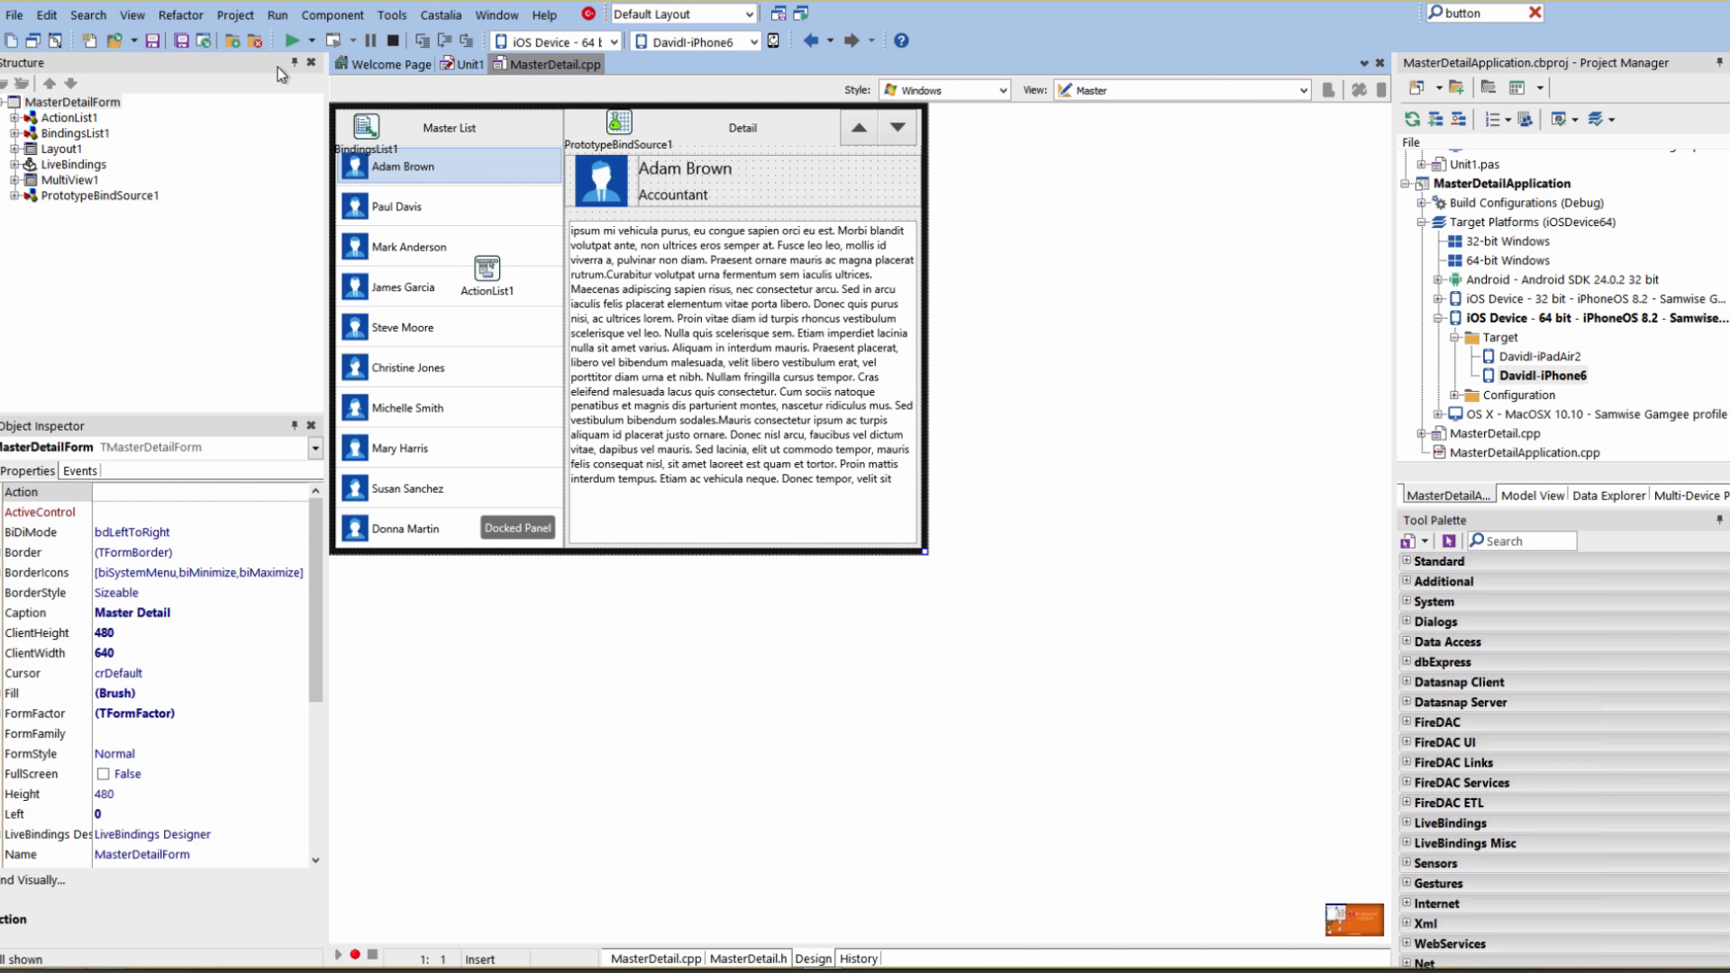
Step: Run the app on the iPhone, slide out the master list and pick an employee
{"action": "left_click", "coordinate": [285, 40]}
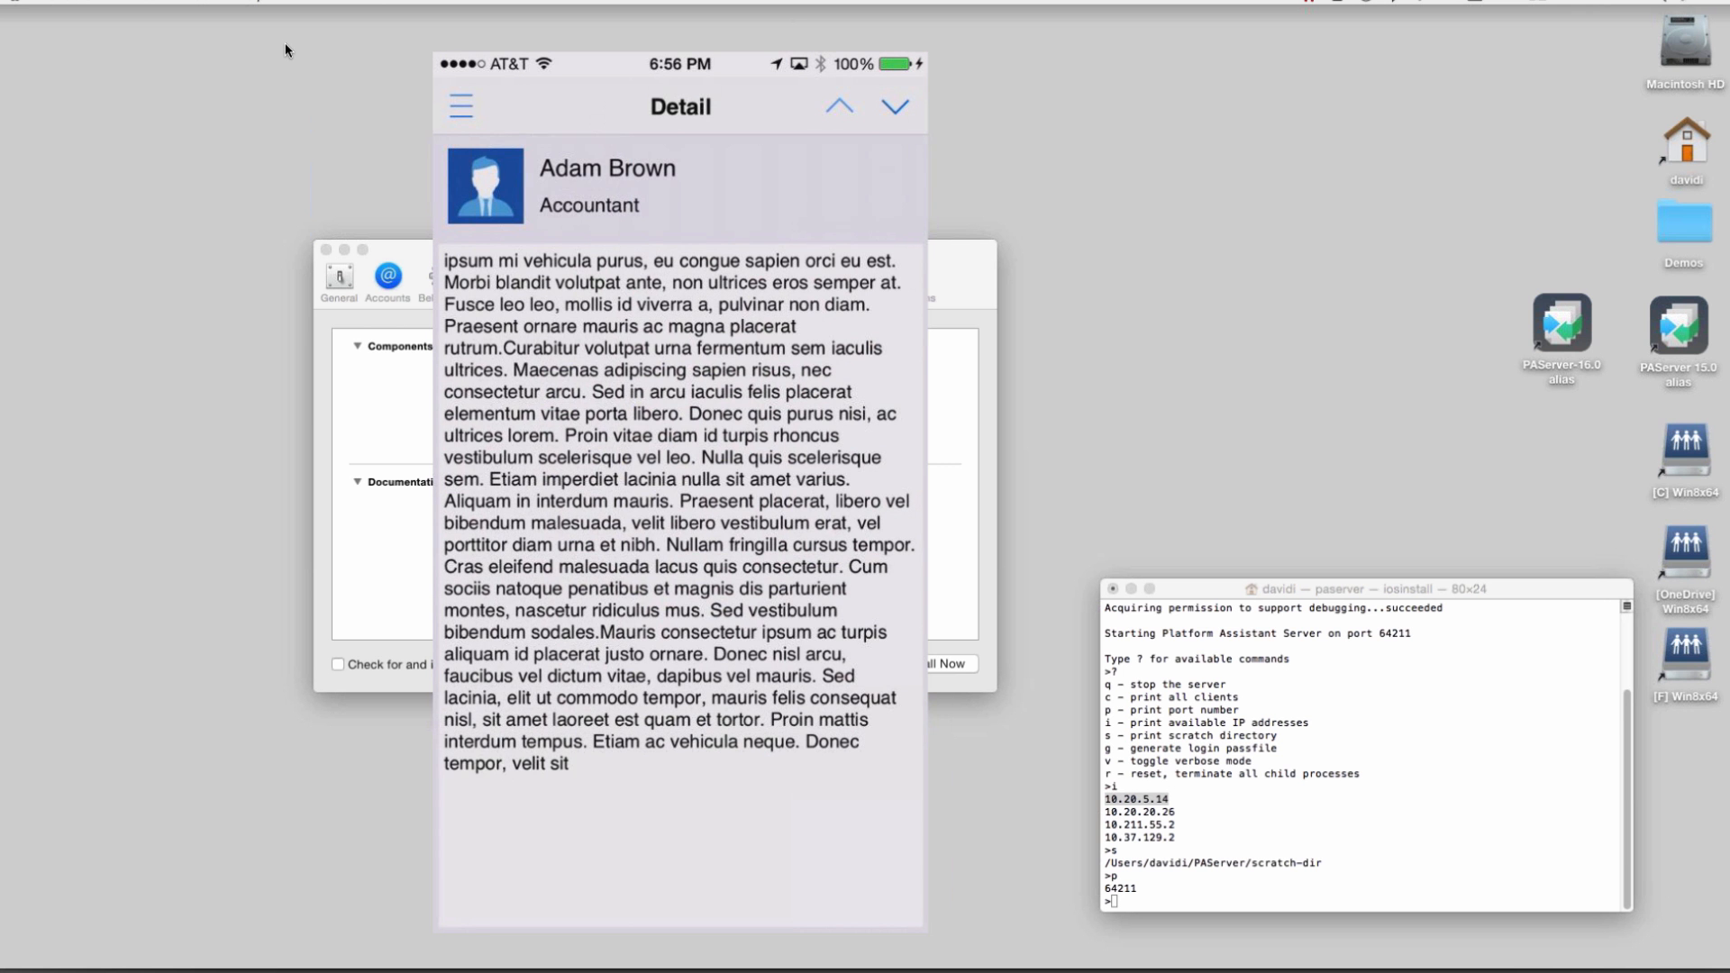
{"action": "left_click", "coordinate": [459, 106]}
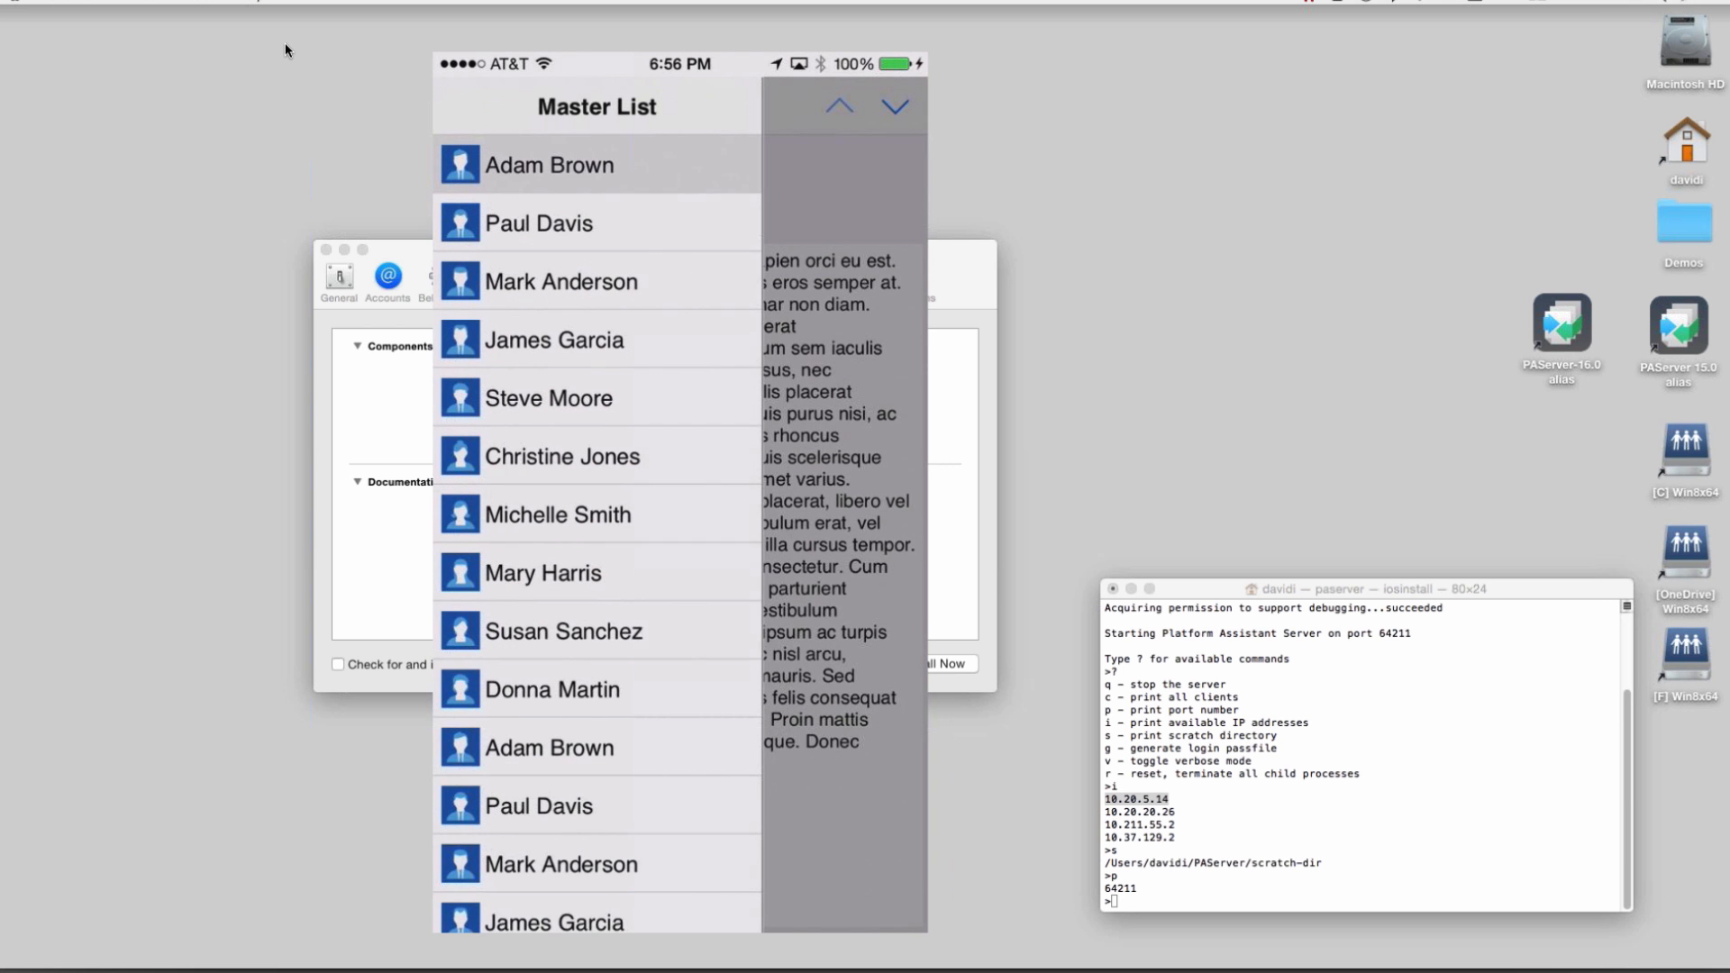
{"action": "left_click", "coordinate": [561, 282]}
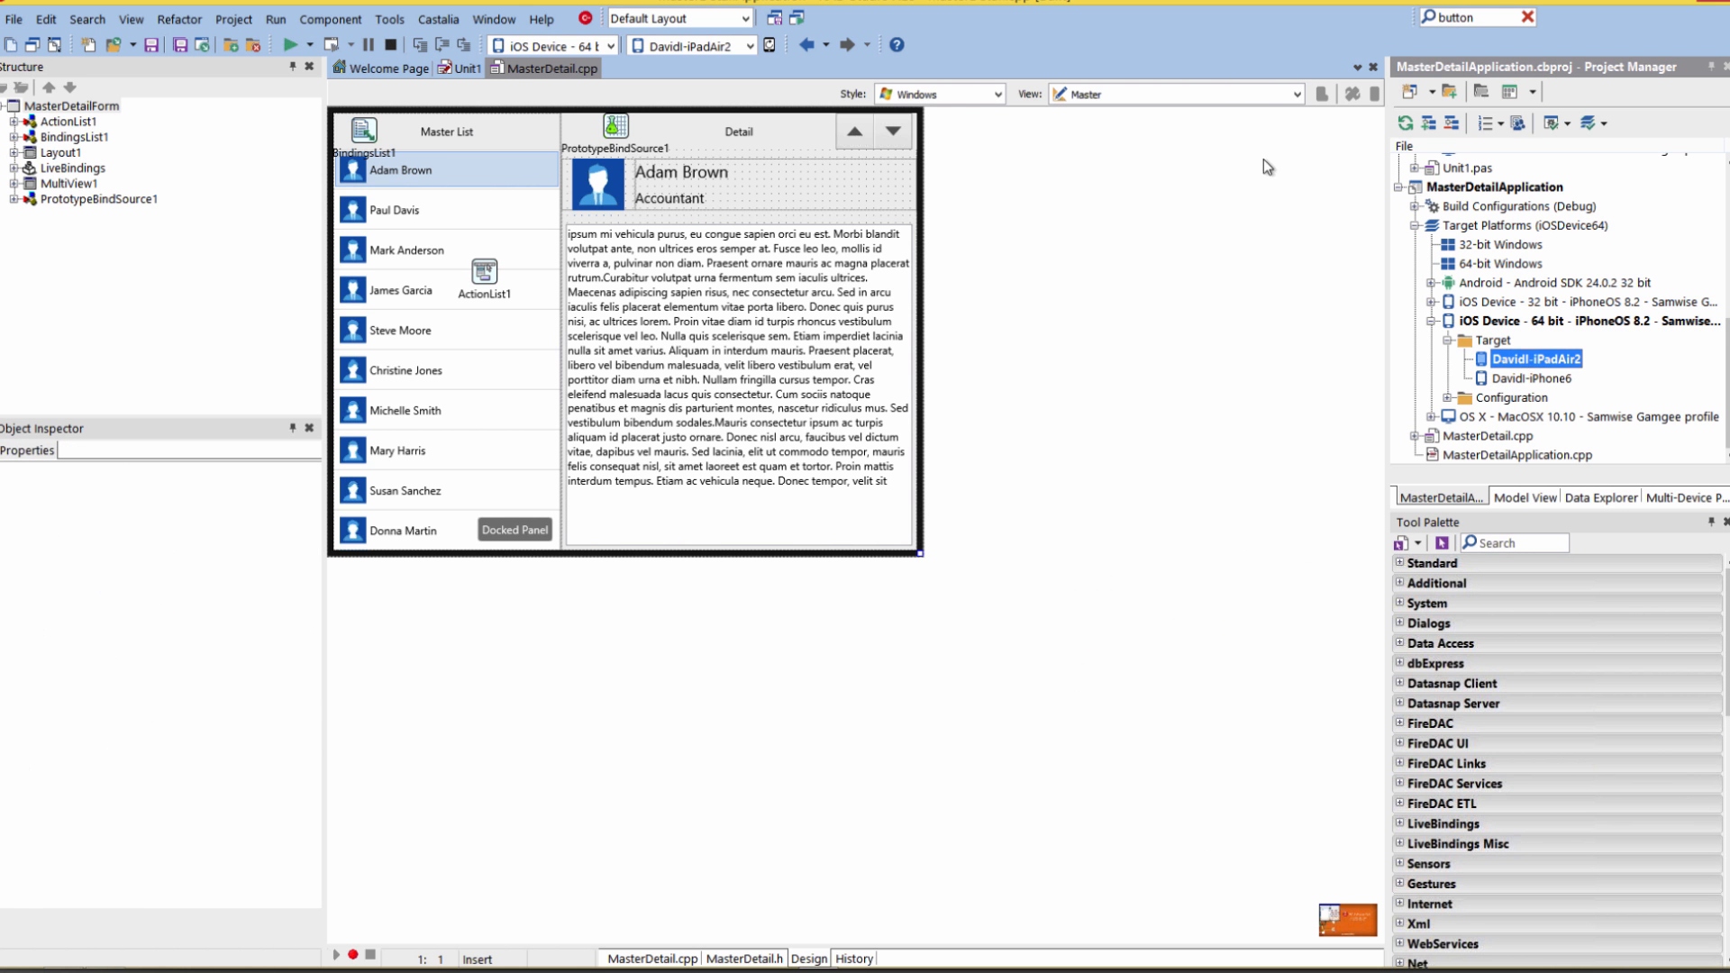
Step: Add an iPad view of the form from the View dropdown and review it in the designer
{"action": "left_click", "coordinate": [1296, 92]}
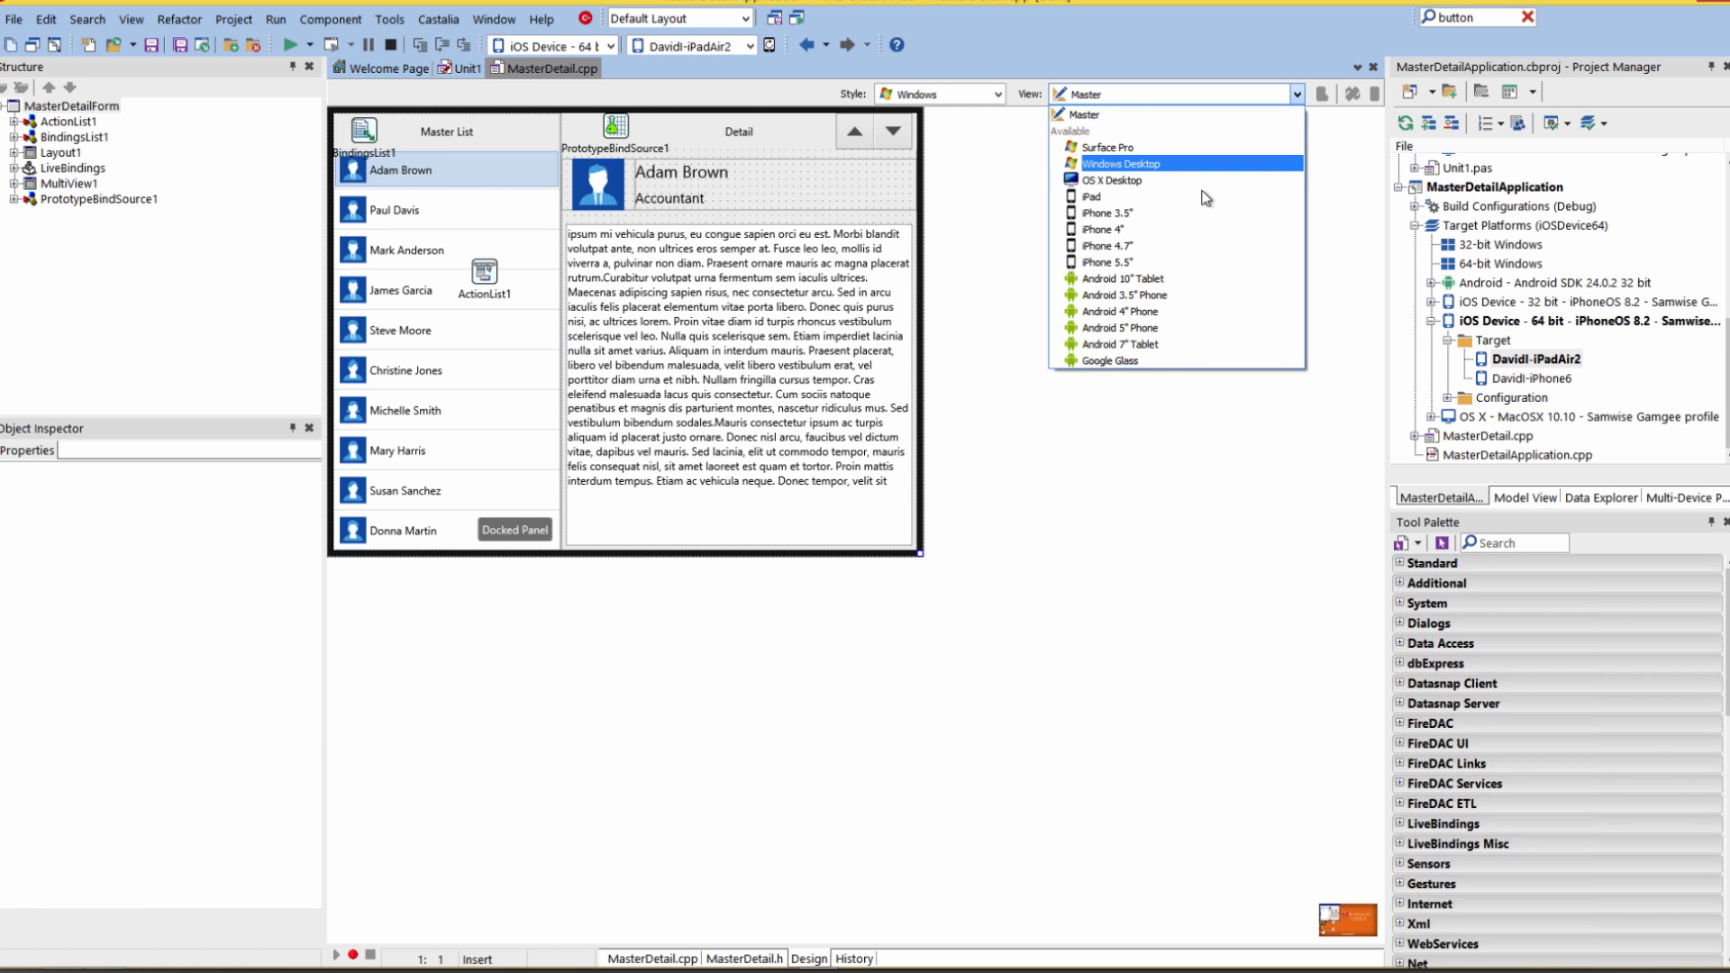
{"action": "left_click", "coordinate": [1096, 196]}
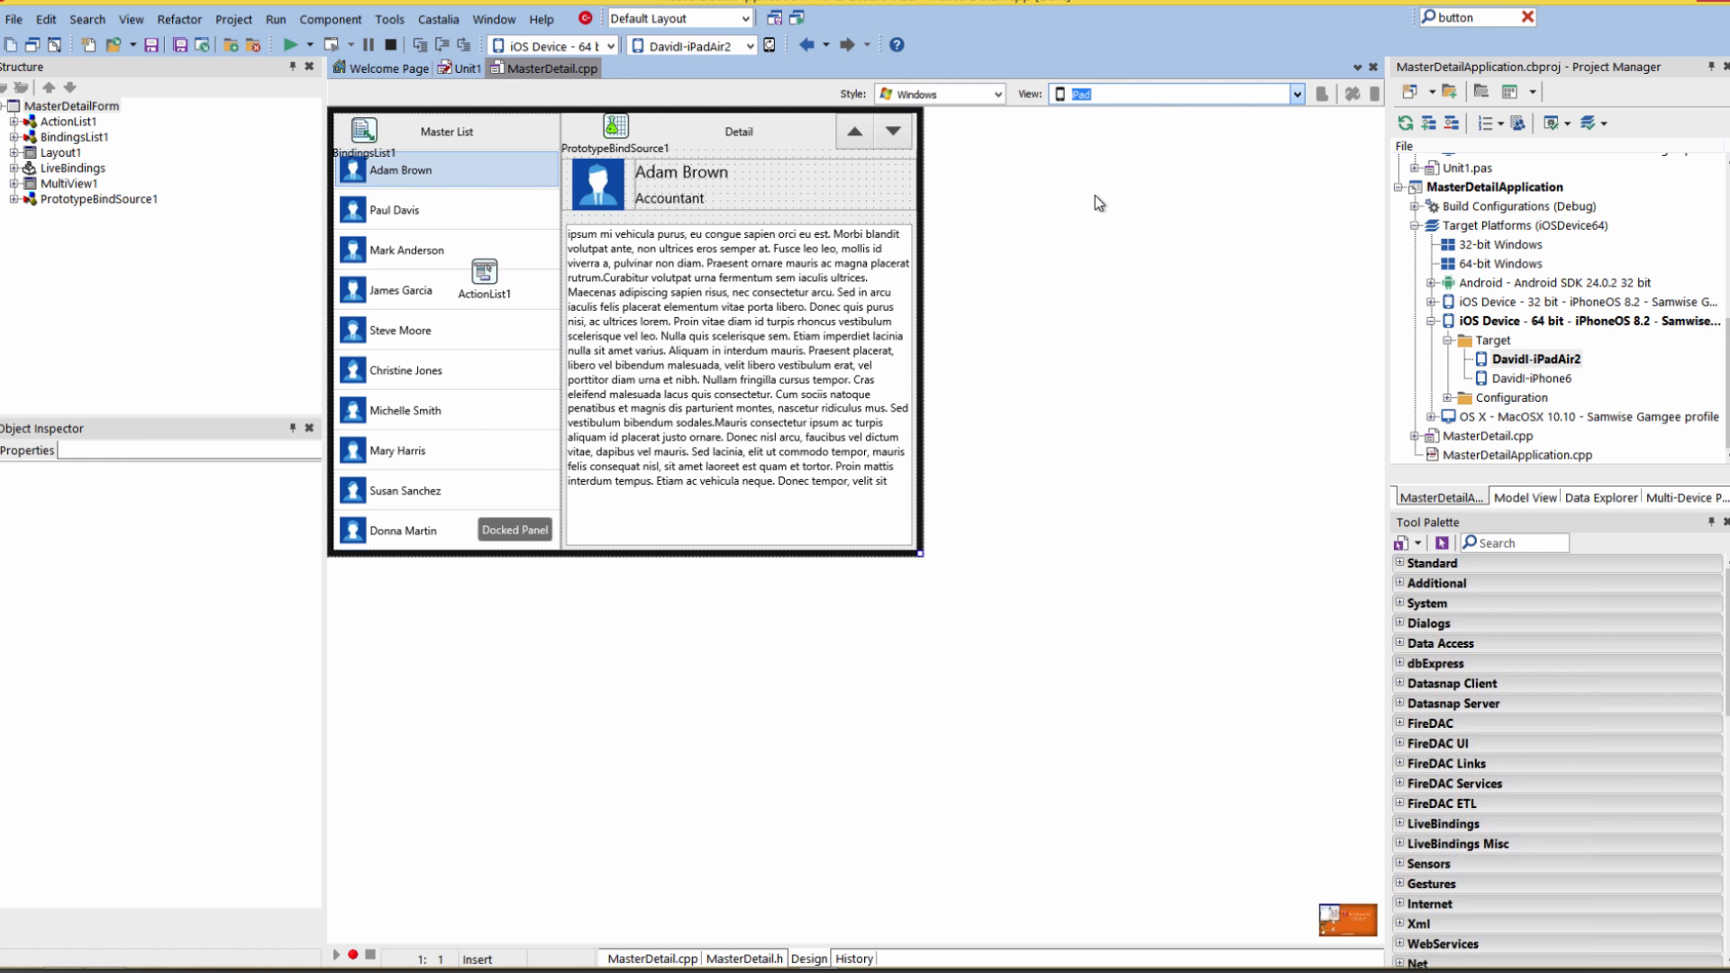
{"action": "left_click", "coordinate": [1296, 93]}
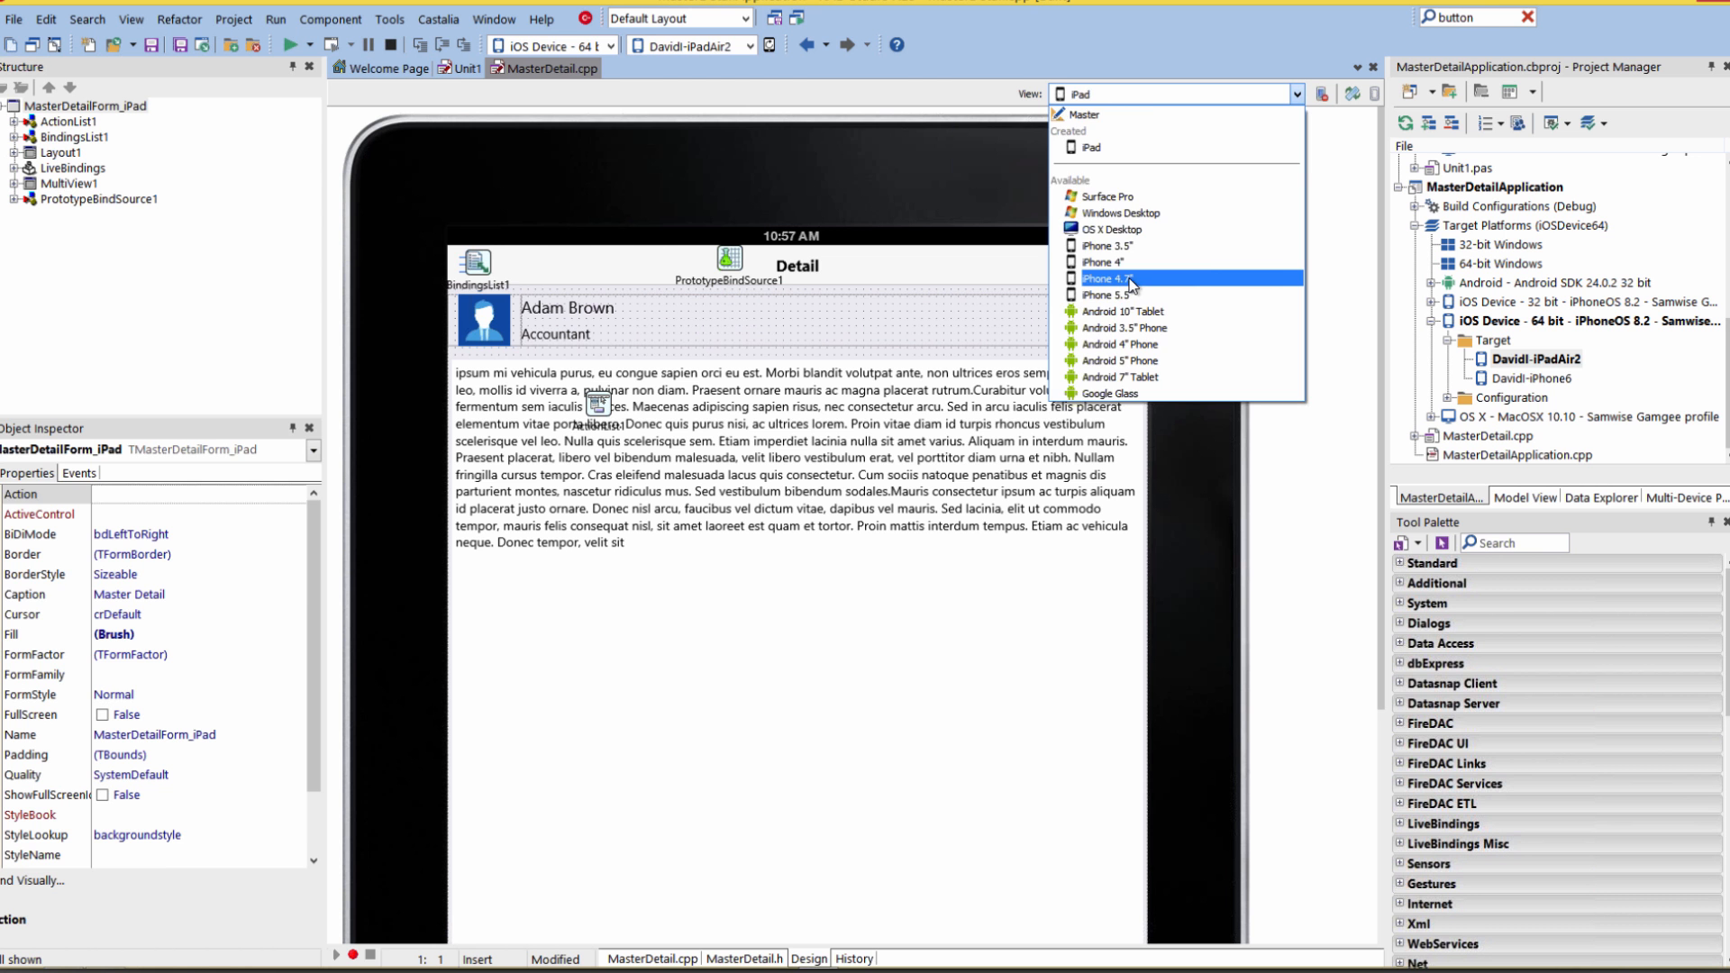
{"action": "left_click", "coordinate": [1109, 278]}
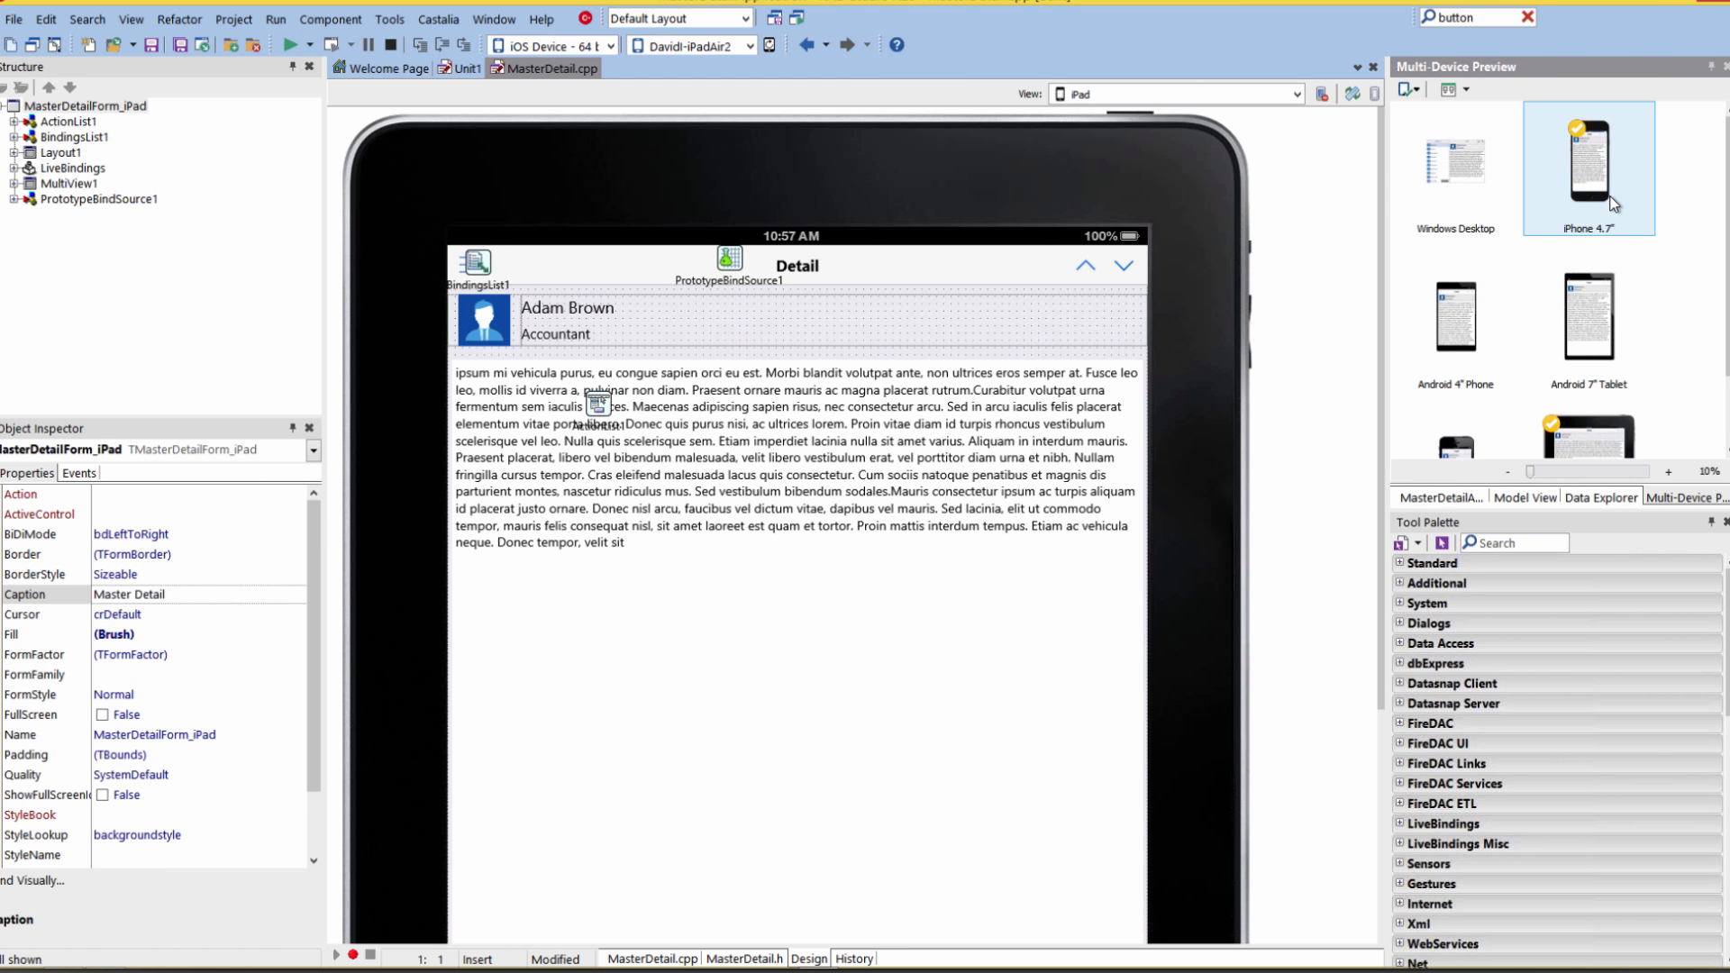
{"action": "scroll", "scroll_direction": "down", "scroll_amount": 3}
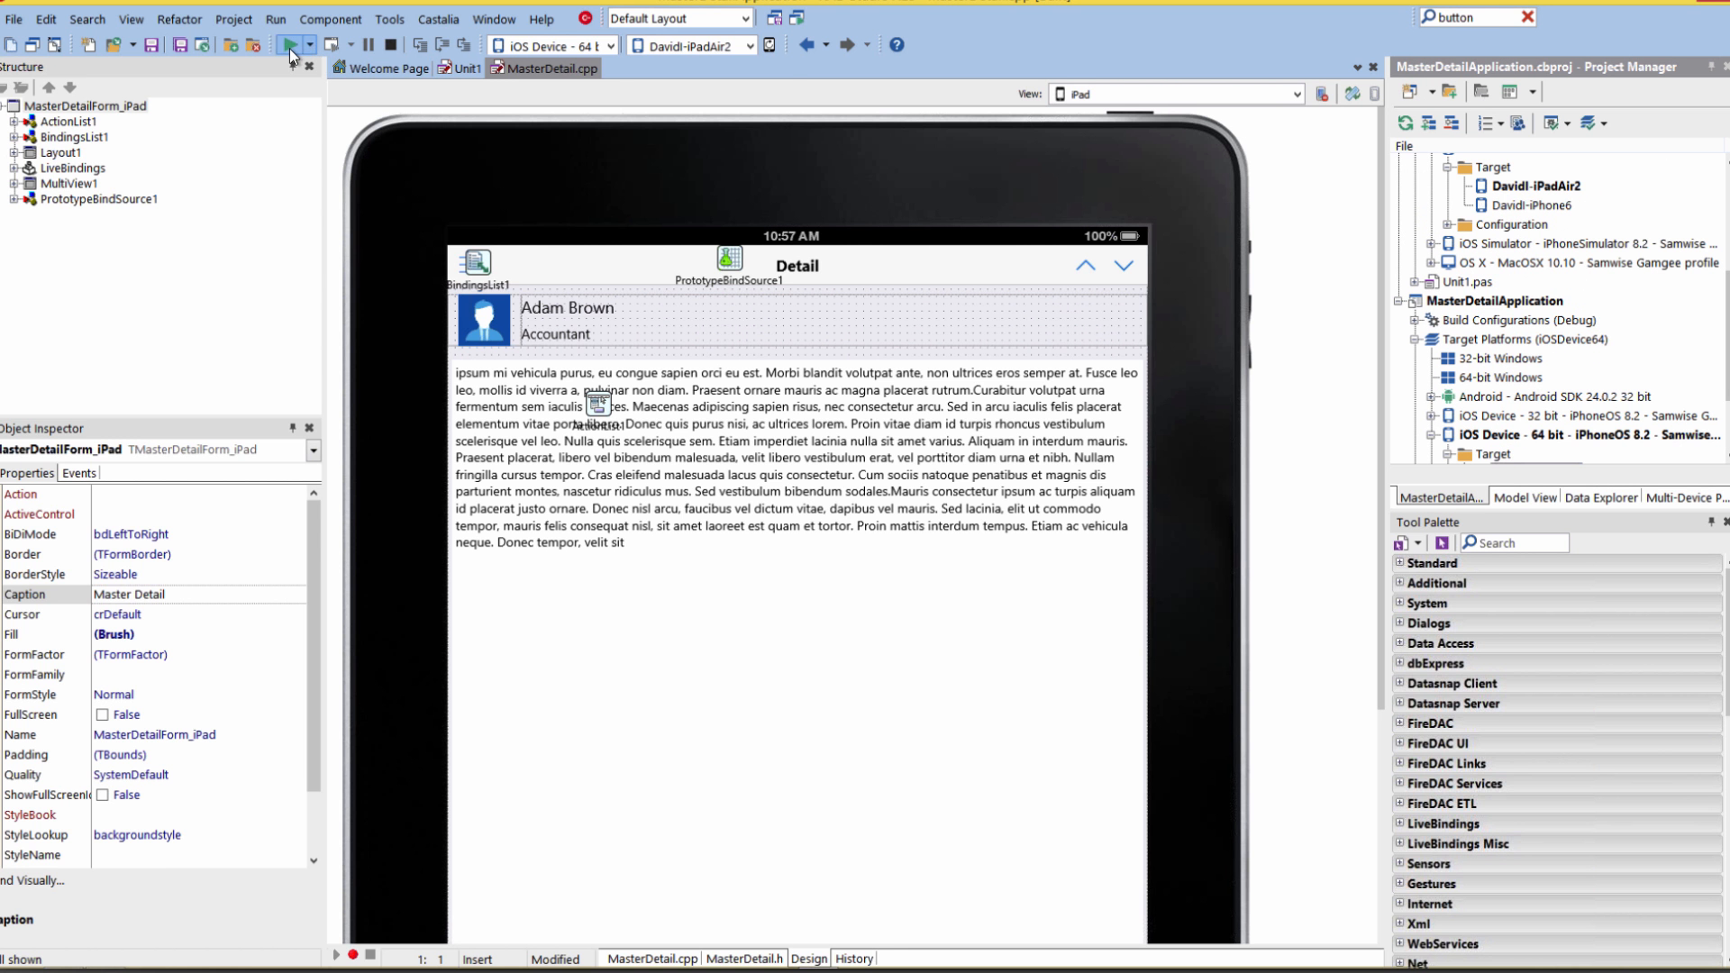
{"action": "mouse_move", "coordinate": [292, 52]}
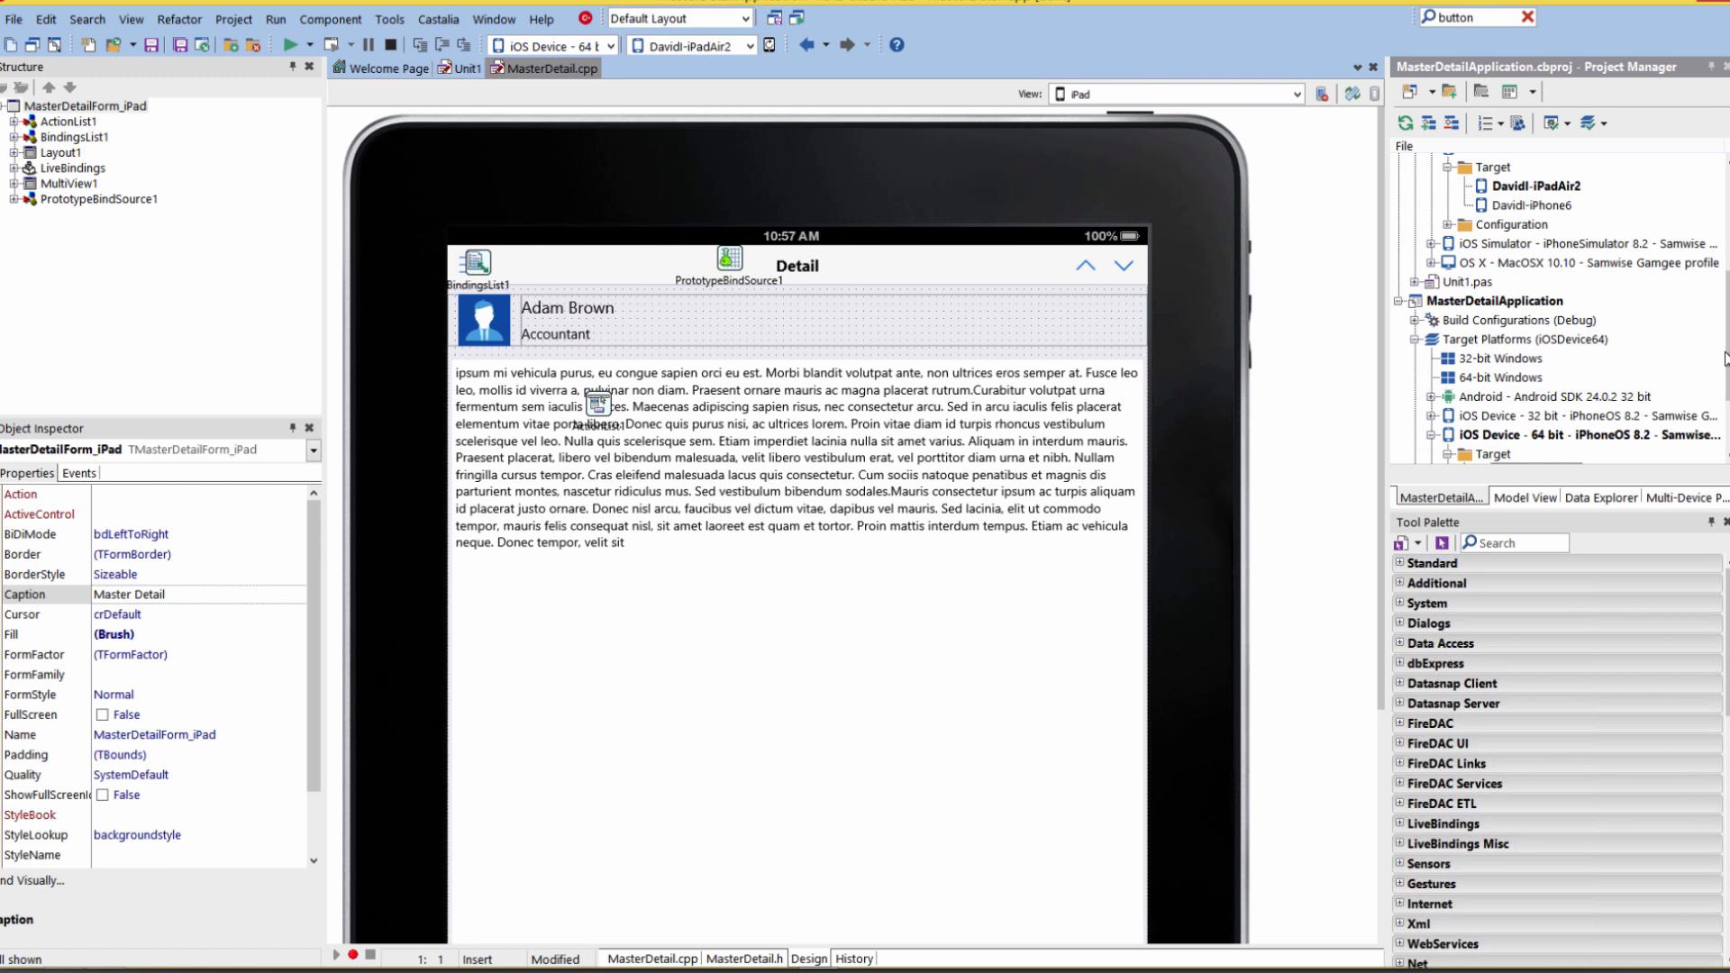
Step: Run the app on the iPad Air 2 and show Mary Harris, Mark Anderson and Donna Martin in the detail pane
{"action": "left_click", "coordinate": [1534, 359]}
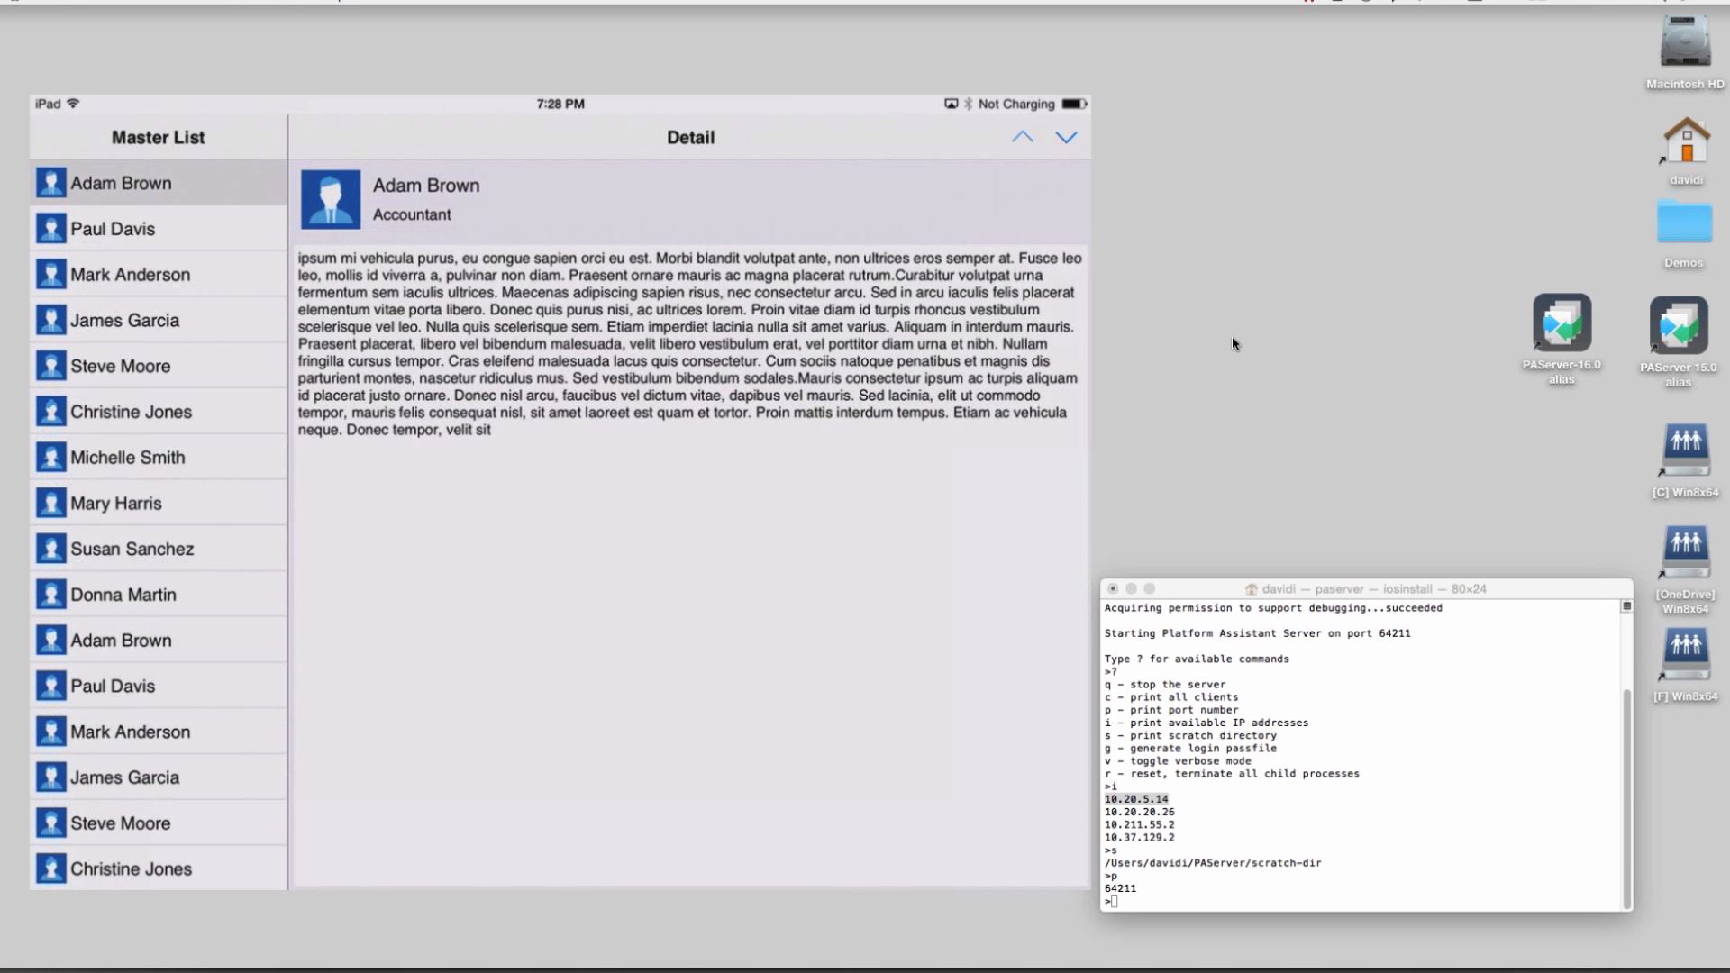
{"action": "left_click", "coordinate": [114, 503]}
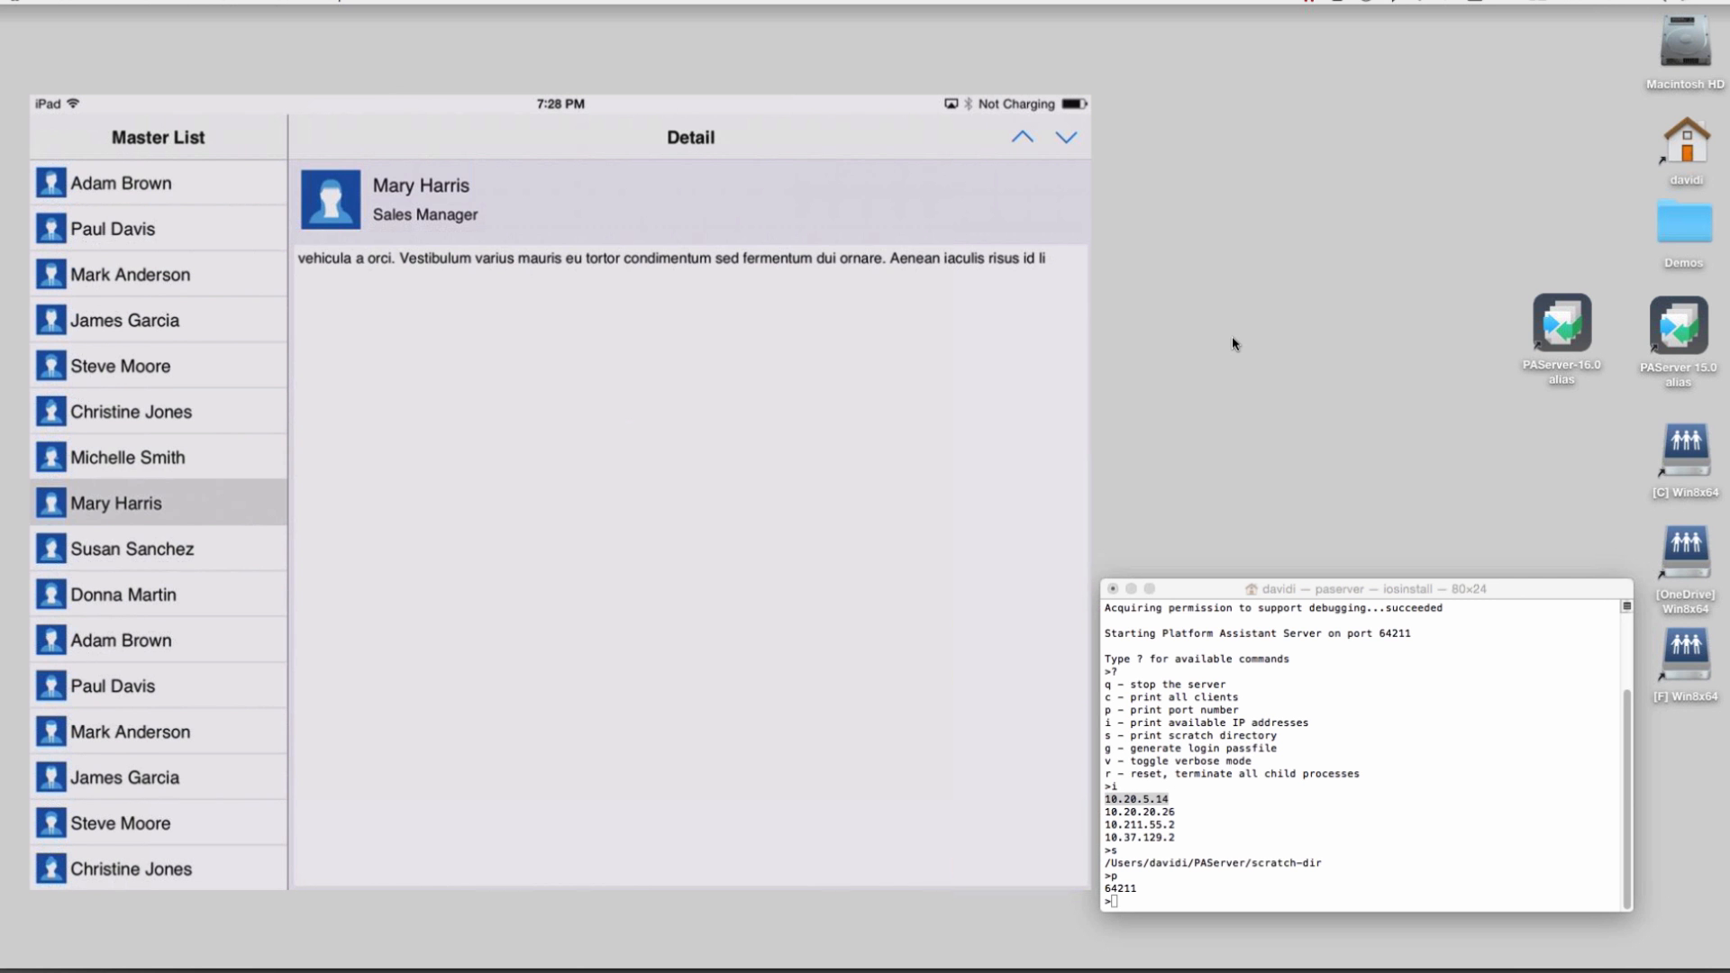
{"action": "left_click", "coordinate": [159, 732]}
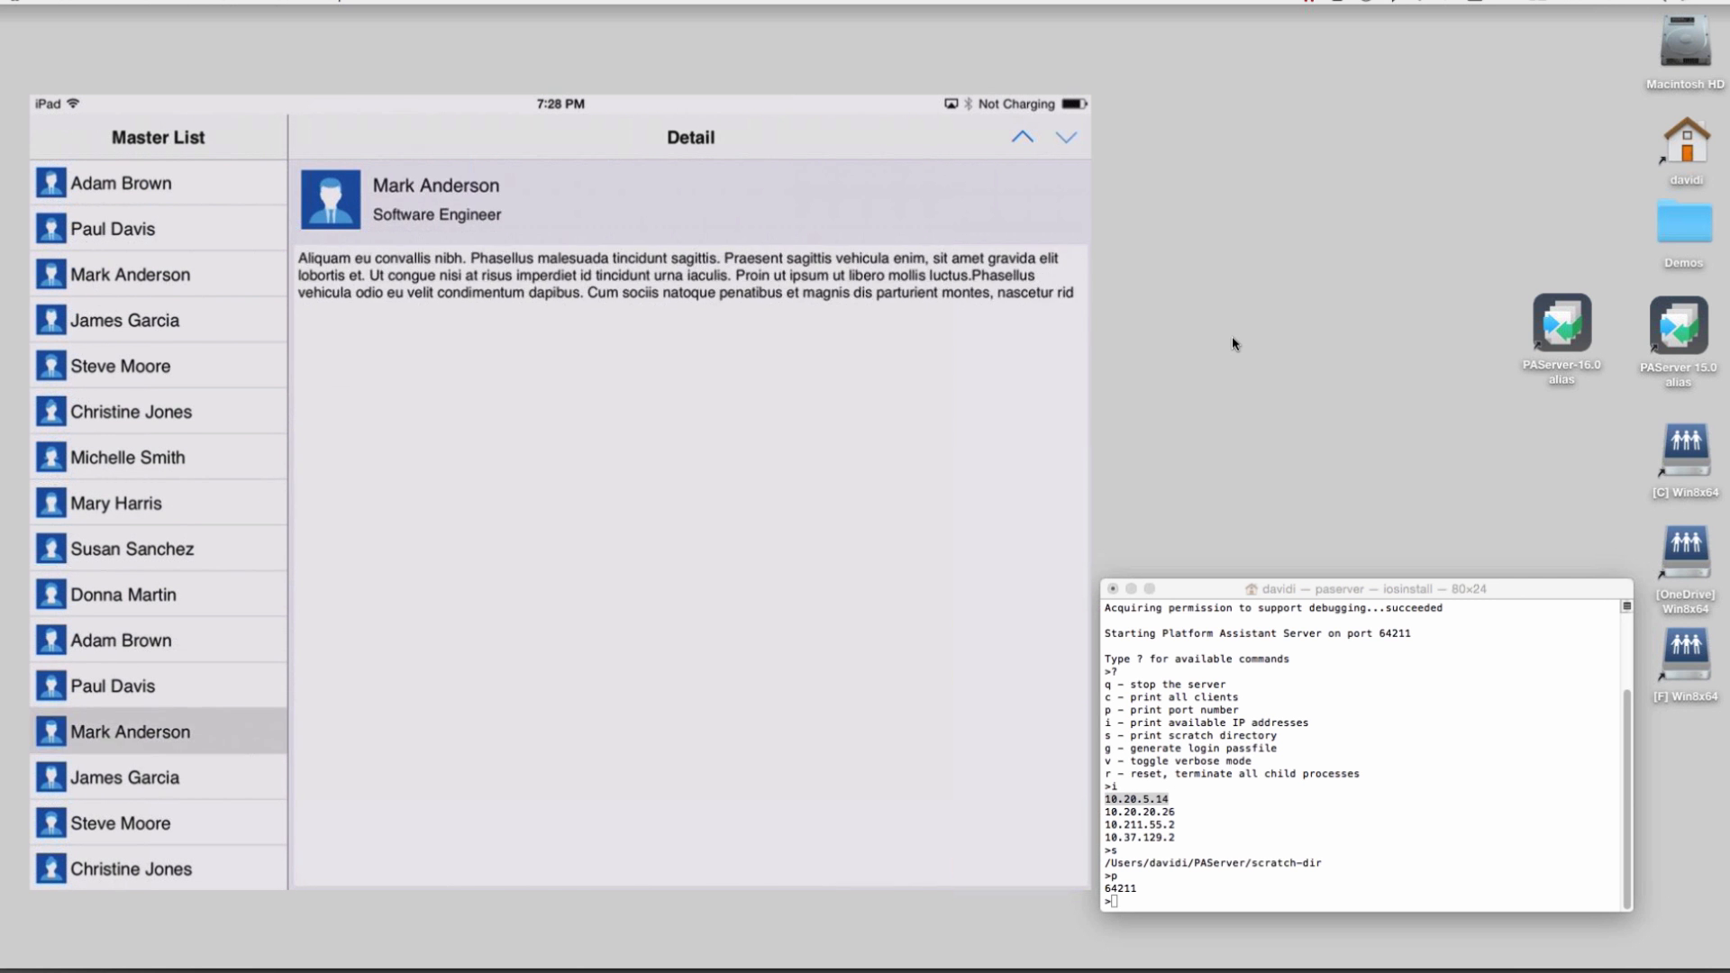
{"action": "left_click", "coordinate": [158, 593]}
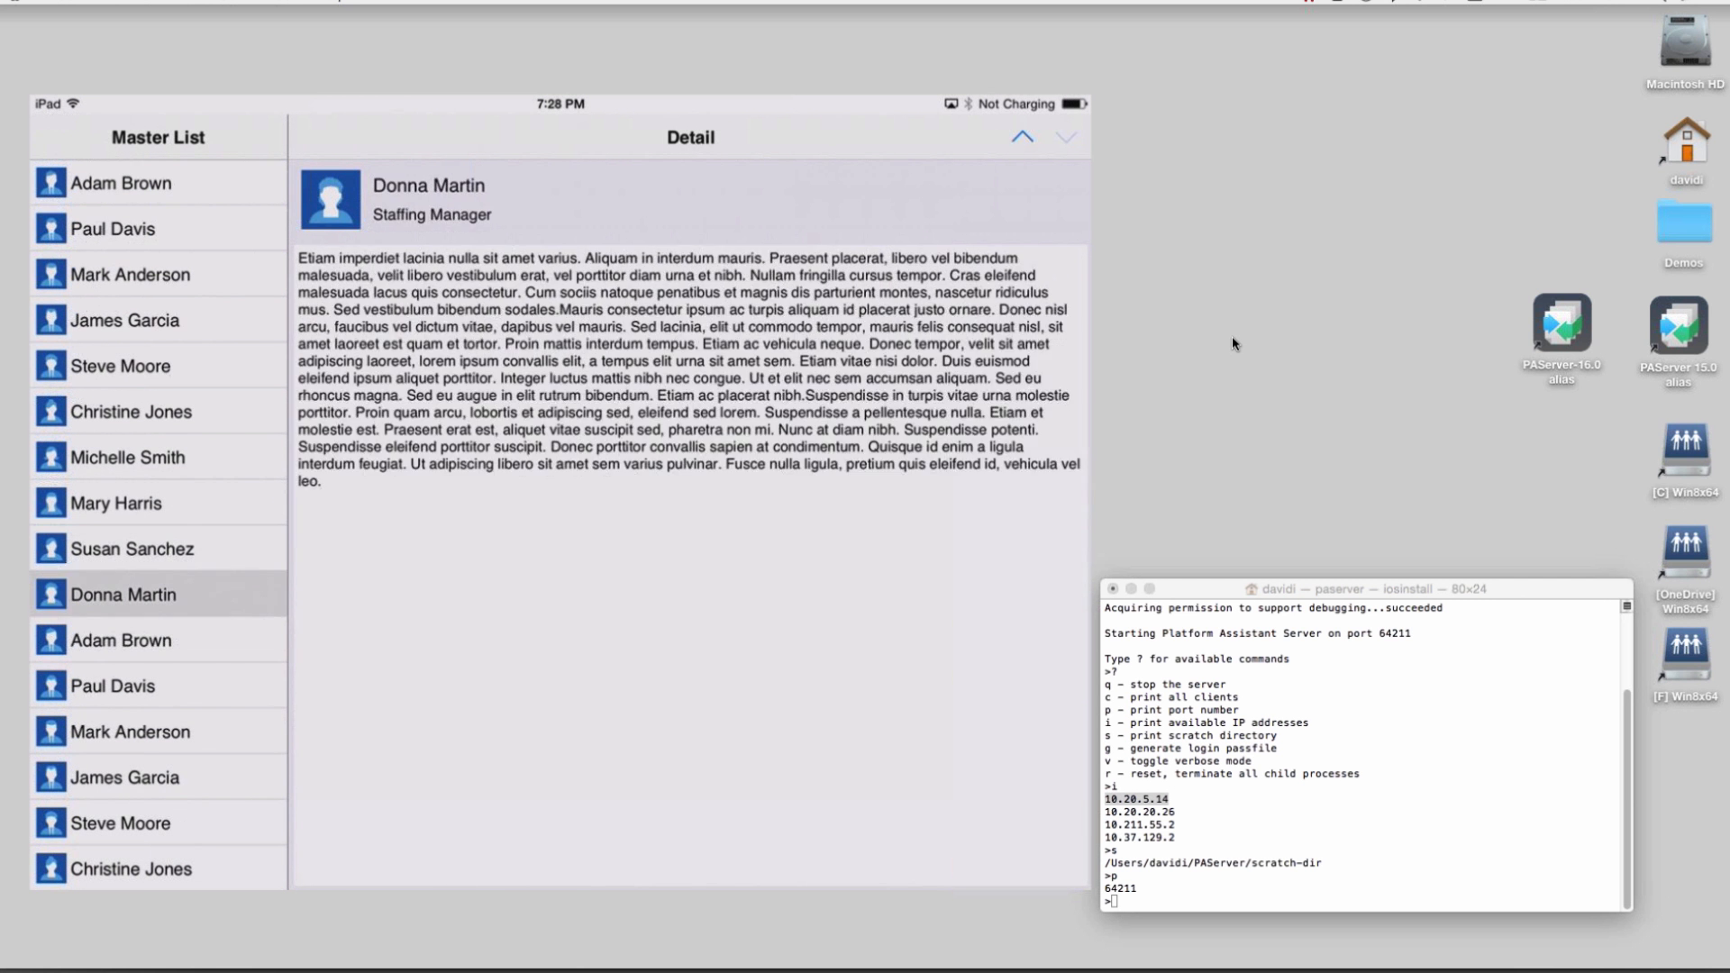
{"action": "left_click", "coordinate": [132, 548]}
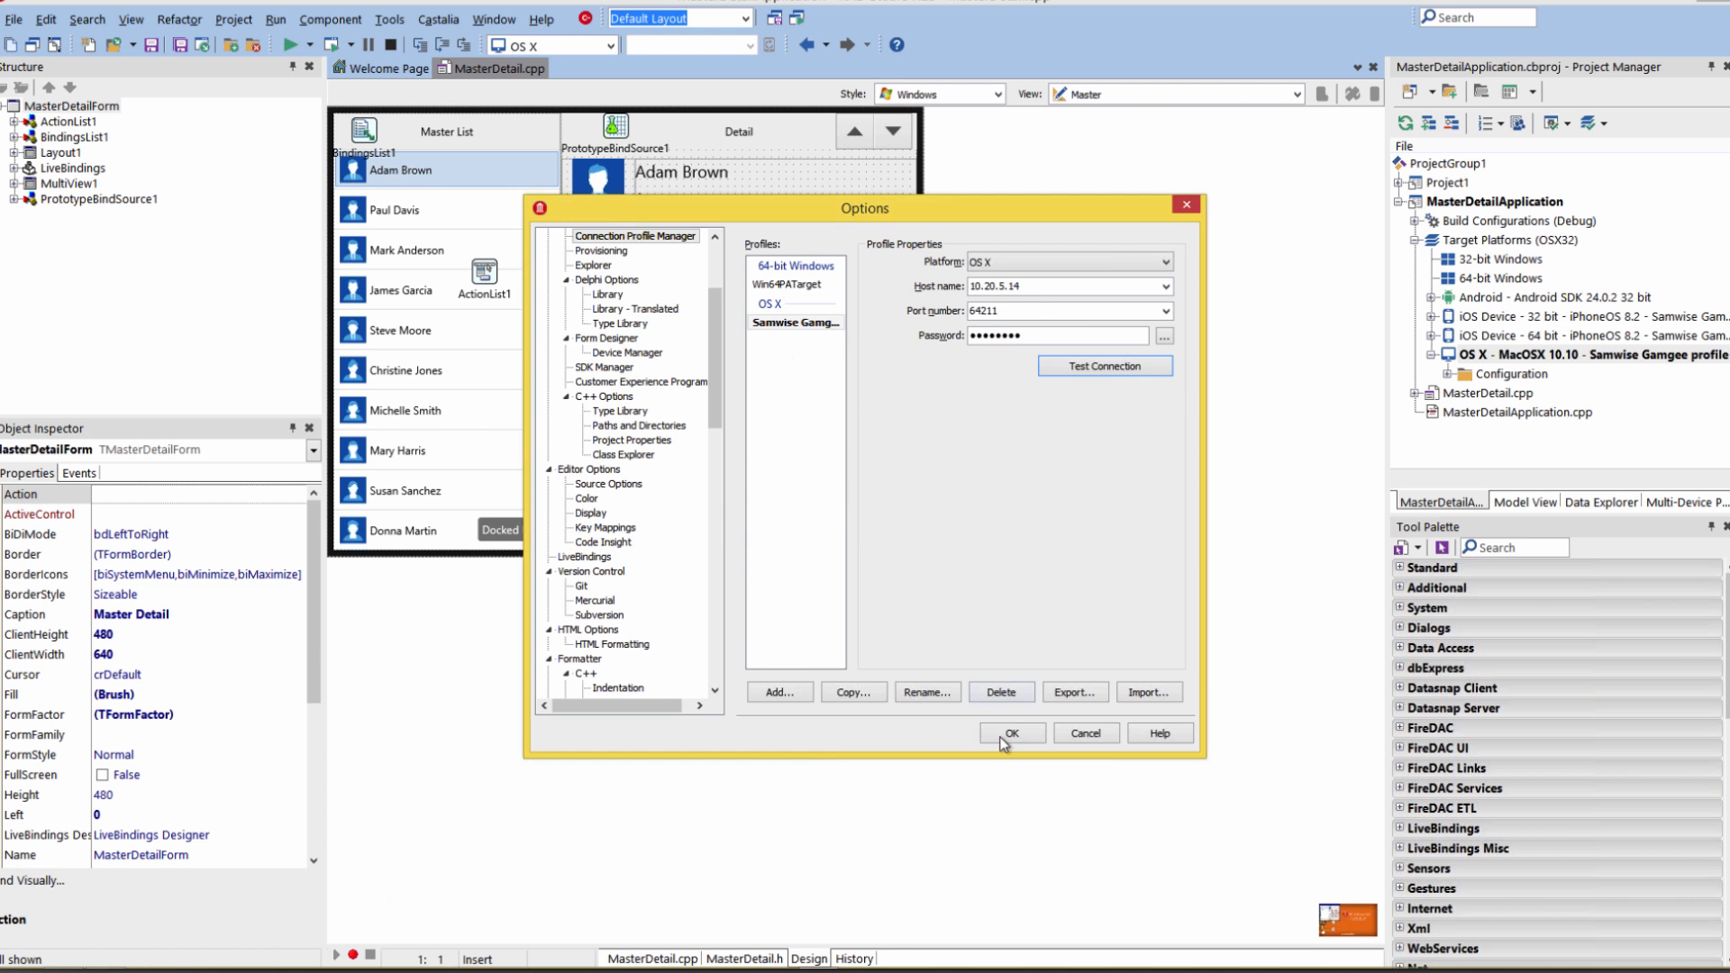
Step: Confirm the OS X connection profile with host 10.20.5.14 and port 64211
{"action": "left_click", "coordinate": [1009, 732]}
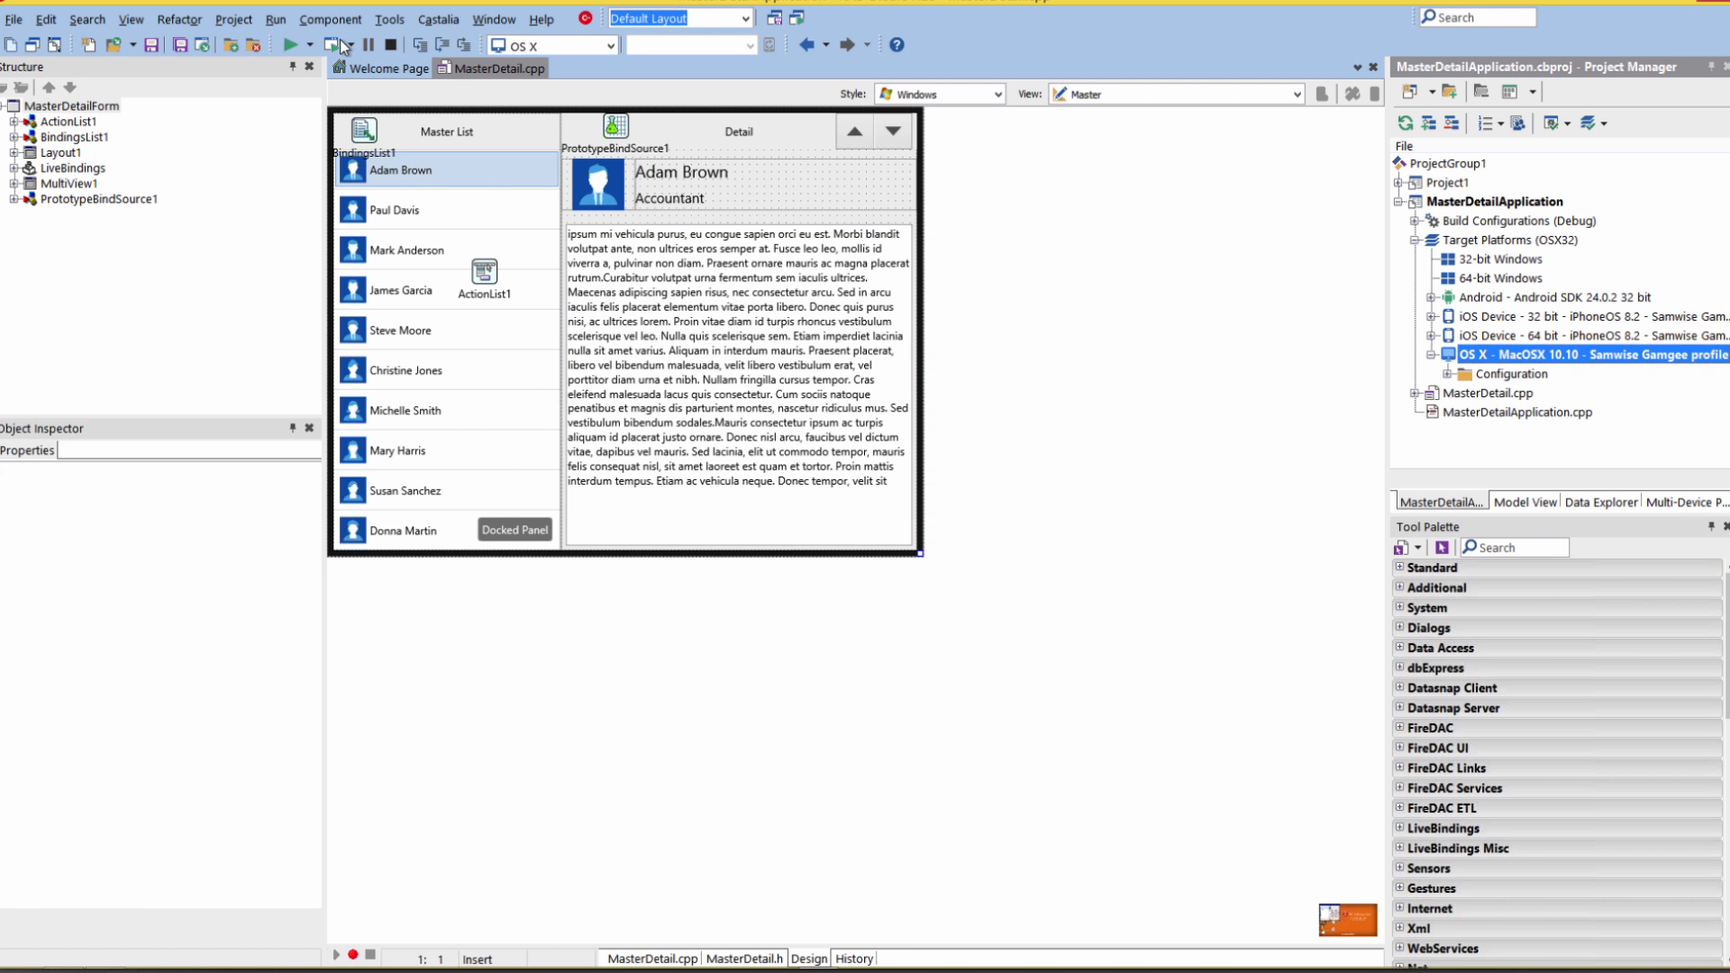
Step: Run the app on the Mac and view the Master Detail window showing Adam Brown, Accountant
{"action": "left_click", "coordinate": [290, 43]}
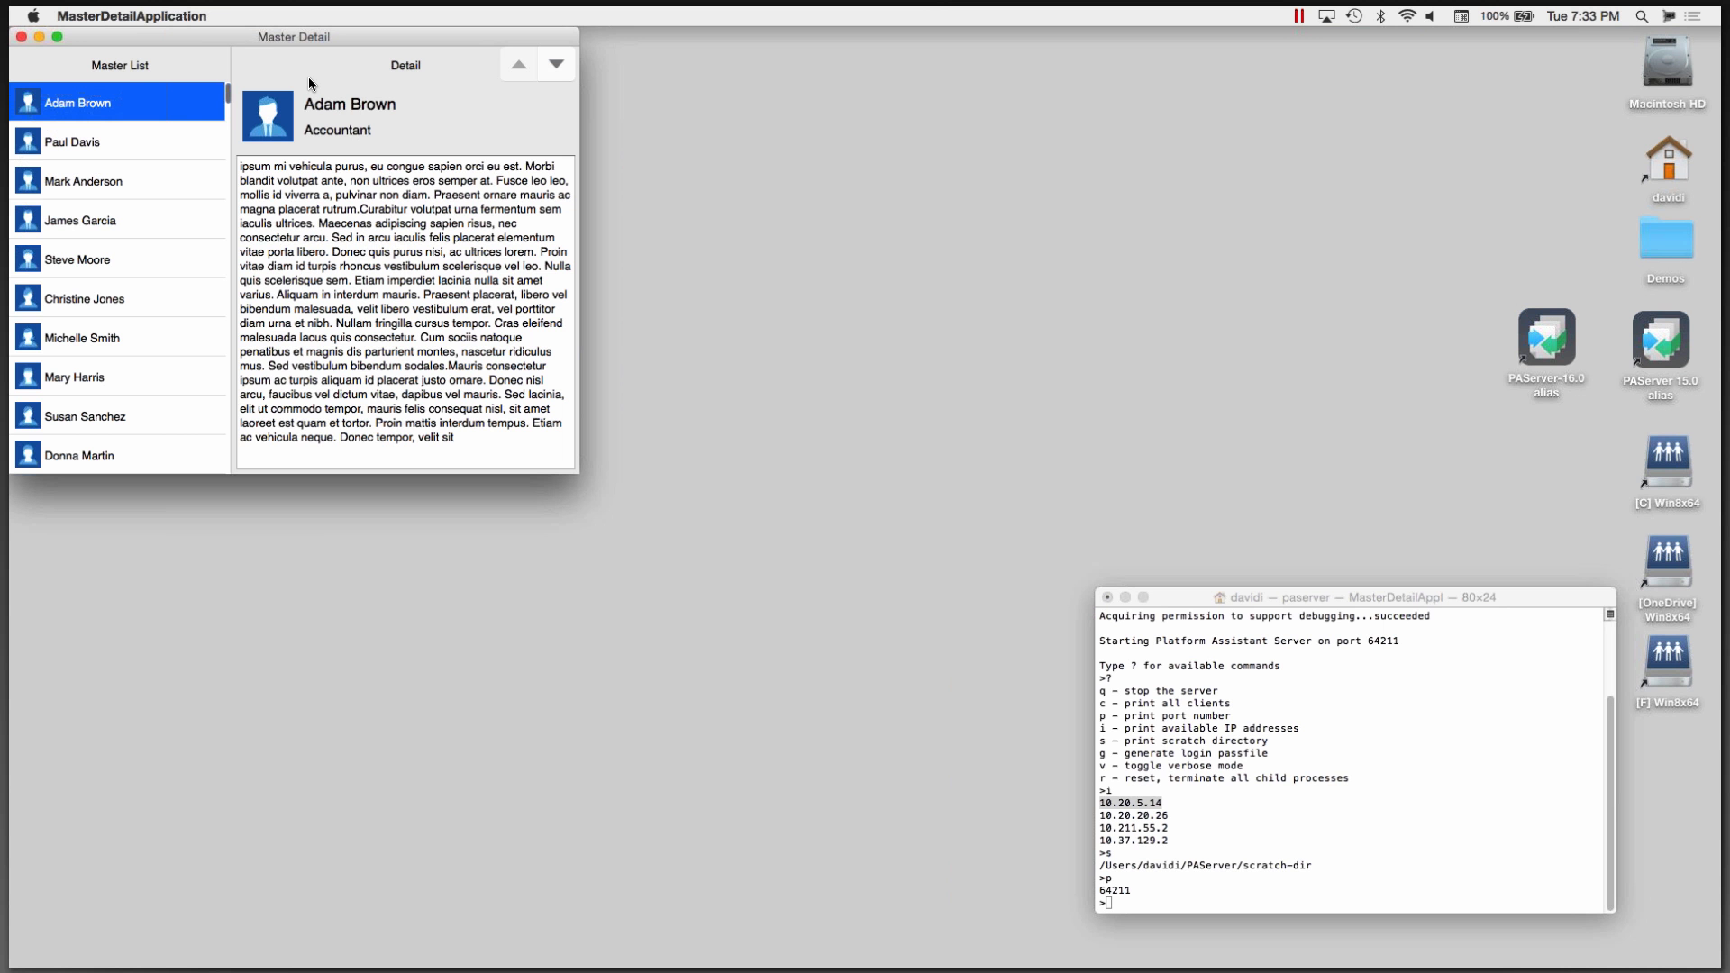
{"action": "left_click", "coordinate": [83, 180]}
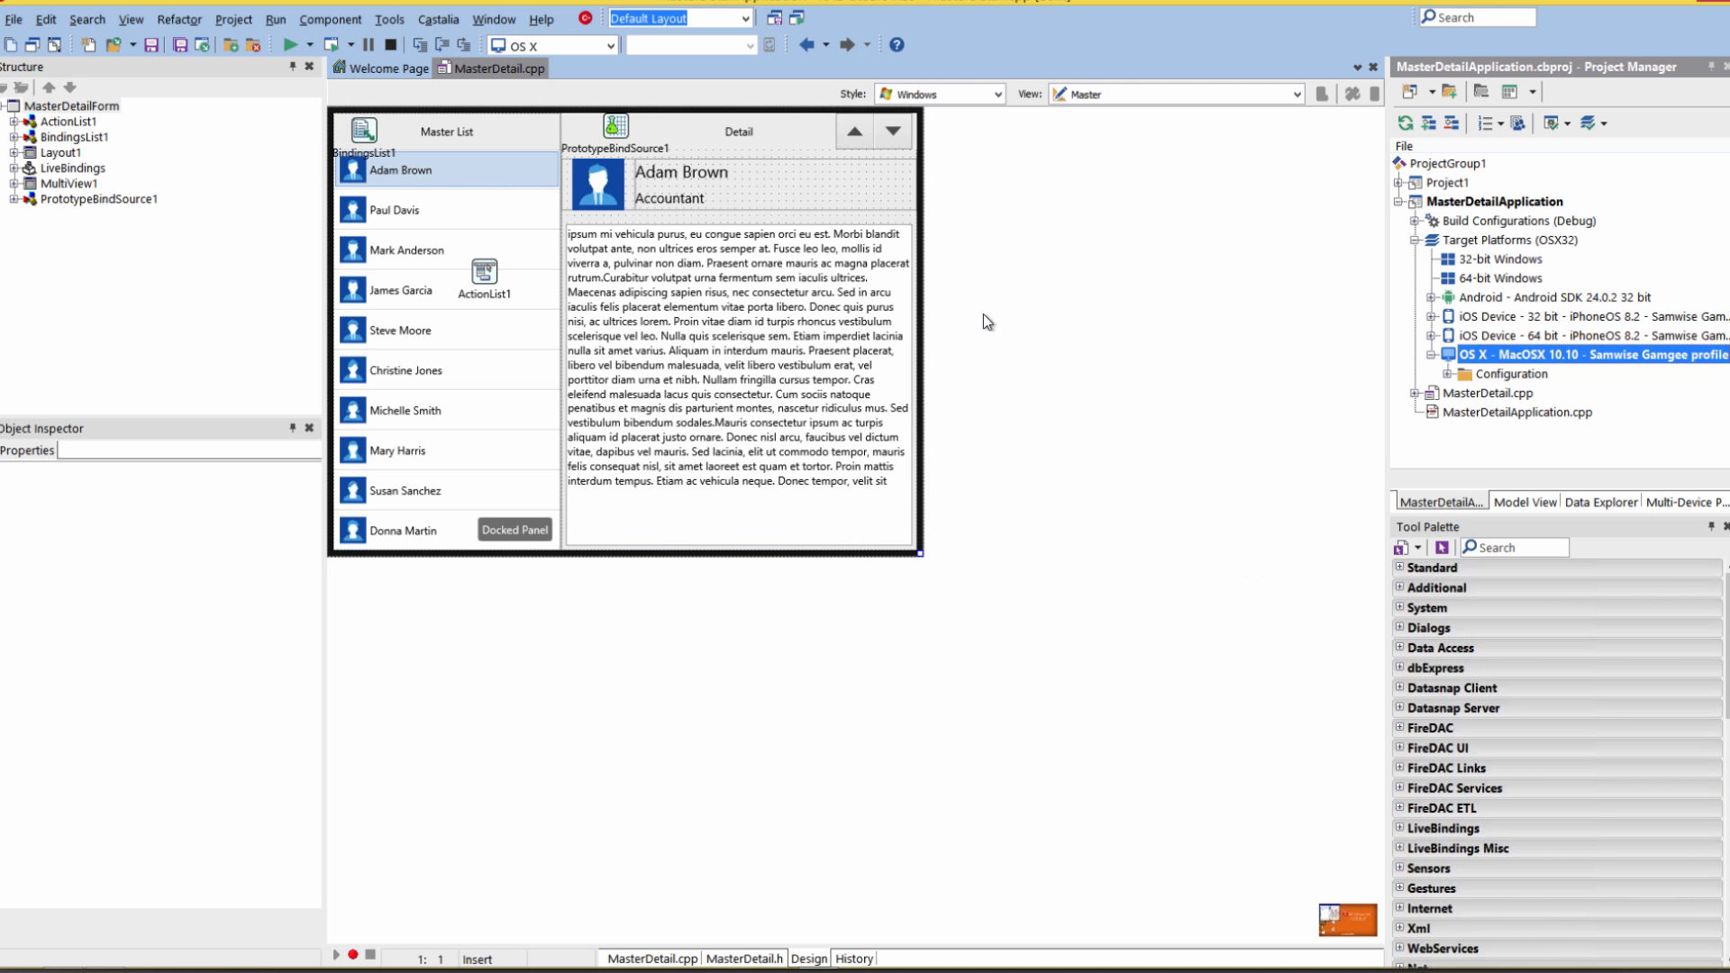
{"action": "mouse_move", "coordinate": [1508, 331]}
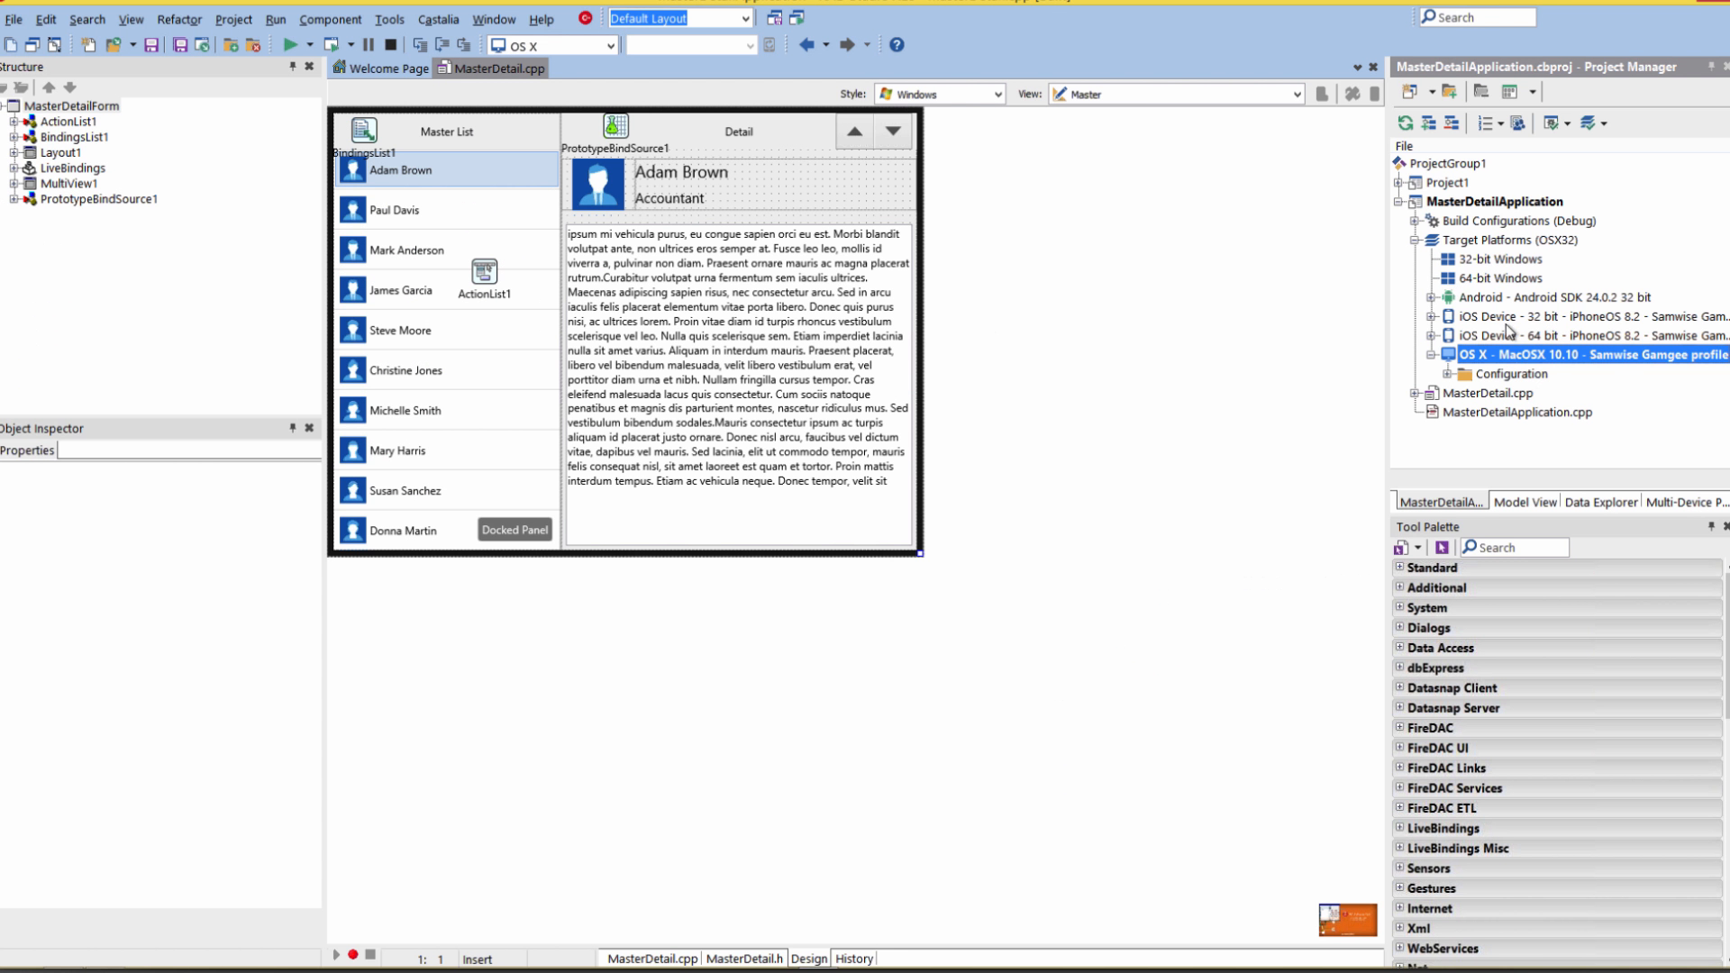
{"action": "mouse_move", "coordinate": [1552, 343]}
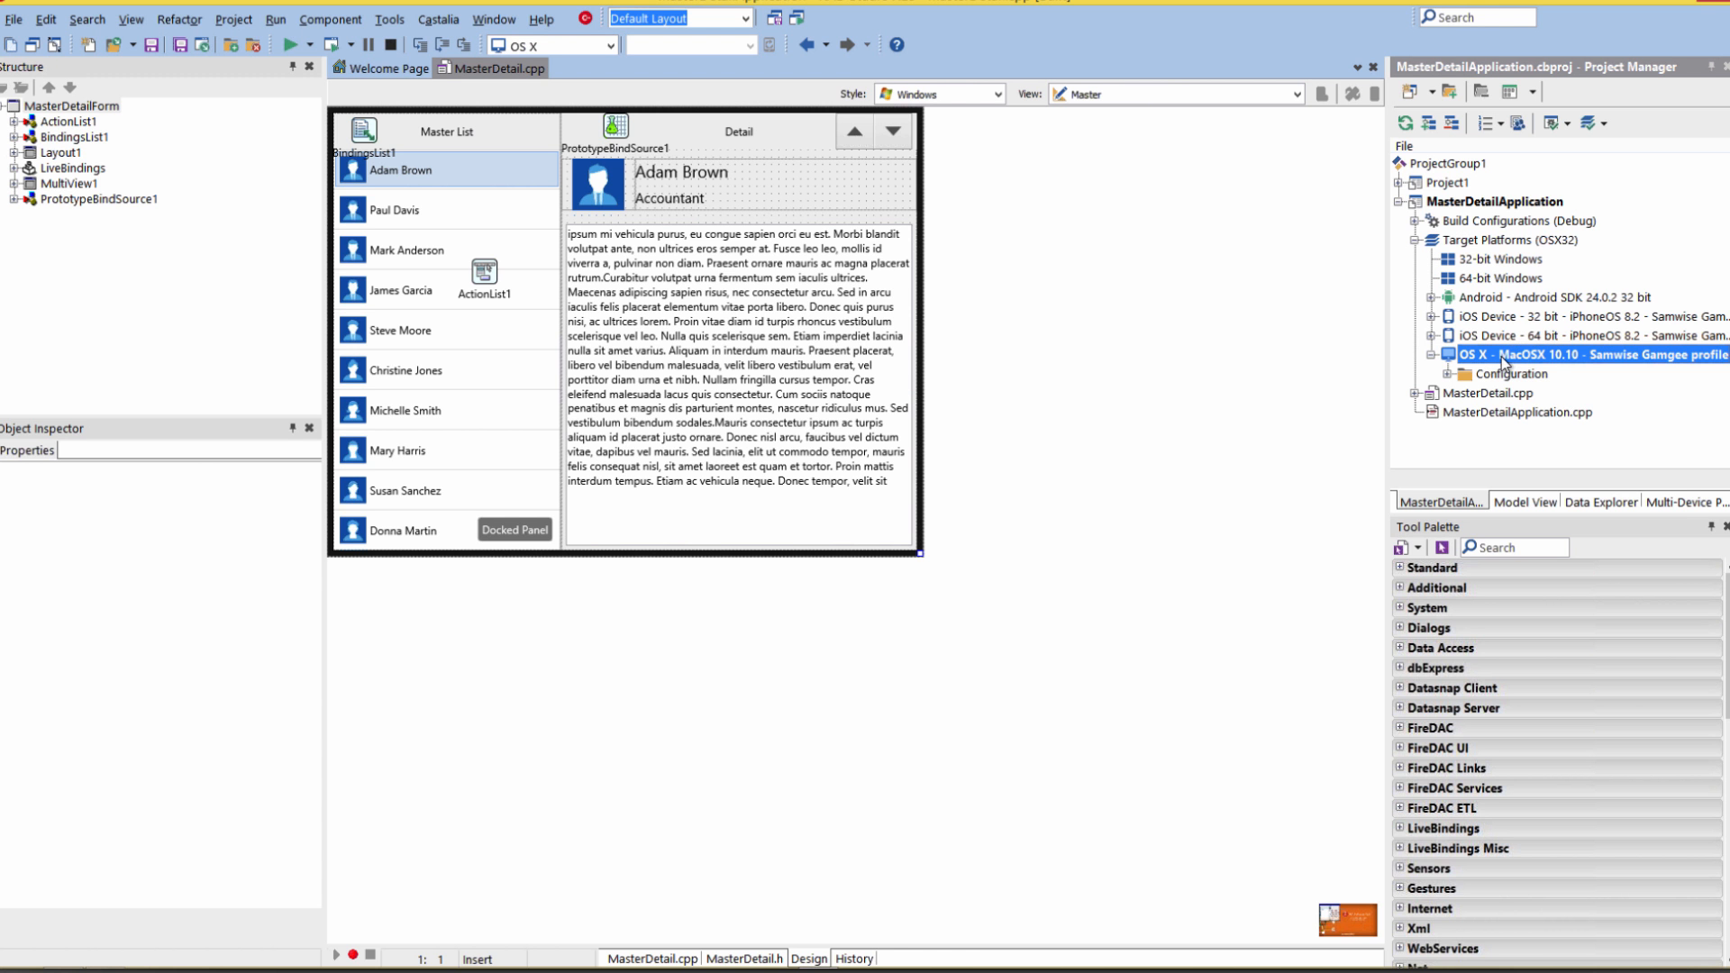
Step: Collapse the OS X - MacOSX 10.10 target platform node in the Project Manager
{"action": "left_click", "coordinate": [1511, 240]}
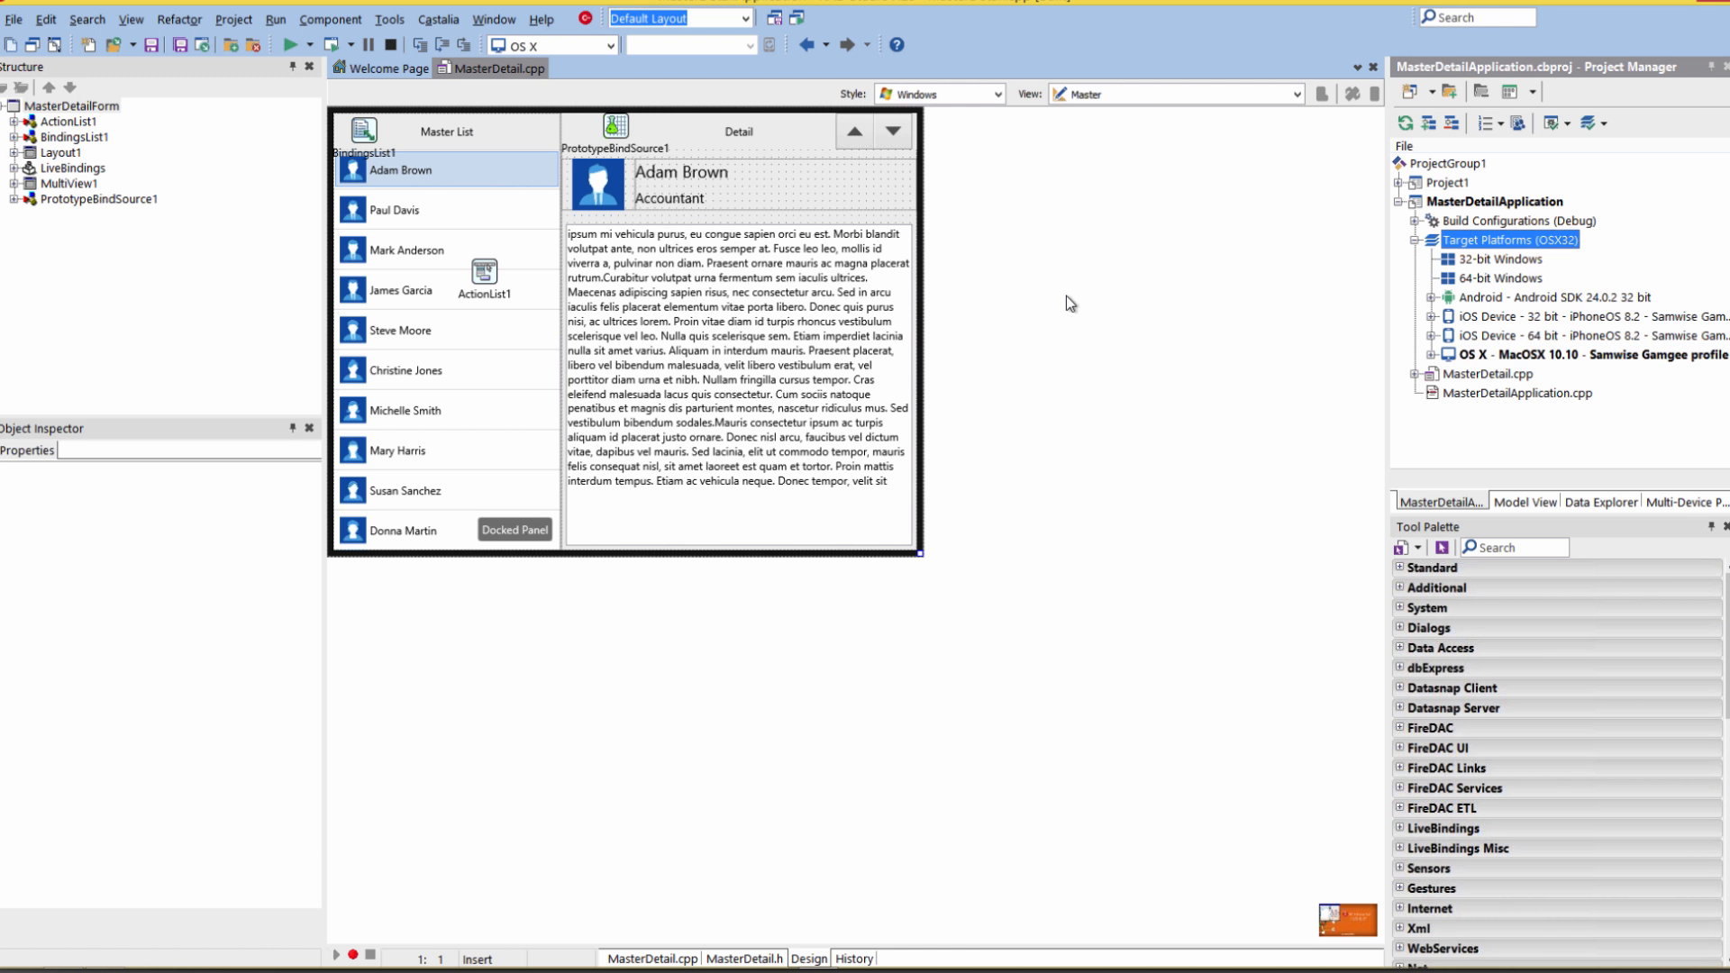